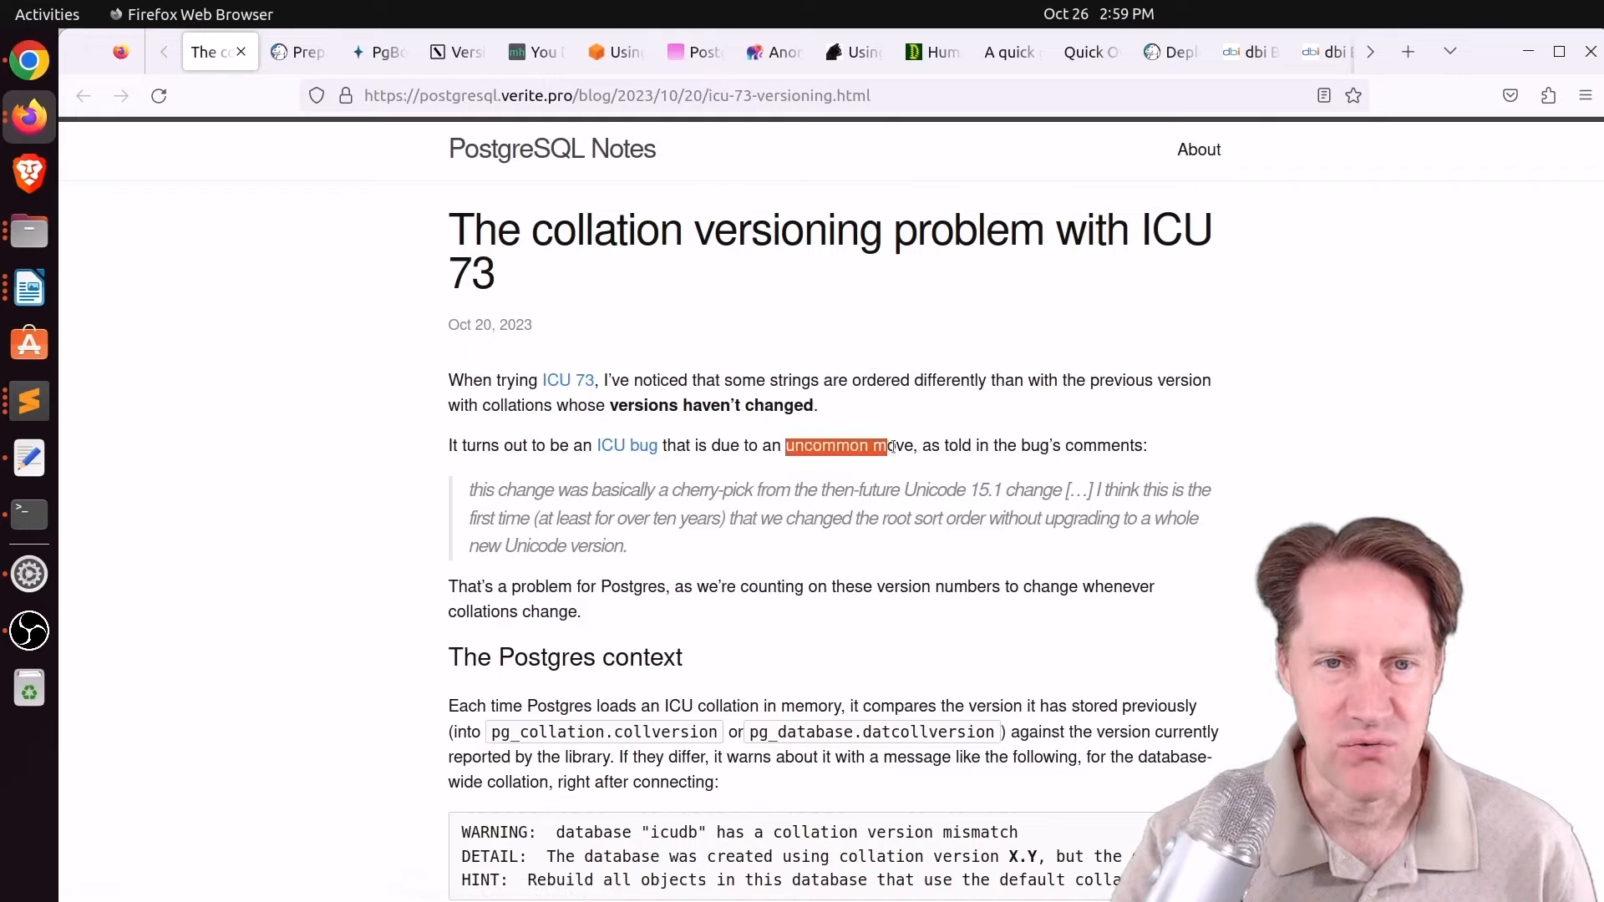
Highlight the quoted bug comment about the changed root sort order and read on to 'silent data corruption'.
double_click(803, 518)
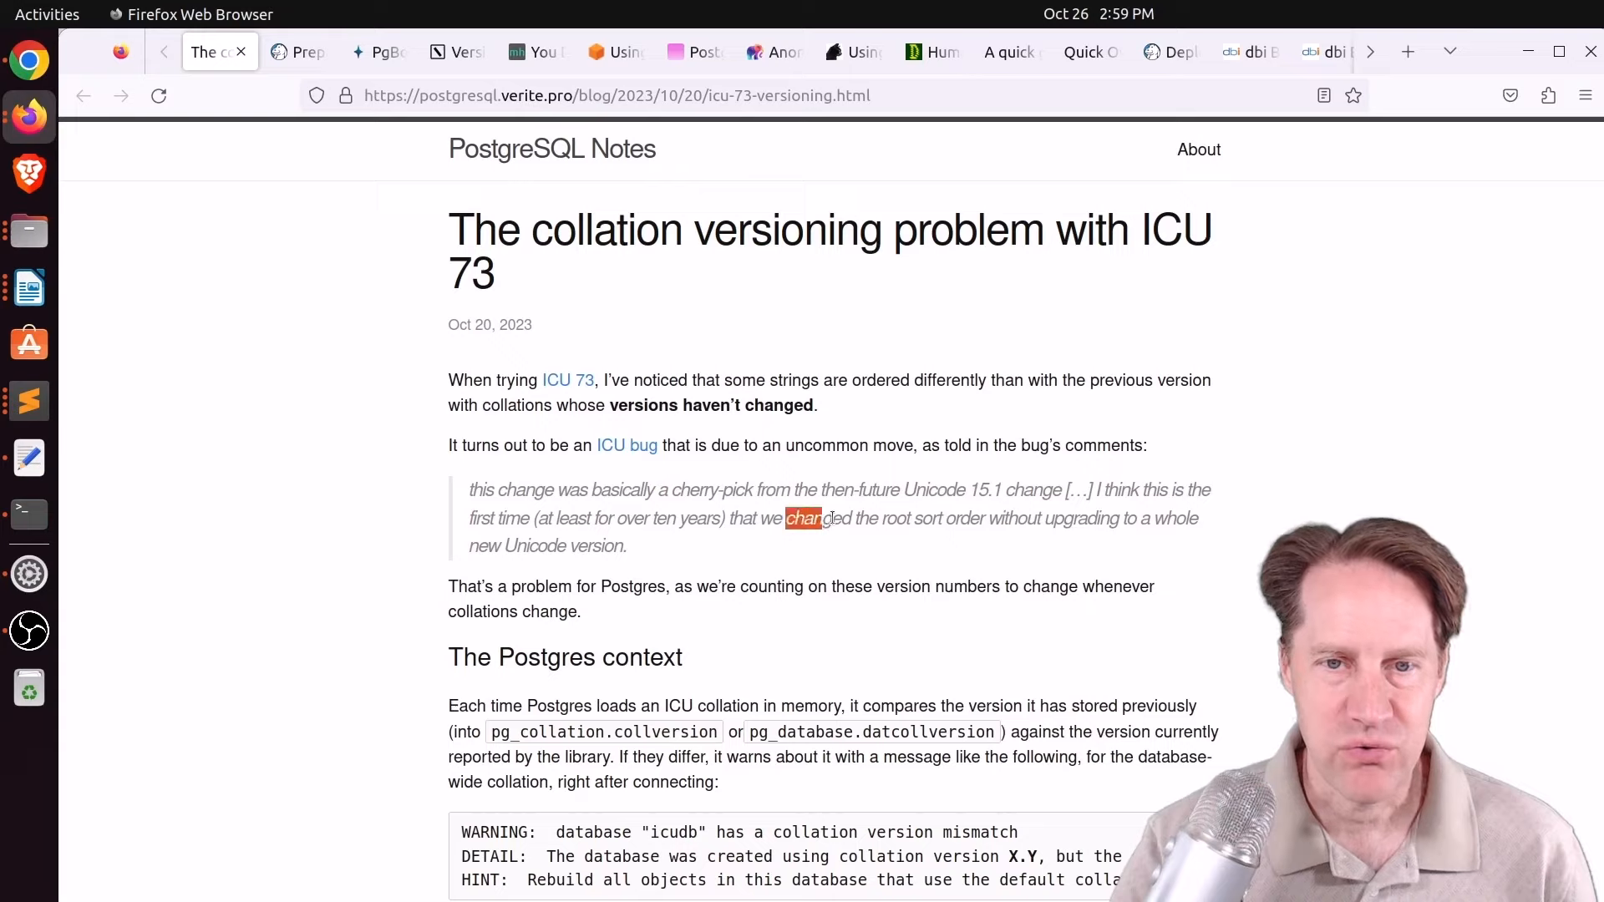
drag(803, 518, 1176, 518)
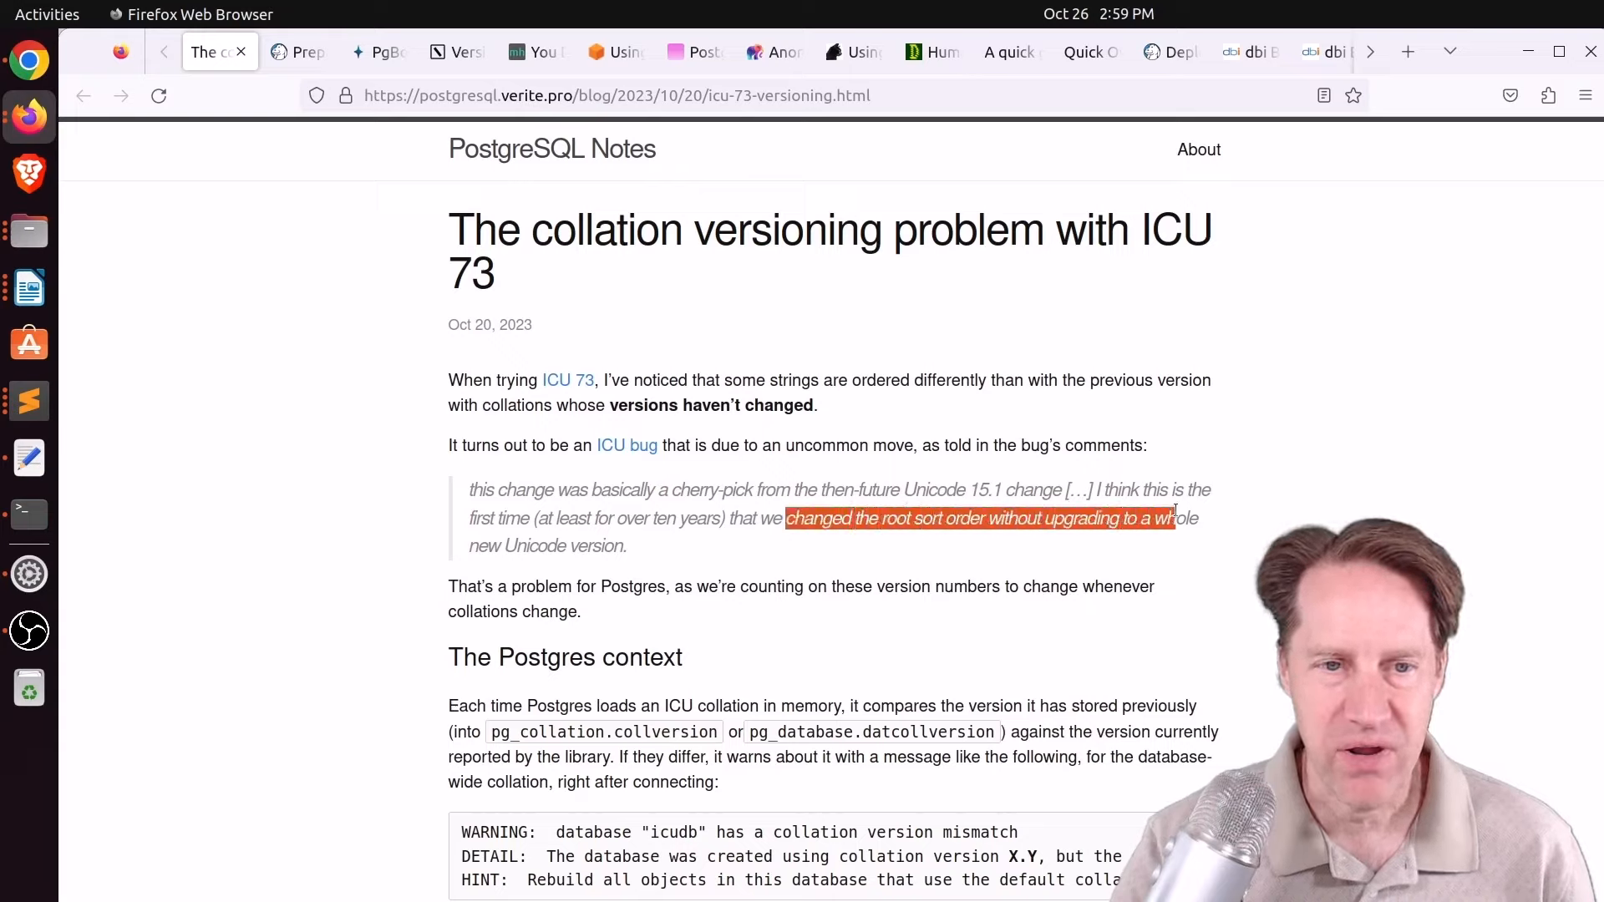
drag(1174, 517, 623, 545)
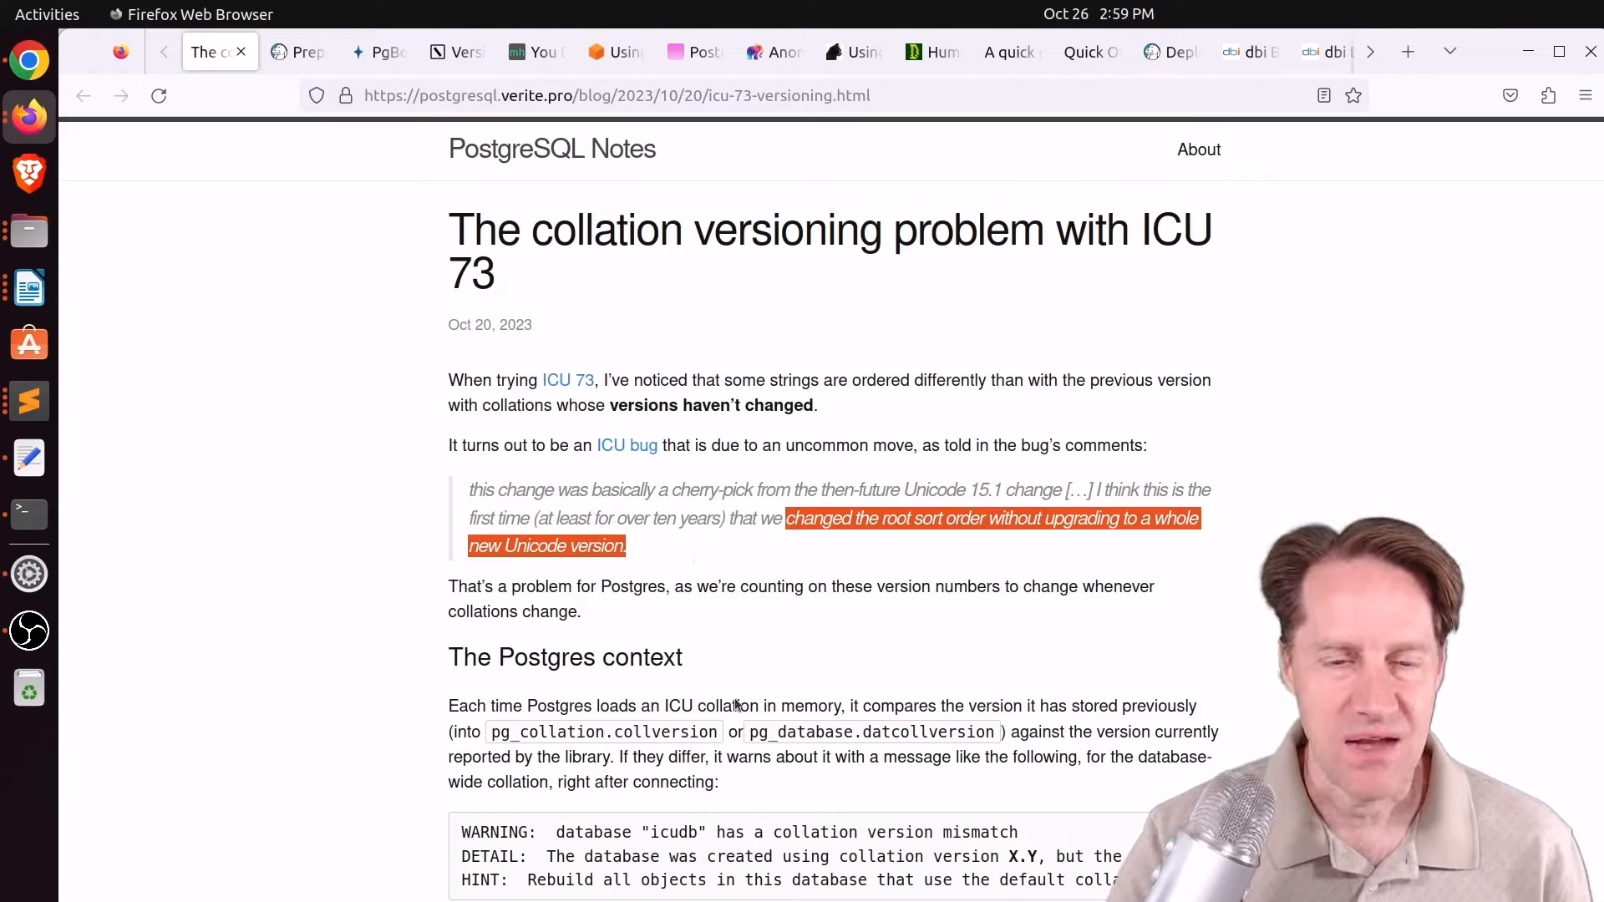
mouse_move(764, 622)
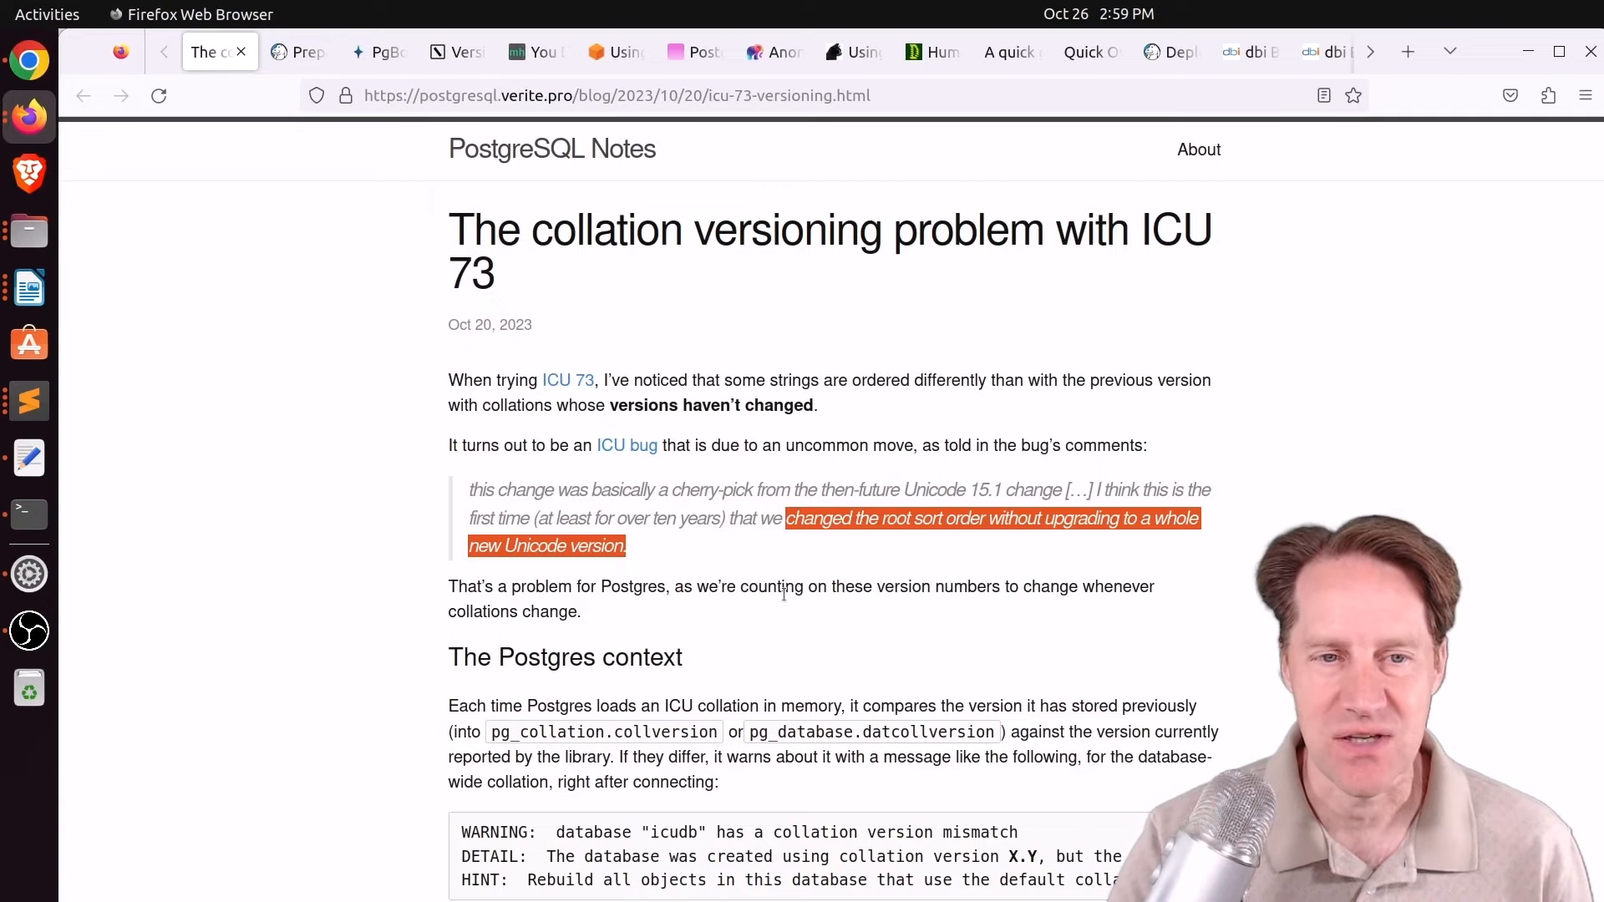
scroll(down, 3)
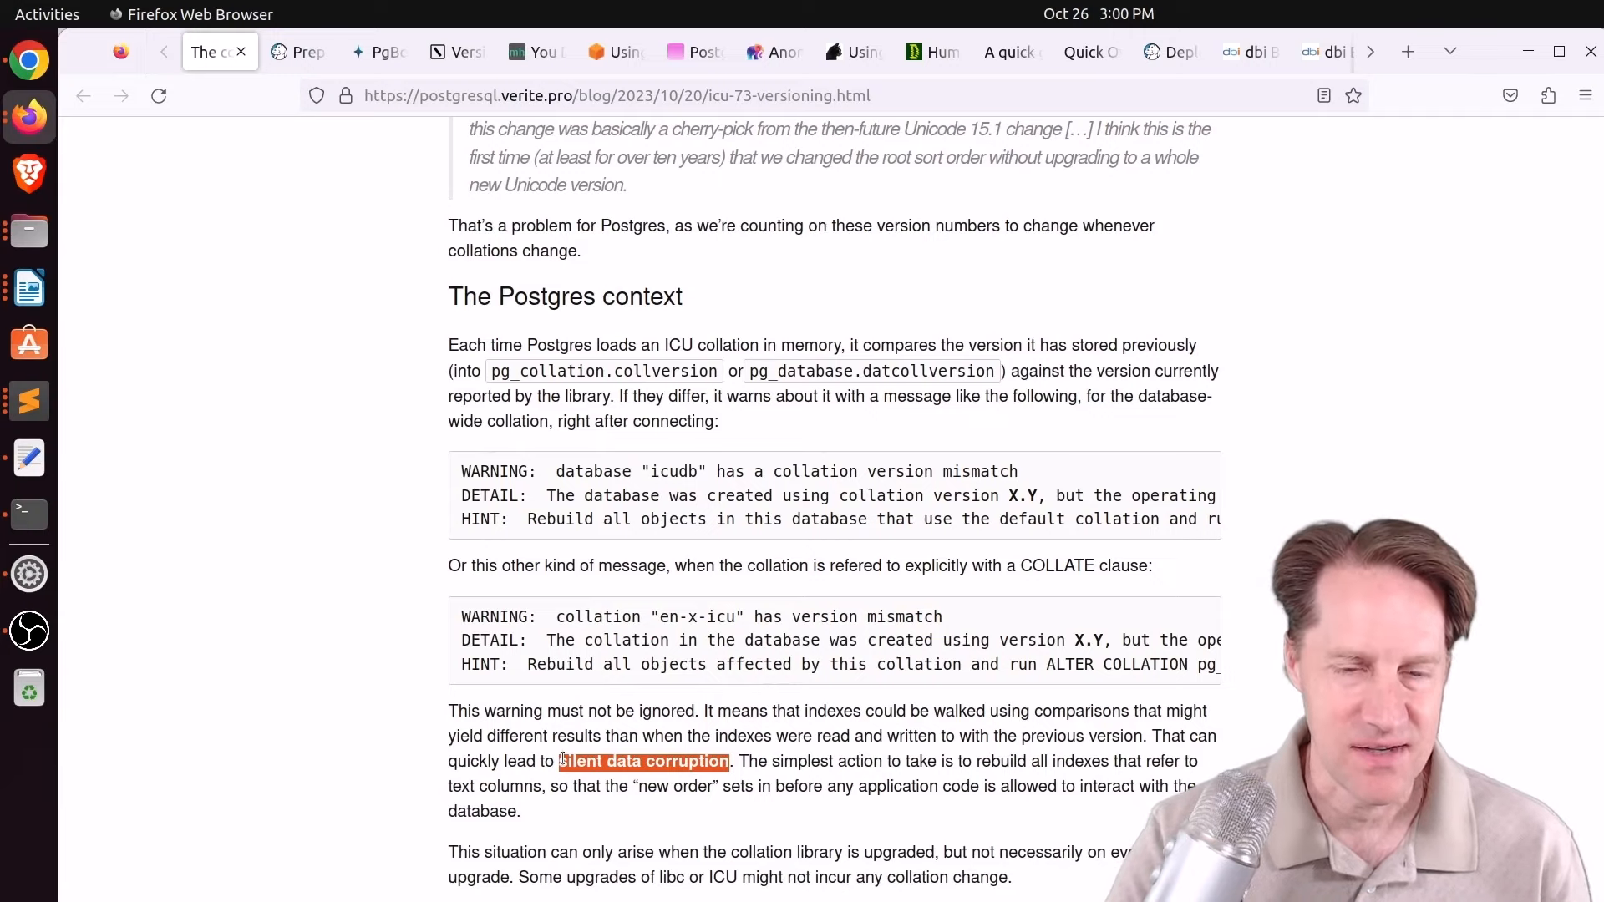
Highlight the A'B and A,2 result rows and the unchanged collation version 153.120 in the ICU 73 example.
scroll(down, 3)
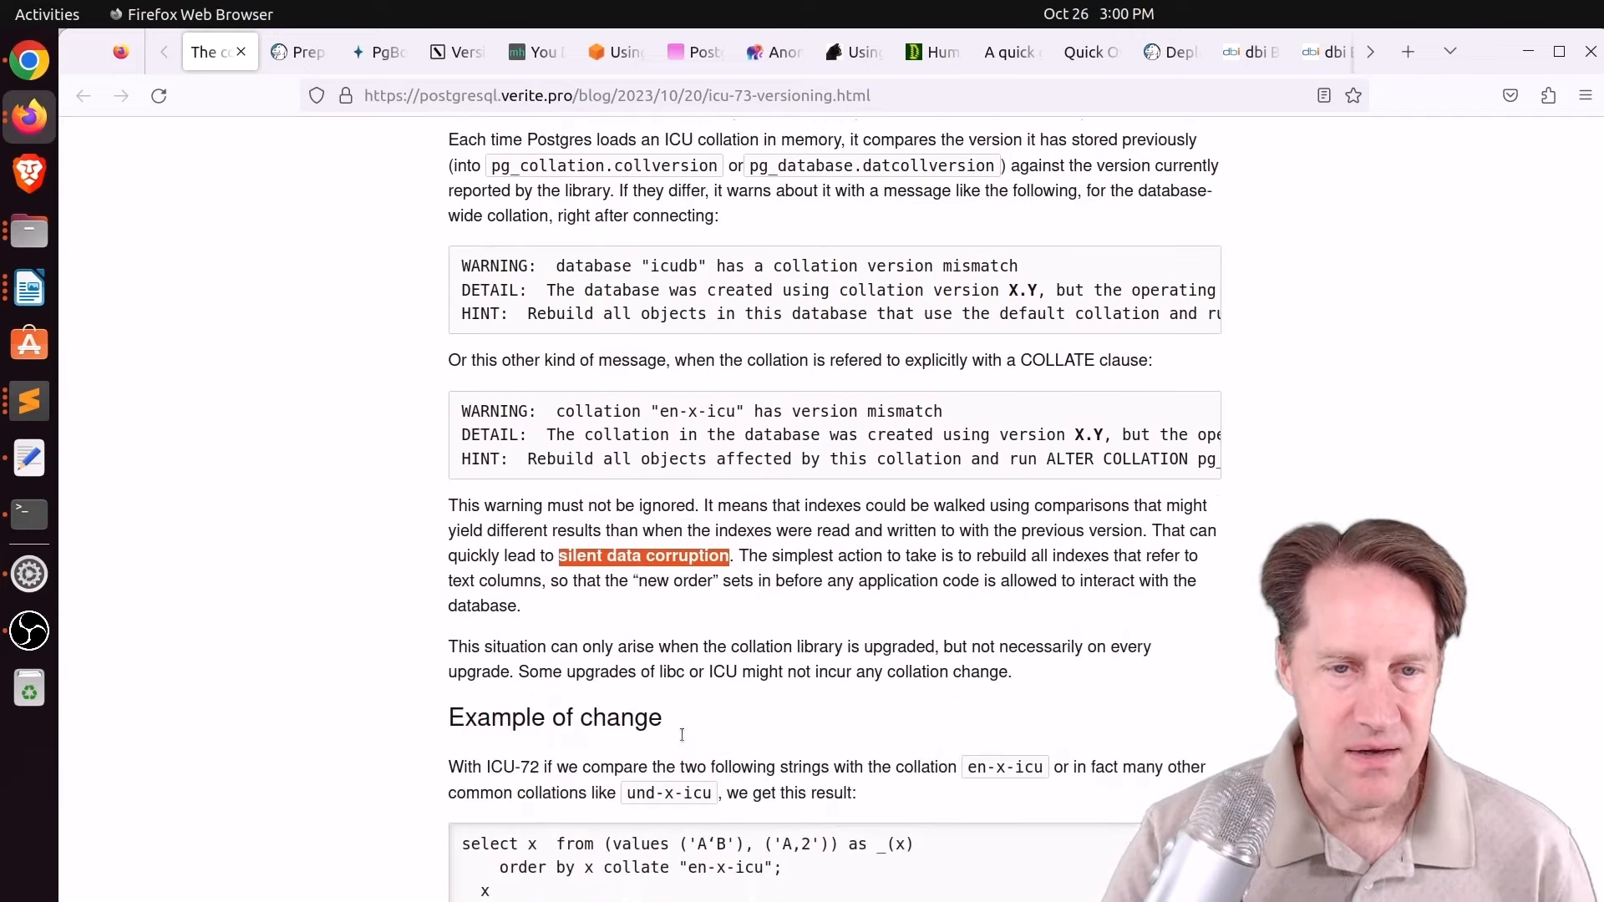
scroll(down, 3)
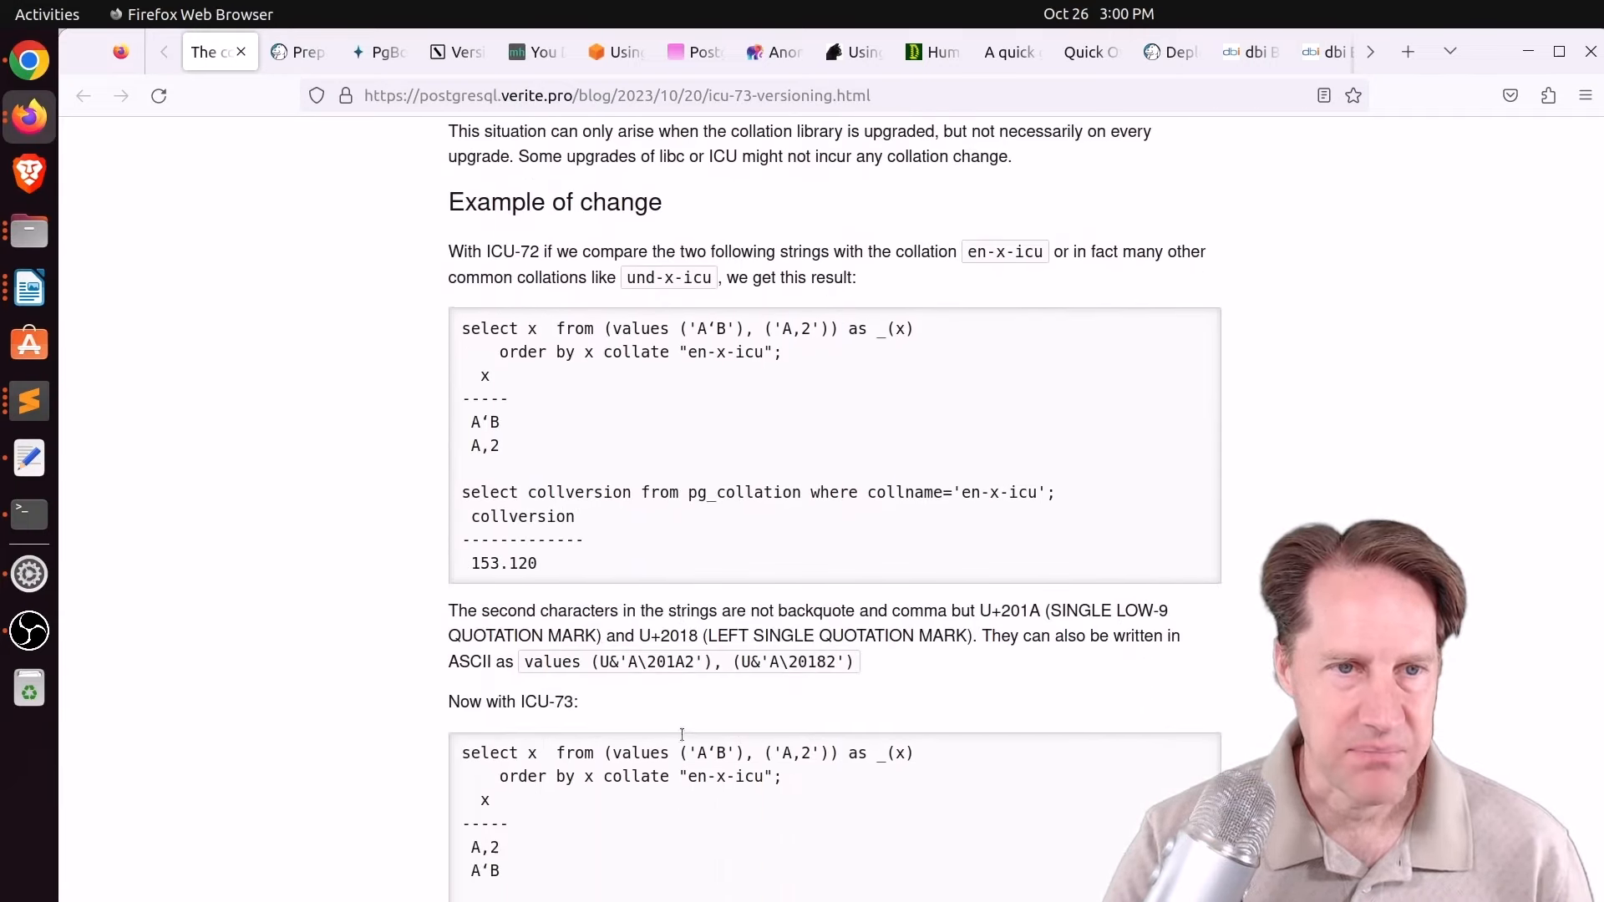
double_click(509, 250)
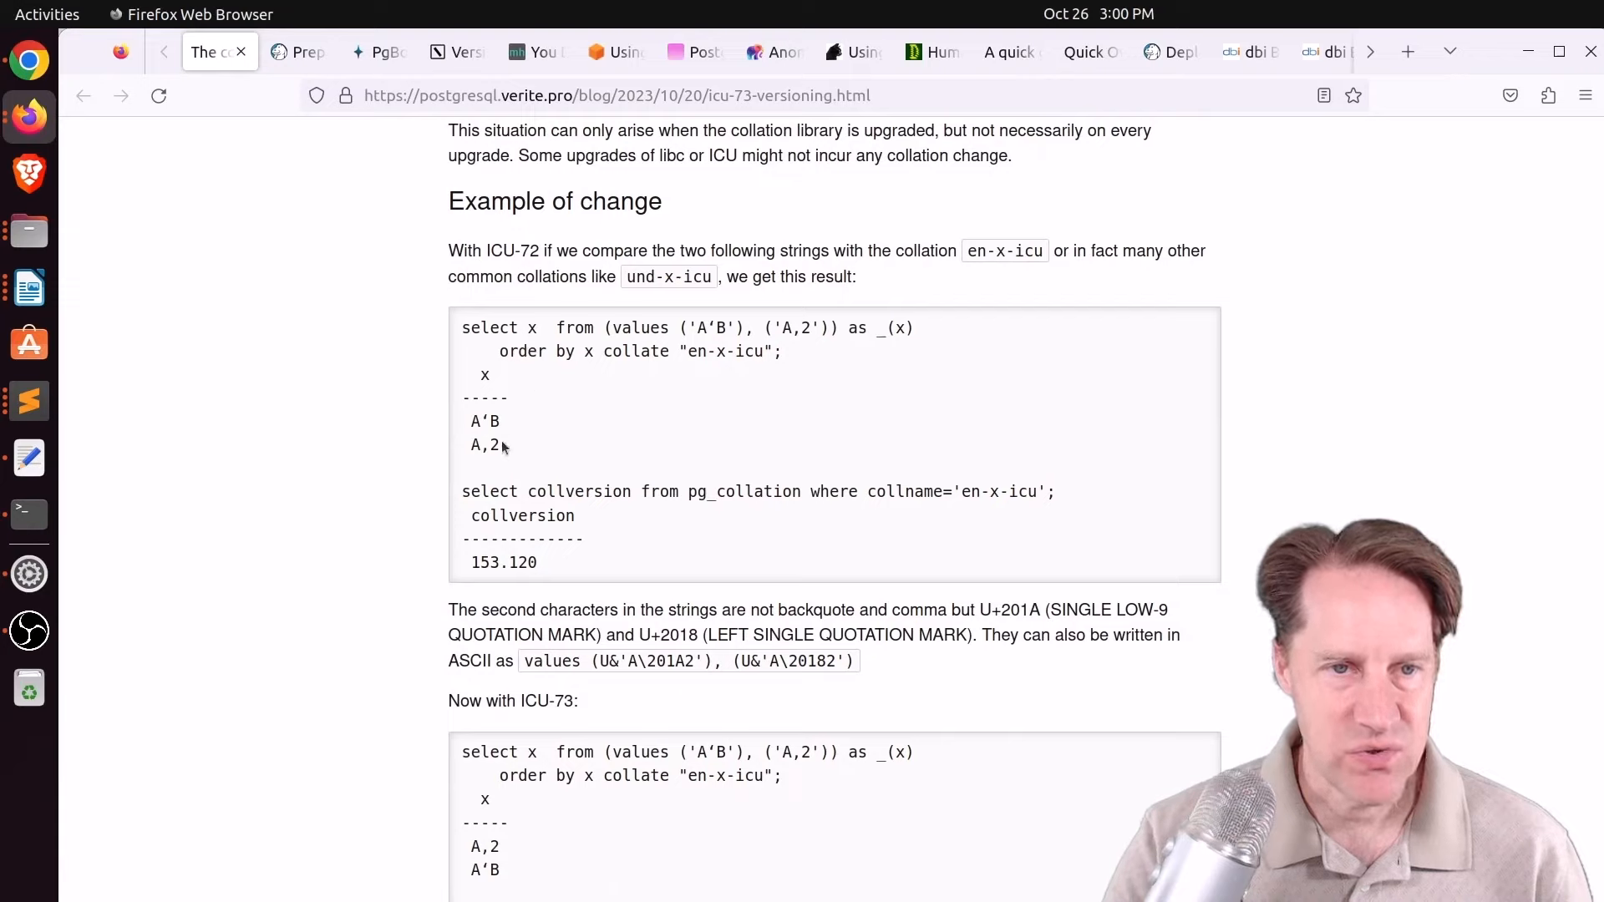
drag(468, 421, 500, 444)
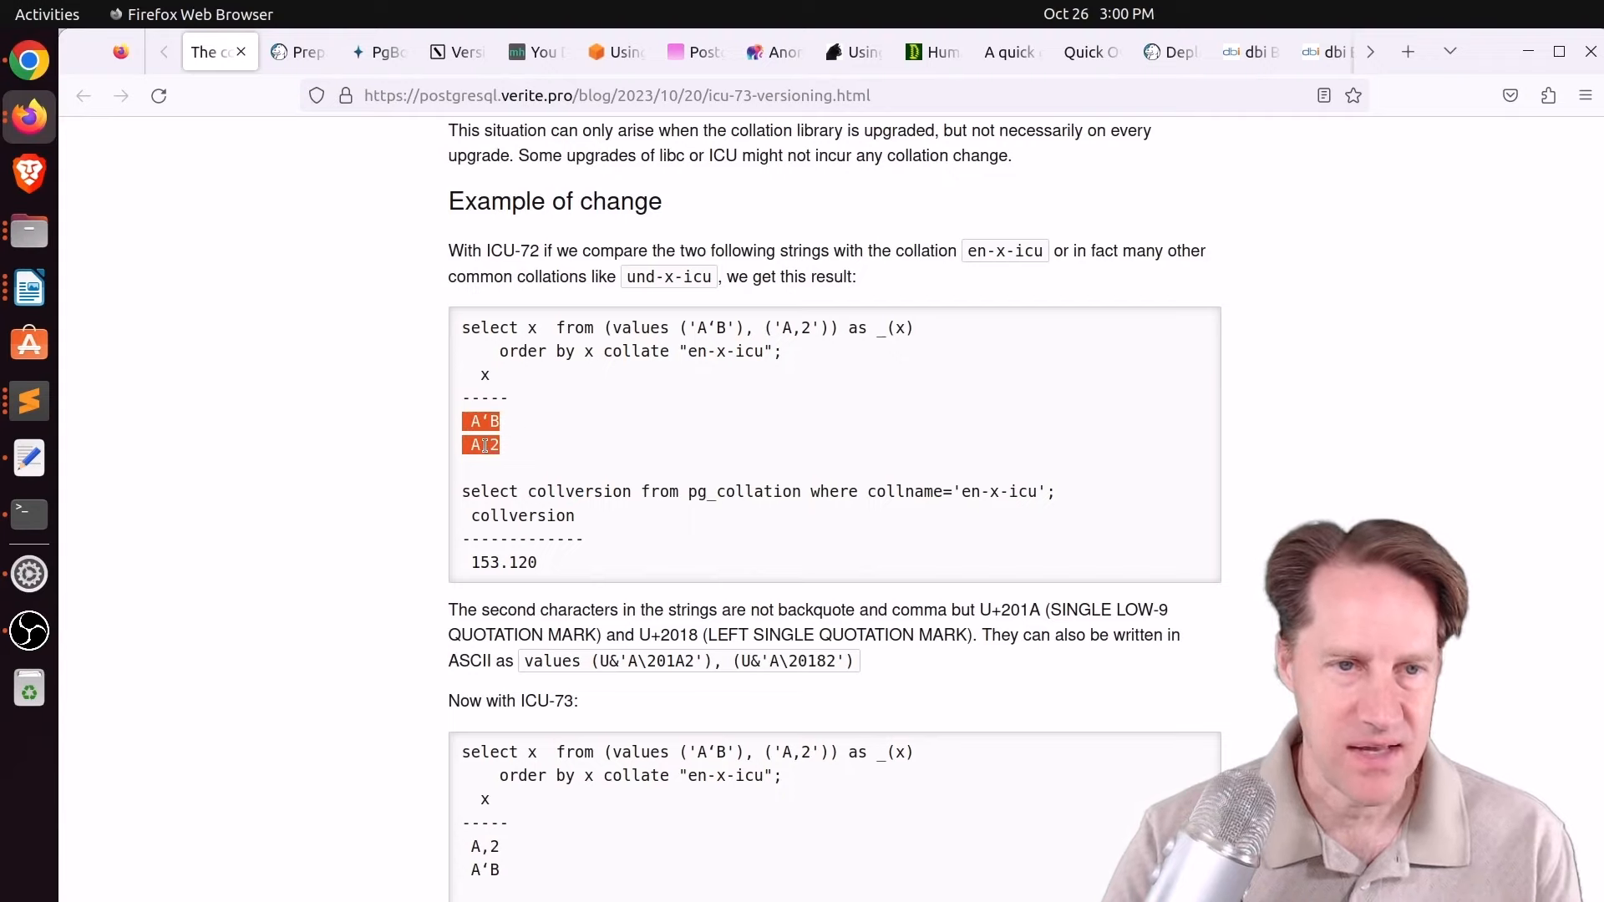
scroll(down, 3)
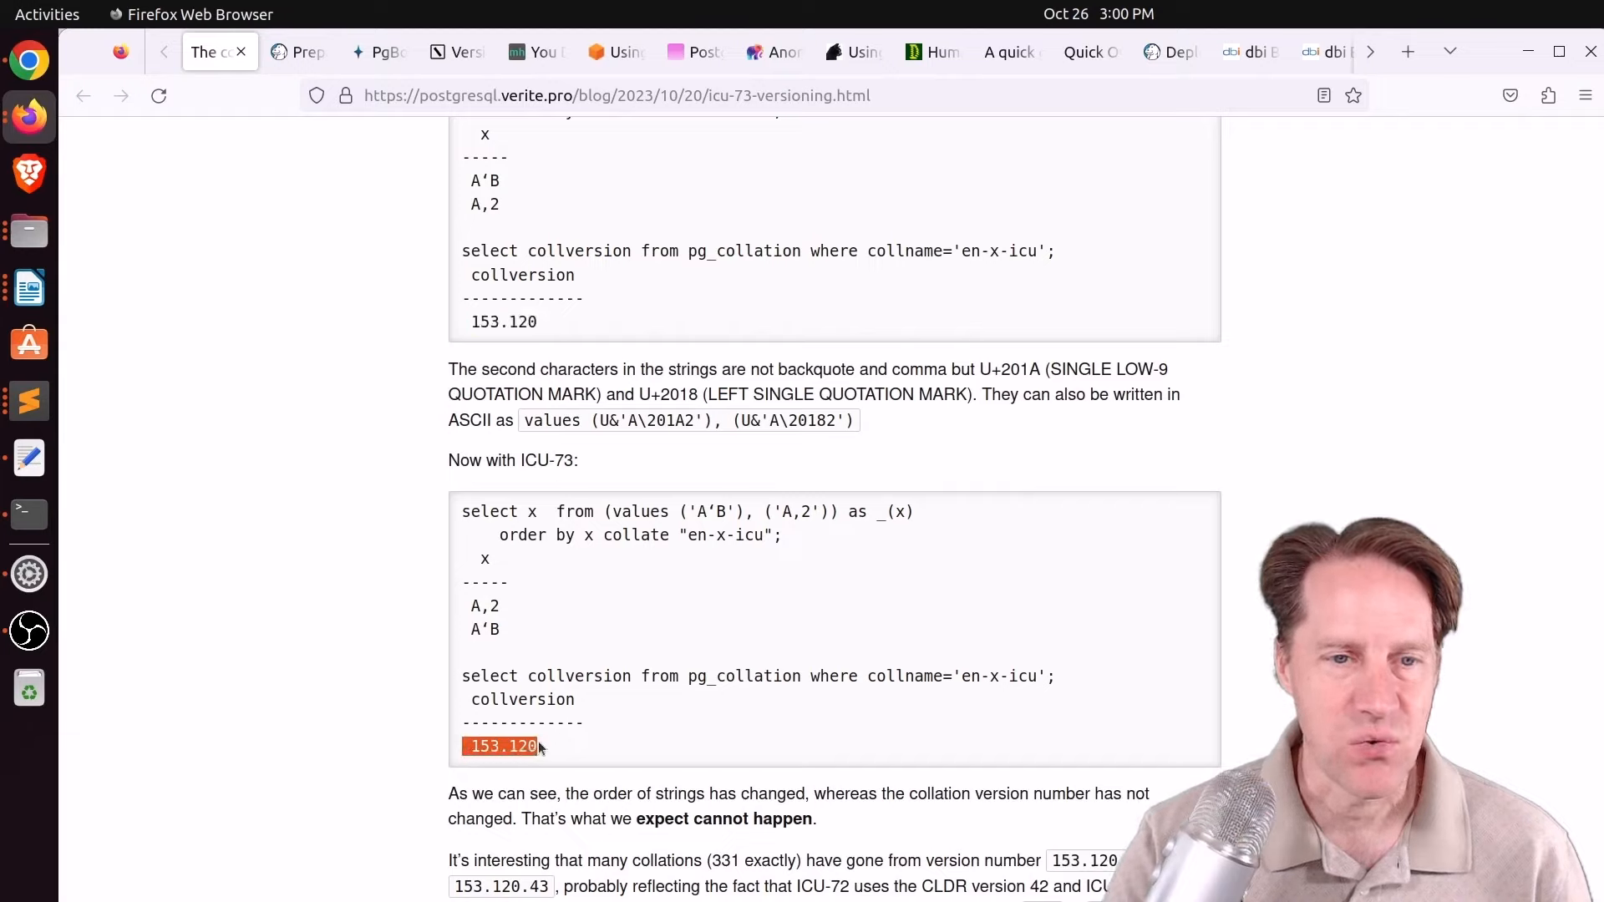
mouse_move(561, 608)
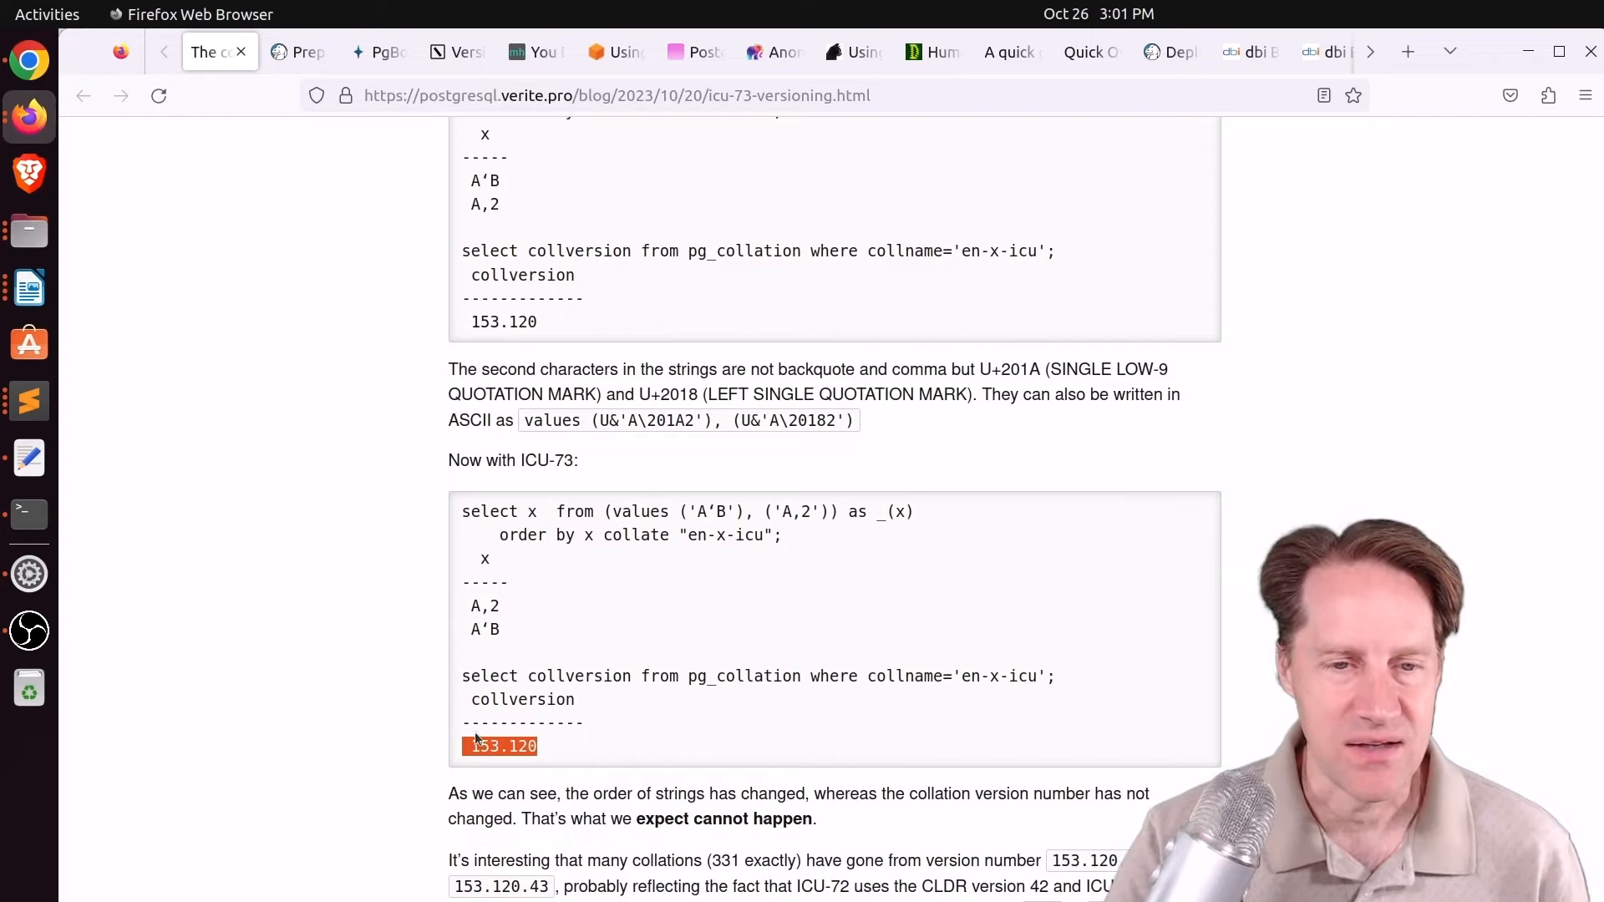
Mark the Fedora 39 index corruption bullets: values not found, indexed searches failing, amcheck detecting corruption.
scroll(down, 3)
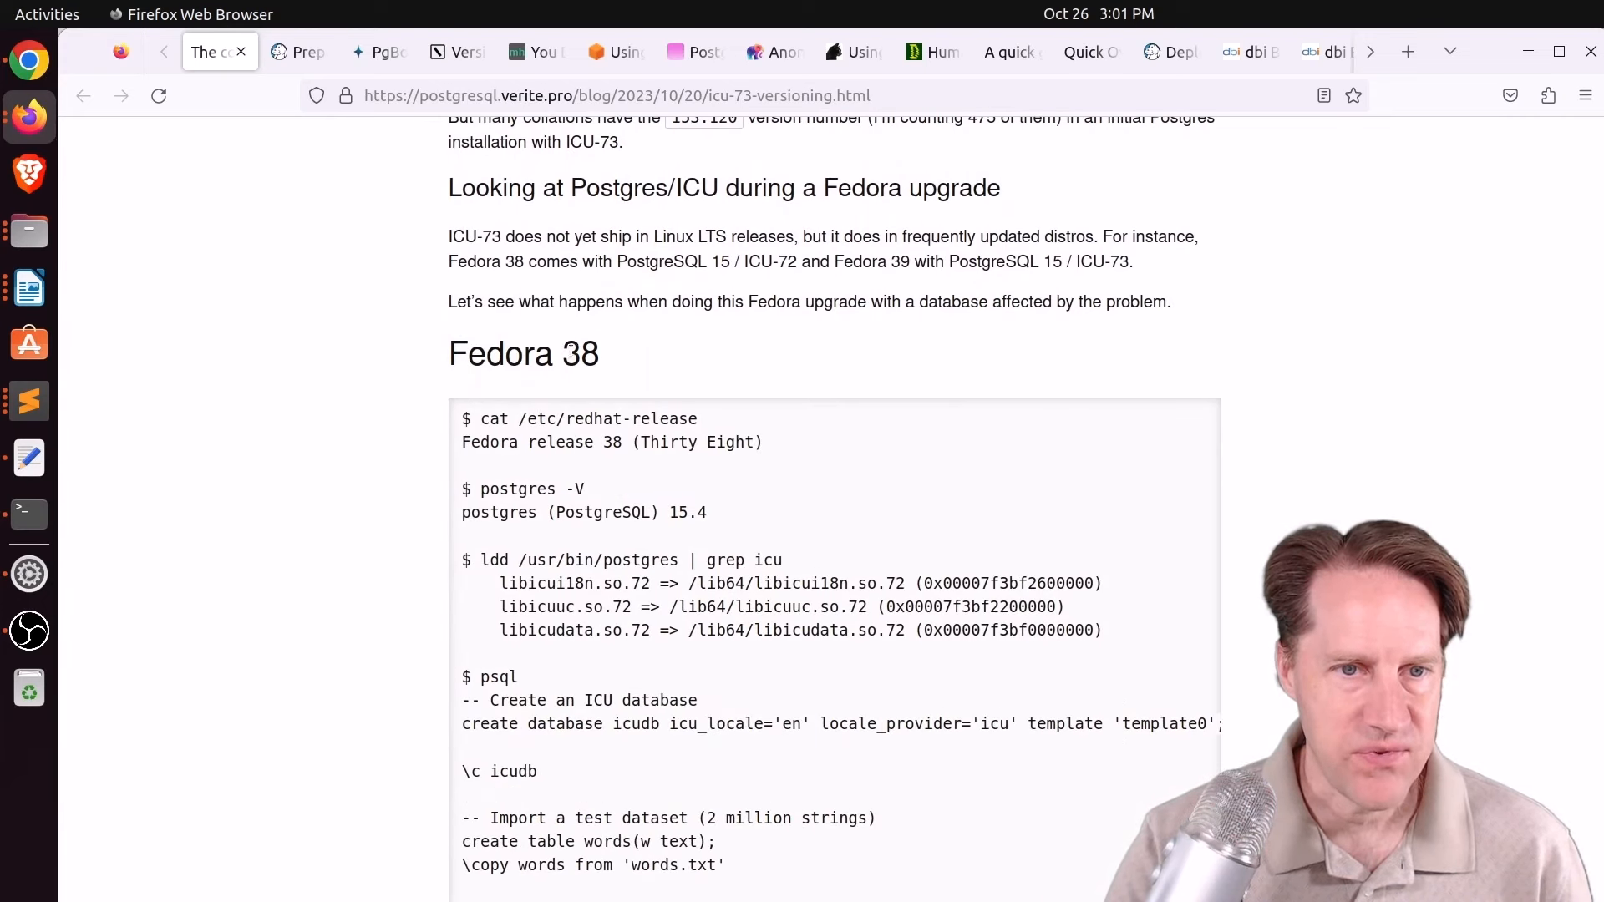
scroll(down, 3)
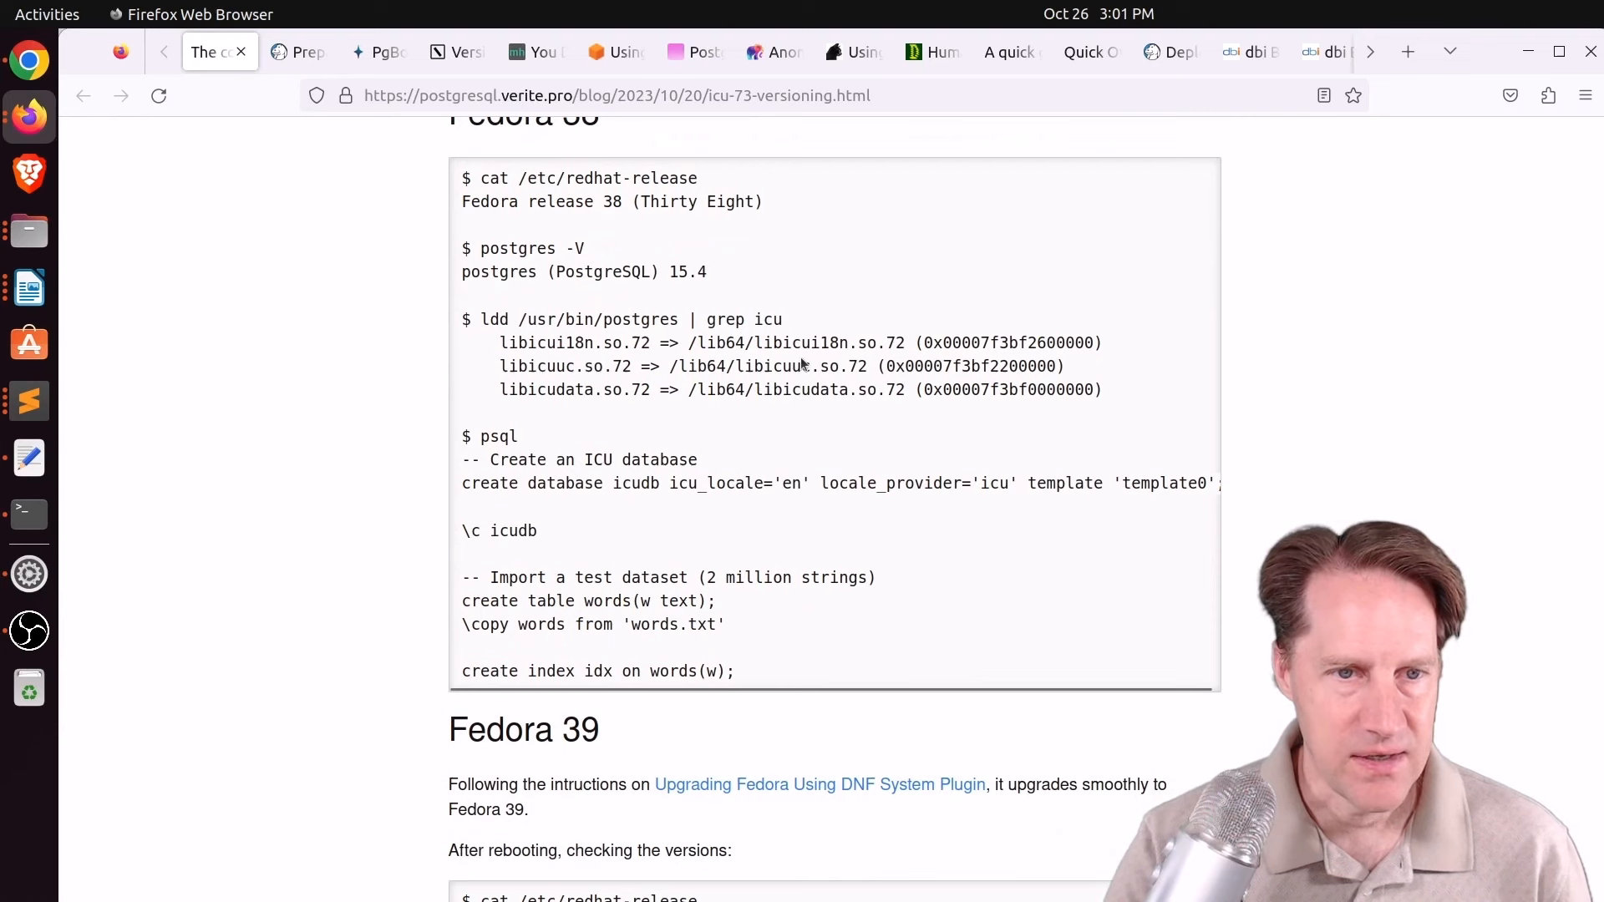
scroll(down, 3)
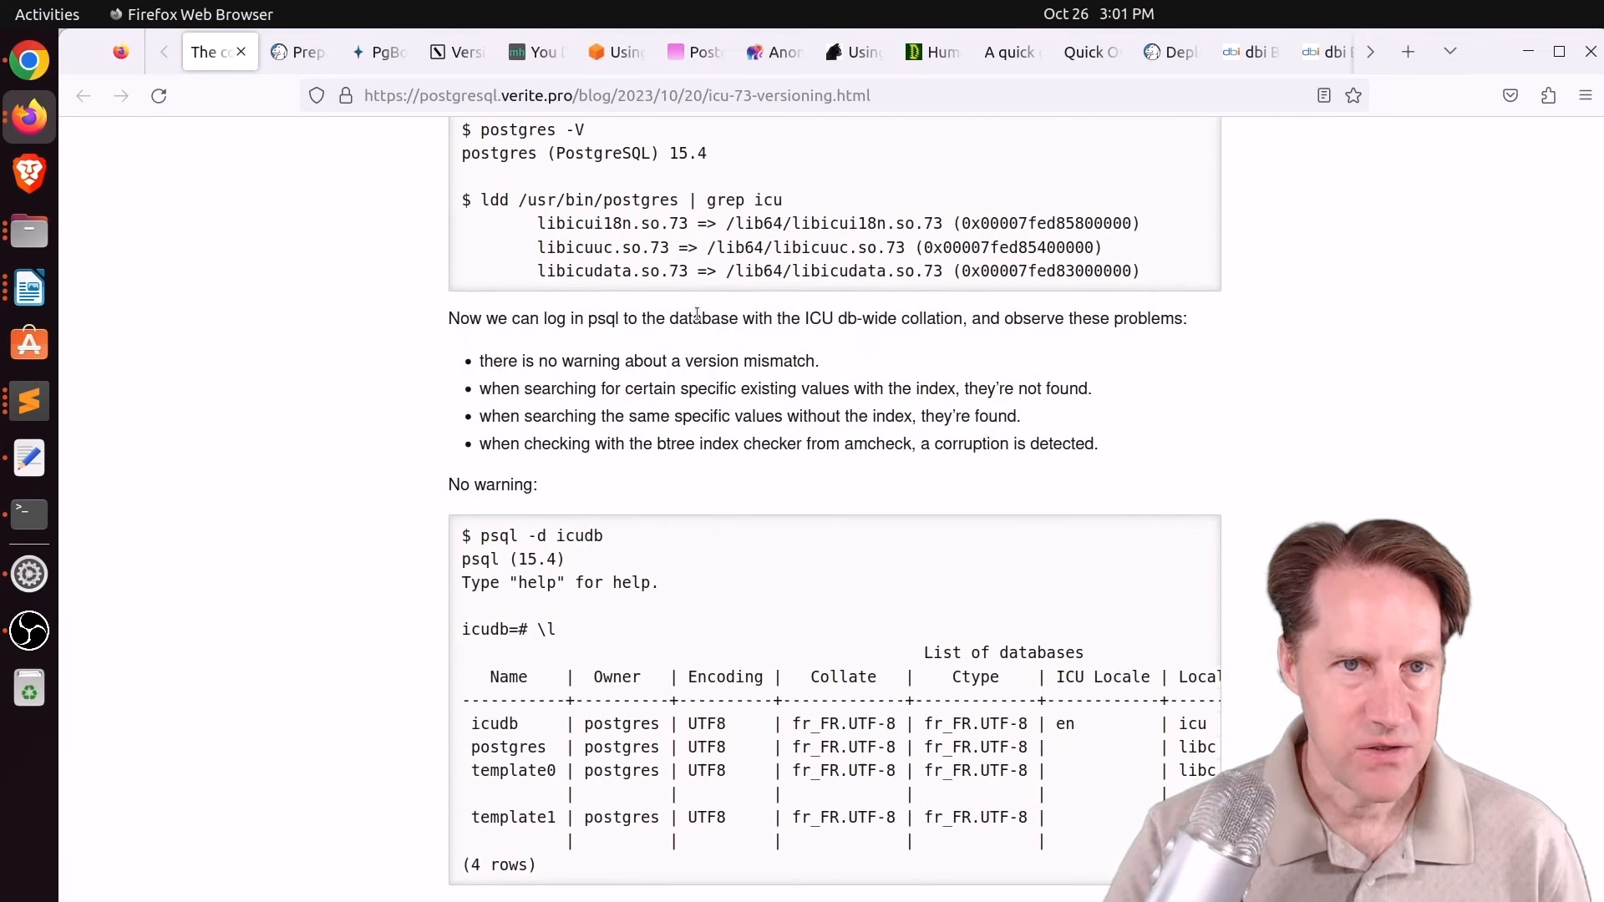
scroll(up, 3)
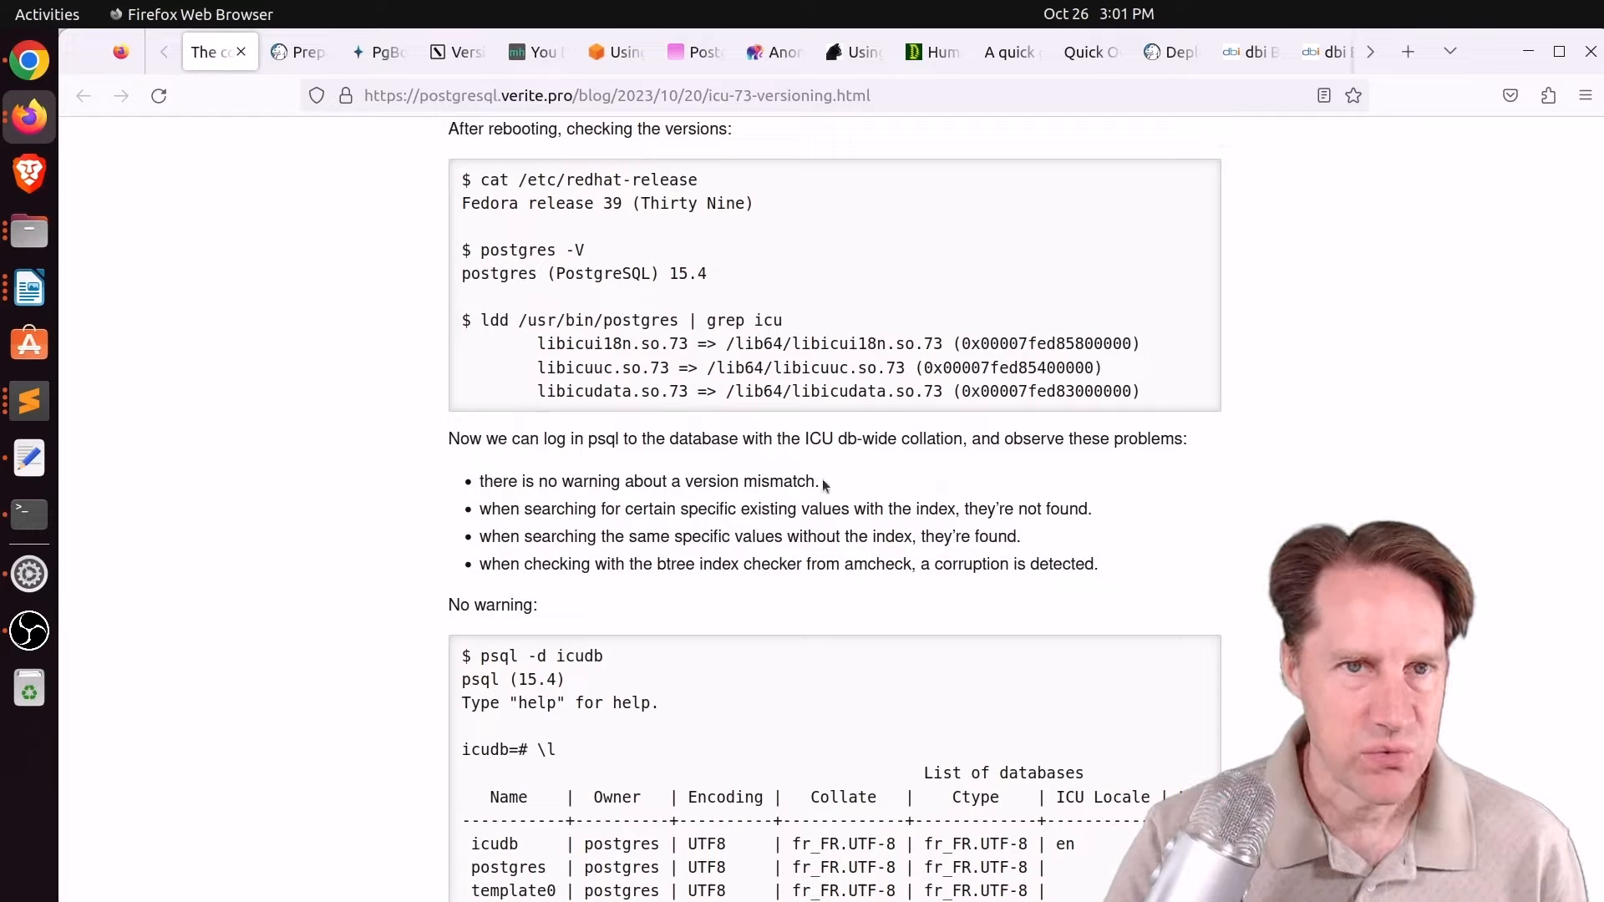
drag(506, 481, 819, 481)
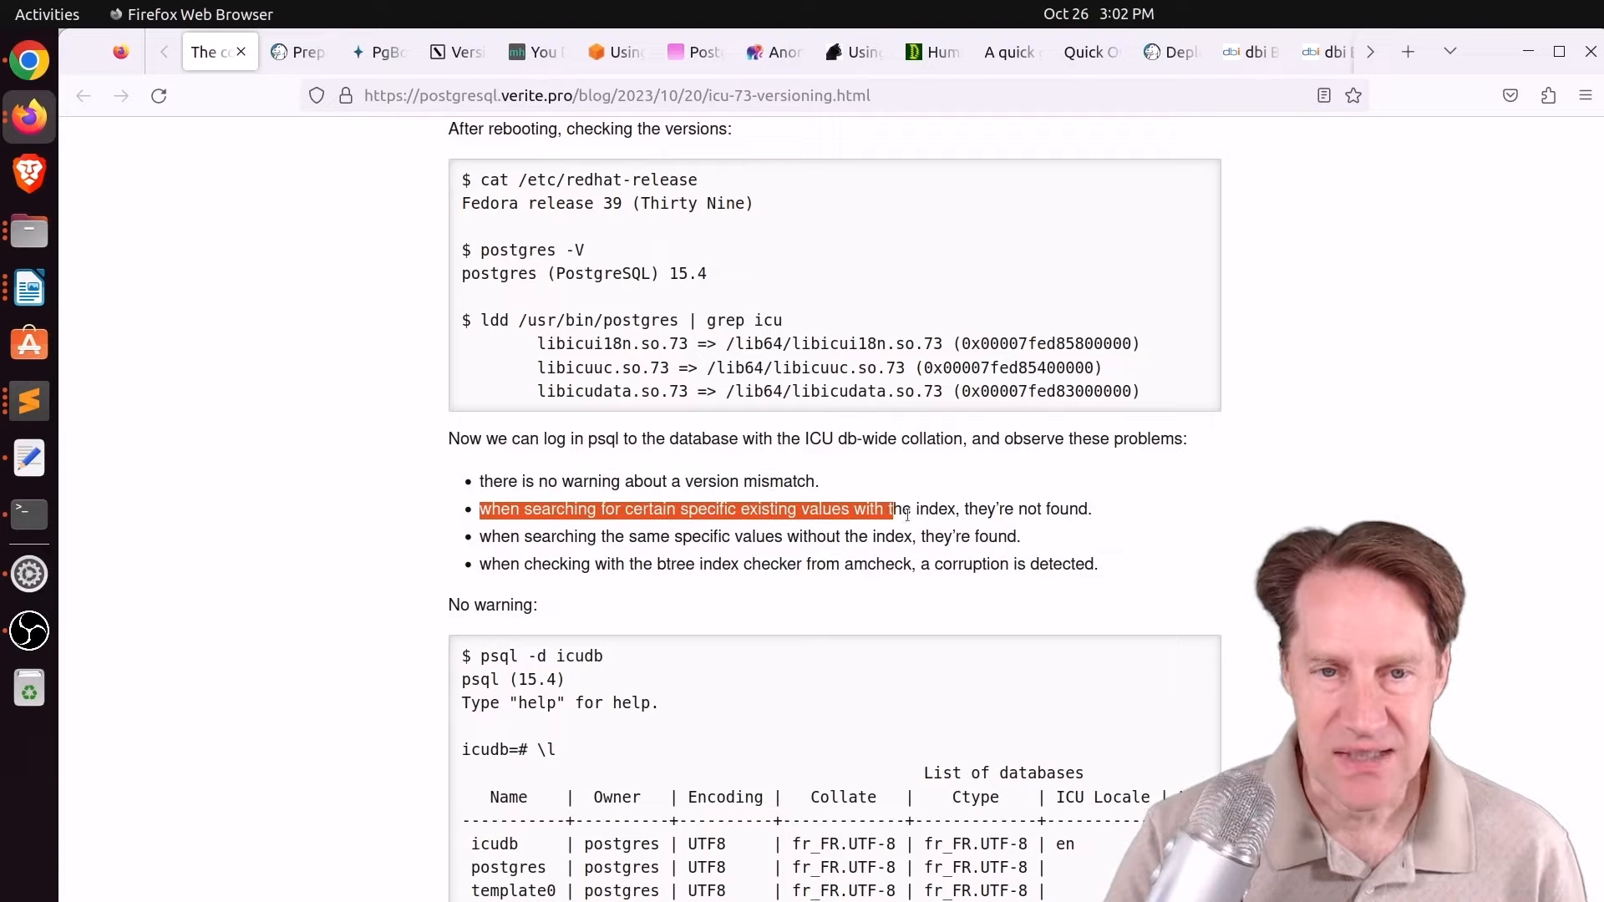
drag(882, 507, 1093, 508)
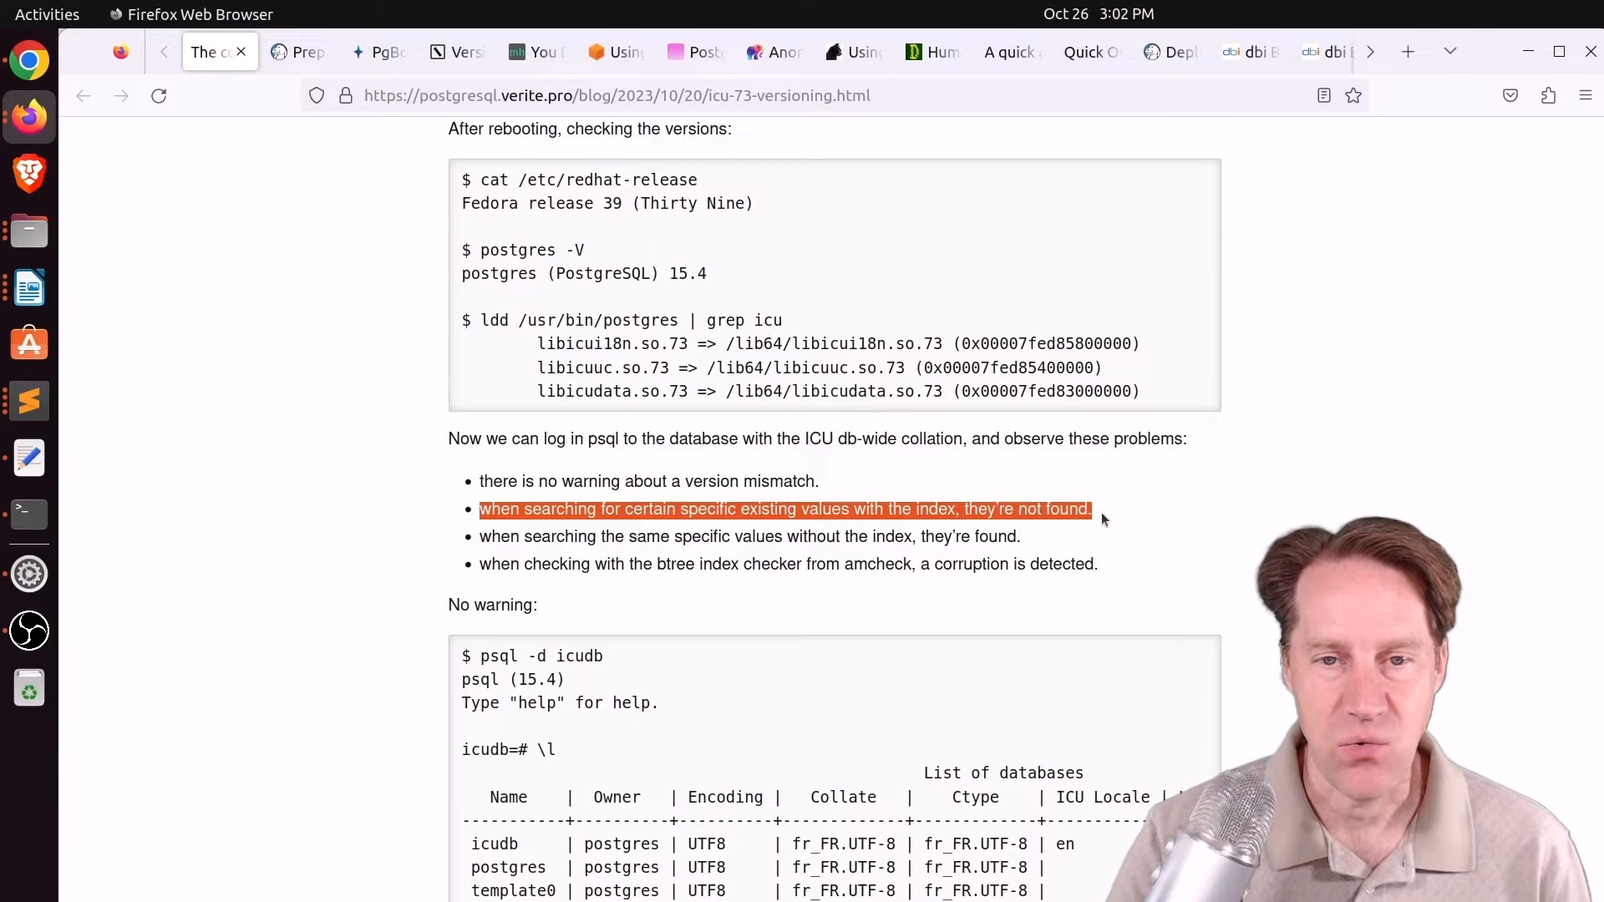
mouse_move(467, 553)
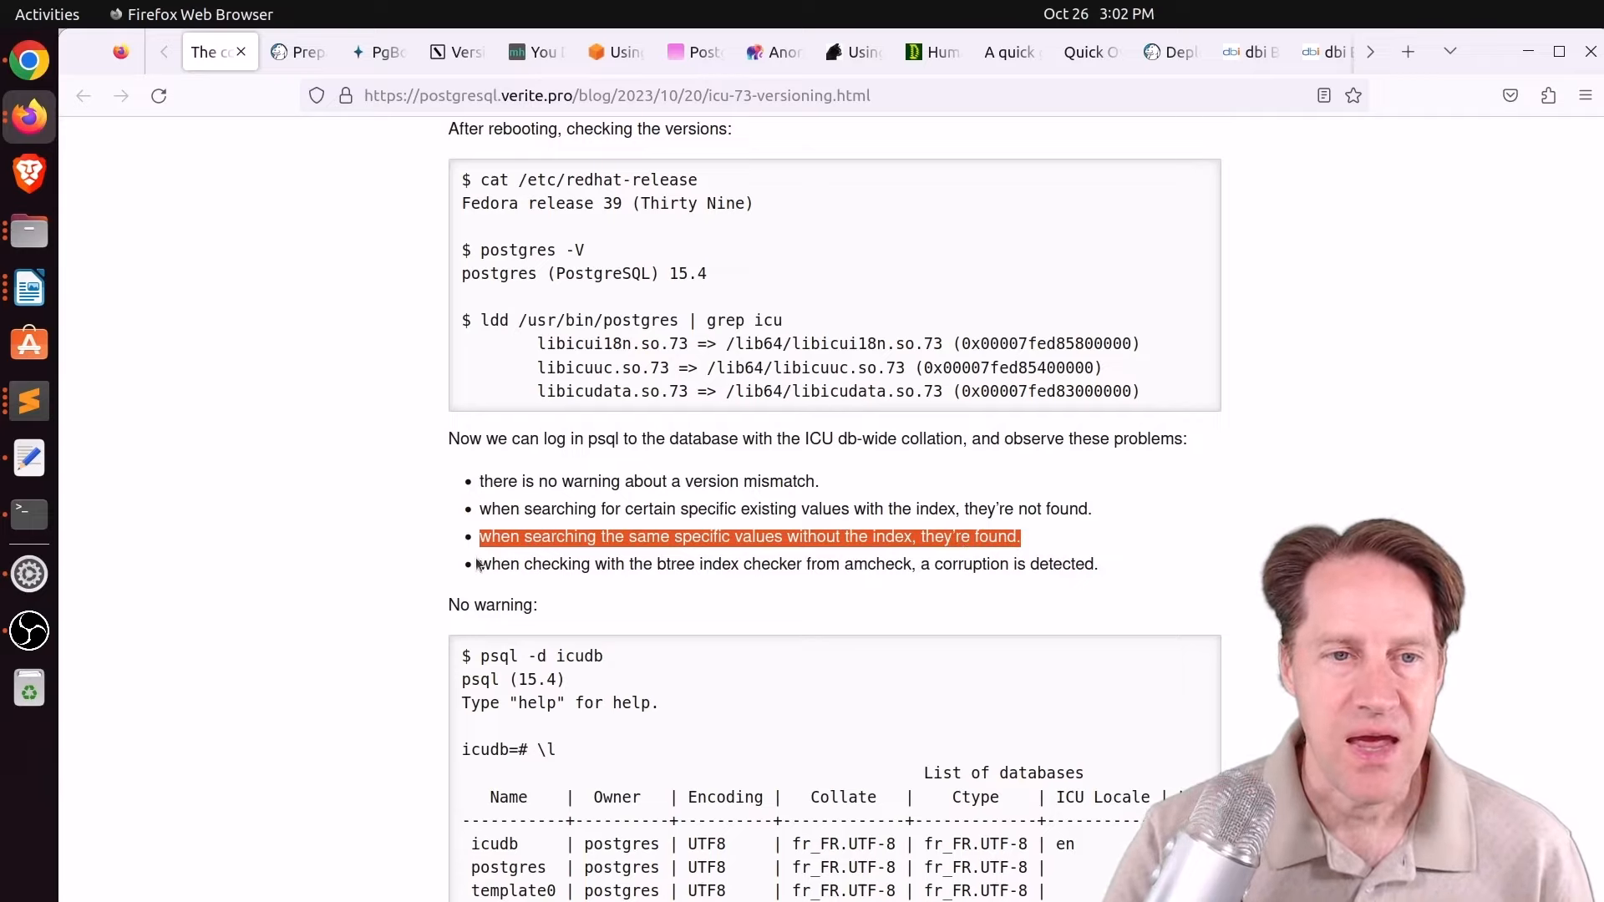
drag(479, 536, 758, 563)
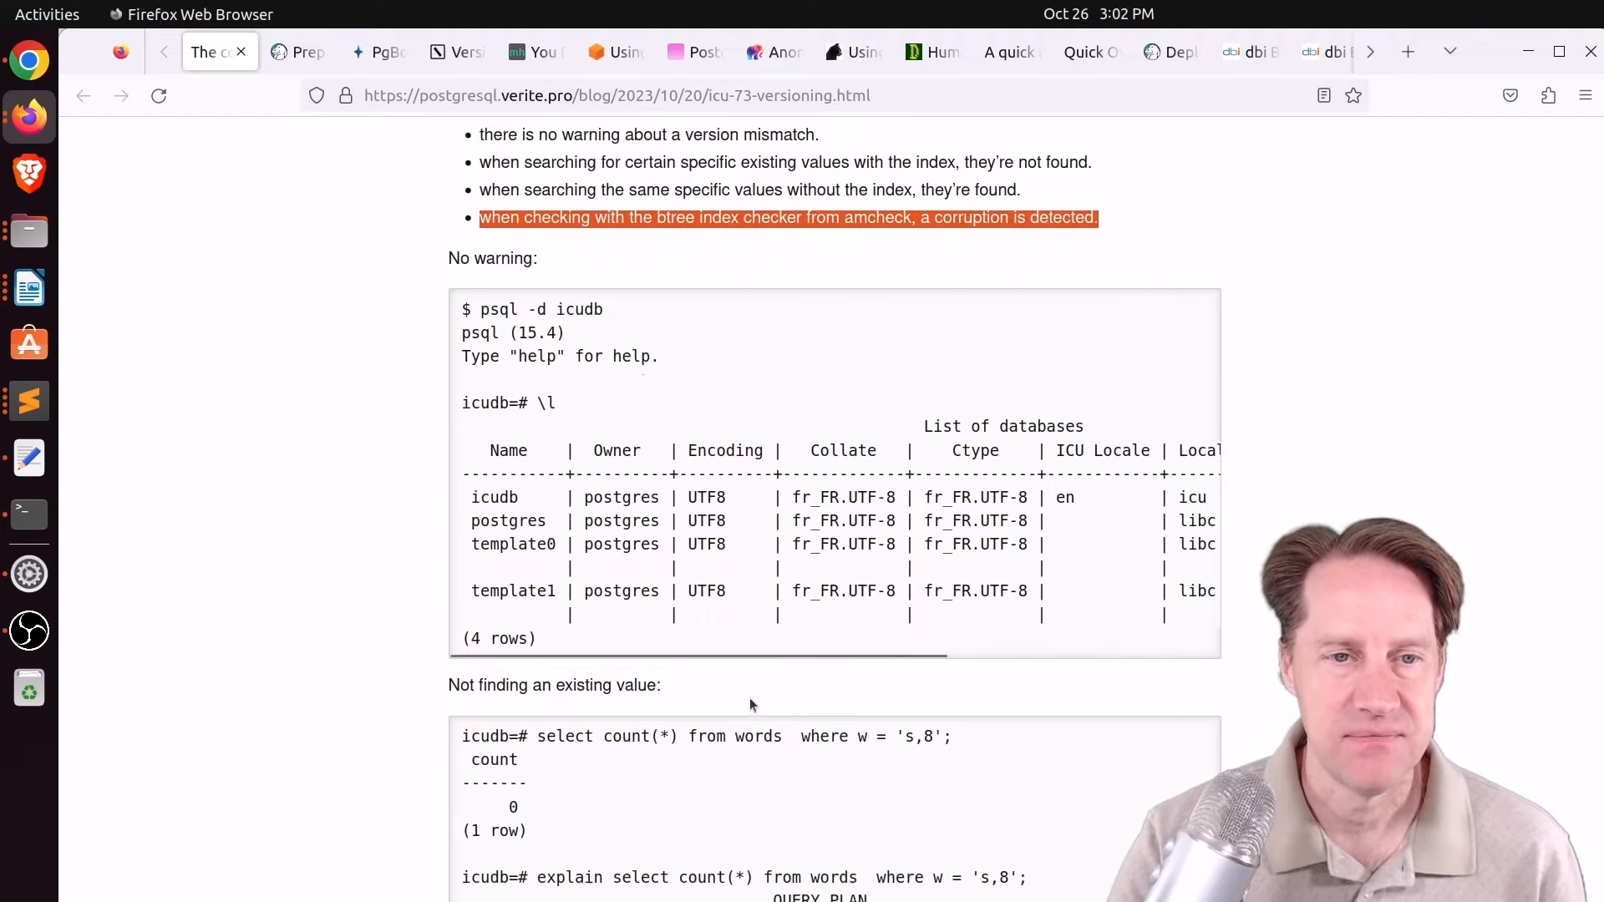
Scroll to the Conclusion noting that bytewise-sort databases avoid these upgrade difficulties.
scroll(down, 3)
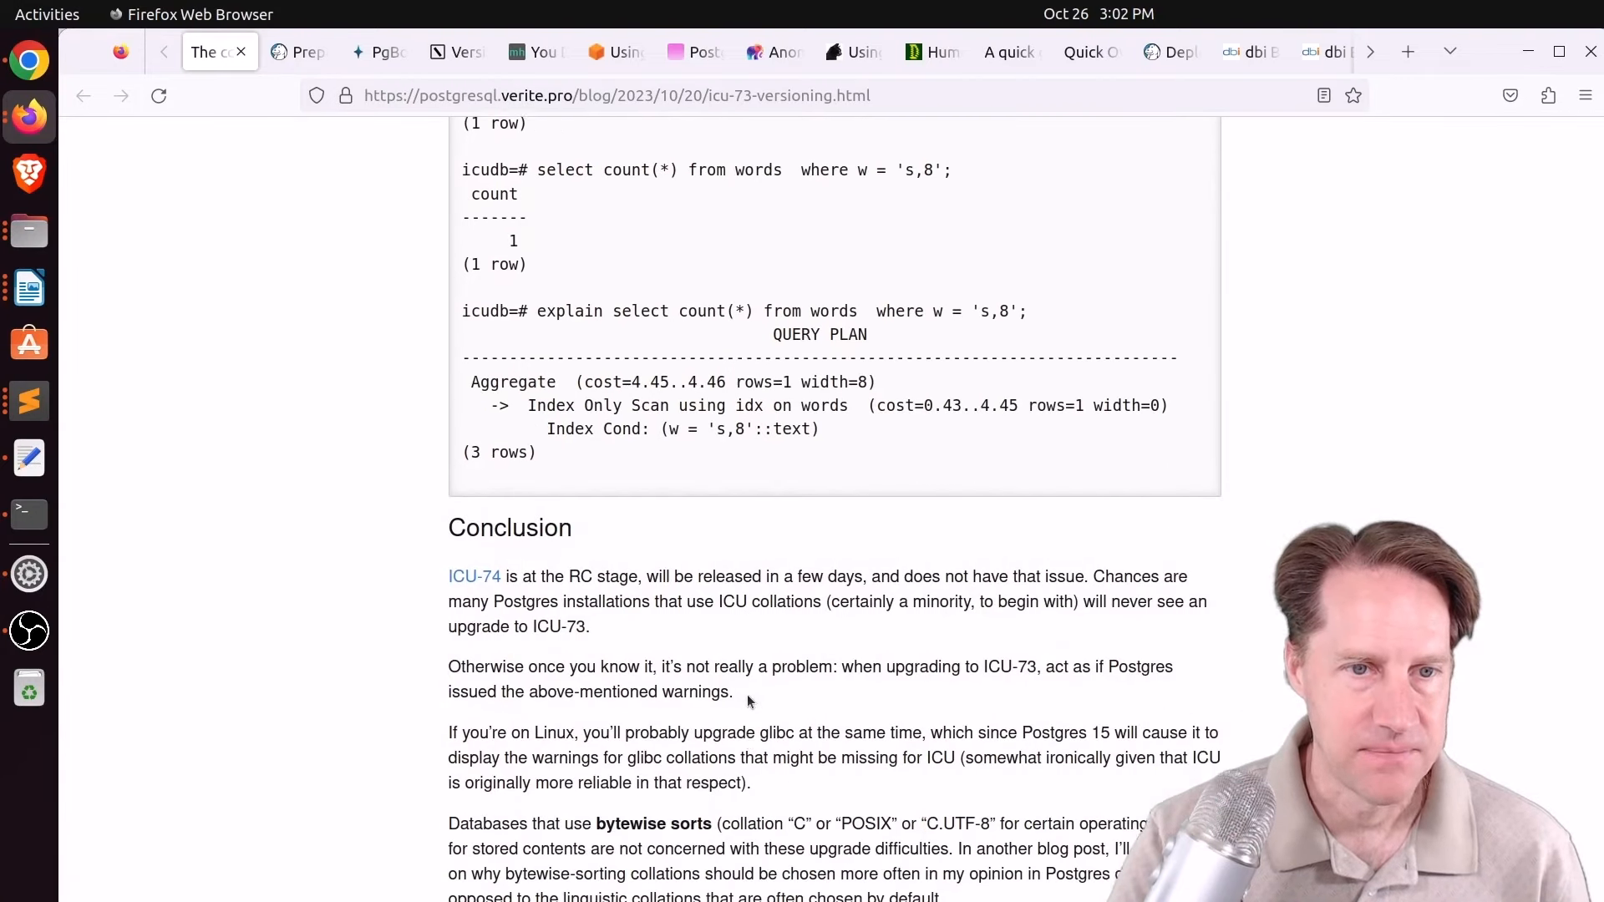
scroll(down, 3)
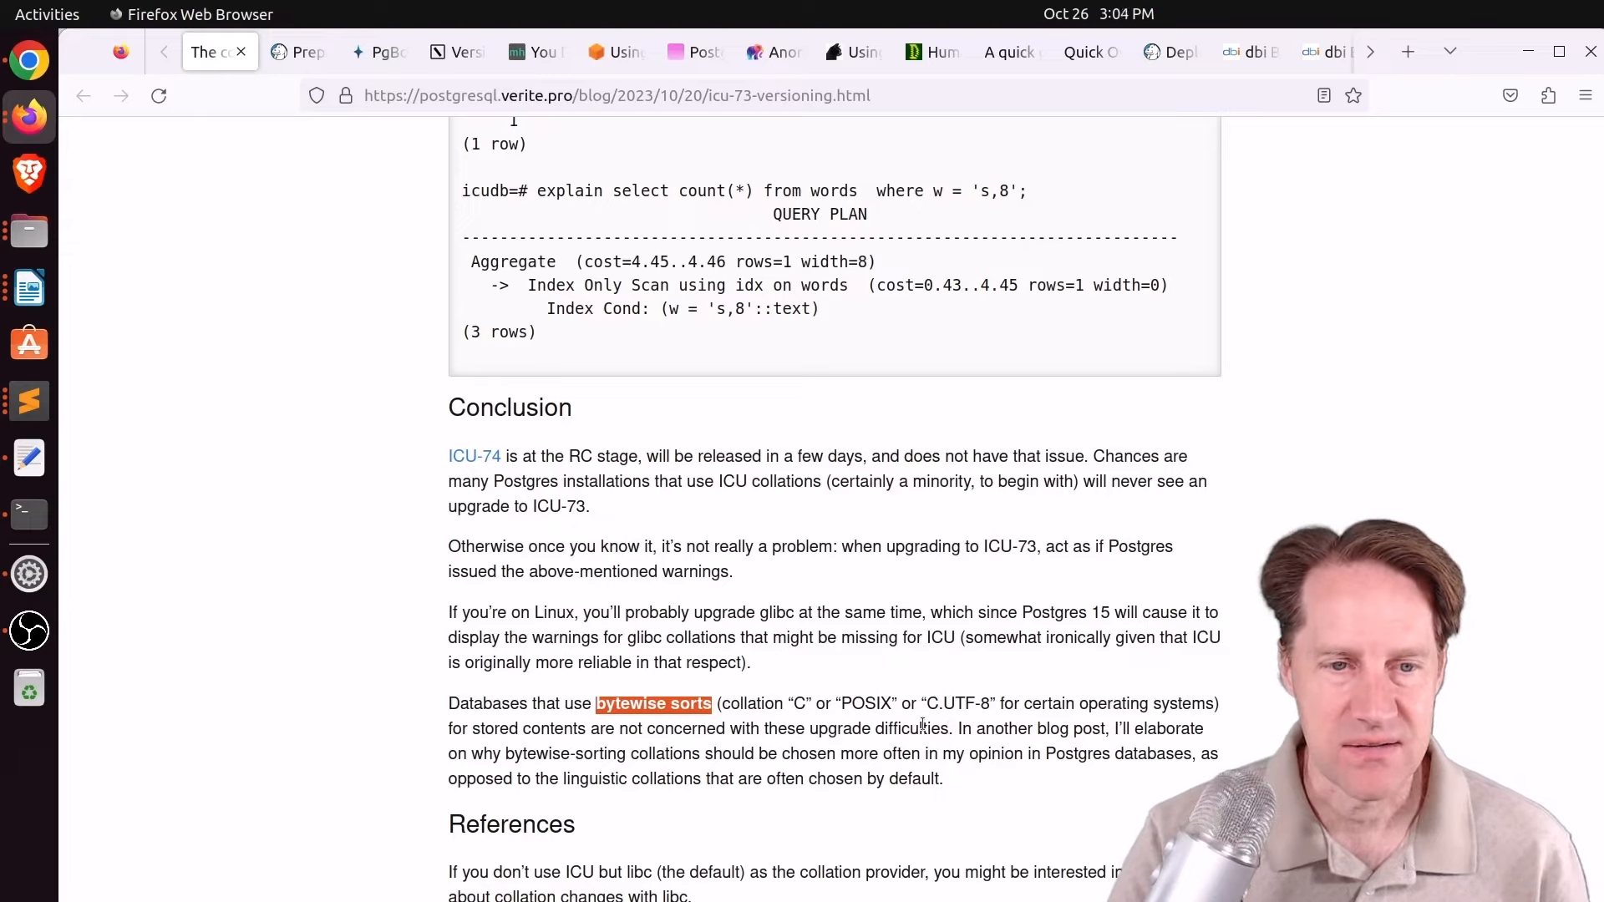
mouse_move(918, 726)
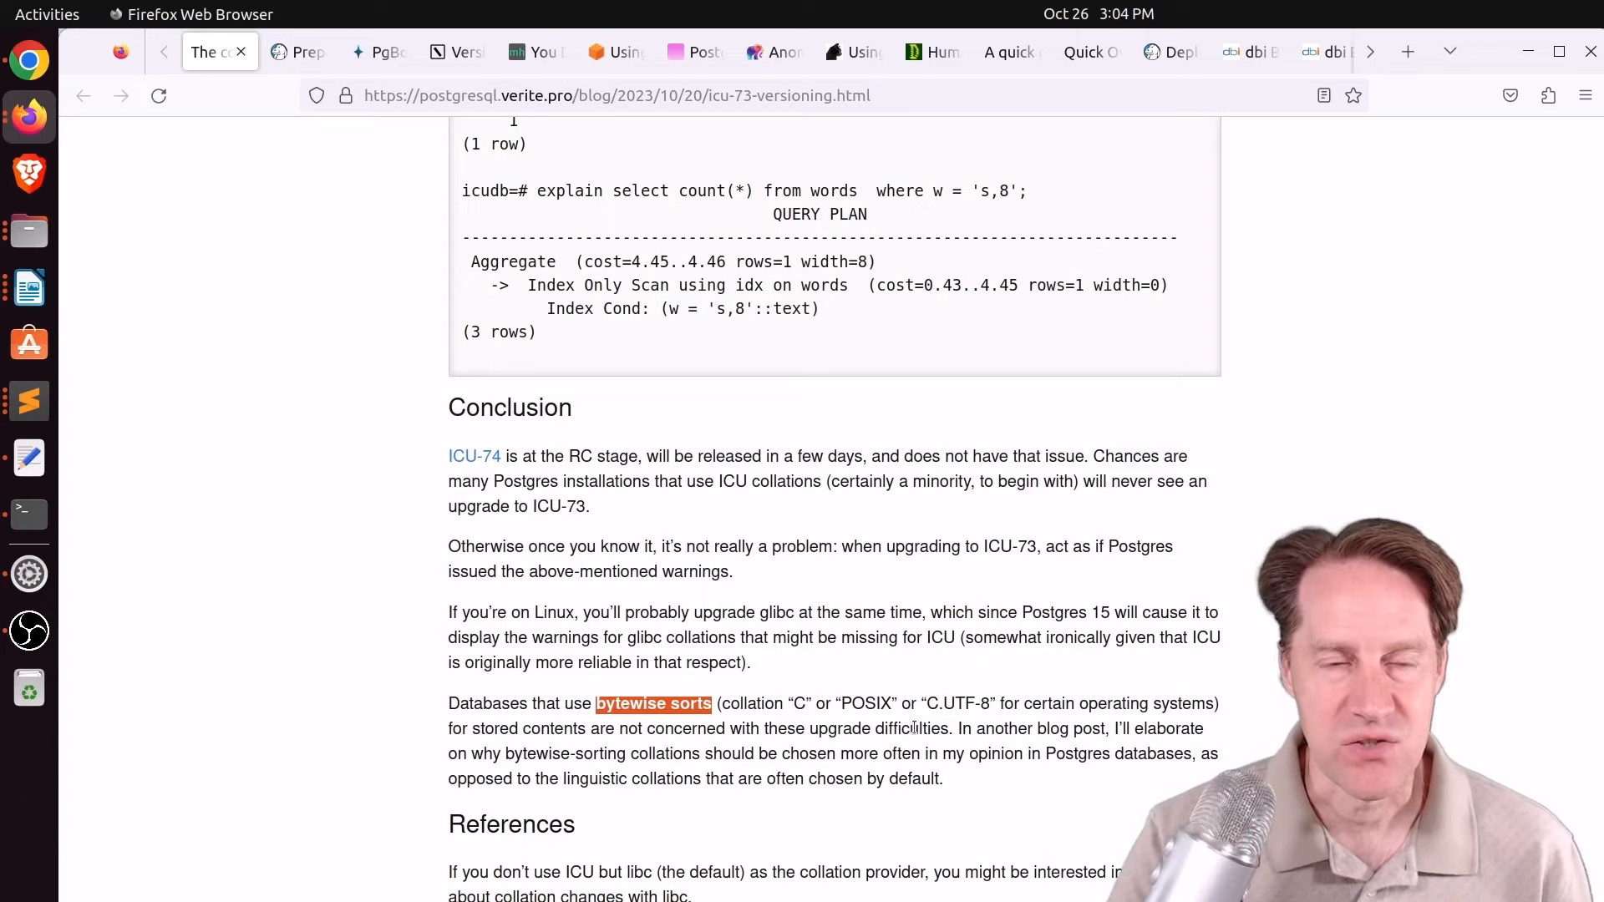
Switch to the PgBouncer prepared statements post and read its list of advantages.
click(297, 52)
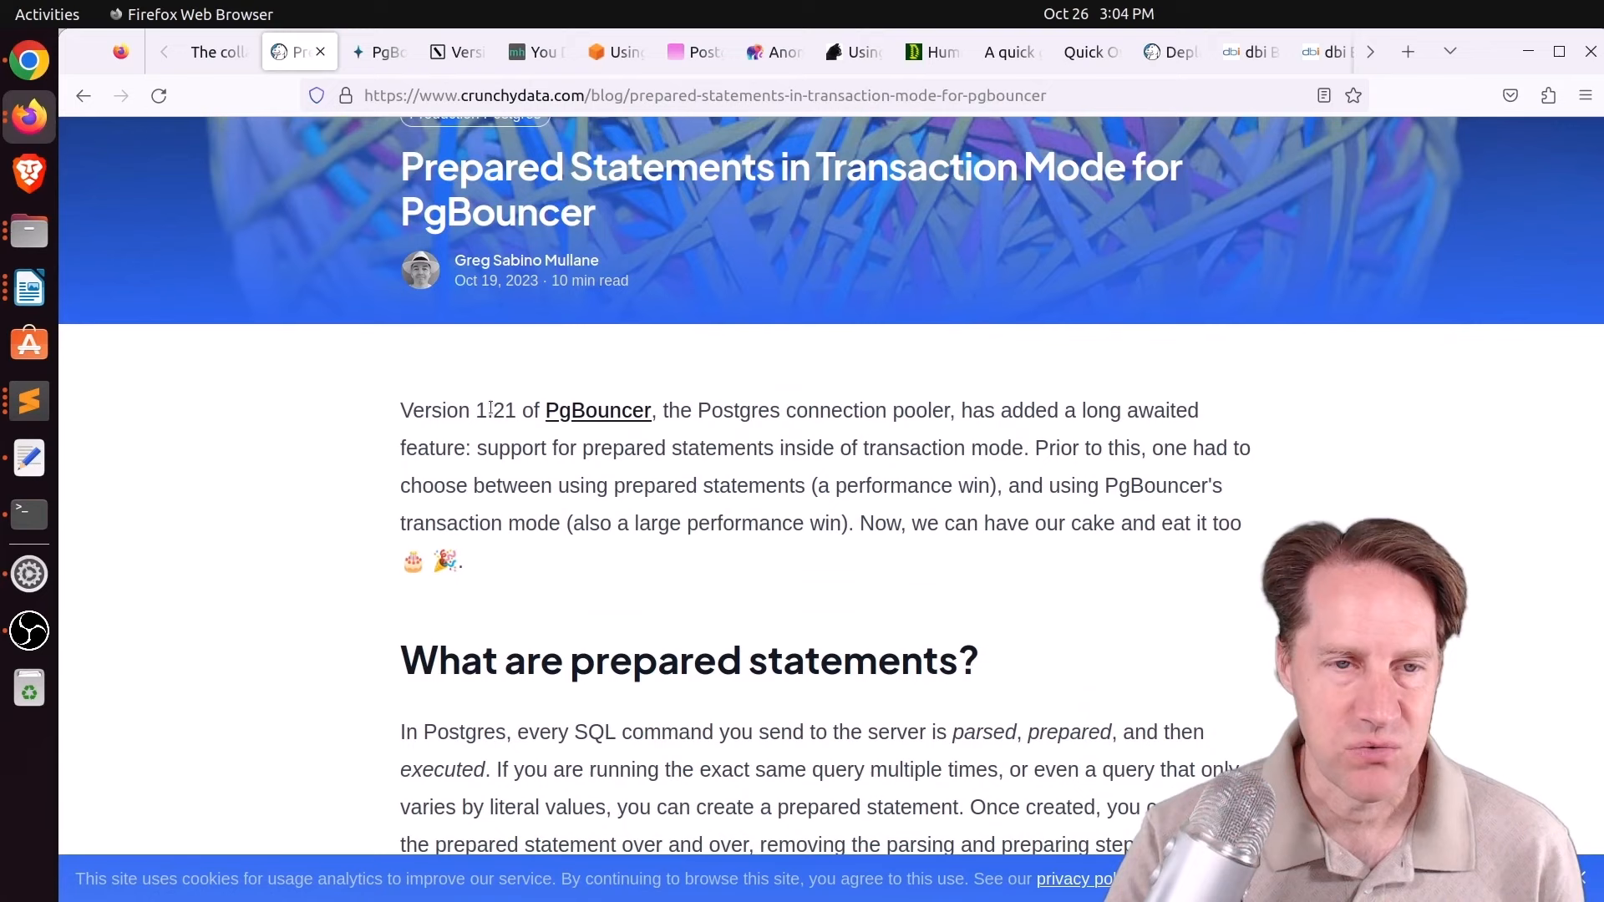
scroll(down, 3)
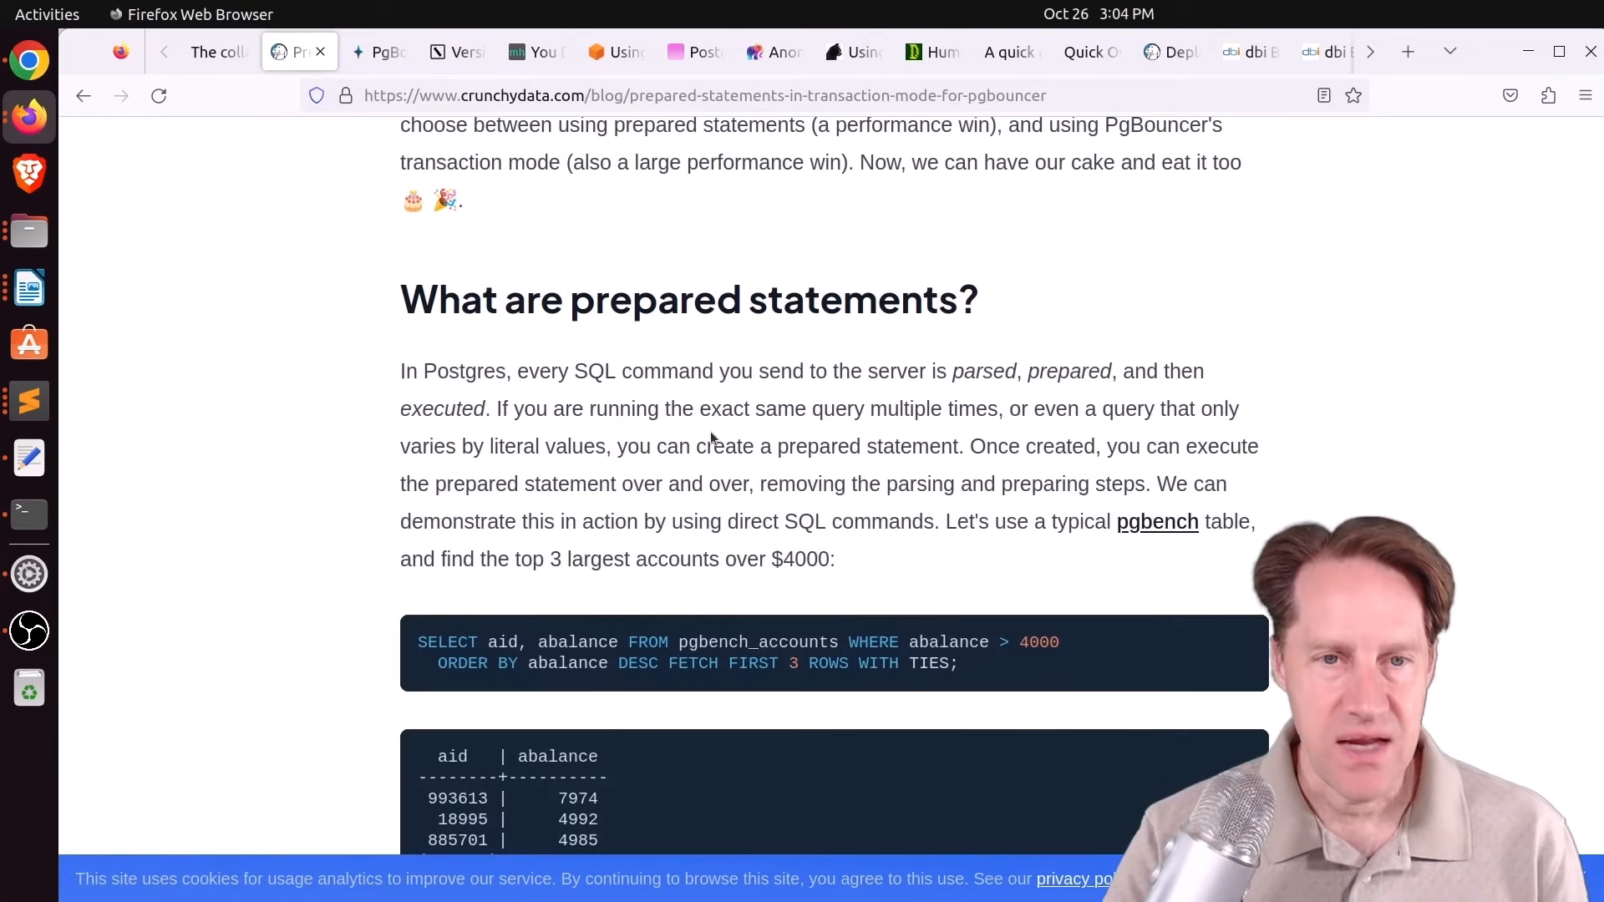
scroll(down, 3)
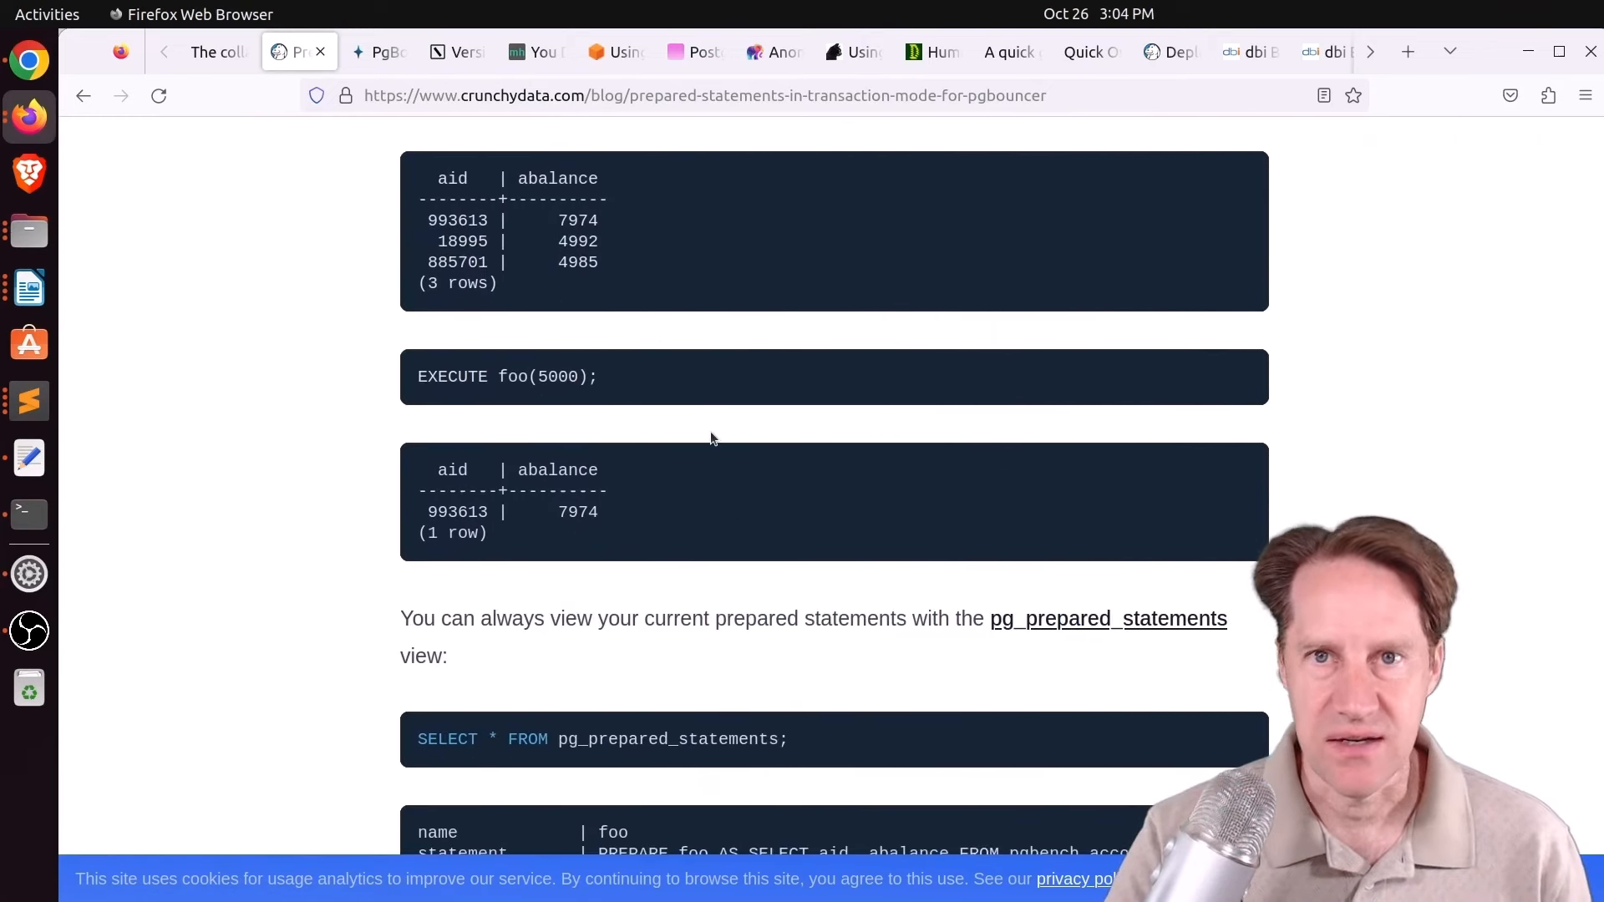
scroll(down, 3)
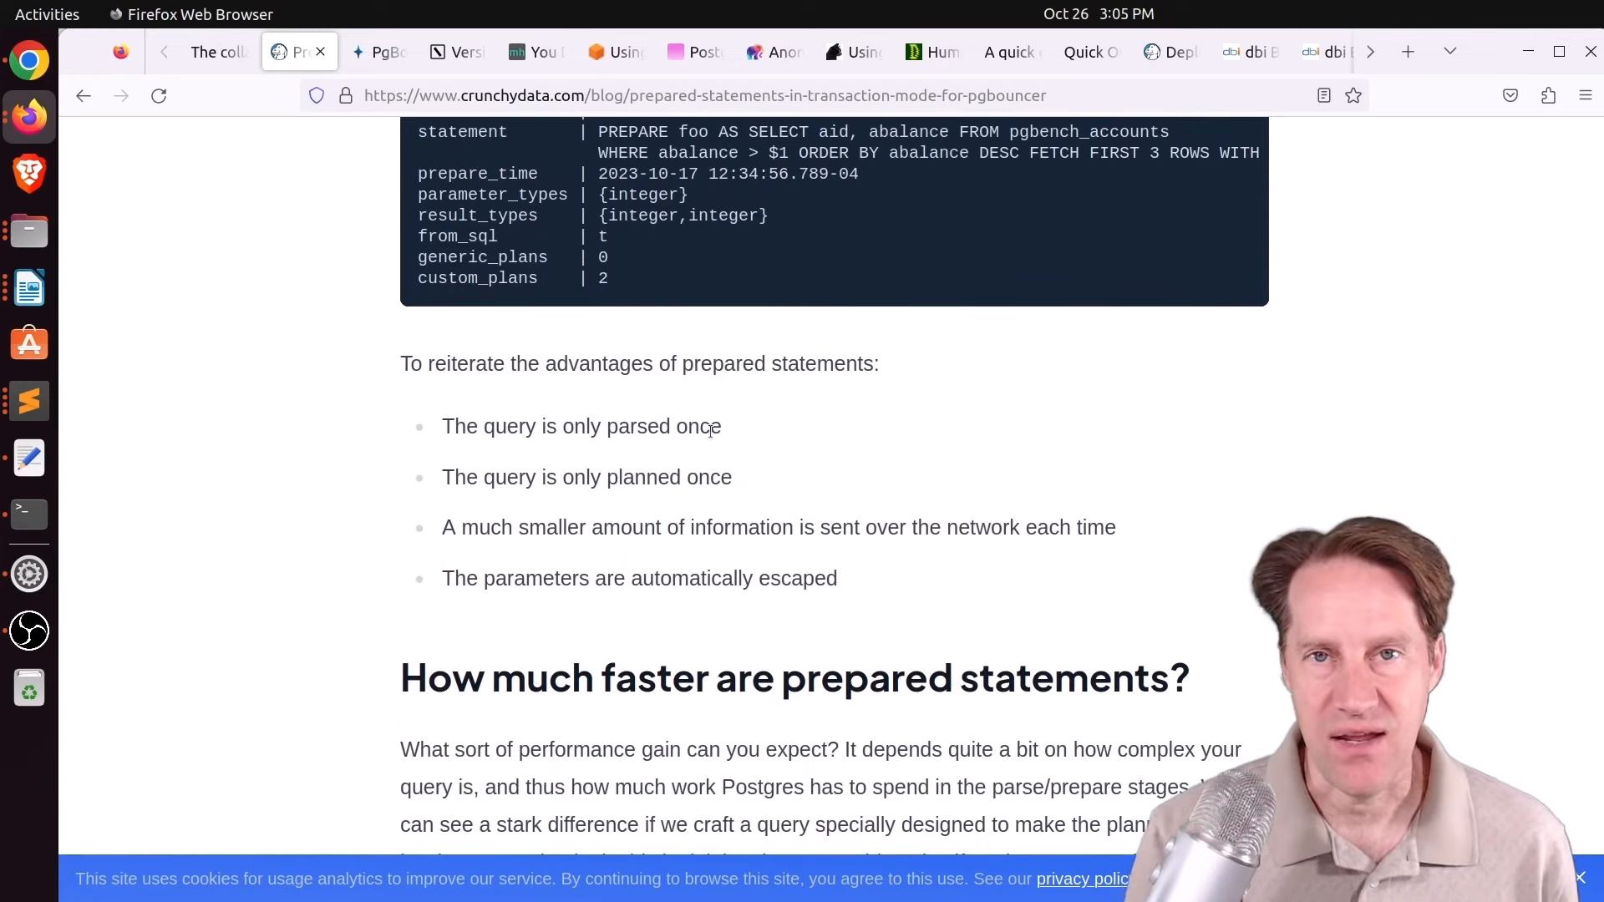
mouse_move(640, 463)
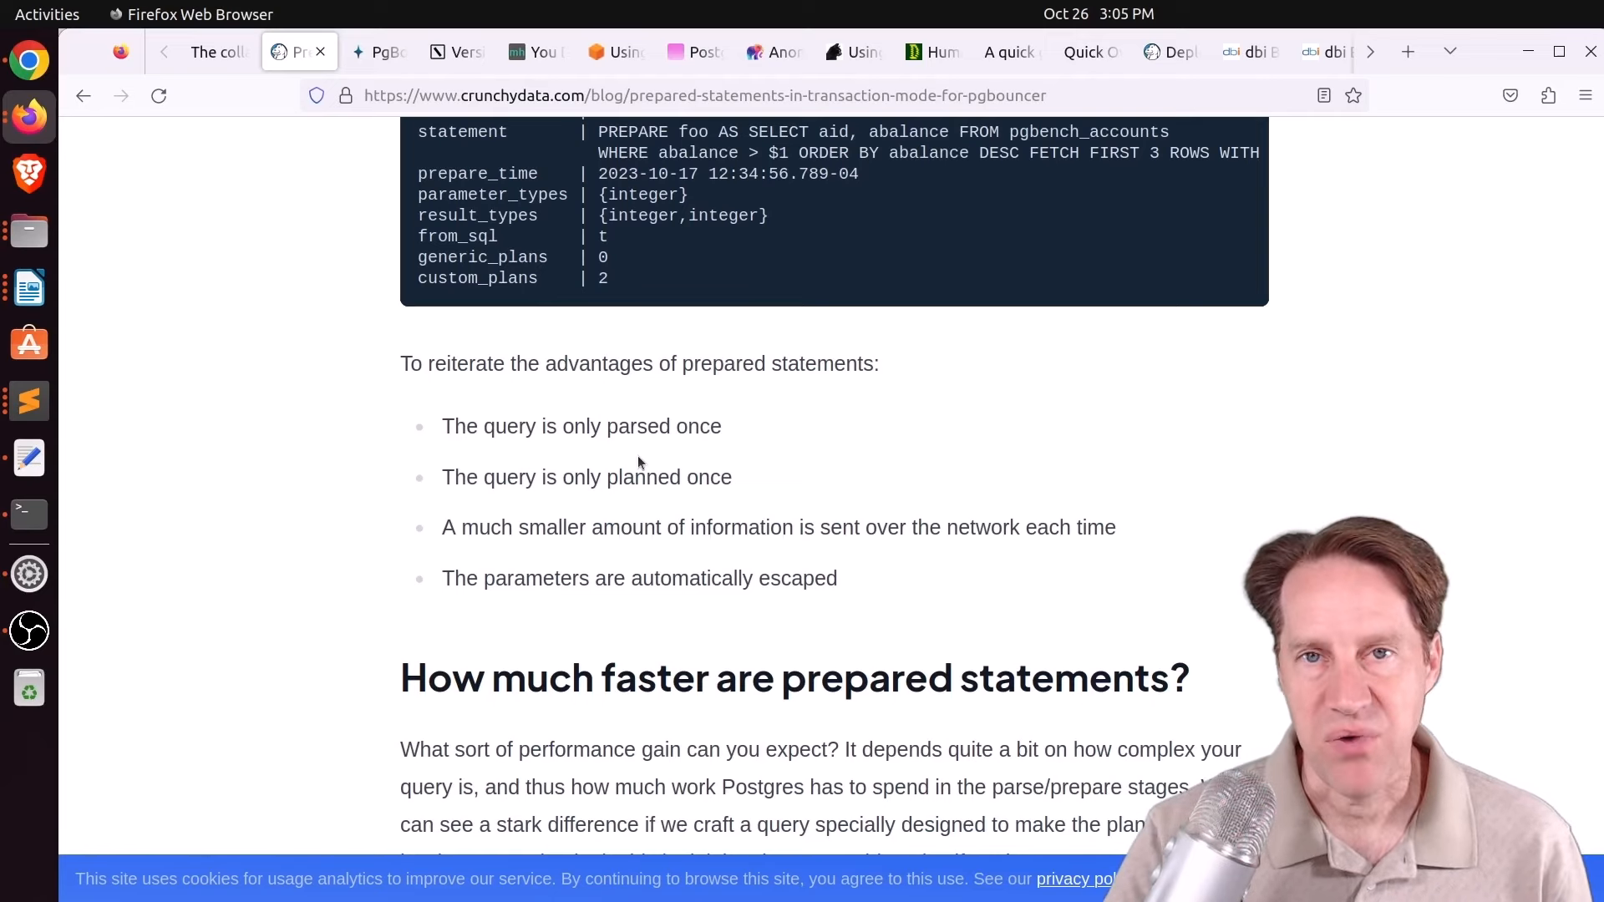
double_click(704, 426)
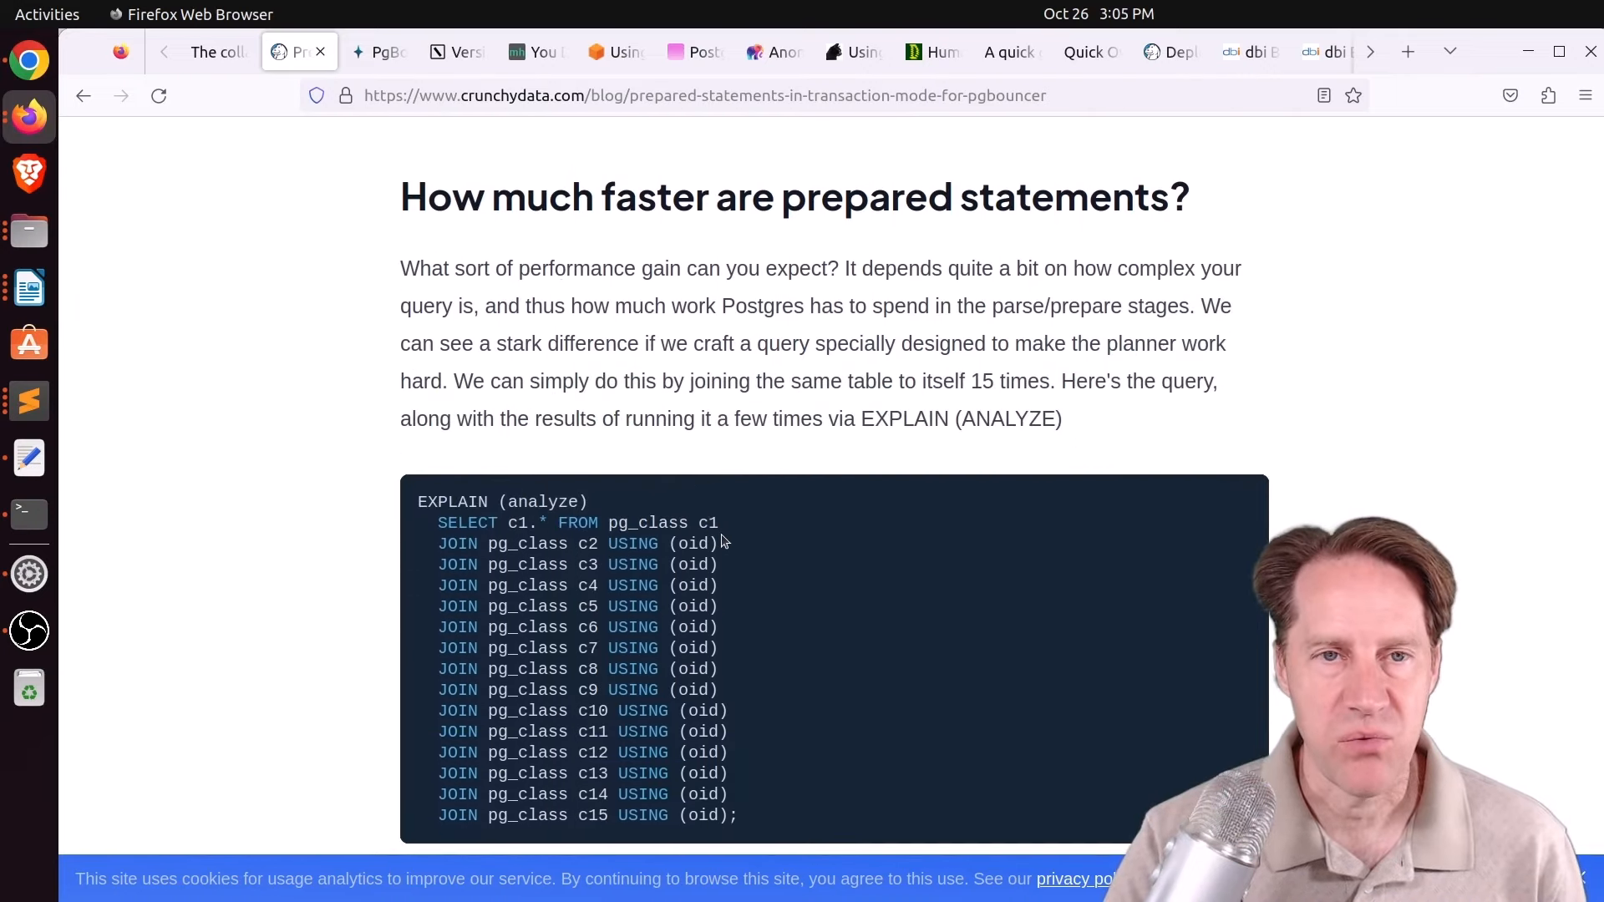
mouse_move(829, 456)
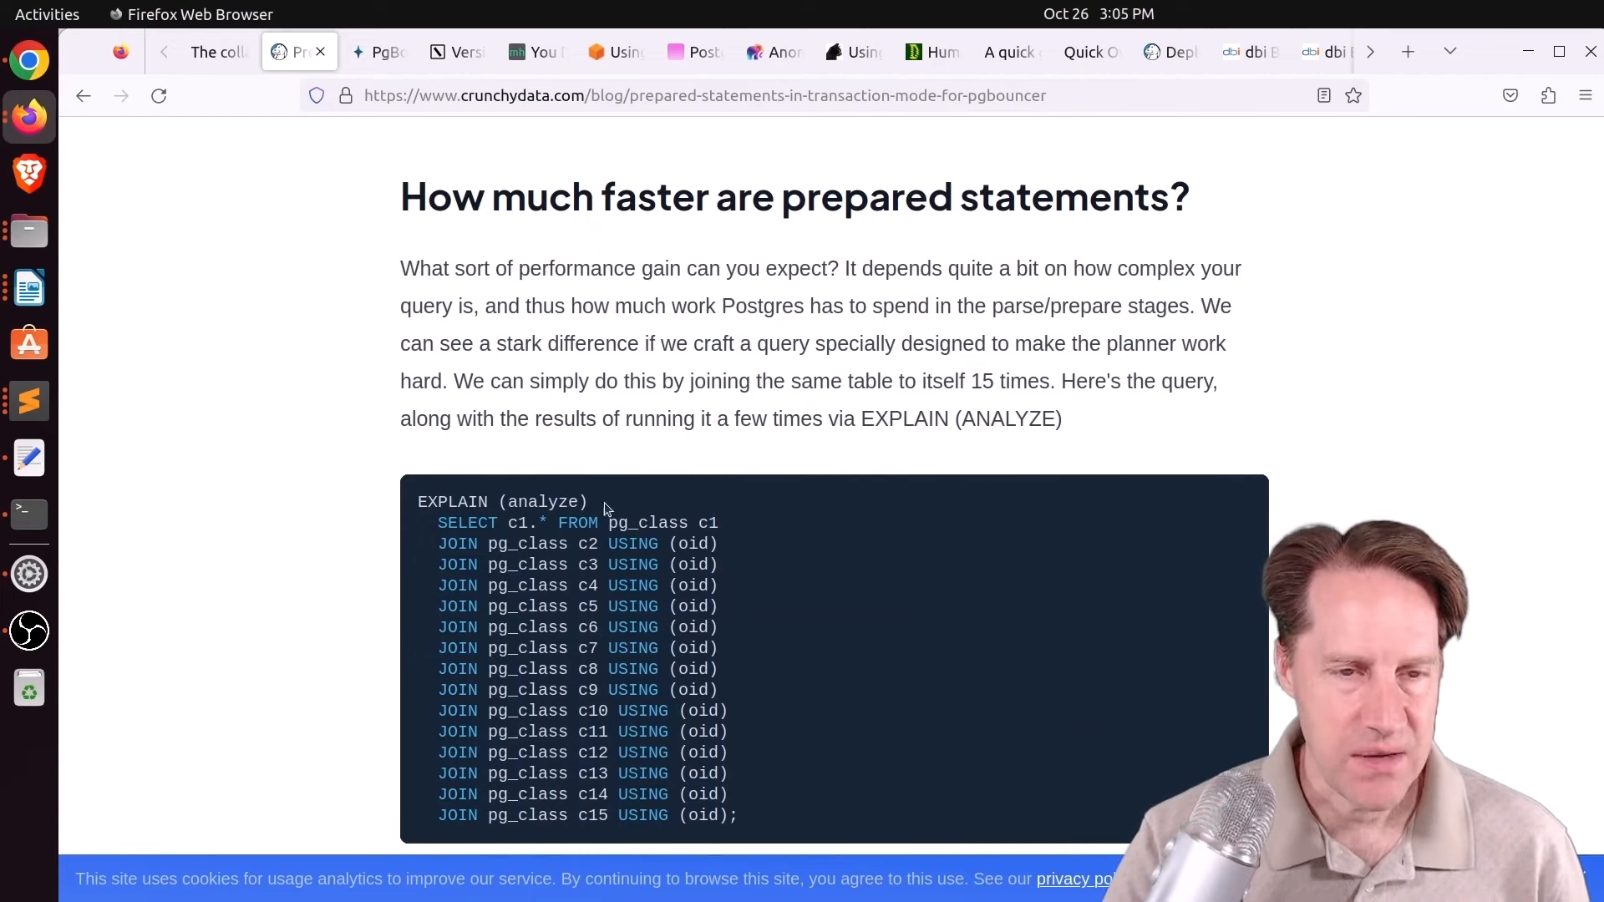
mouse_move(623, 522)
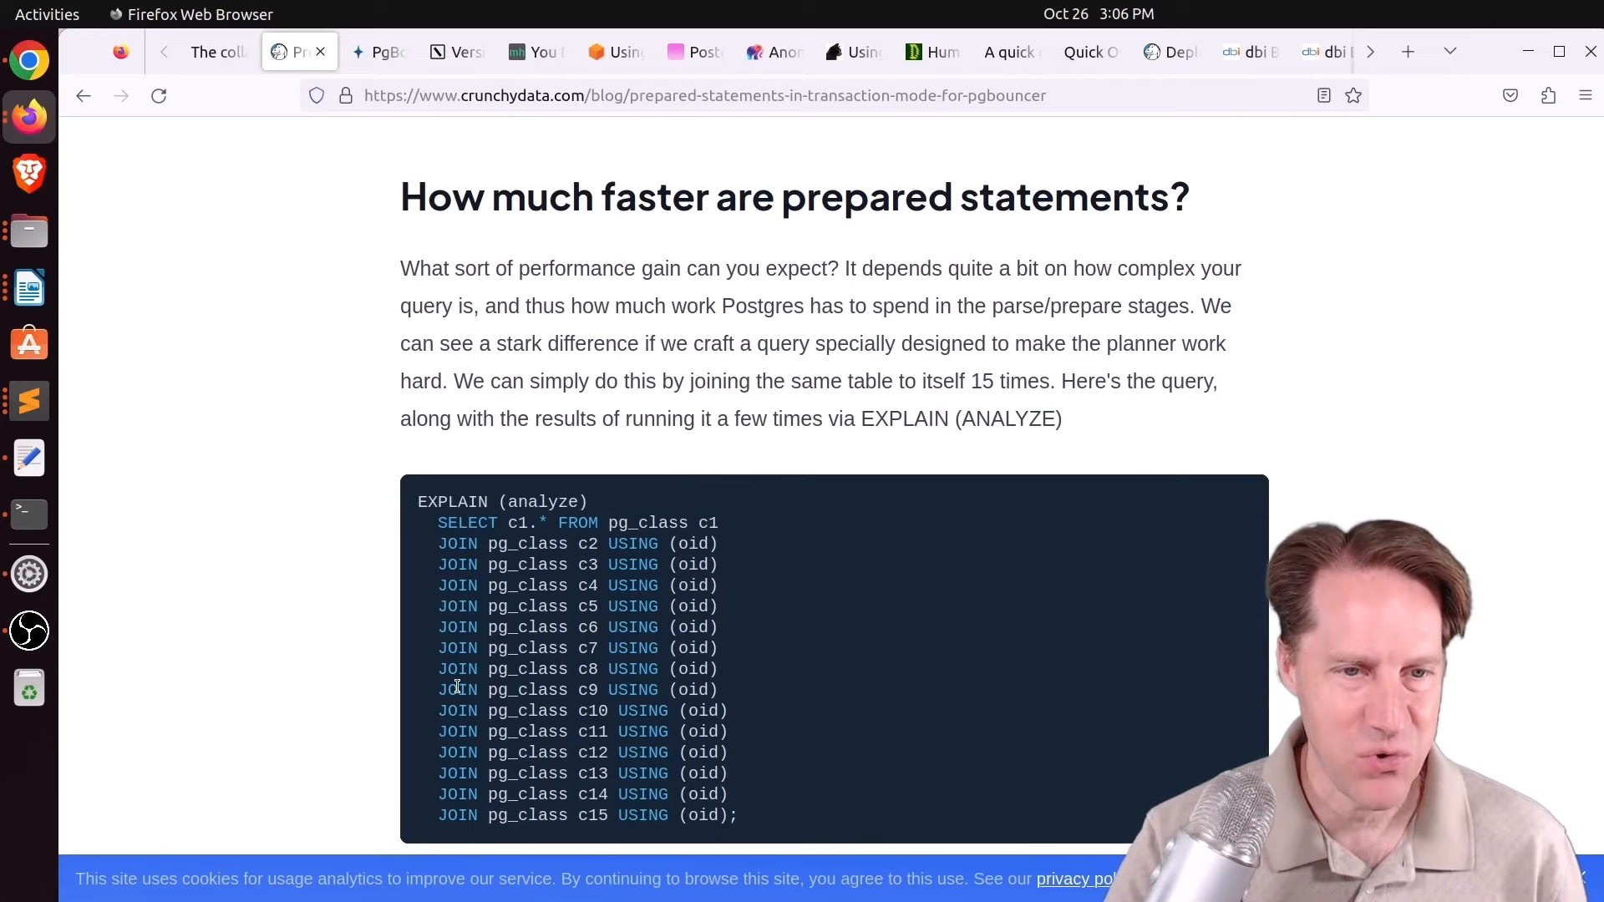
Mark the three EXPLAIN EXECUTE timing statements and continue to 'What is PgBouncer's transaction mode?'.
scroll(down, 3)
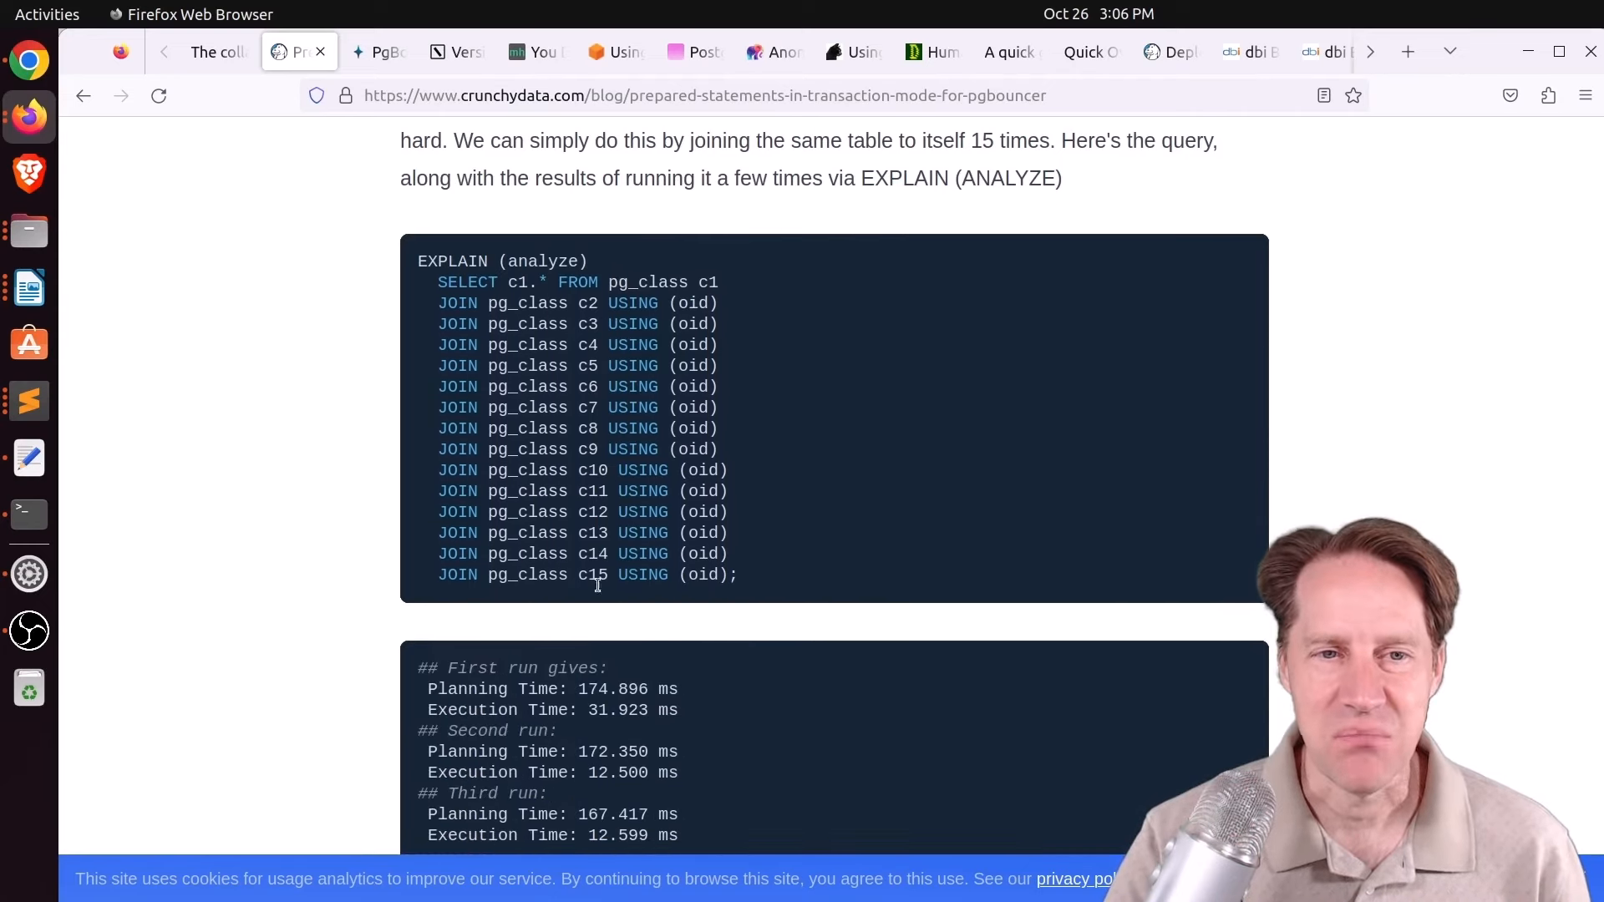
mouse_move(632, 495)
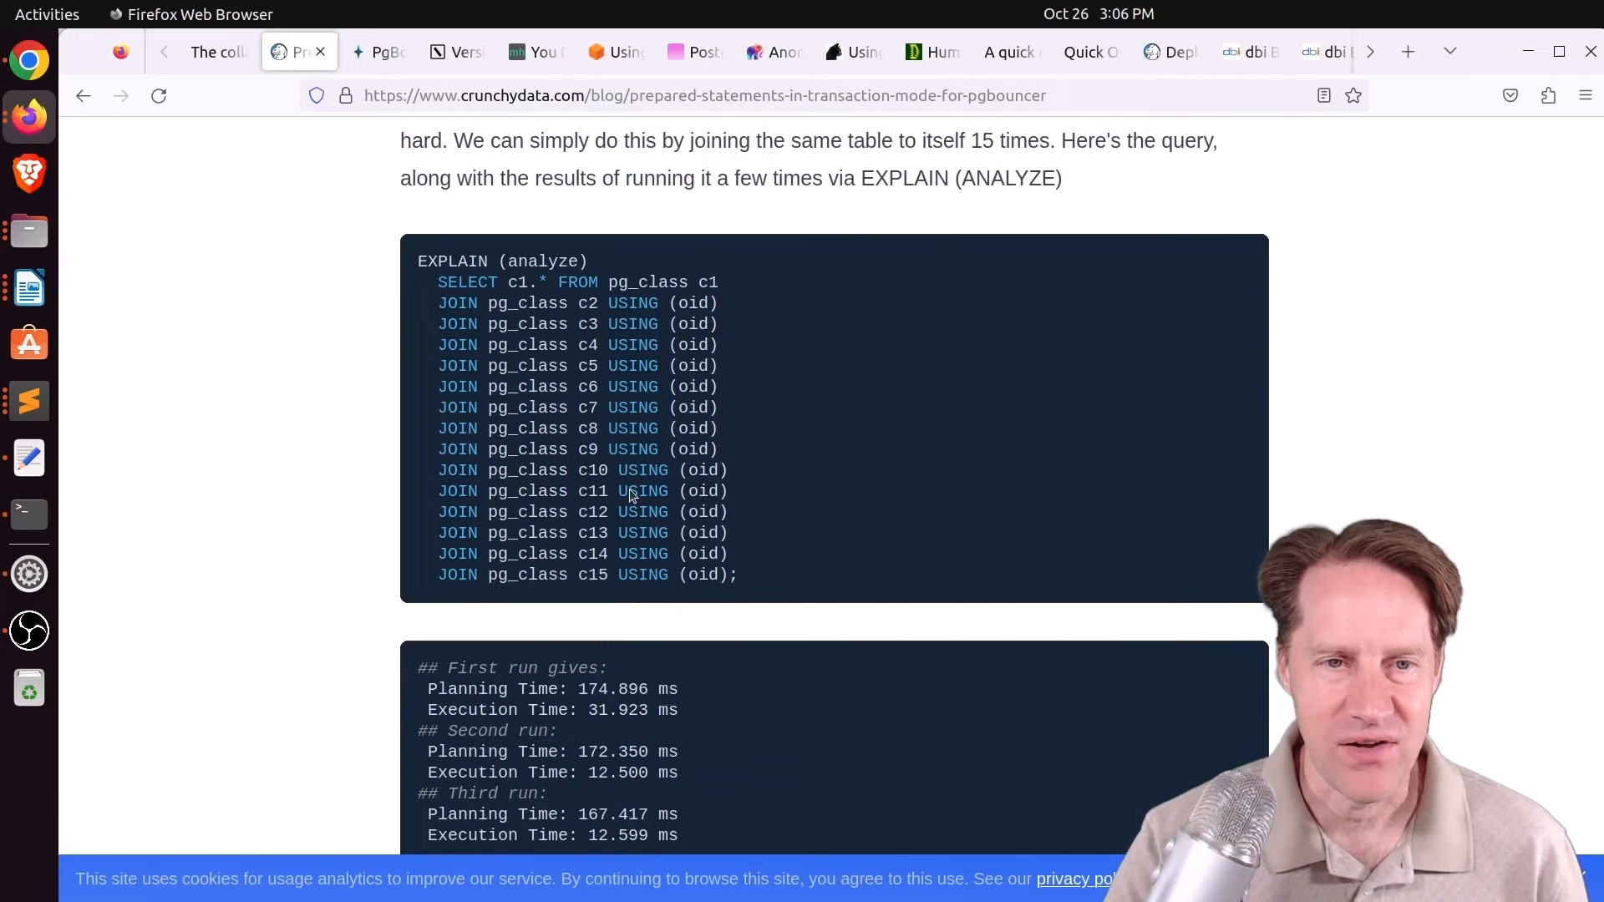
scroll(down, 3)
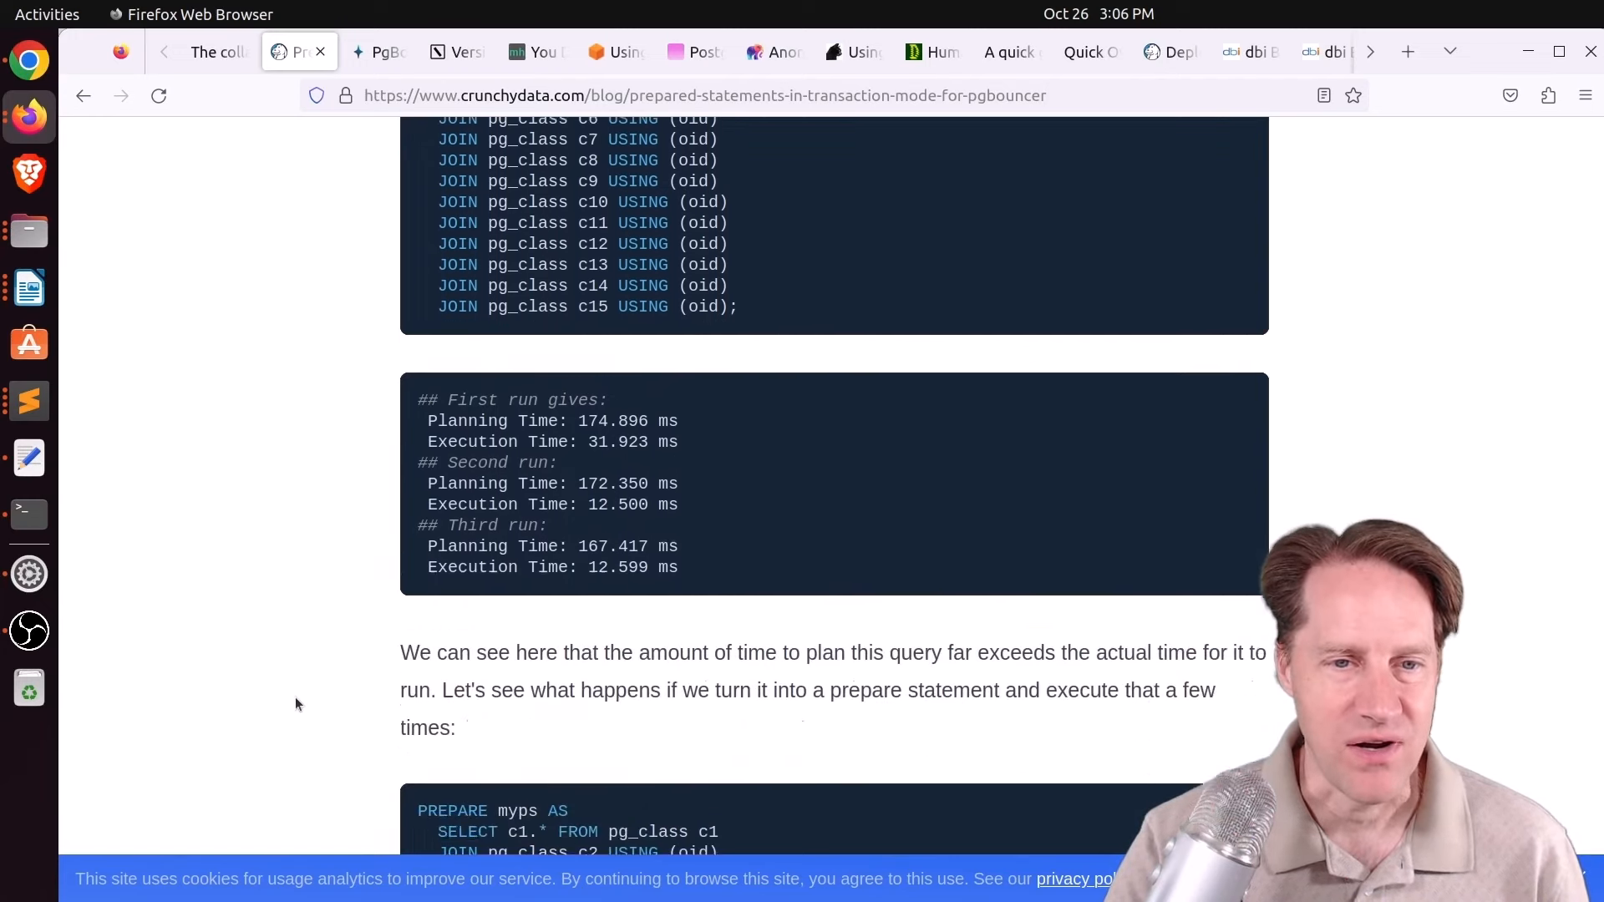
scroll(down, 3)
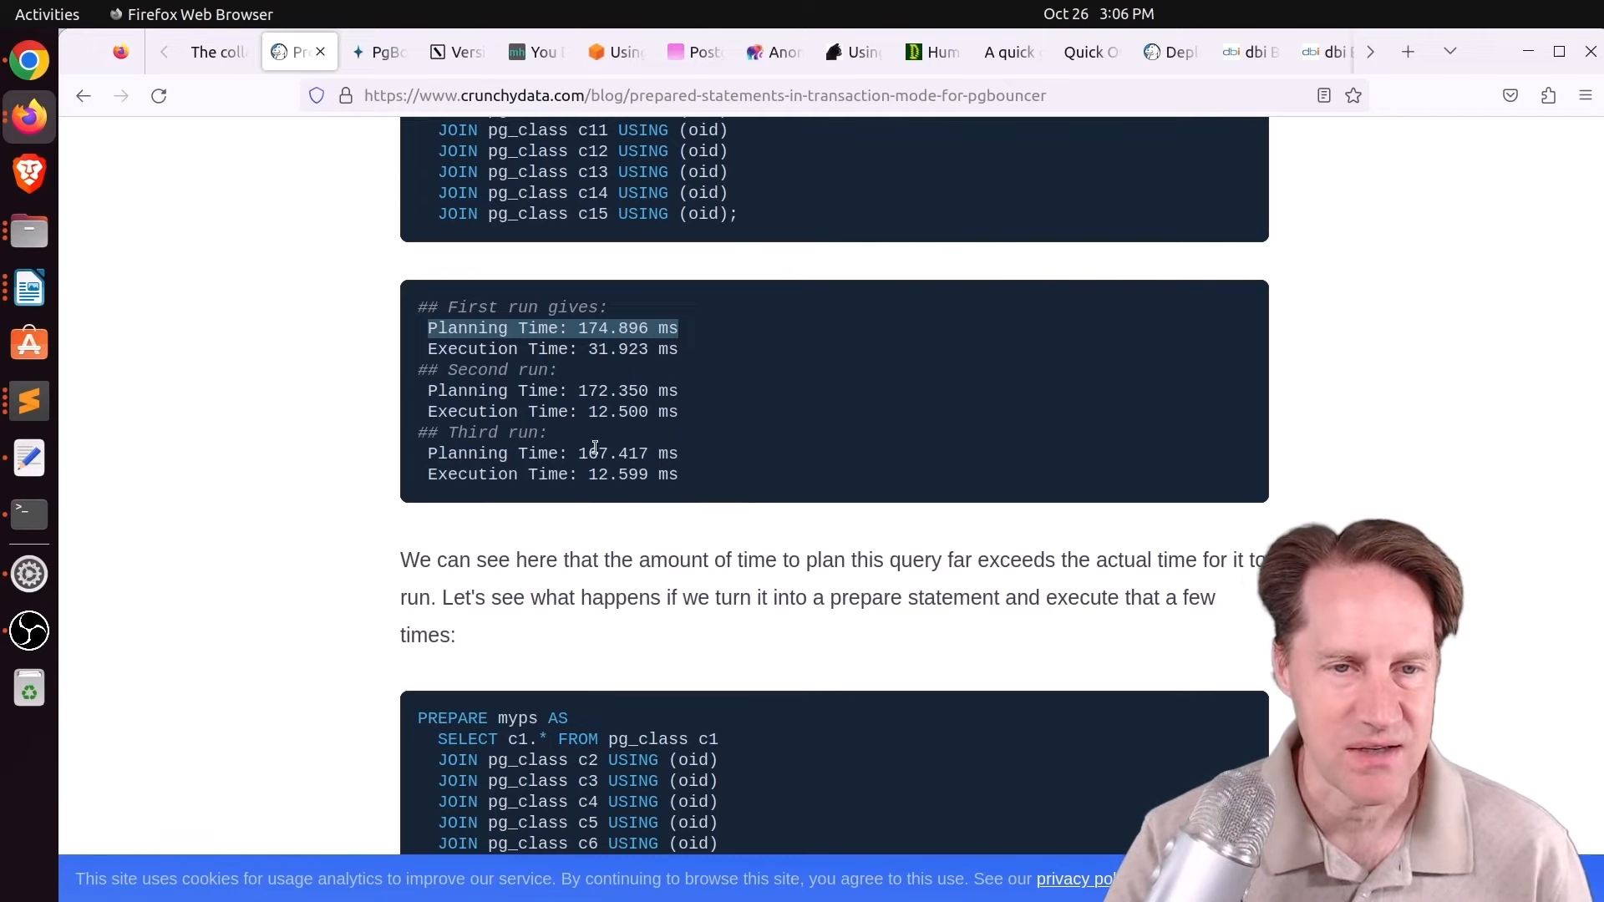
scroll(down, 3)
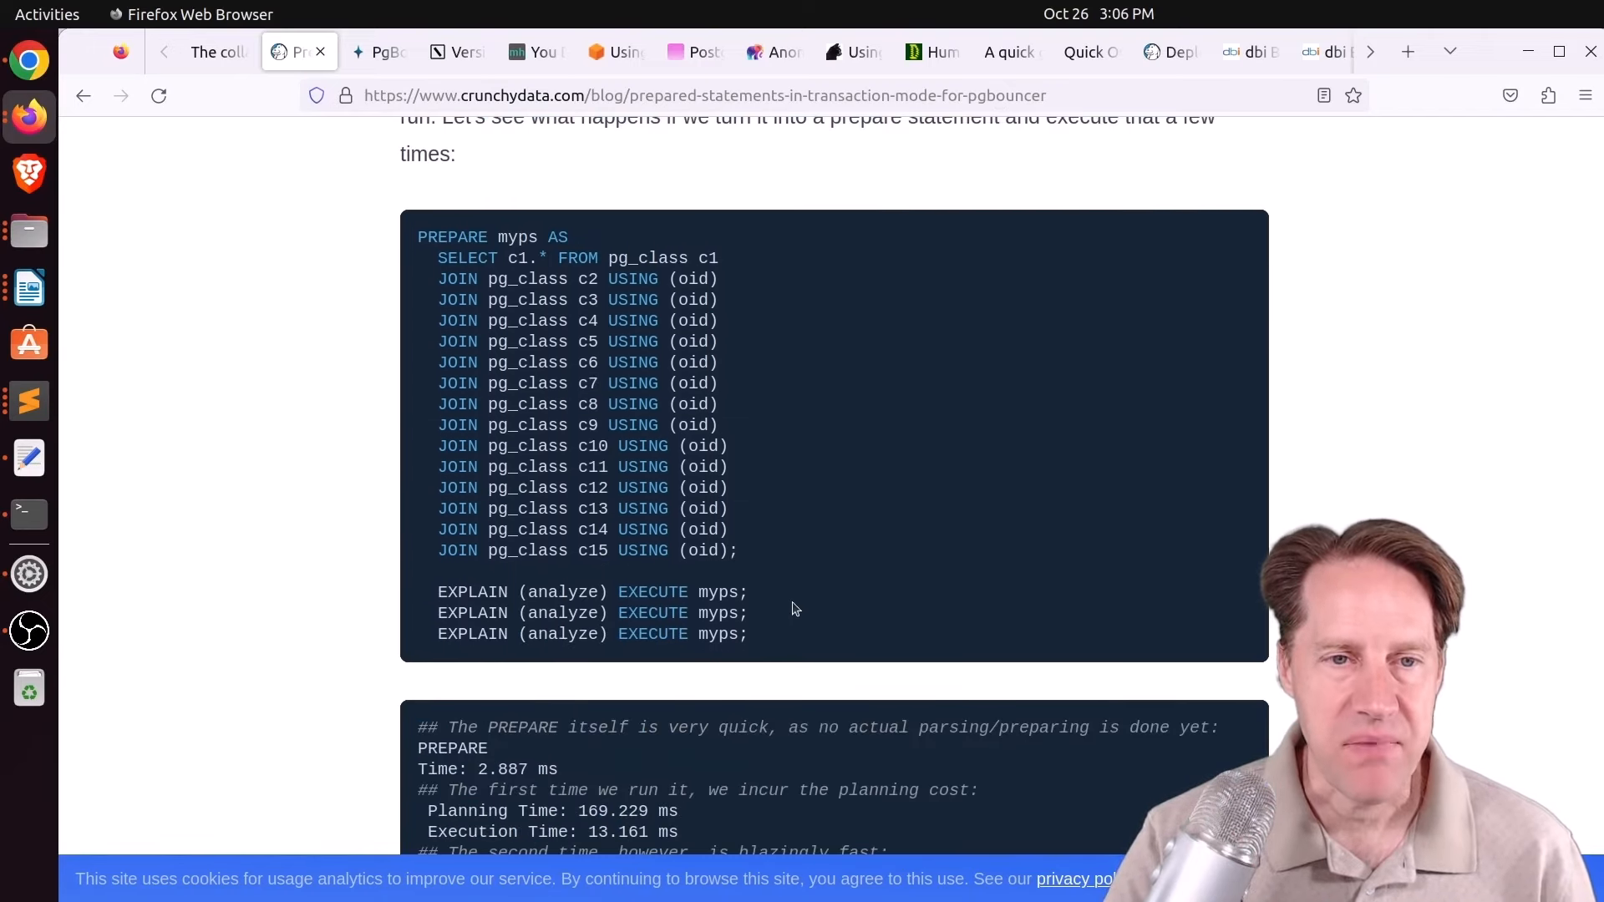
drag(418, 235, 736, 550)
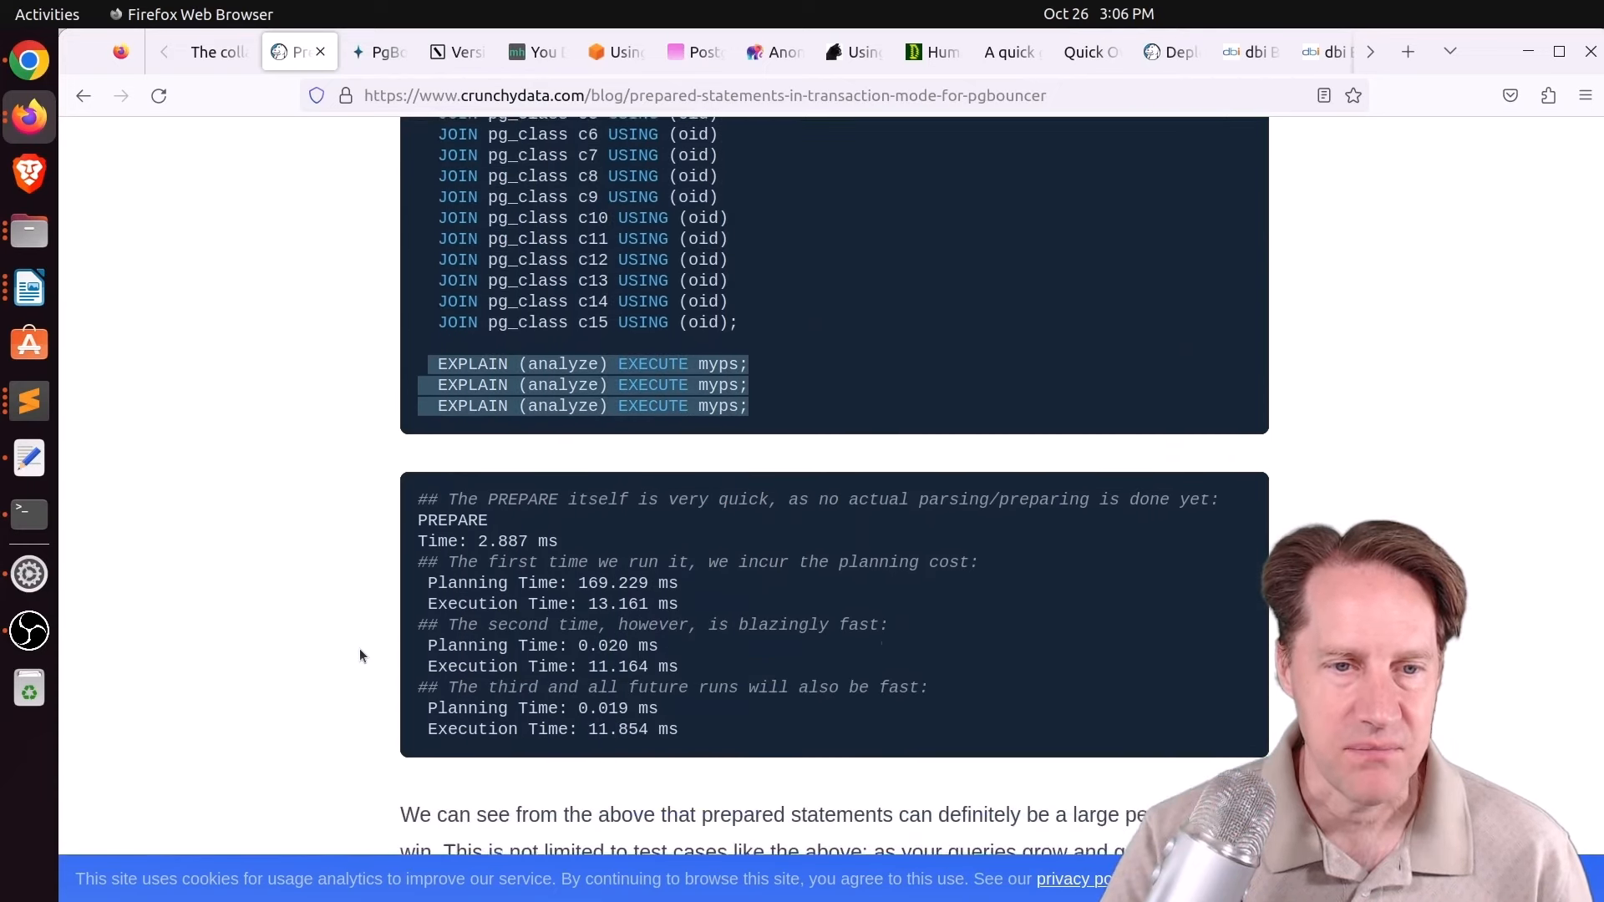
scroll(down, 3)
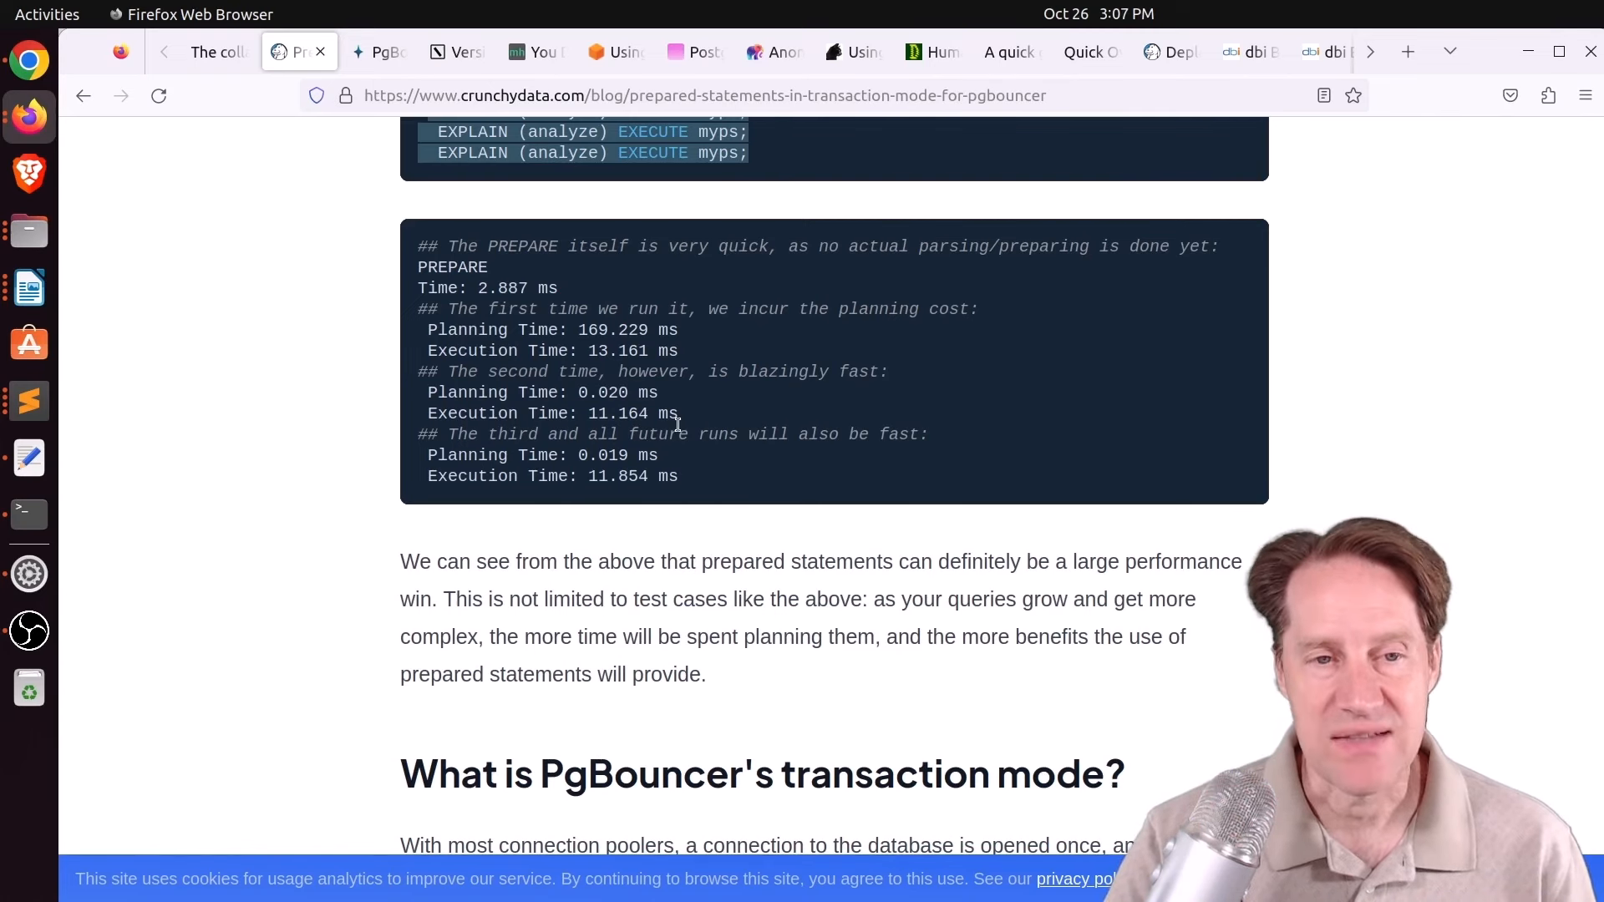
scroll(down, 3)
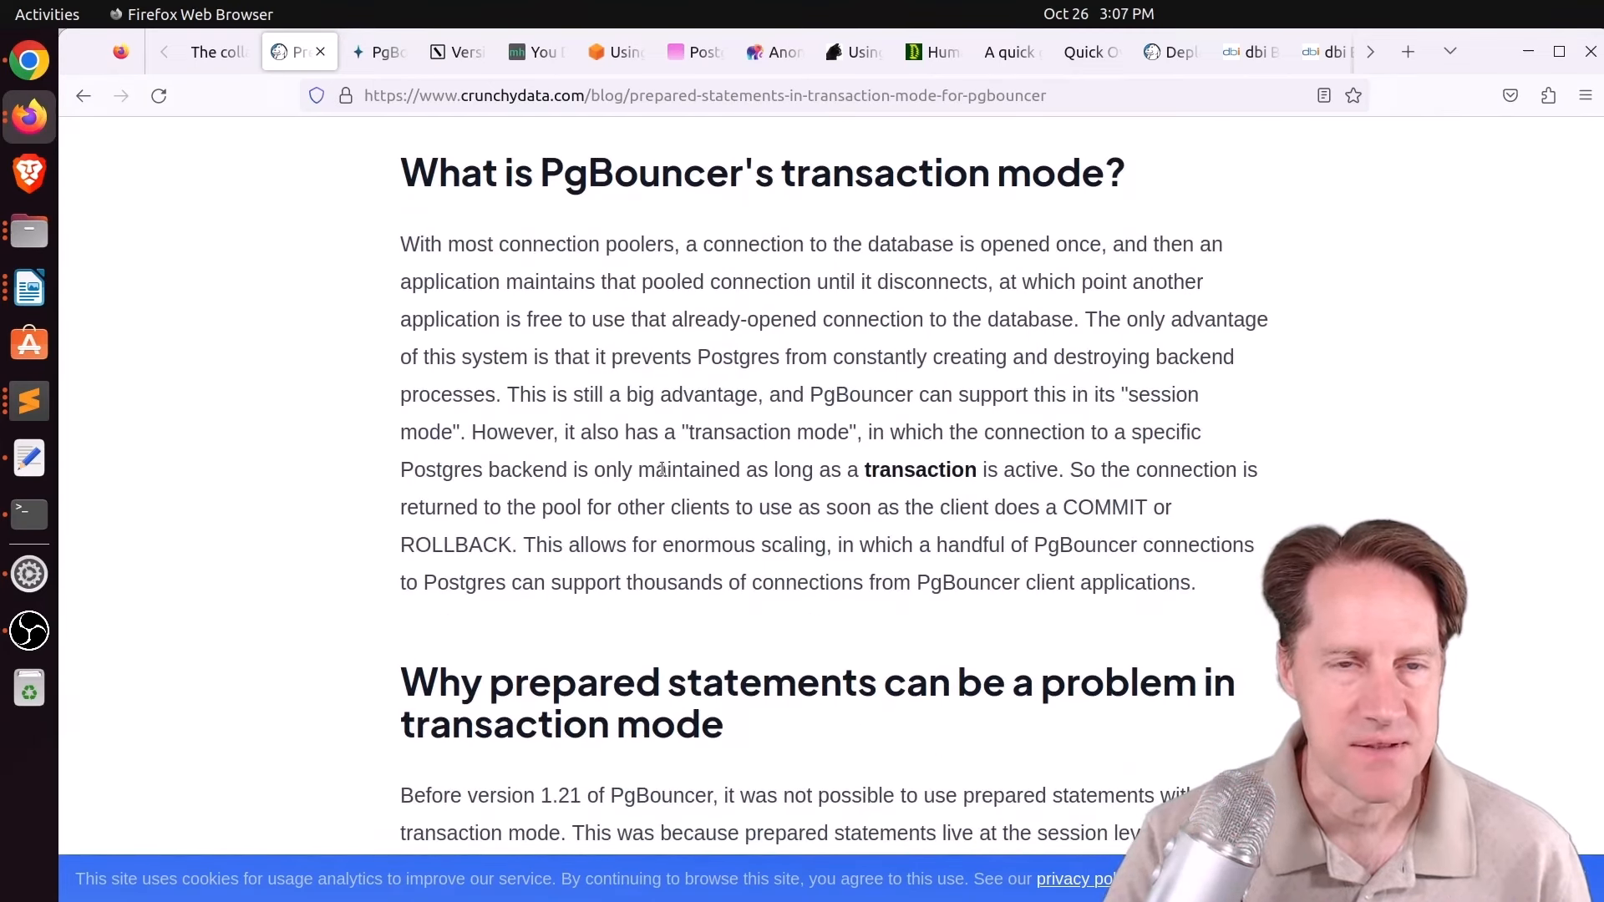
scroll(down, 3)
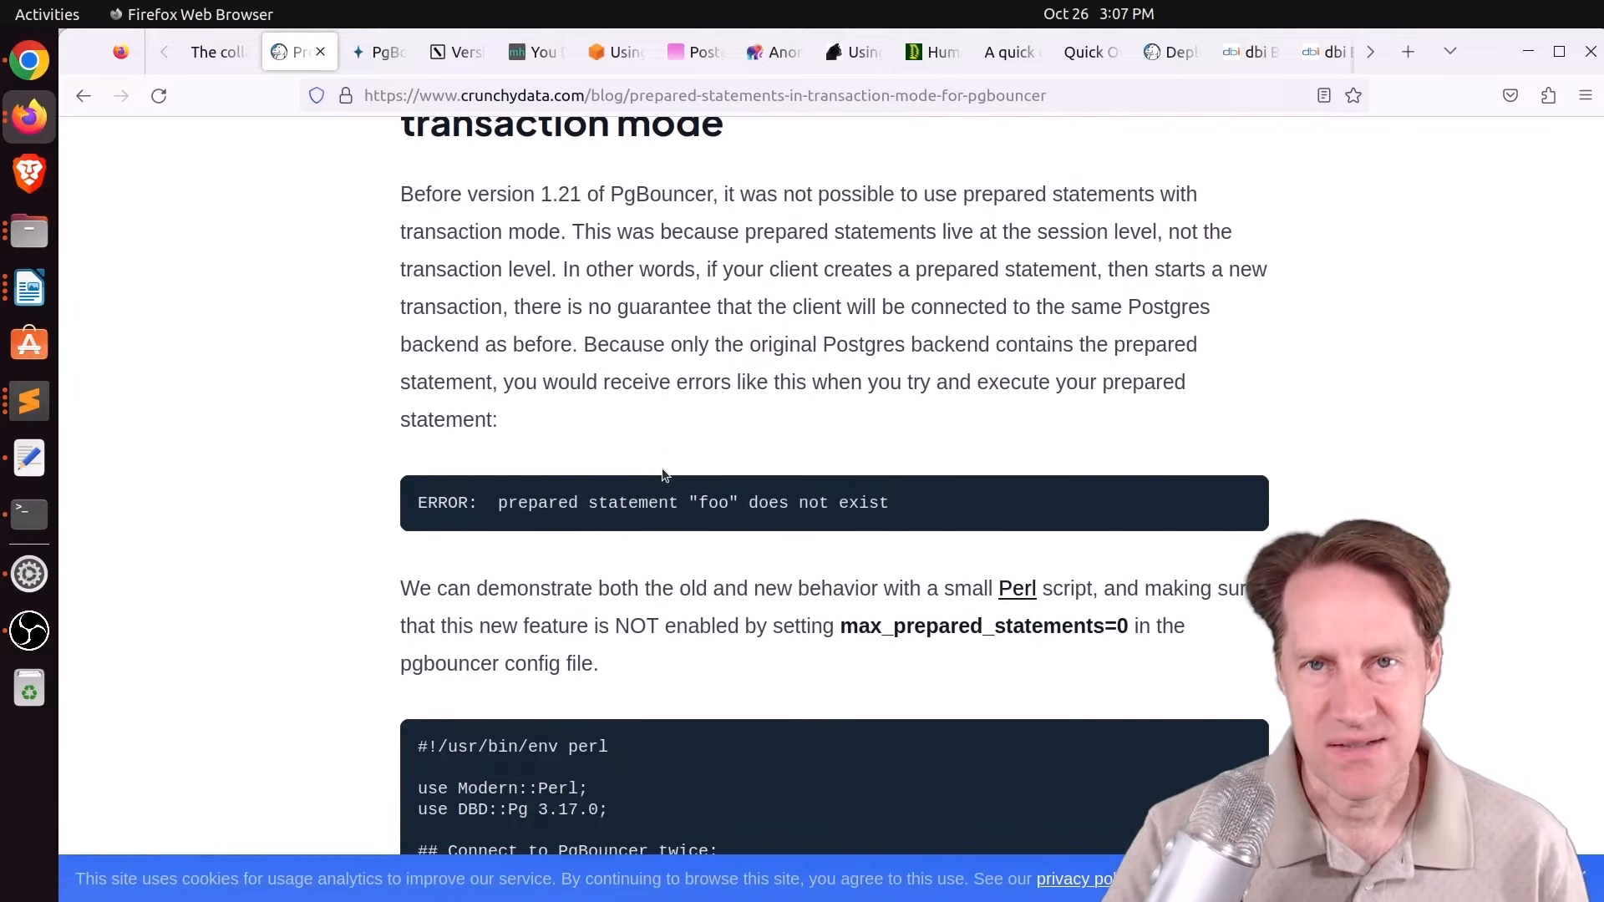
Read the Perl demo's error output and mark 'Success!' in the max_prepared_statements = 10 rerun.
scroll(down, 3)
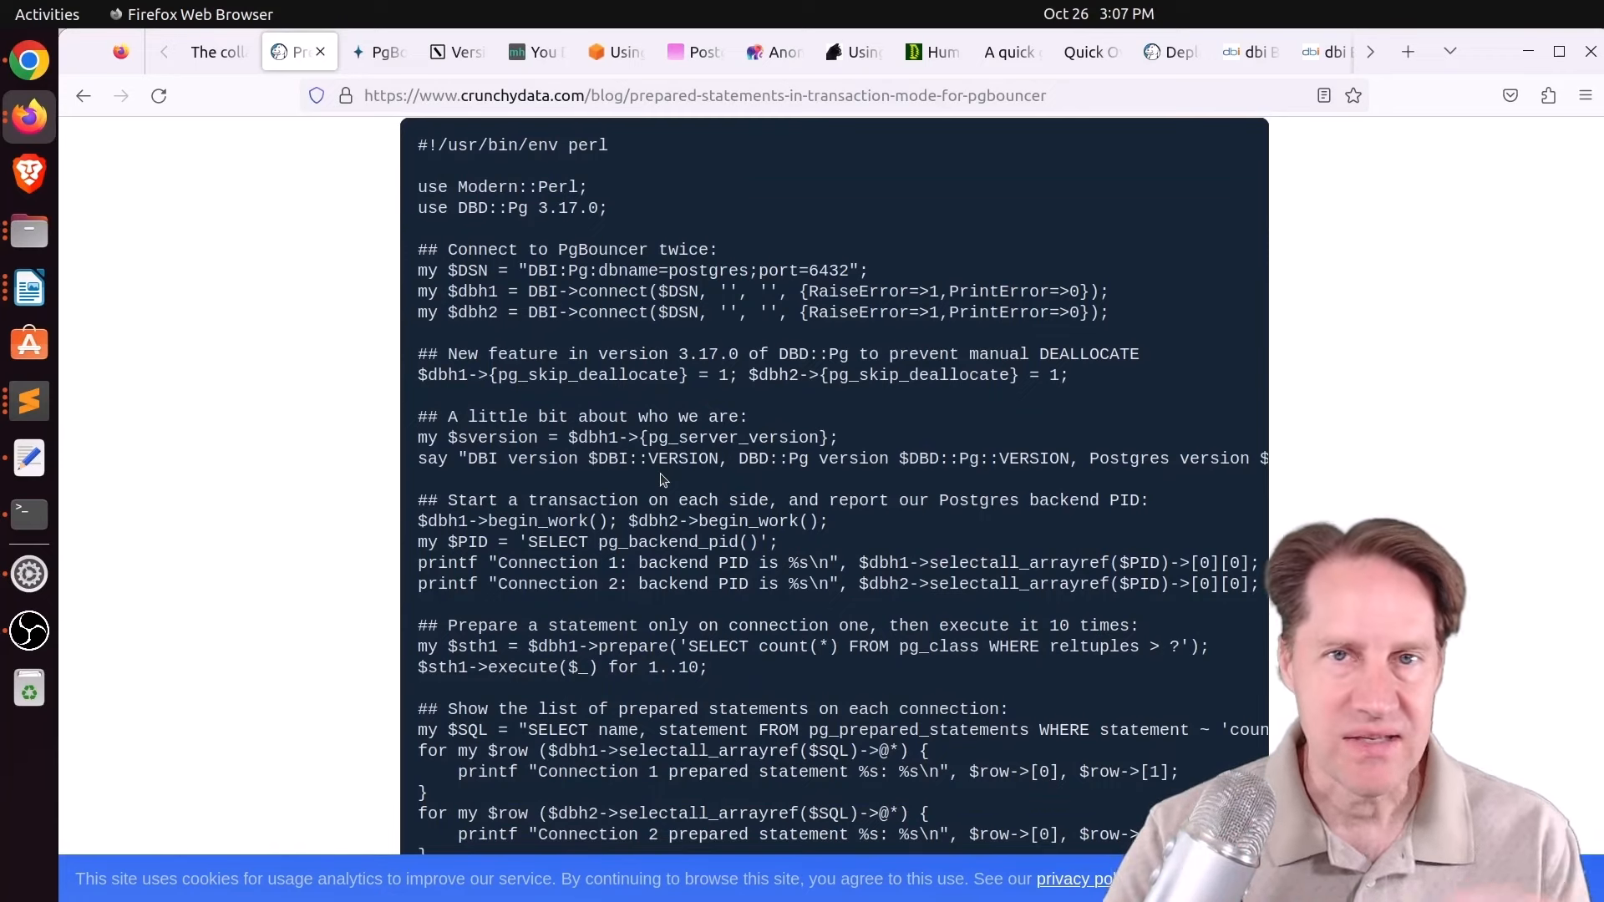
scroll(down, 3)
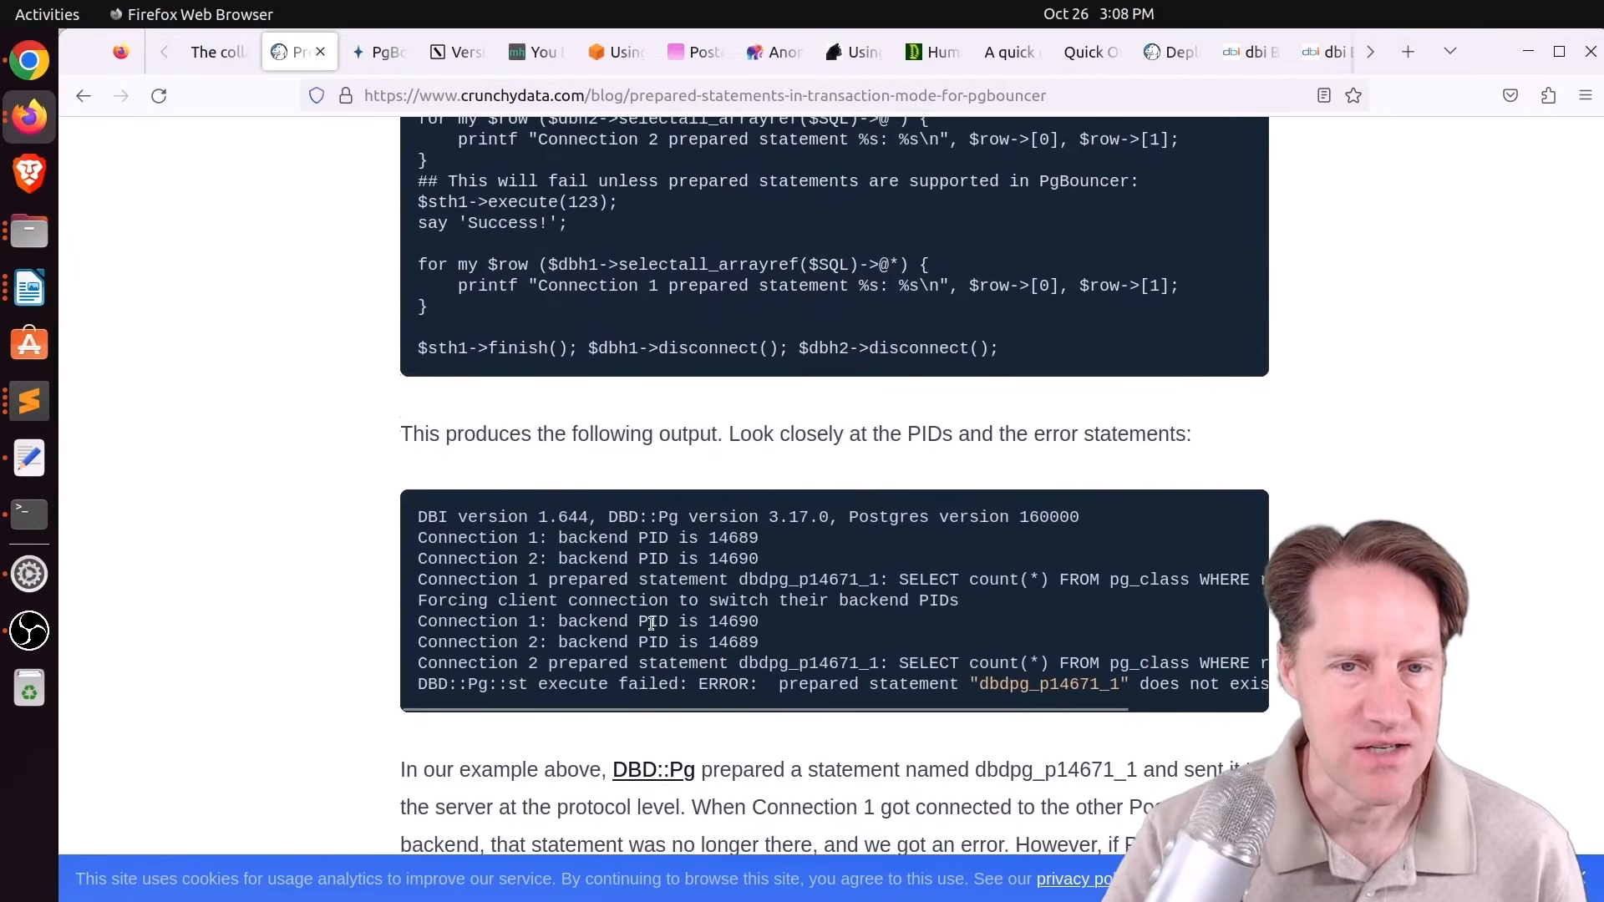
scroll(down, 3)
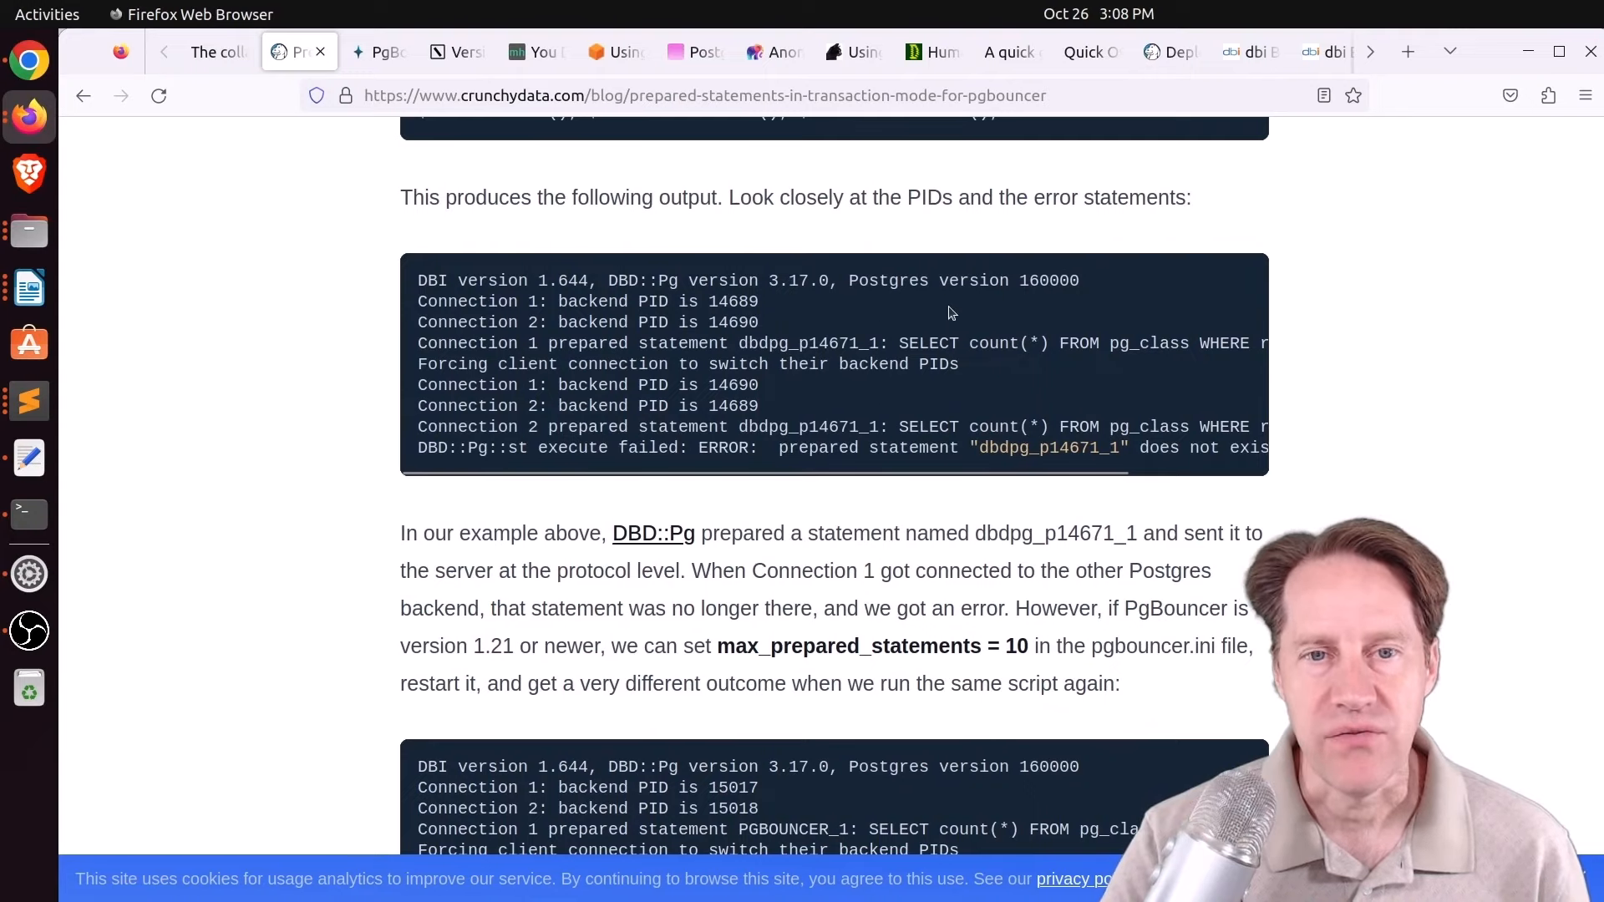
mouse_move(698, 447)
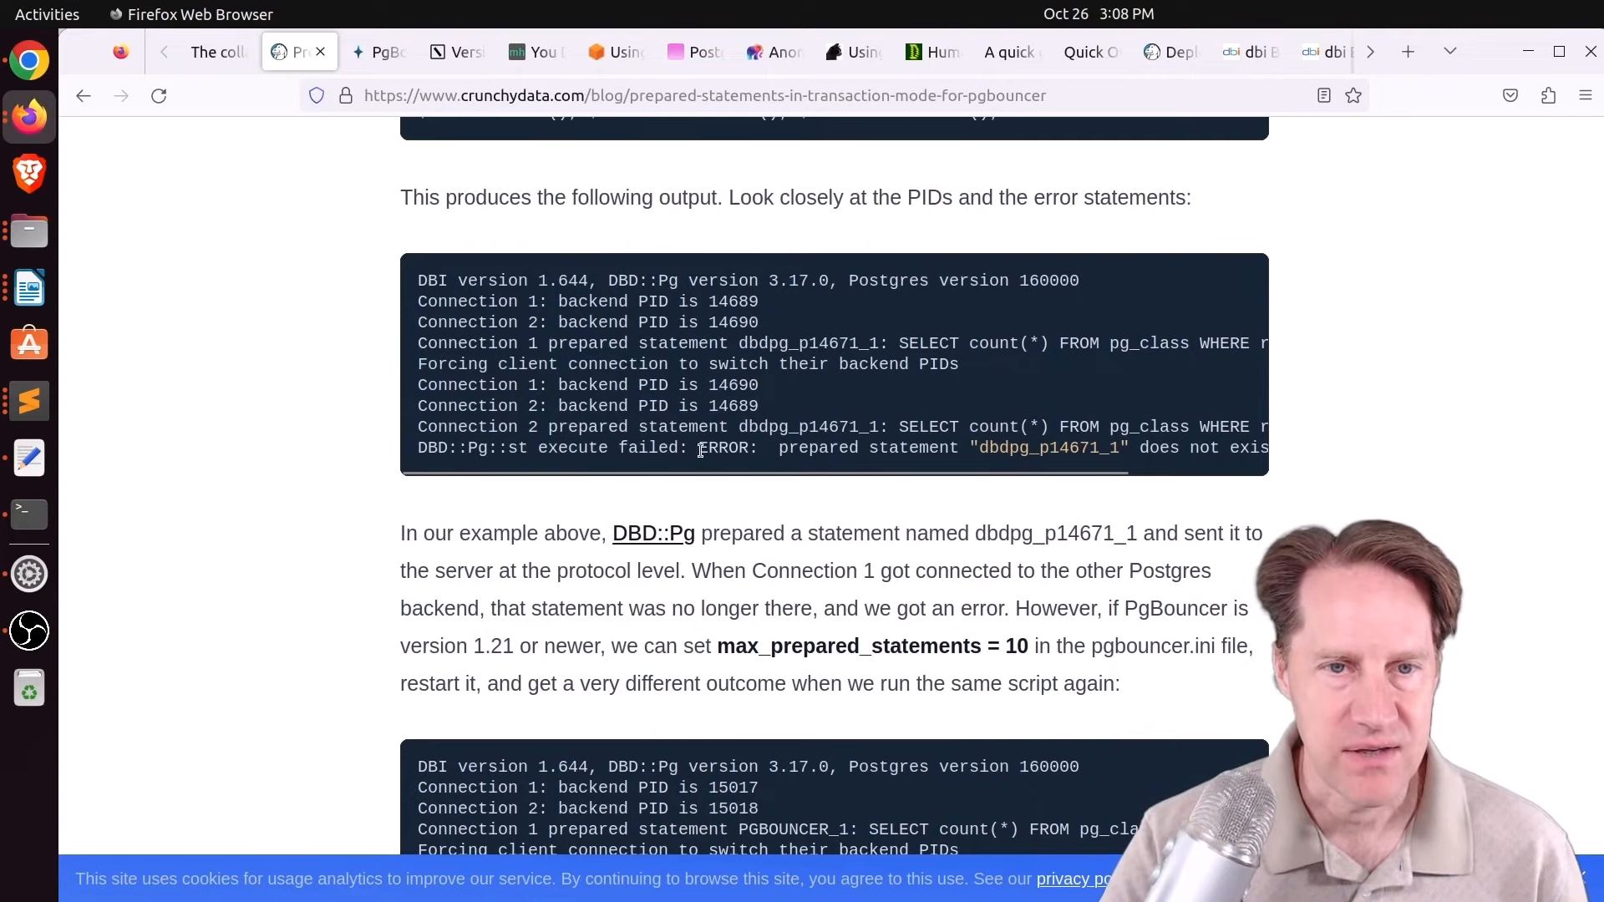
scroll(right, 3)
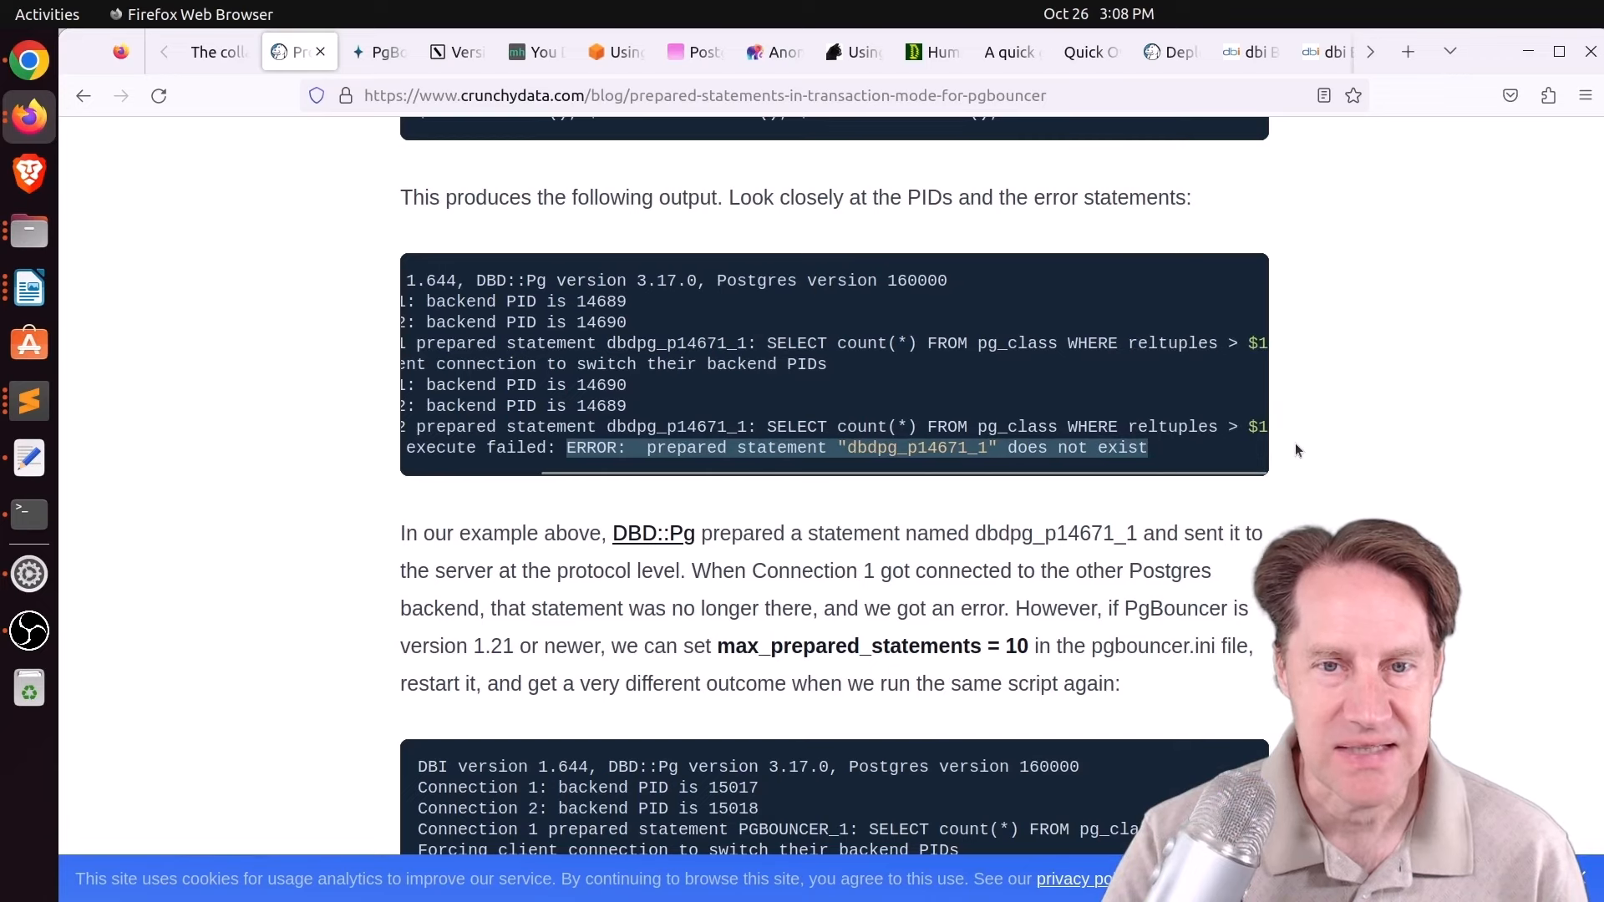
scroll(down, 3)
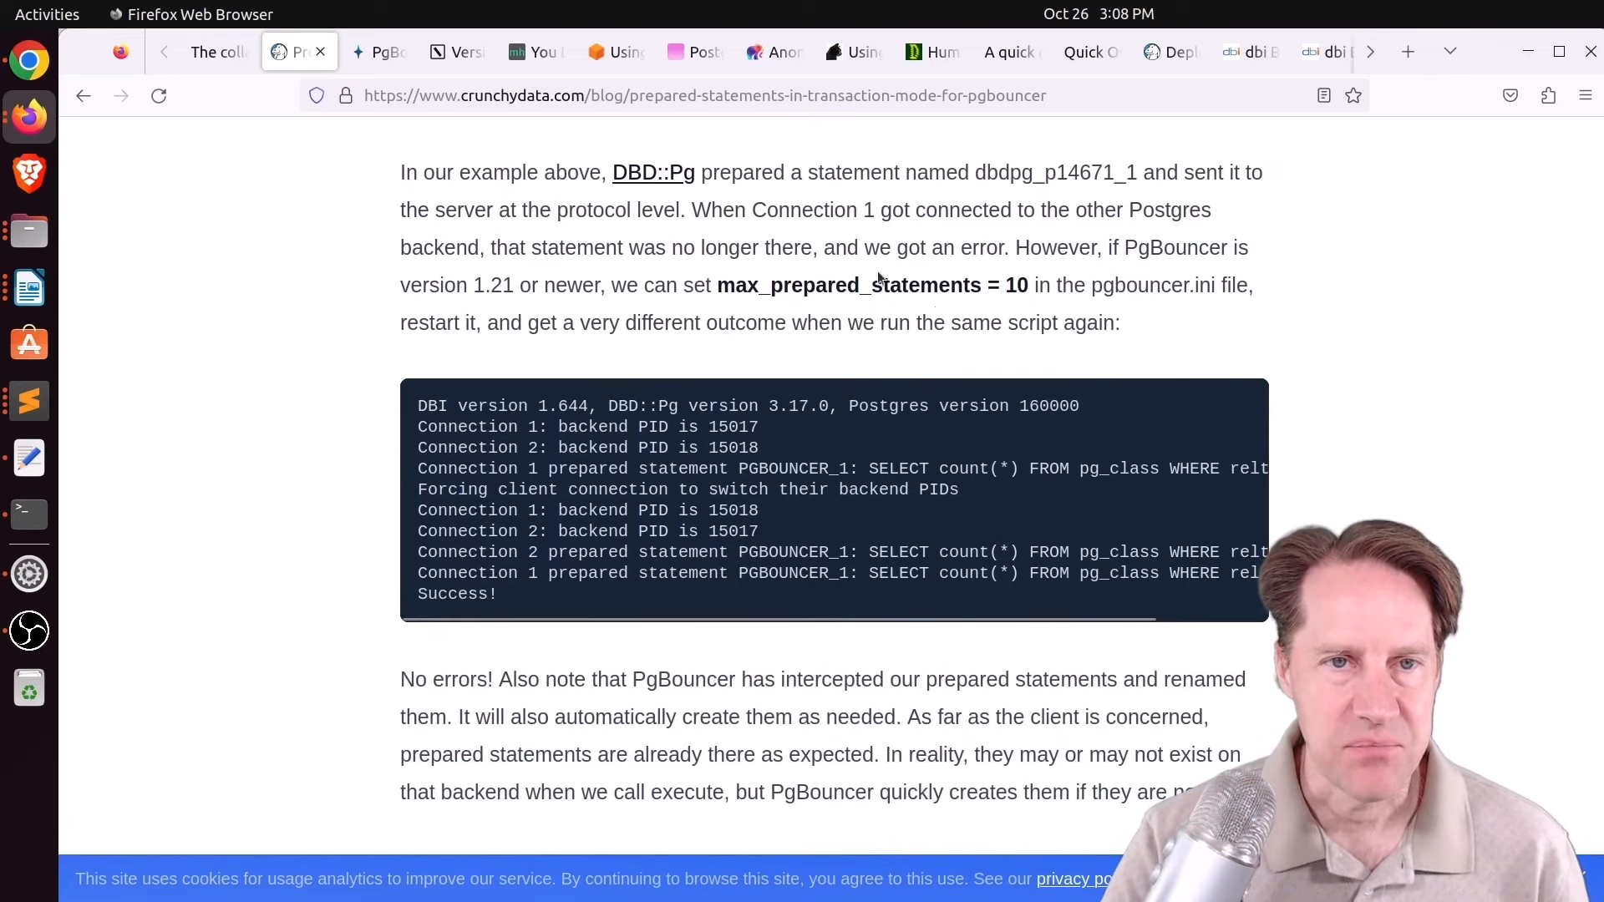
mouse_move(823, 582)
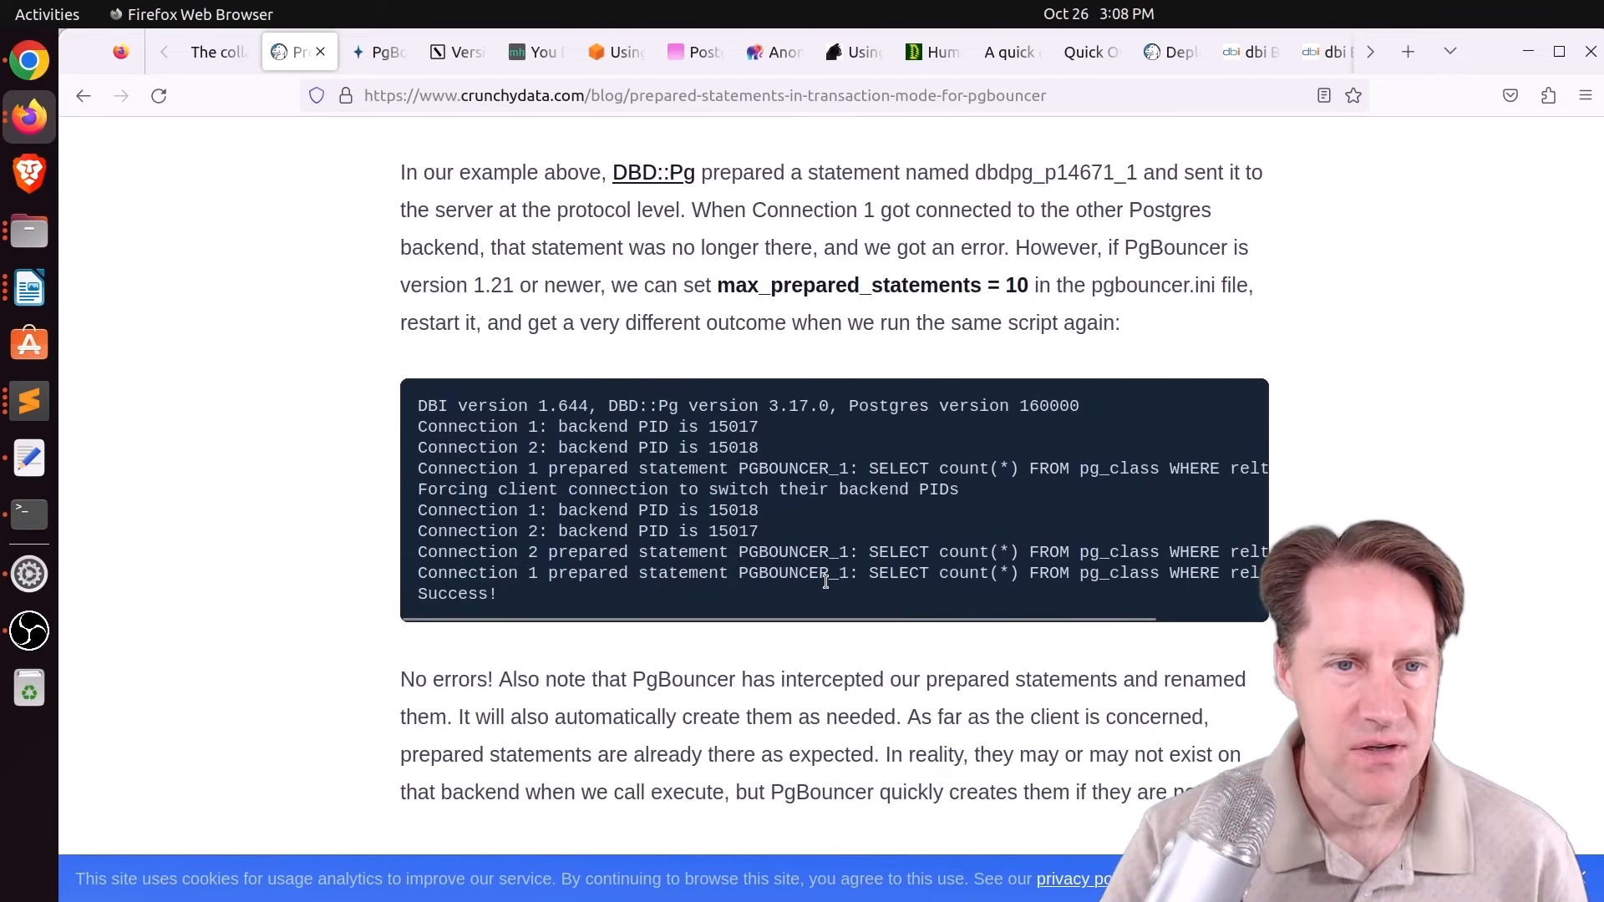
double_click(455, 593)
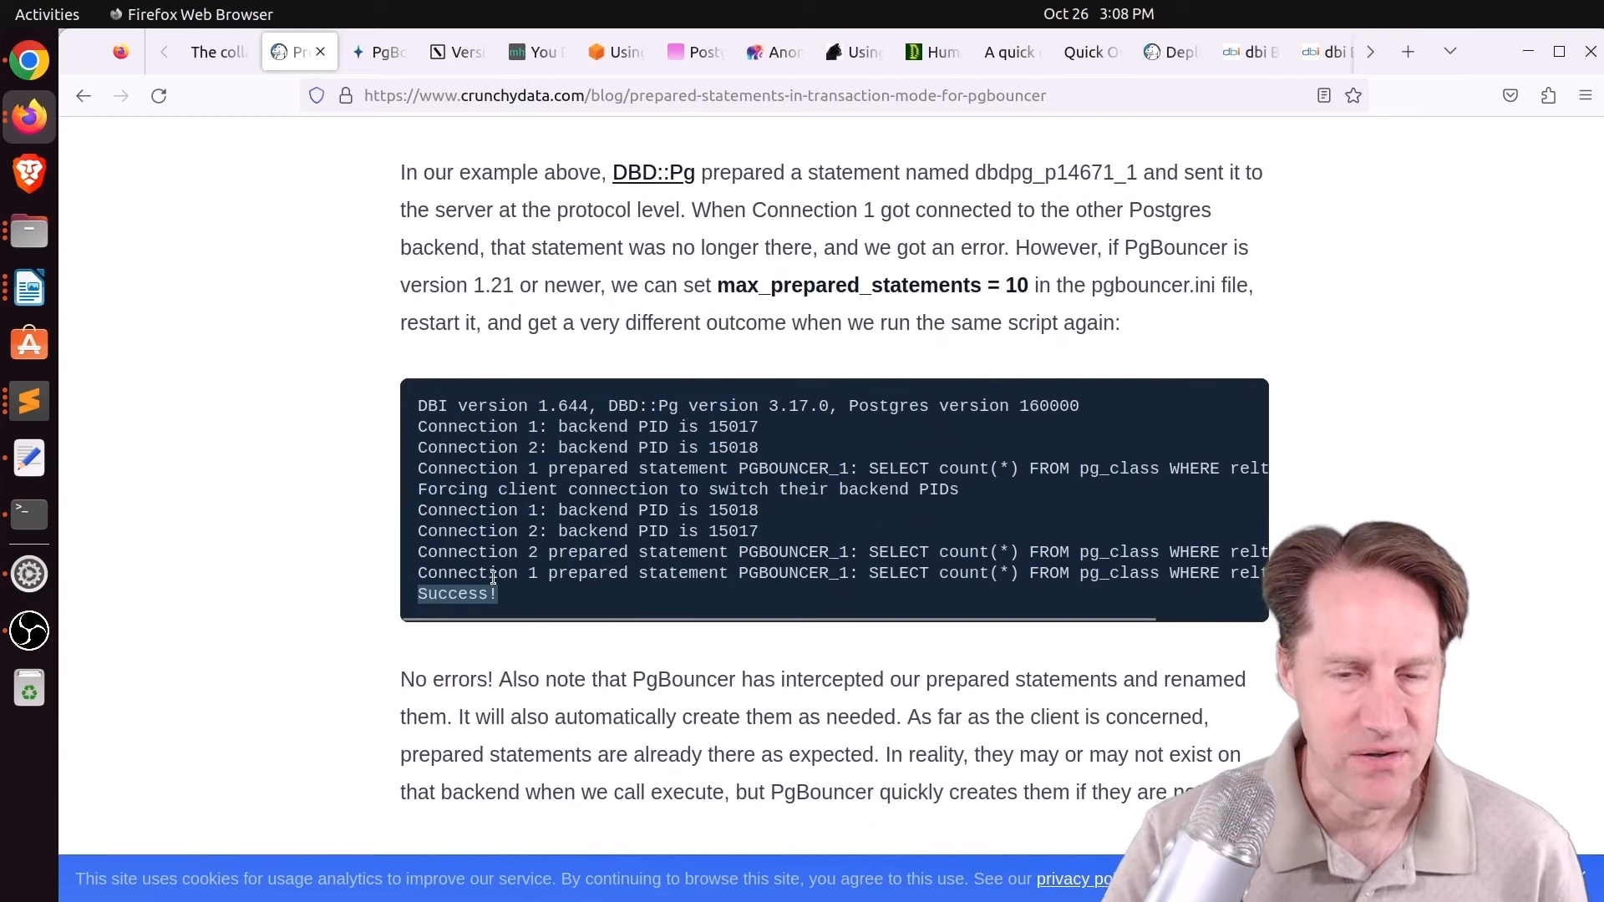
Scroll through Caveat one with 'PREPARE foo AS' to the Caveat two heading.
scroll(down, 3)
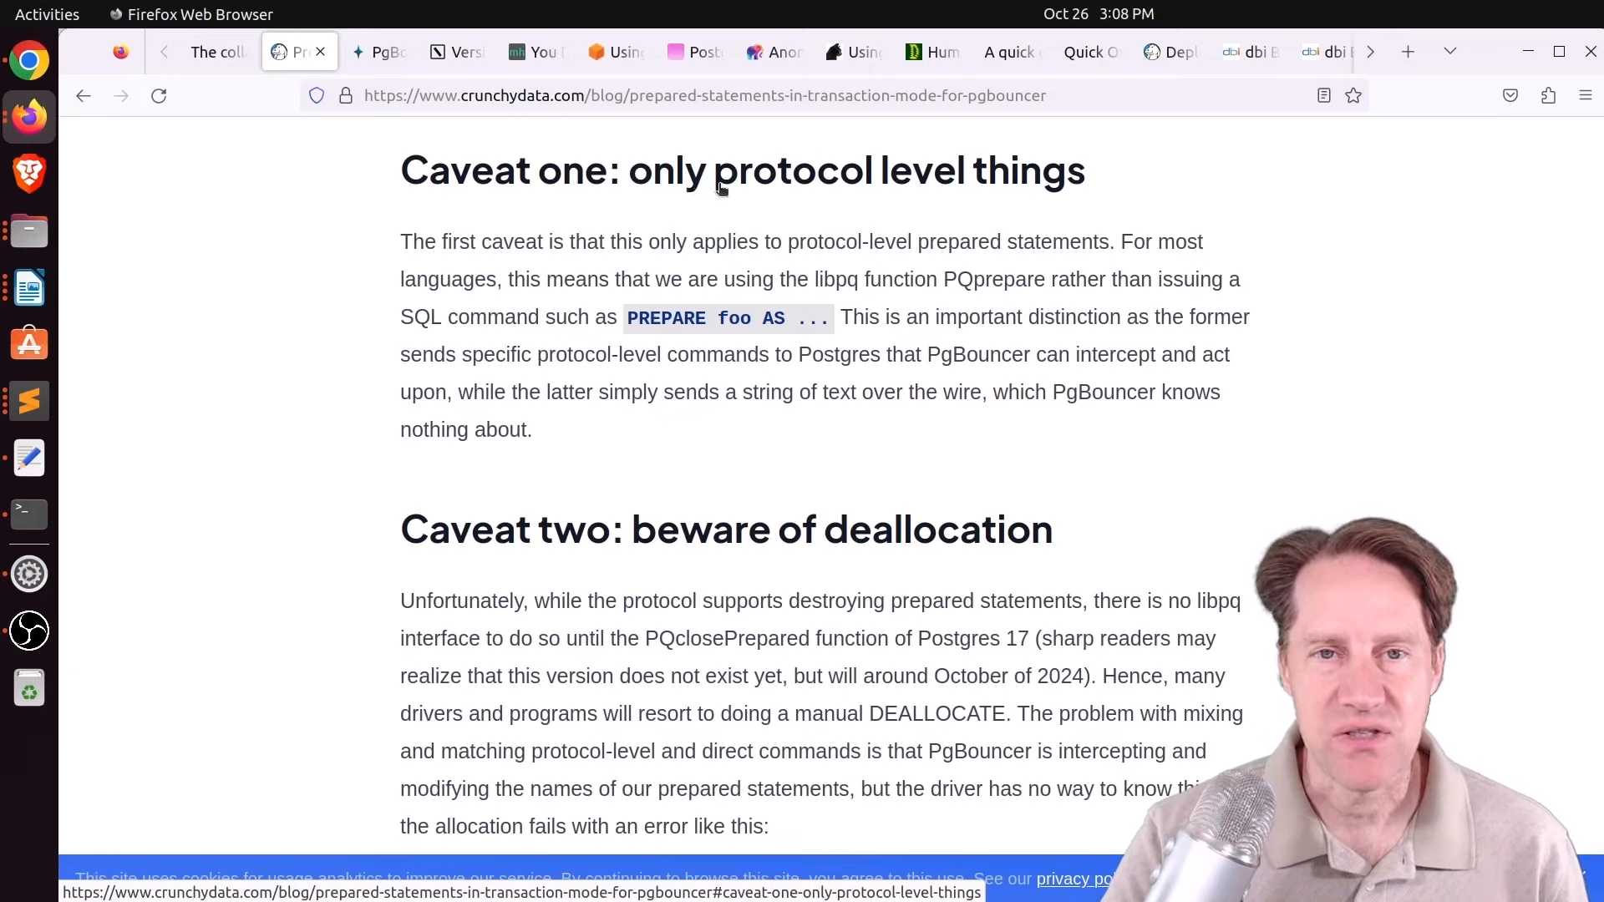
mouse_move(724, 231)
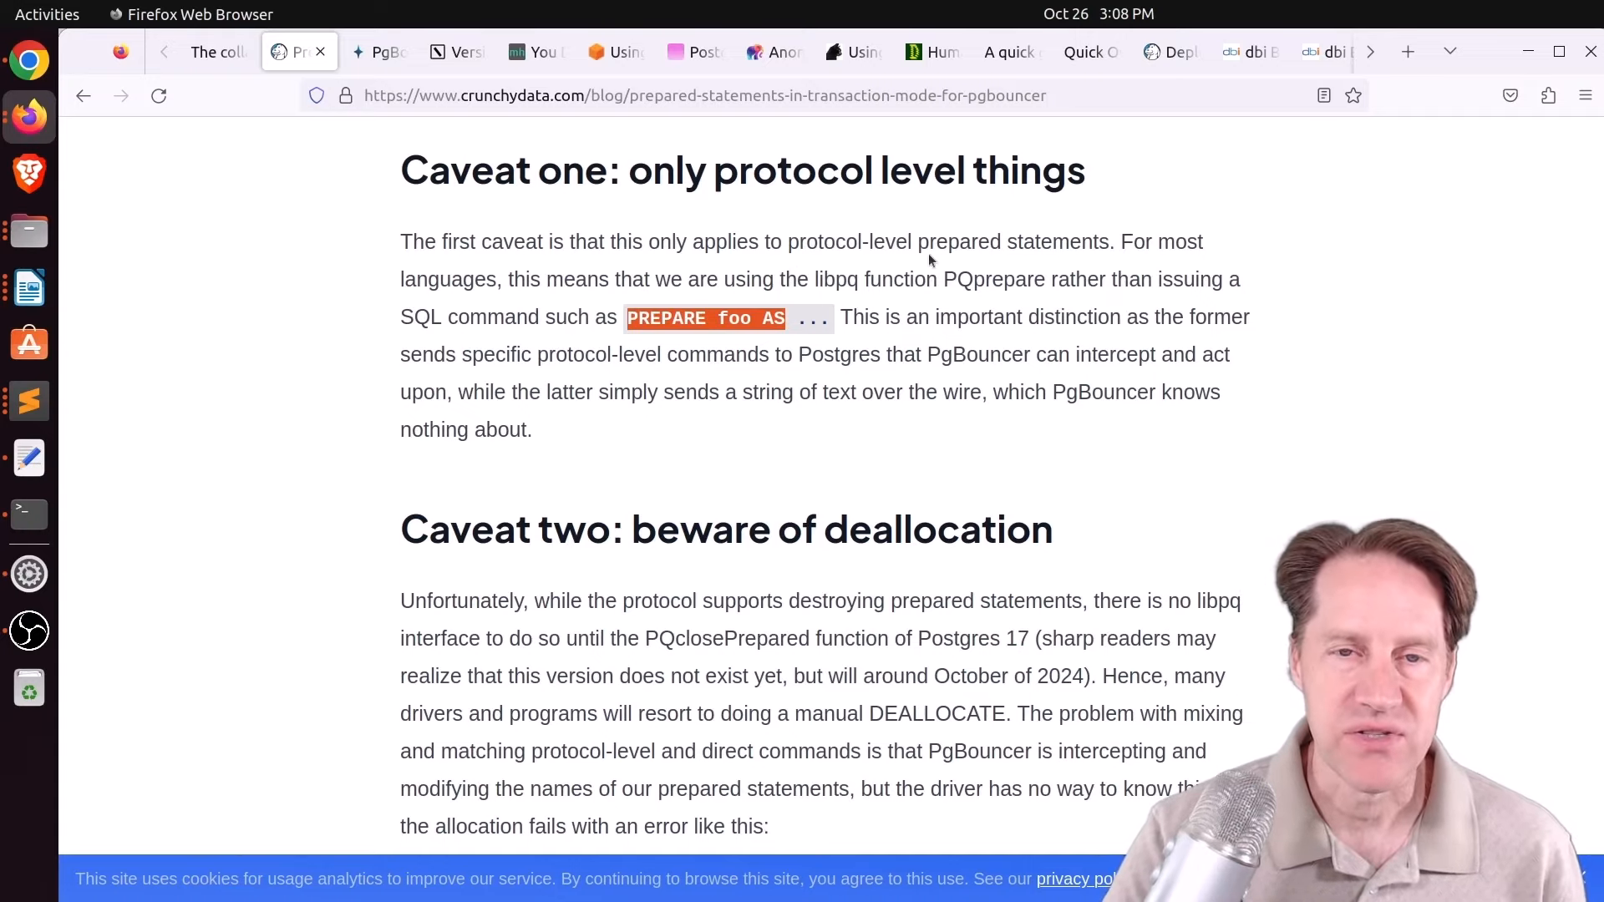
scroll(down, 3)
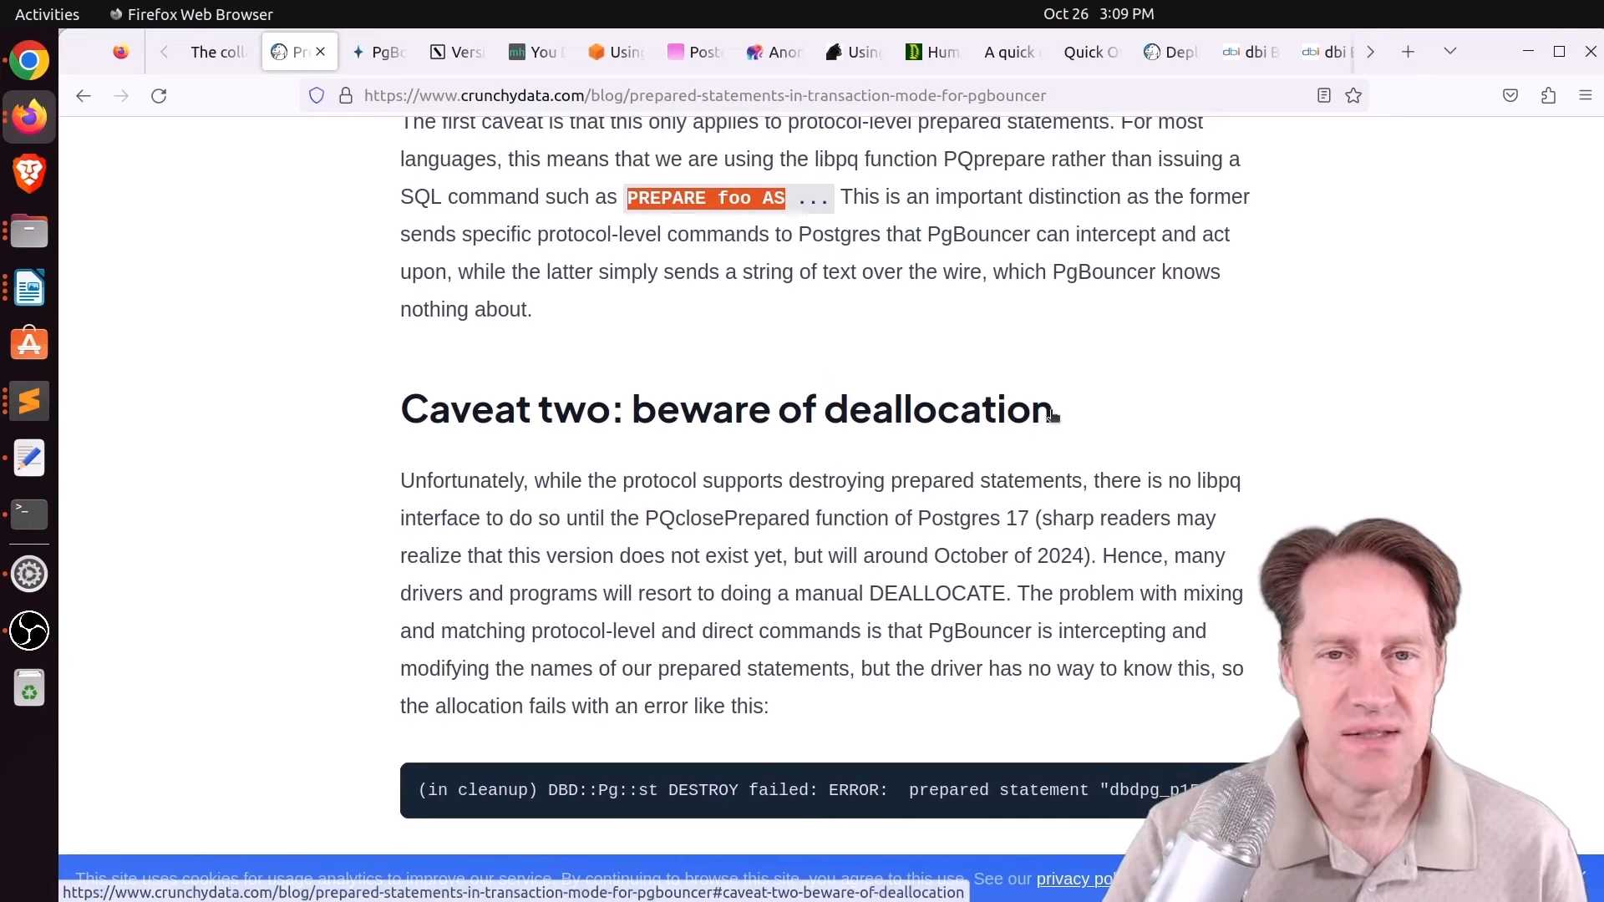
Mark protocol support for destroying prepared statements, PQclosePrepared, manual DEALLOCATE, and the pg_skip_deallocate workaround.
drag(801, 407, 1051, 407)
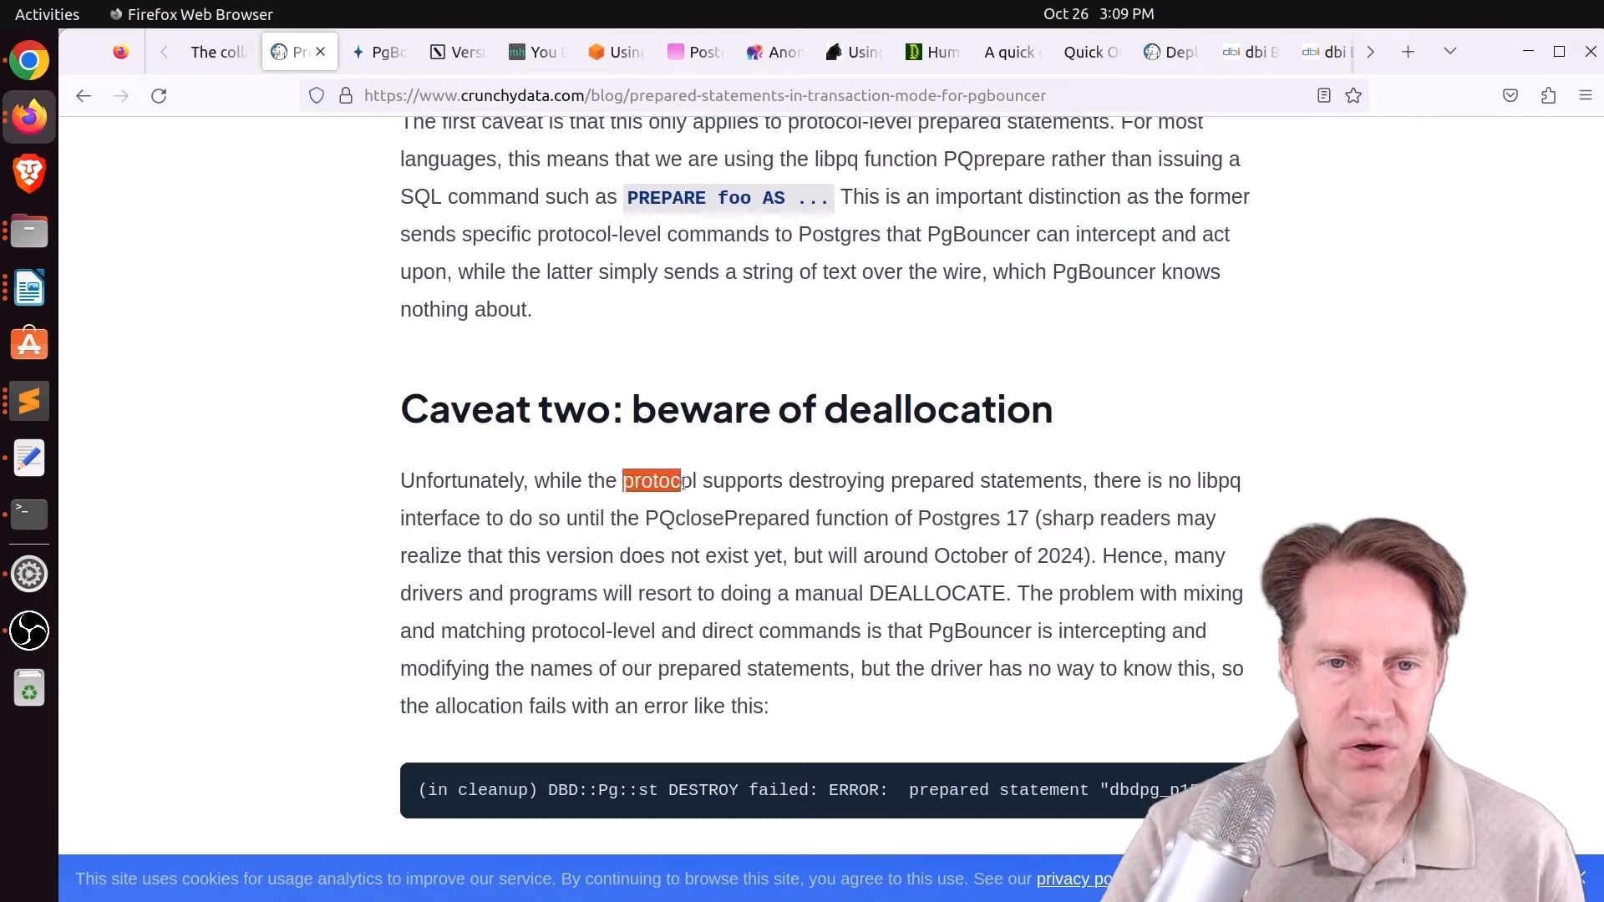
drag(621, 481, 1071, 482)
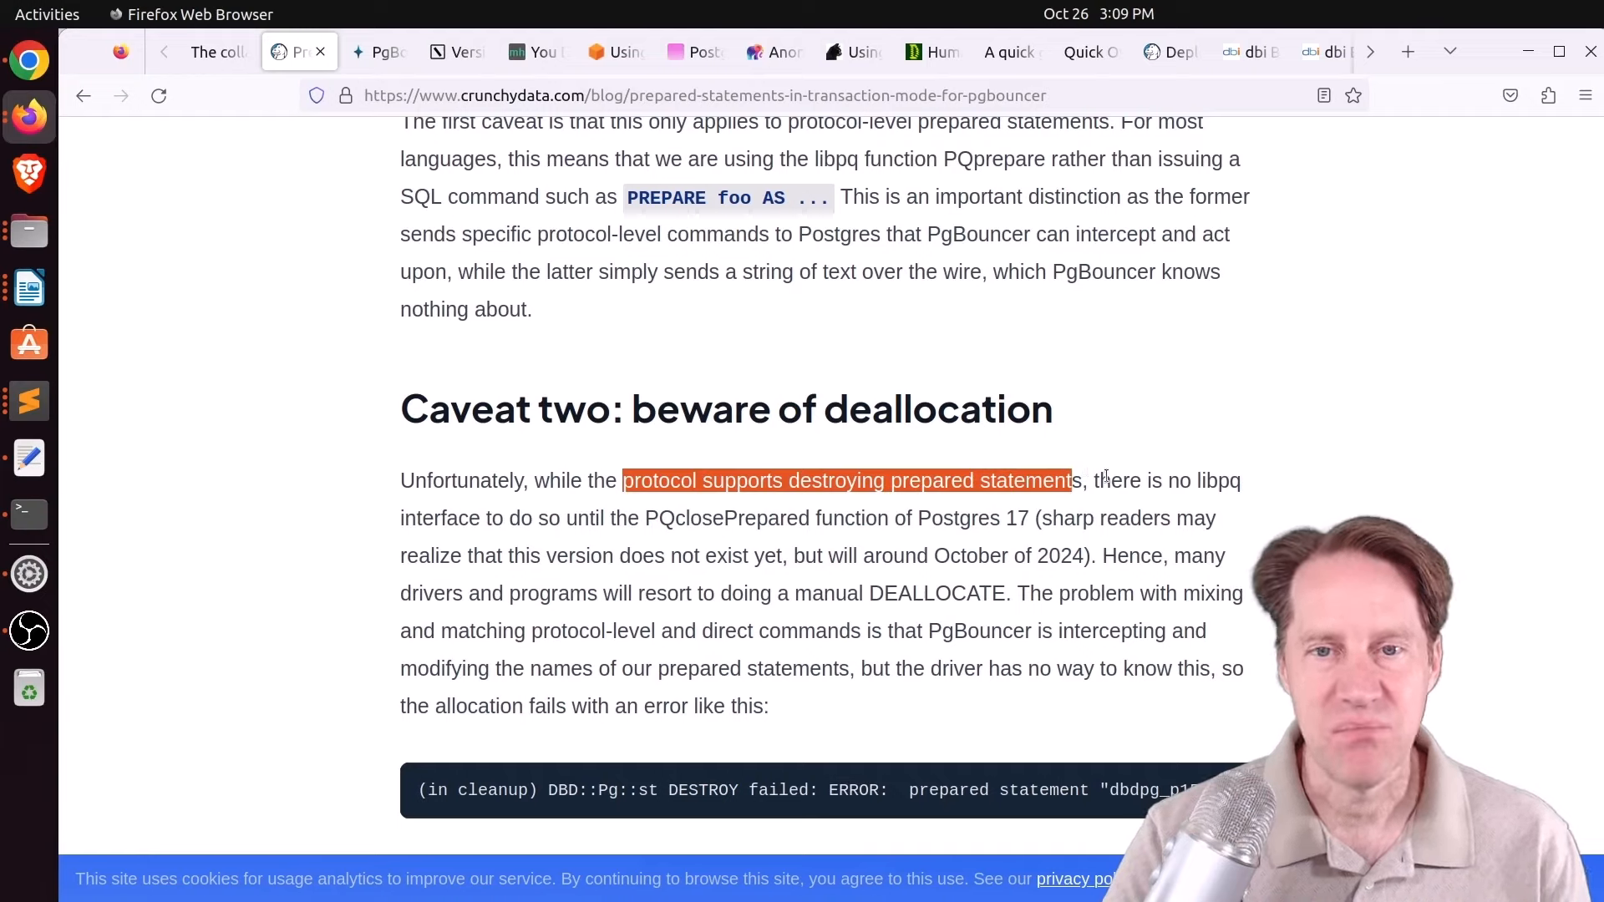
mouse_move(1228, 499)
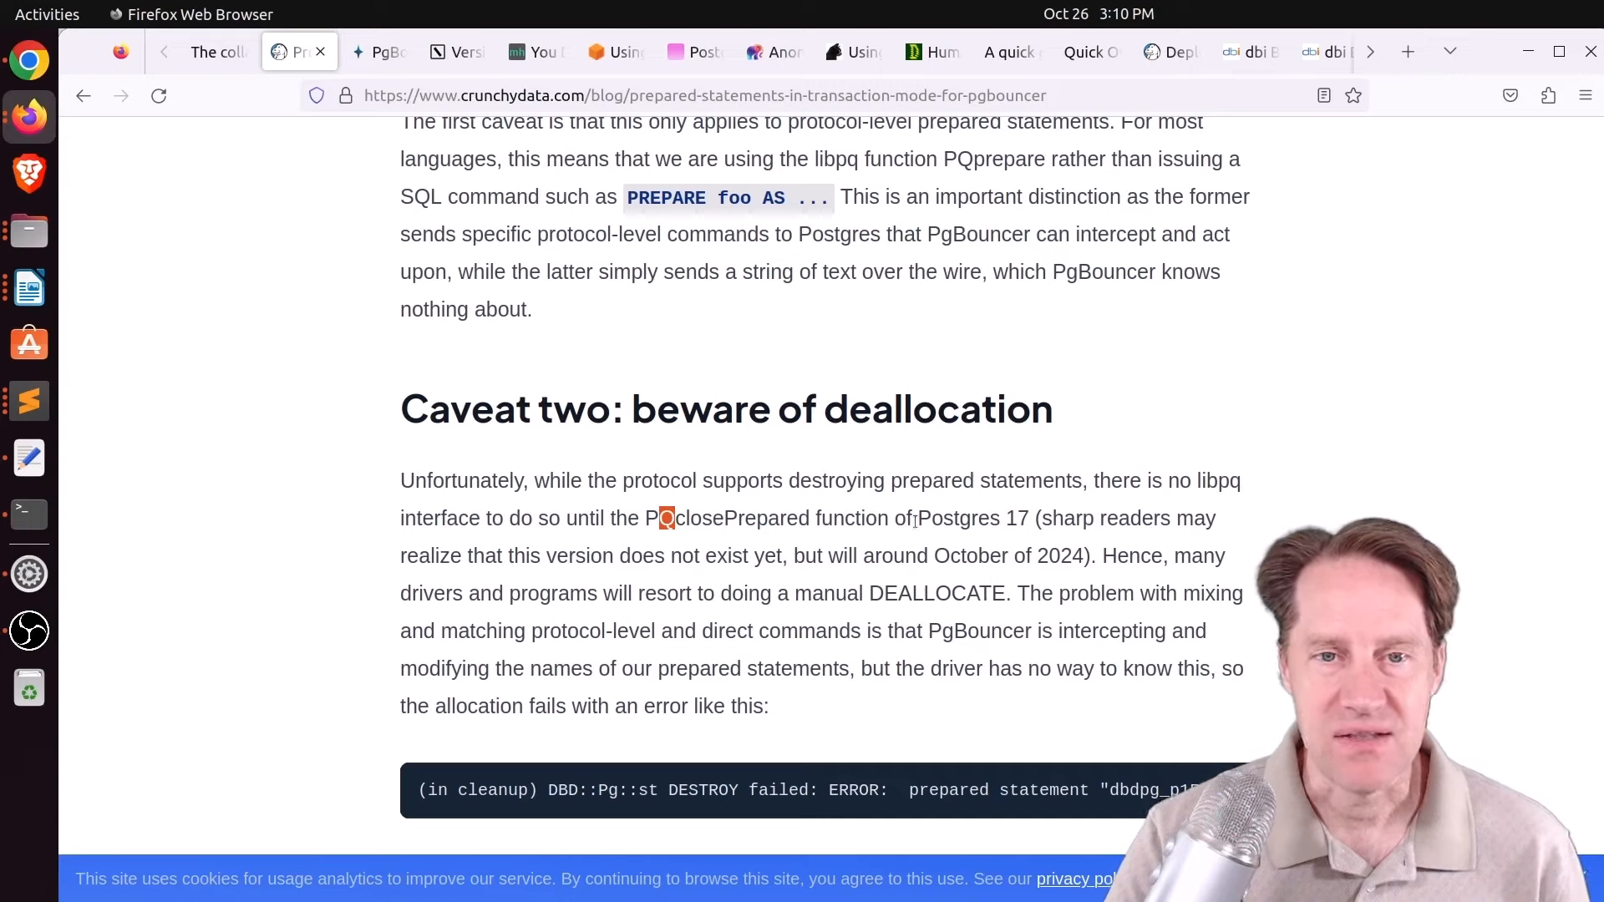
double_click(972, 518)
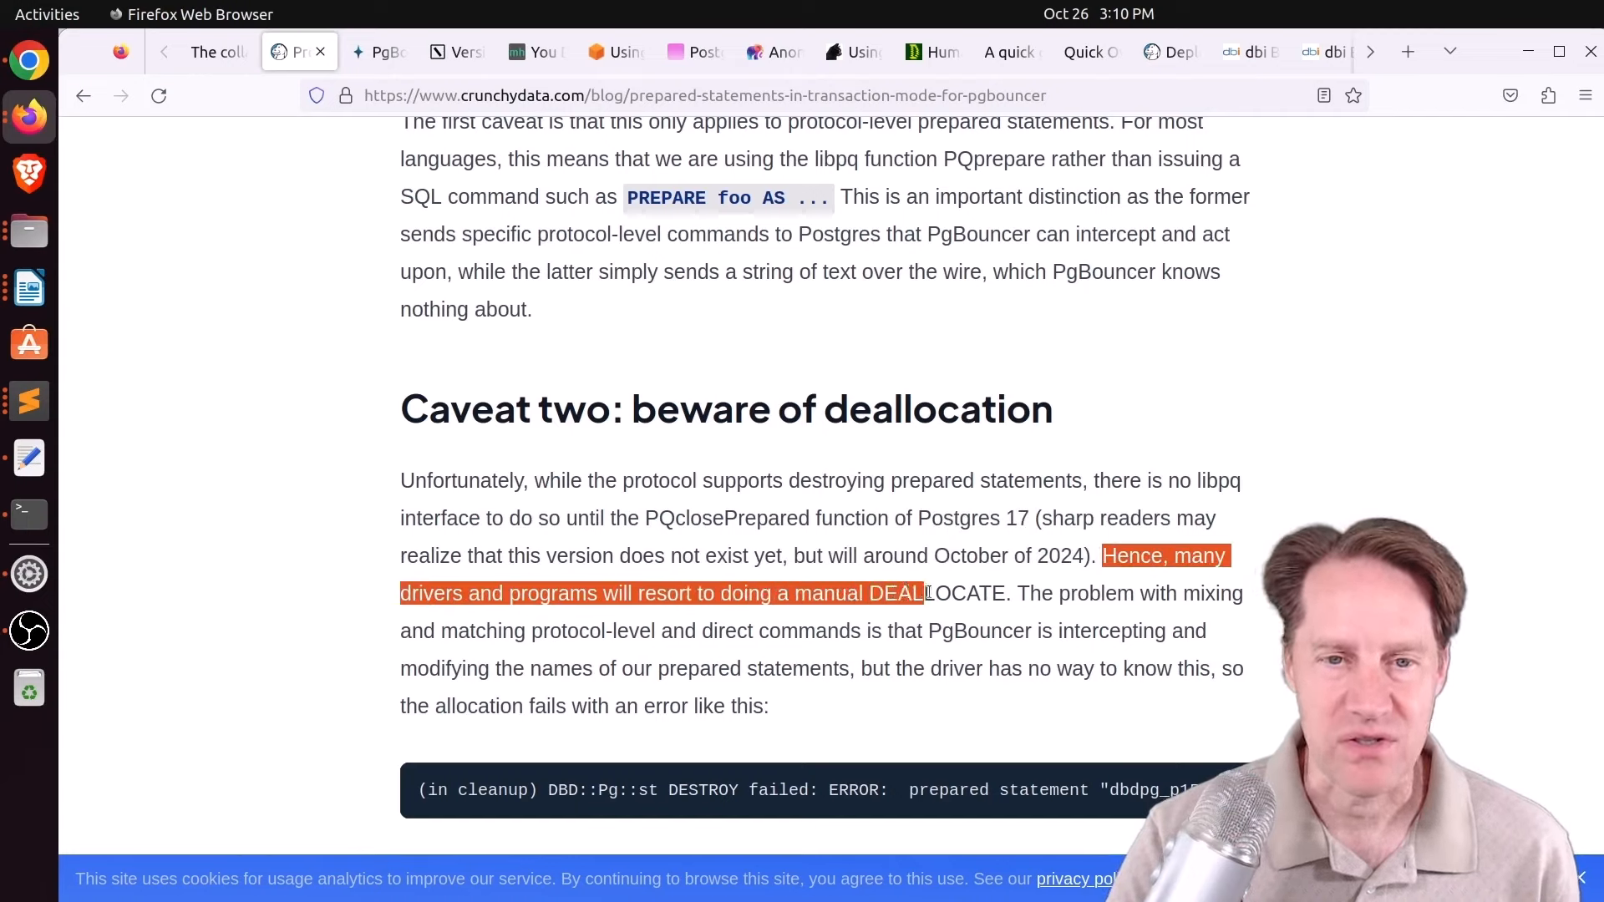
drag(924, 593, 1006, 593)
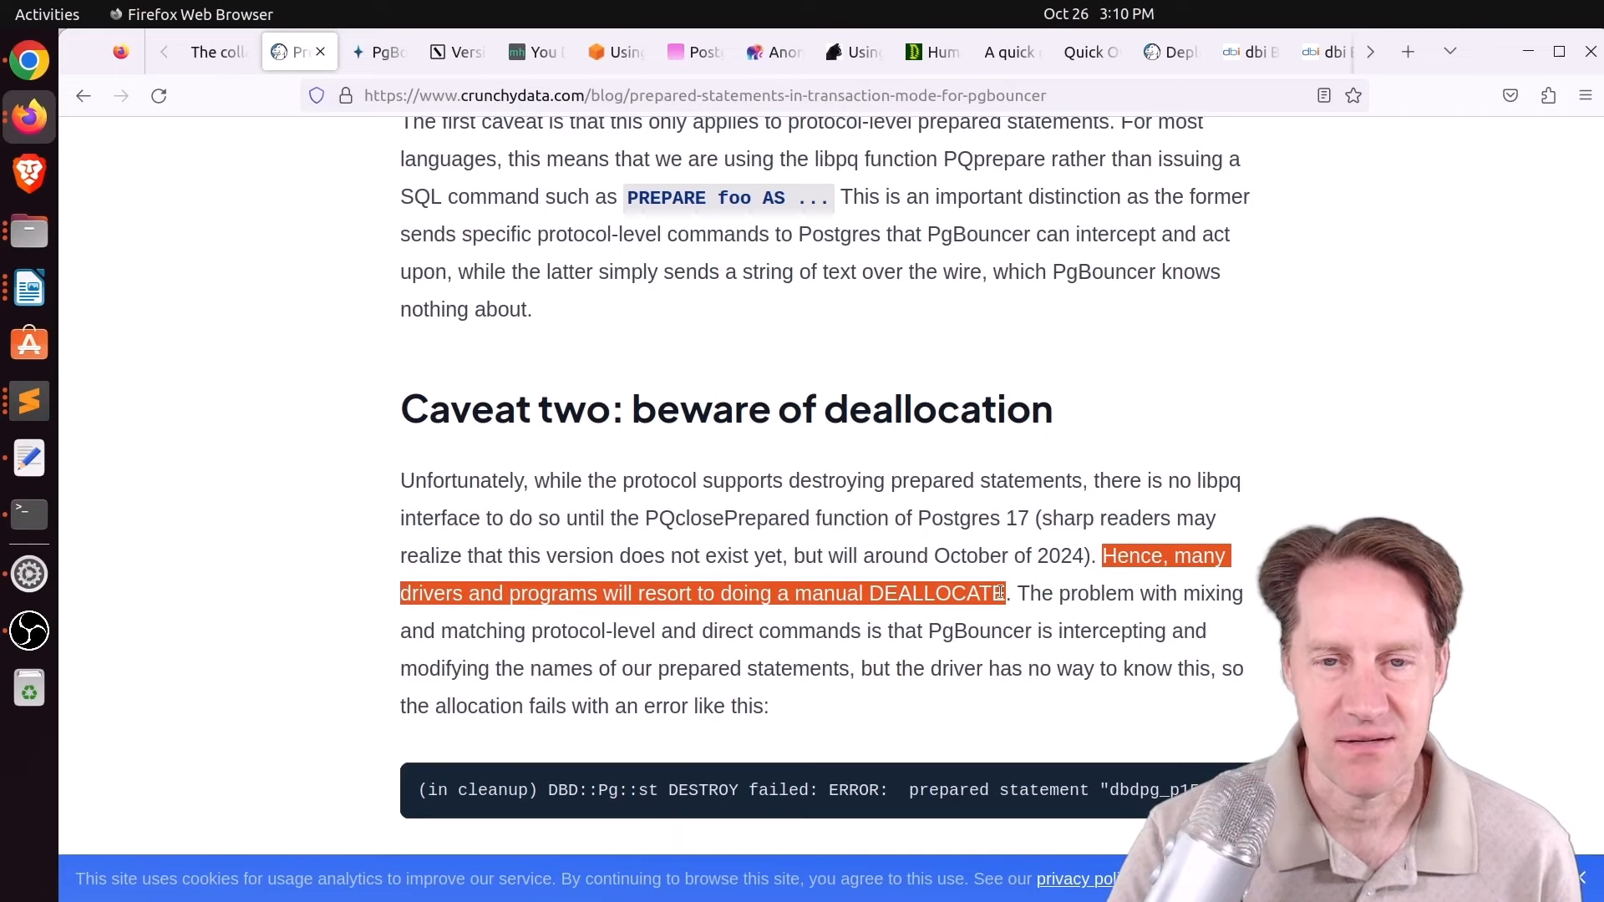
scroll(down, 3)
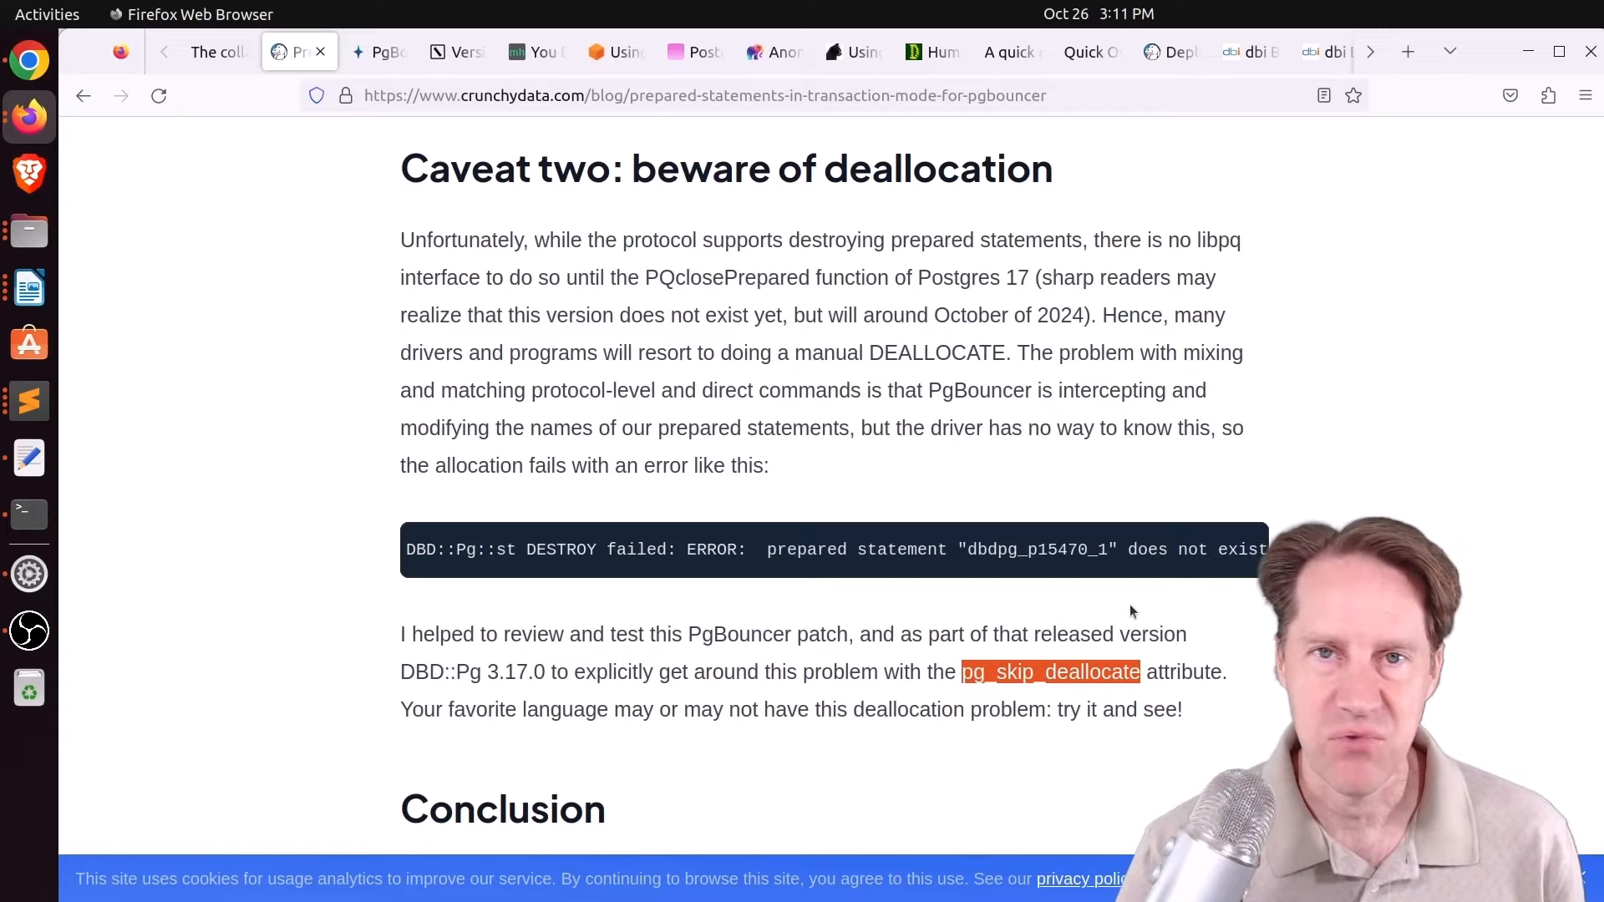
scroll(up, 3)
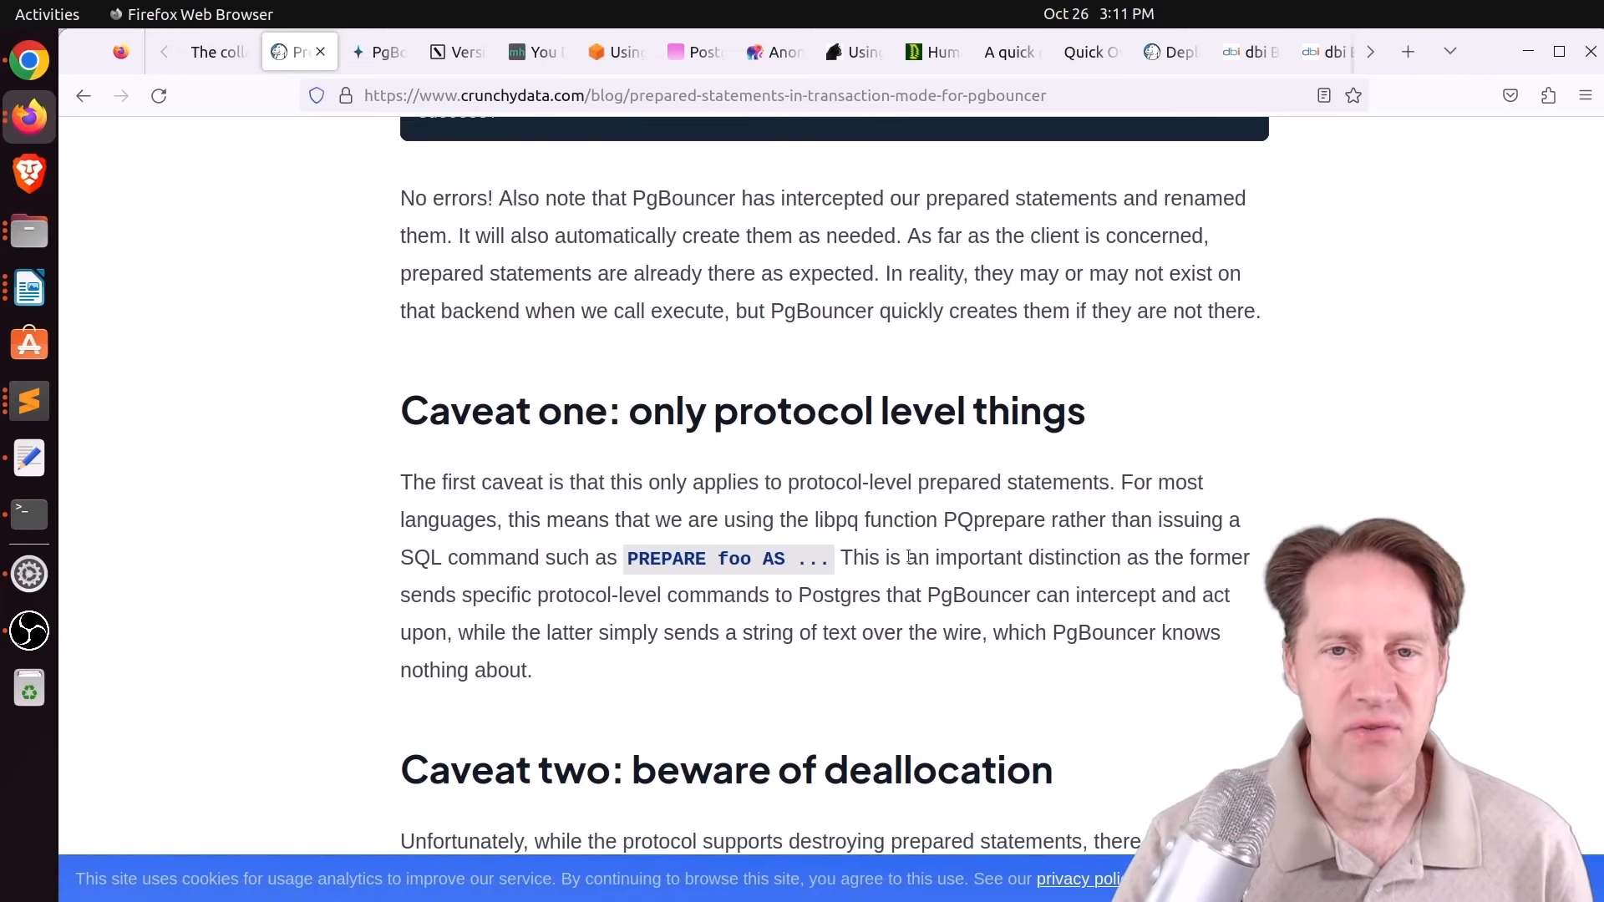
scroll(down, 3)
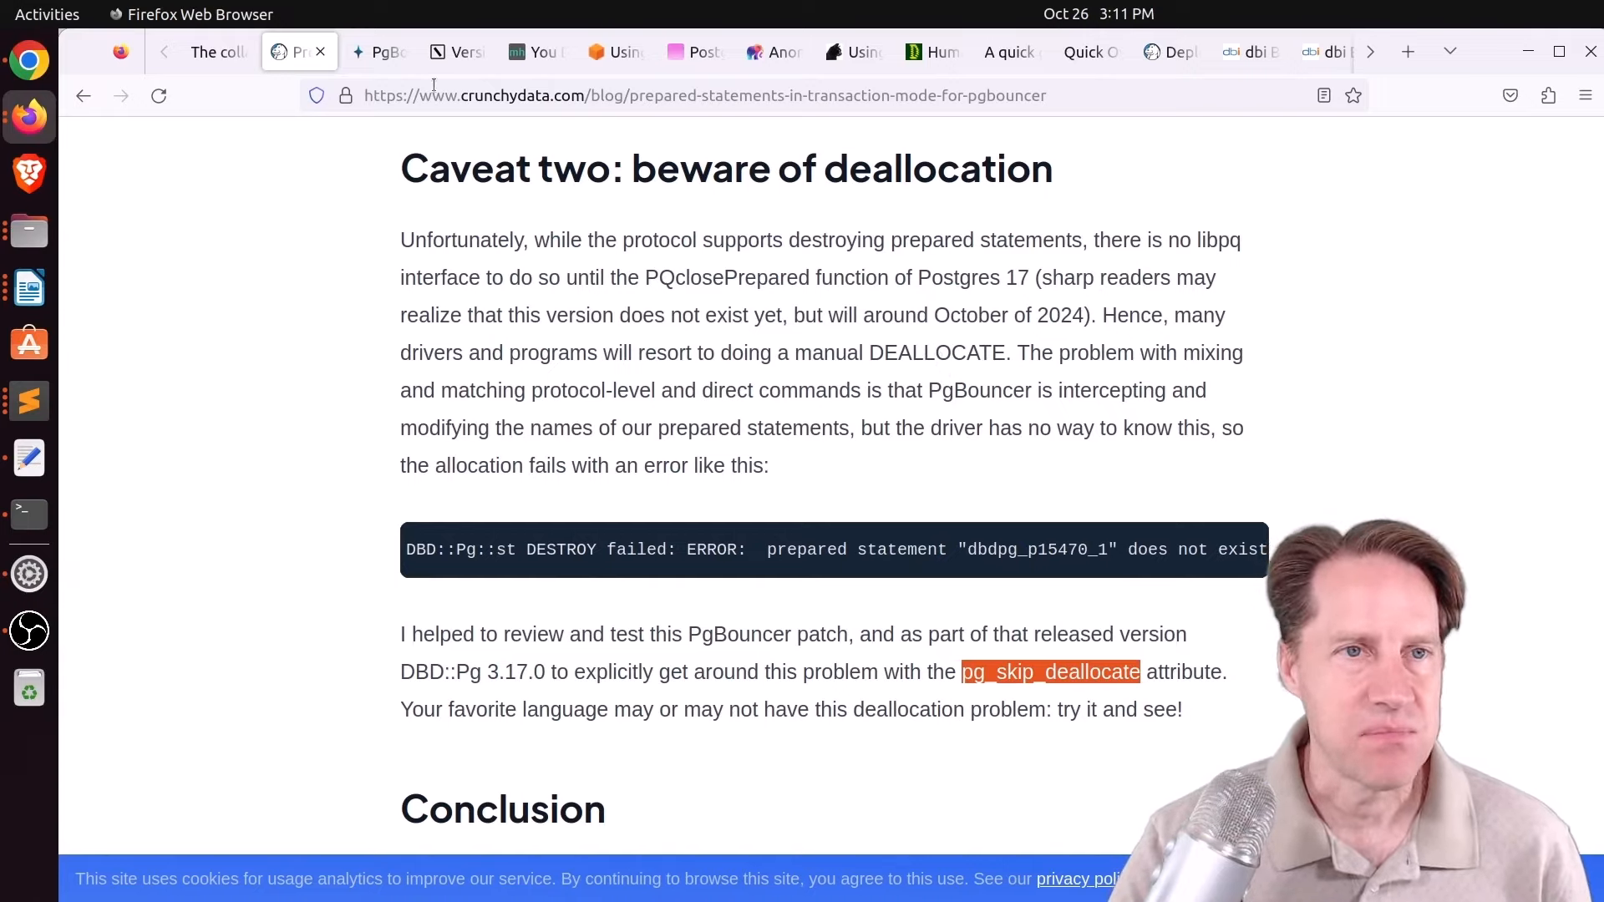
Move past the pganalyze PgBouncer 1.21 post to the Specfy git-like data versioning article.
click(378, 52)
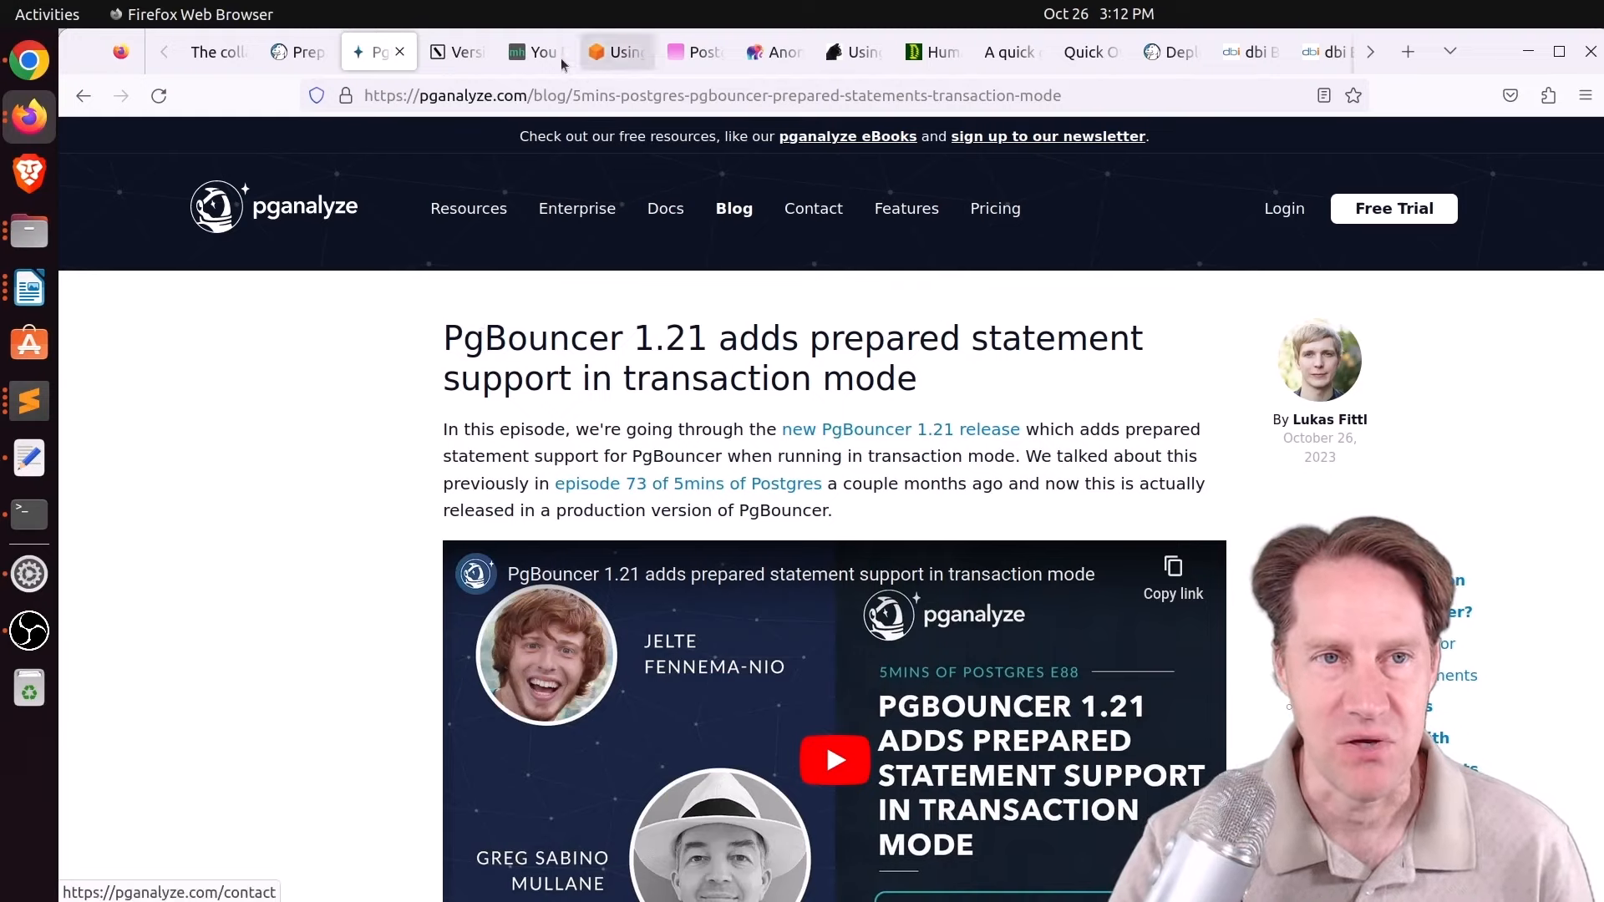
click(458, 52)
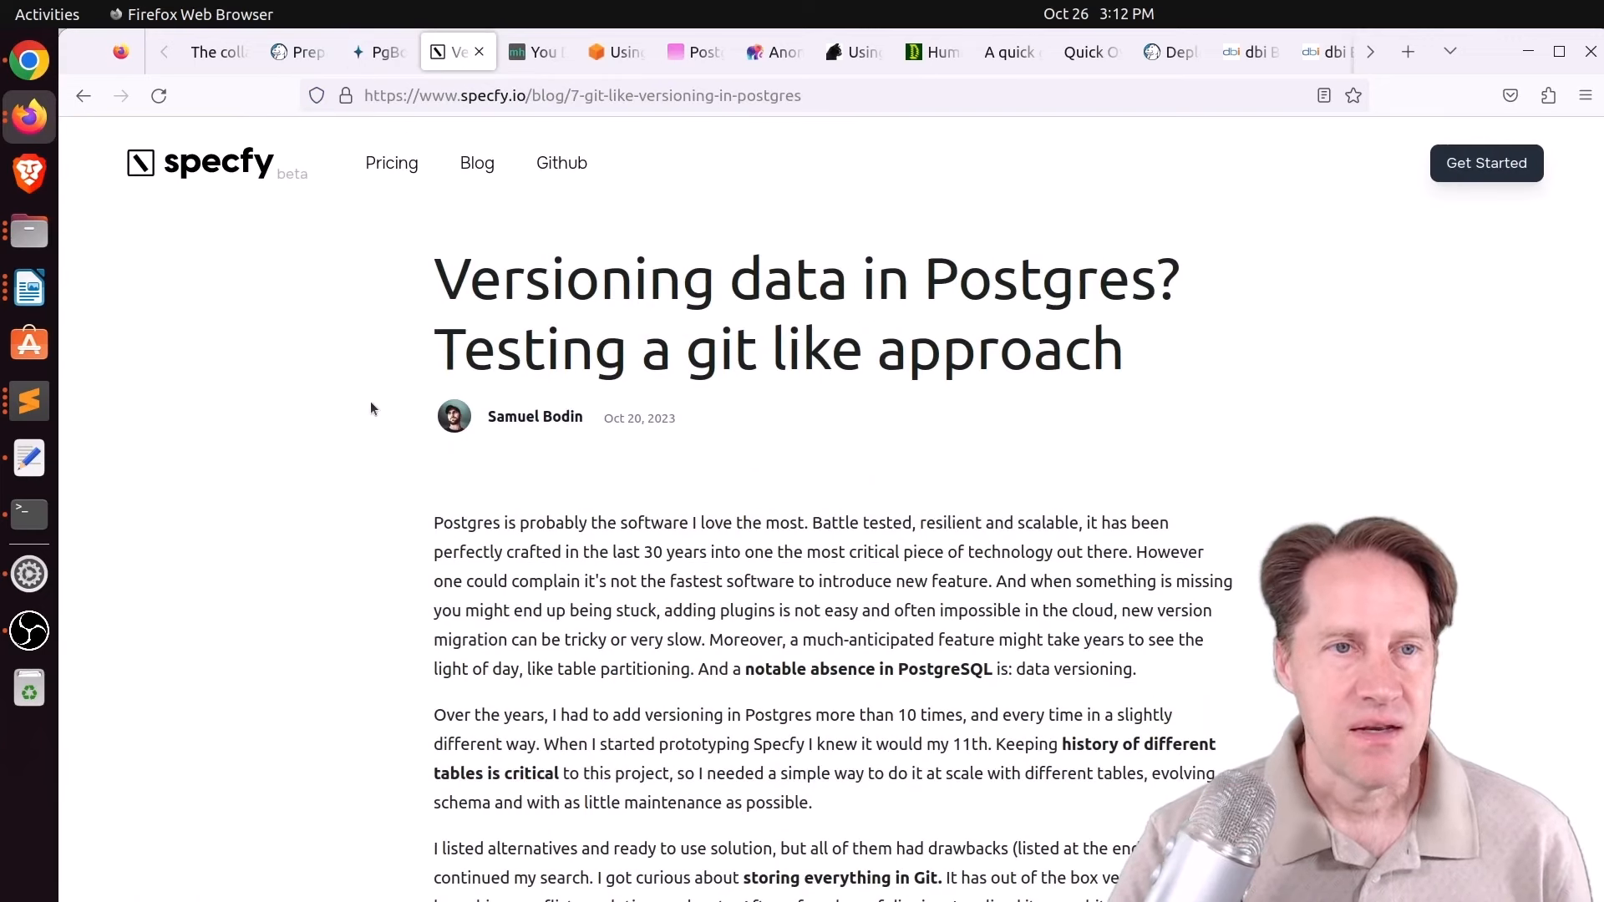
mouse_move(347, 439)
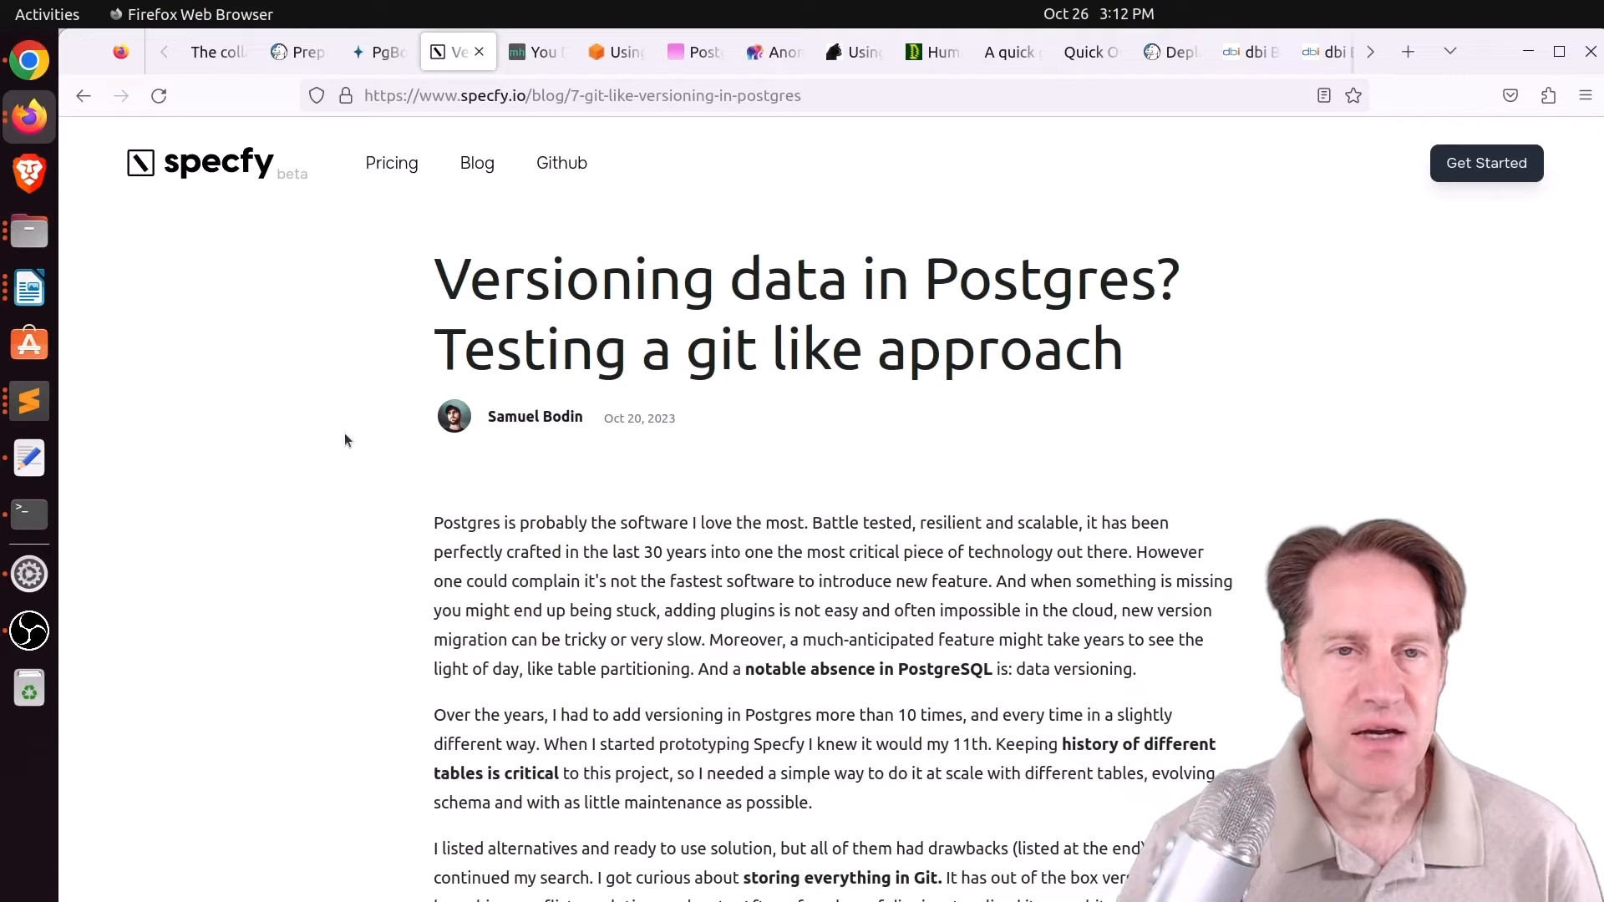
mouse_move(322, 436)
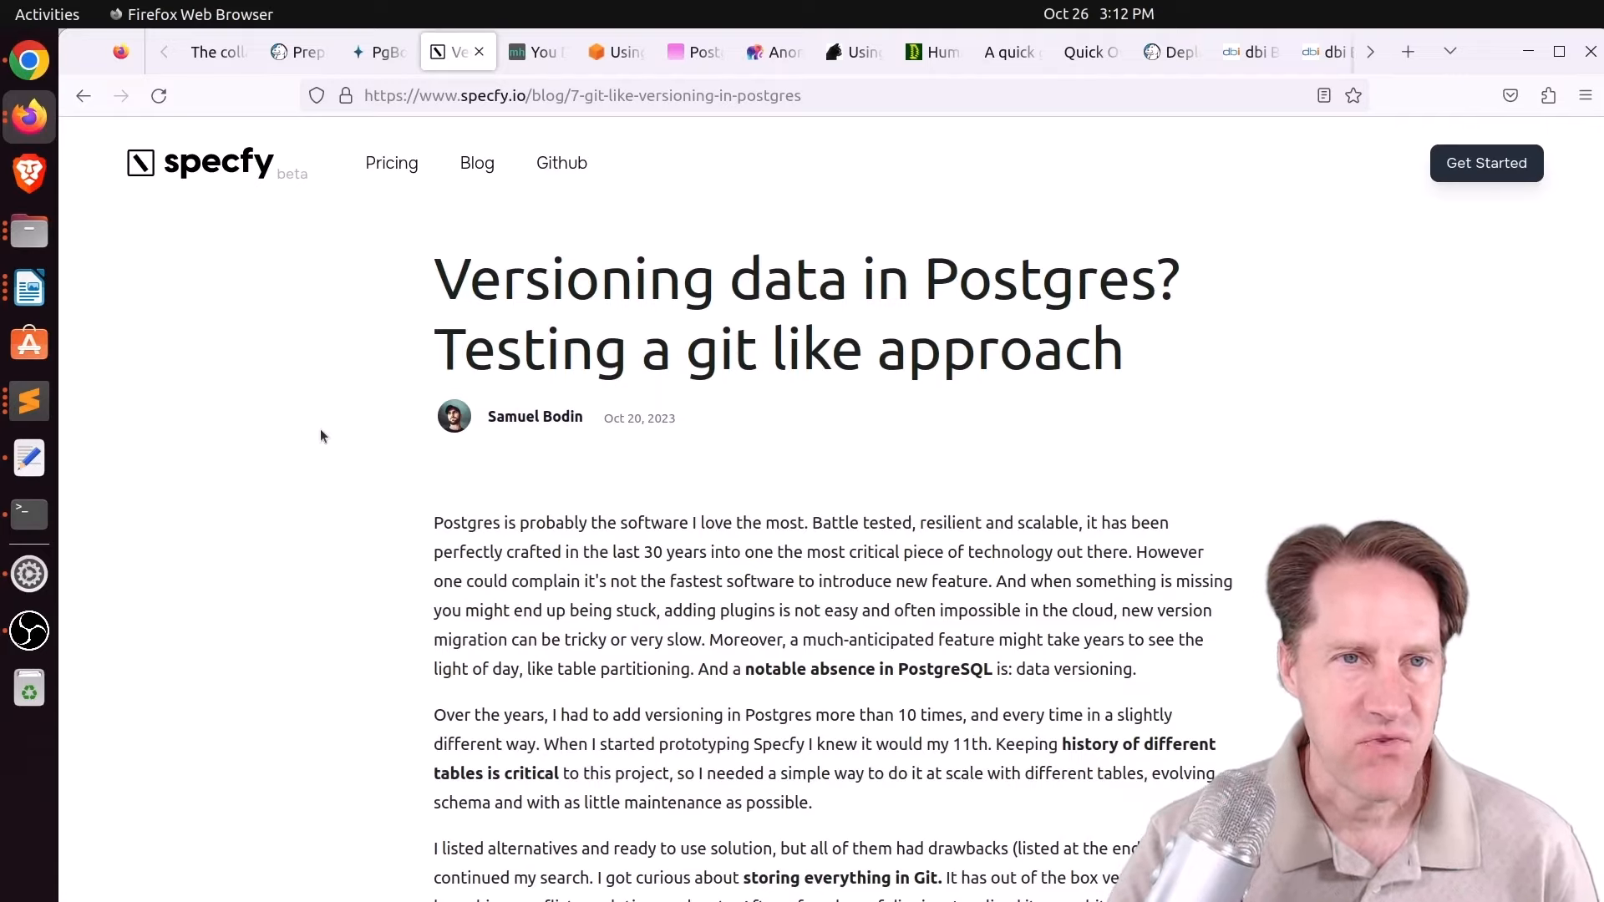
Scroll past the git commit walkthrough to the Implementation and Blob storage sections.
scroll(down, 3)
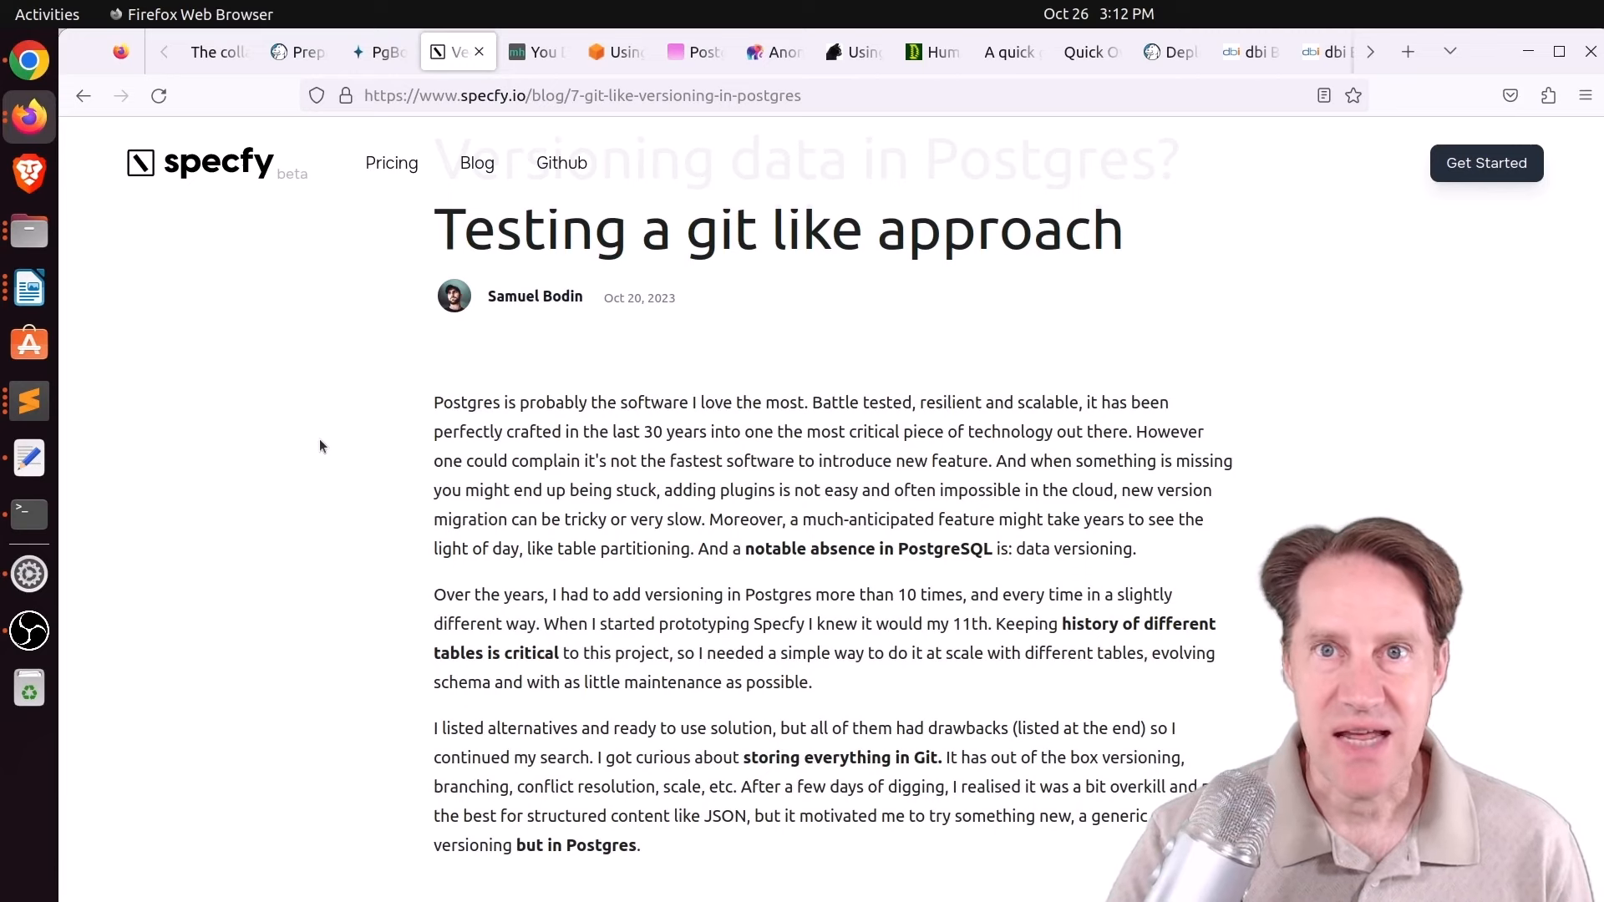
scroll(down, 3)
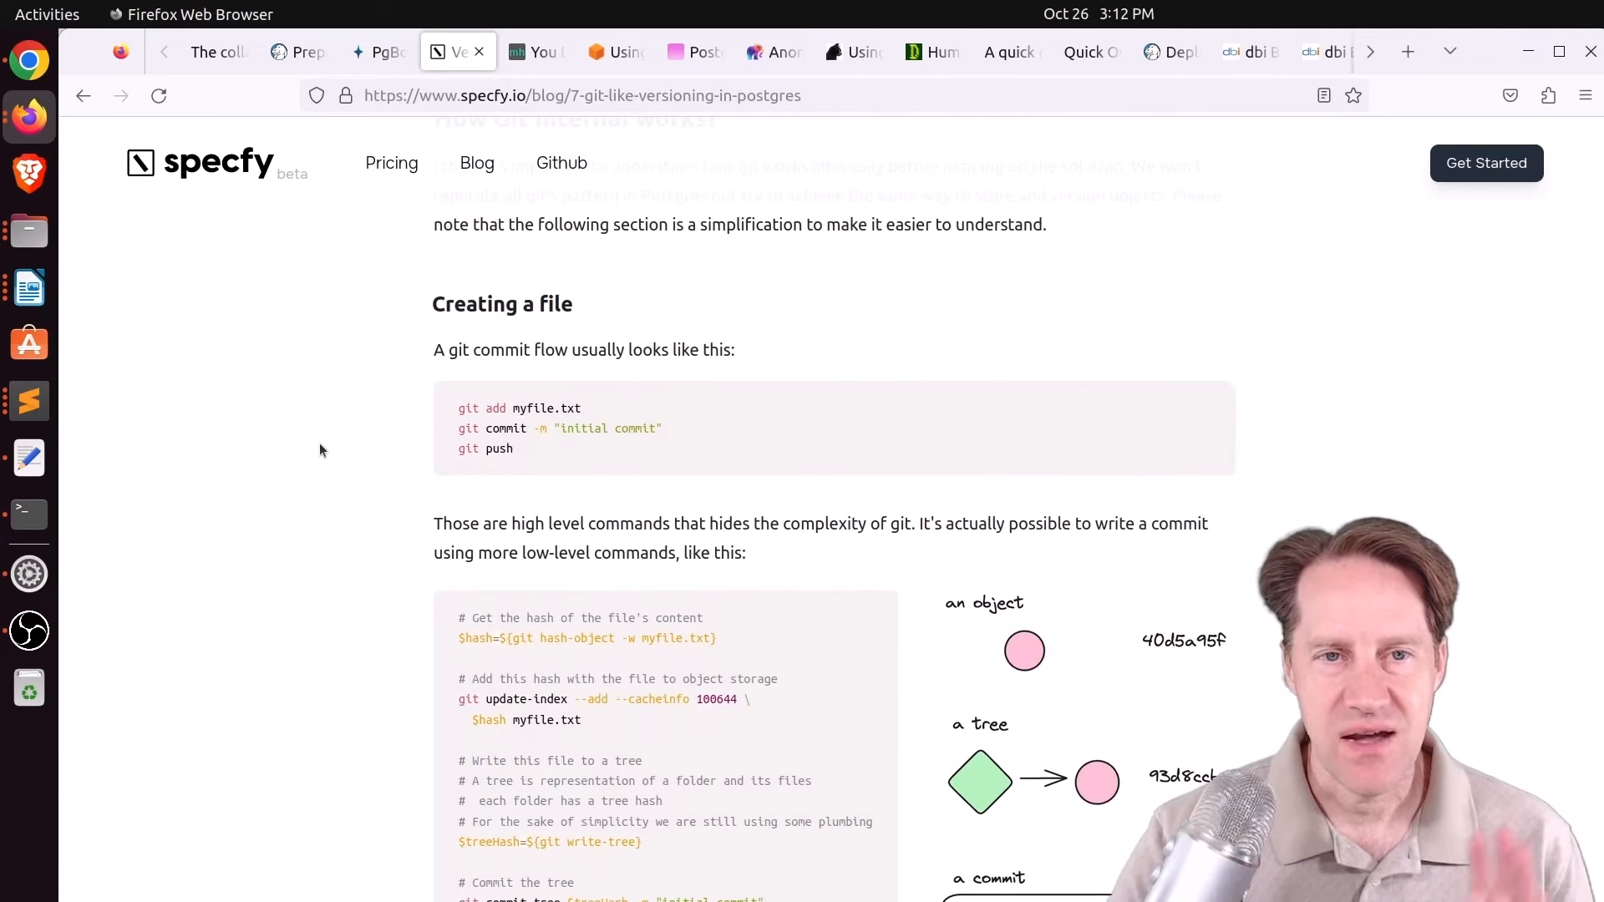
scroll(down, 3)
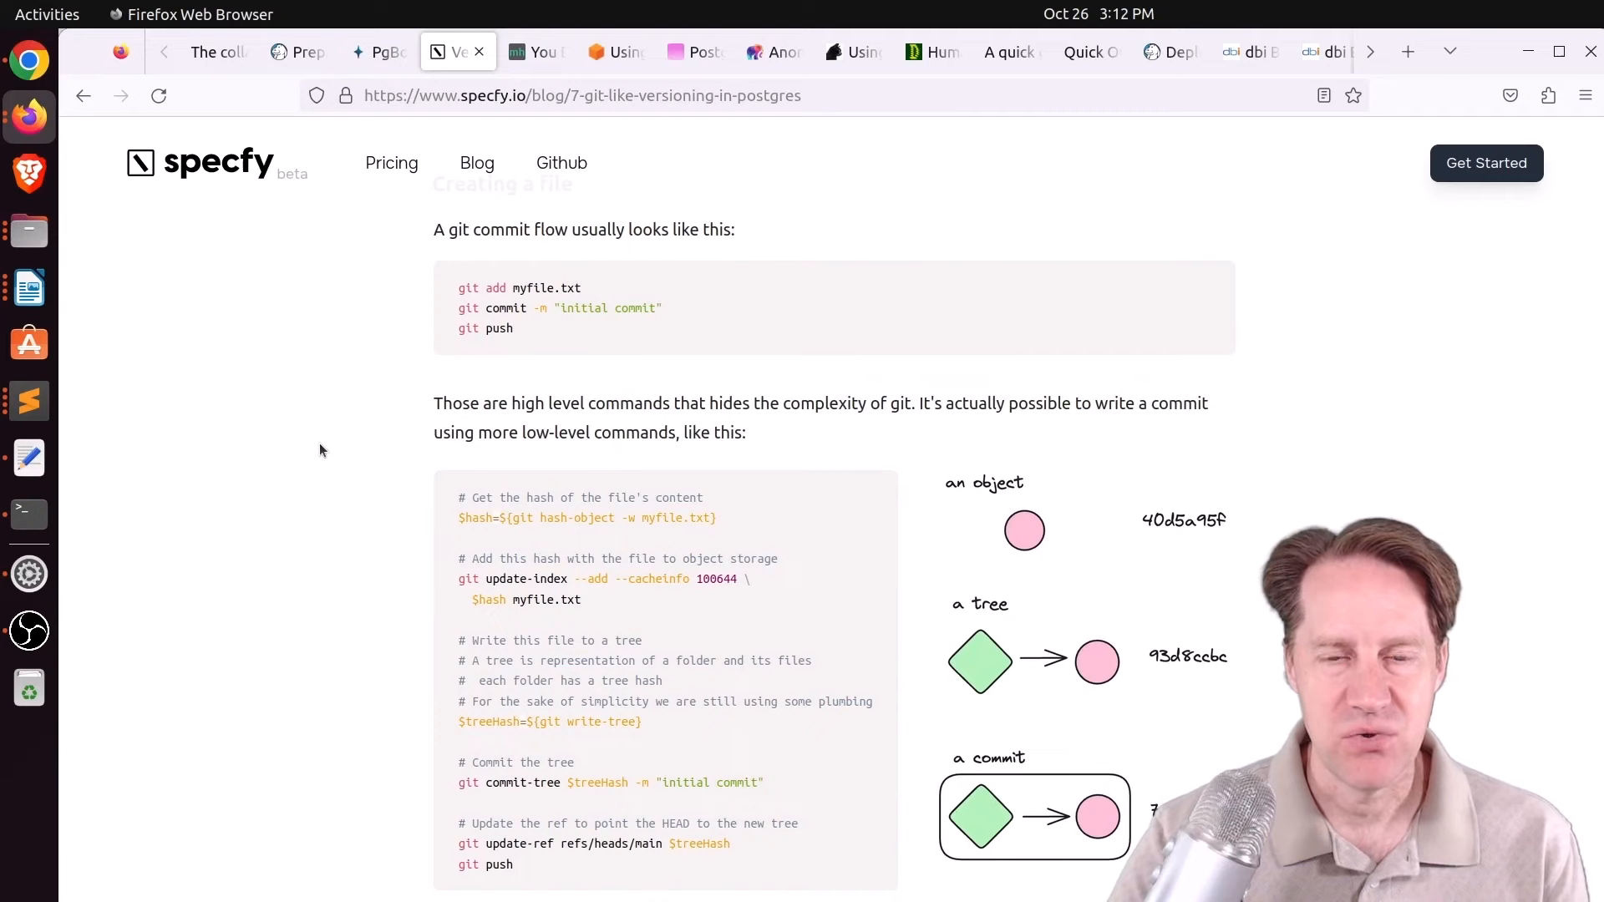
scroll(down, 3)
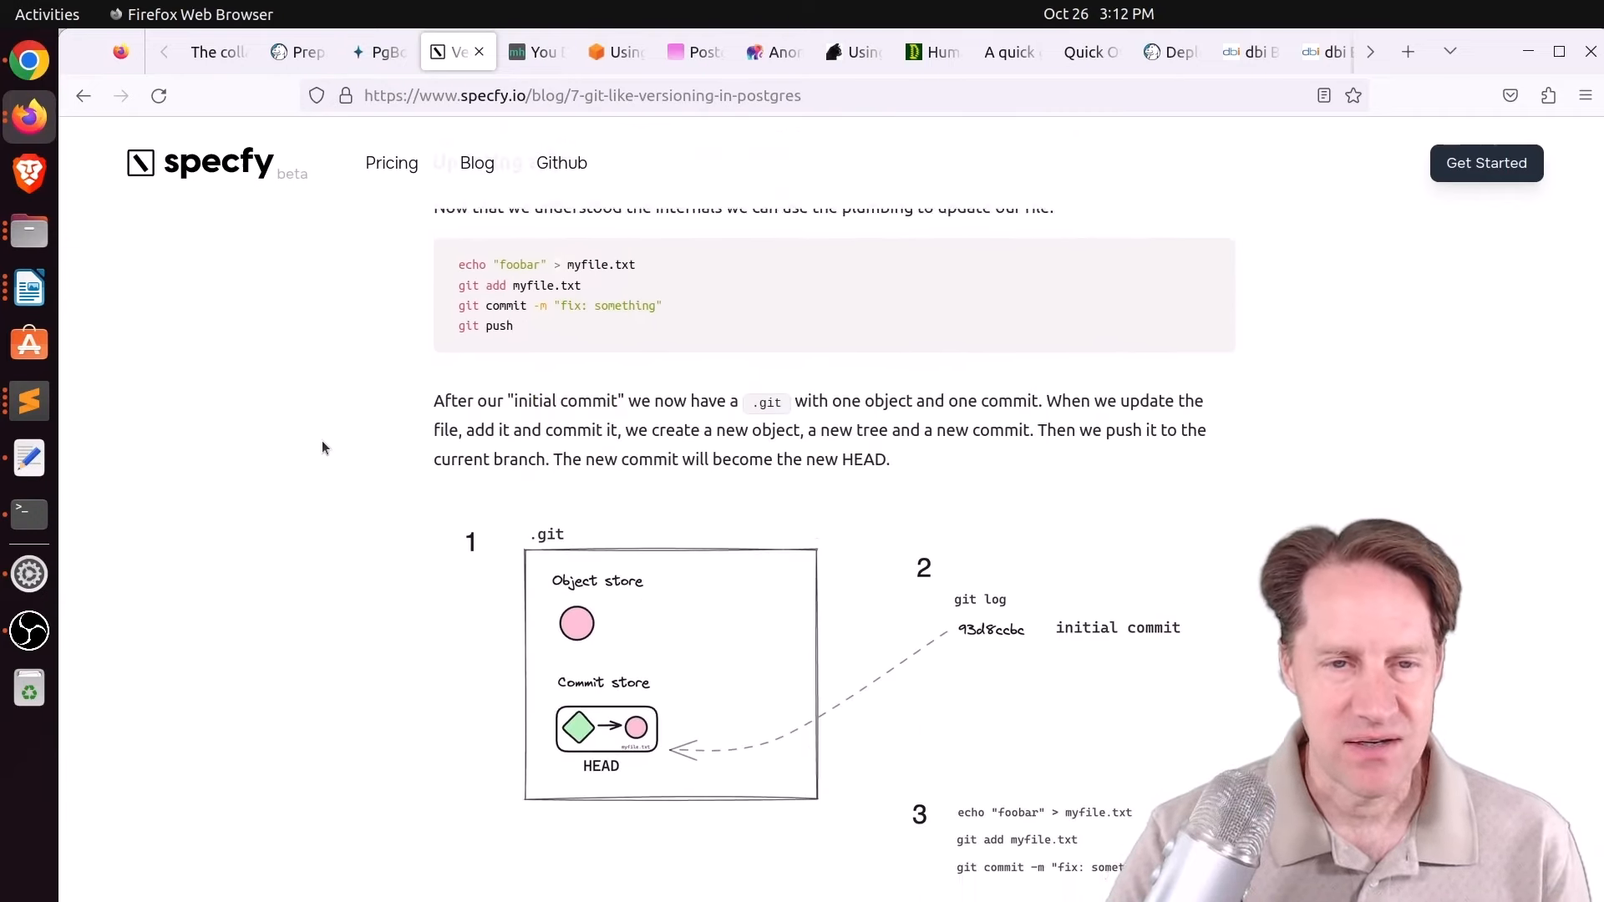
scroll(down, 3)
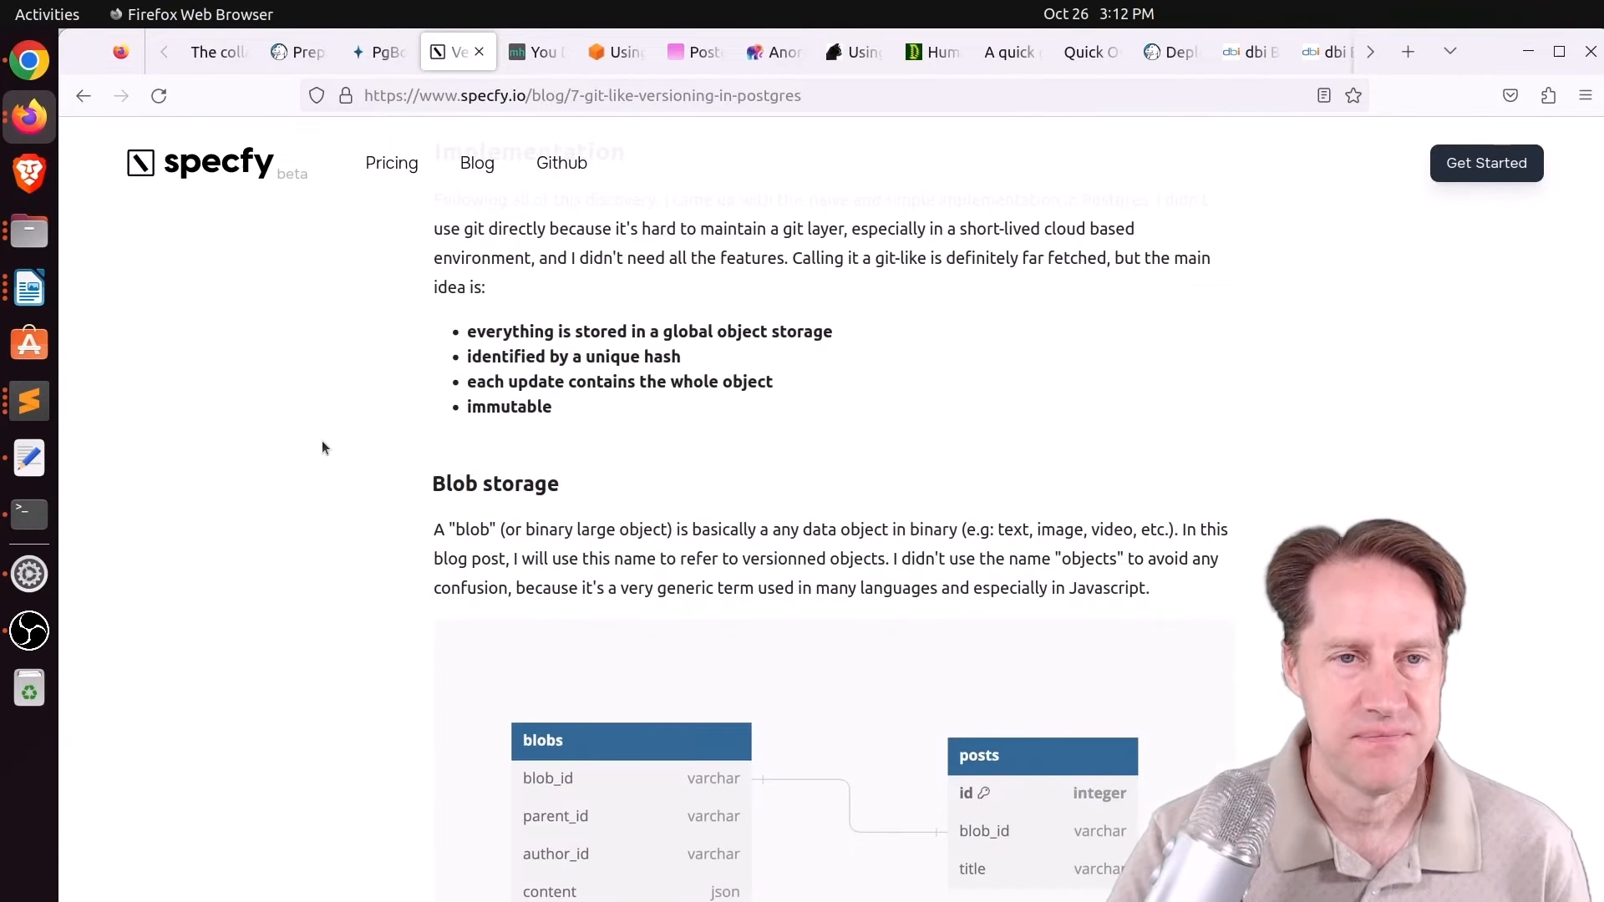
Scroll through the blobs table schema and Creating a row to the Updating a row SQL.
scroll(down, 3)
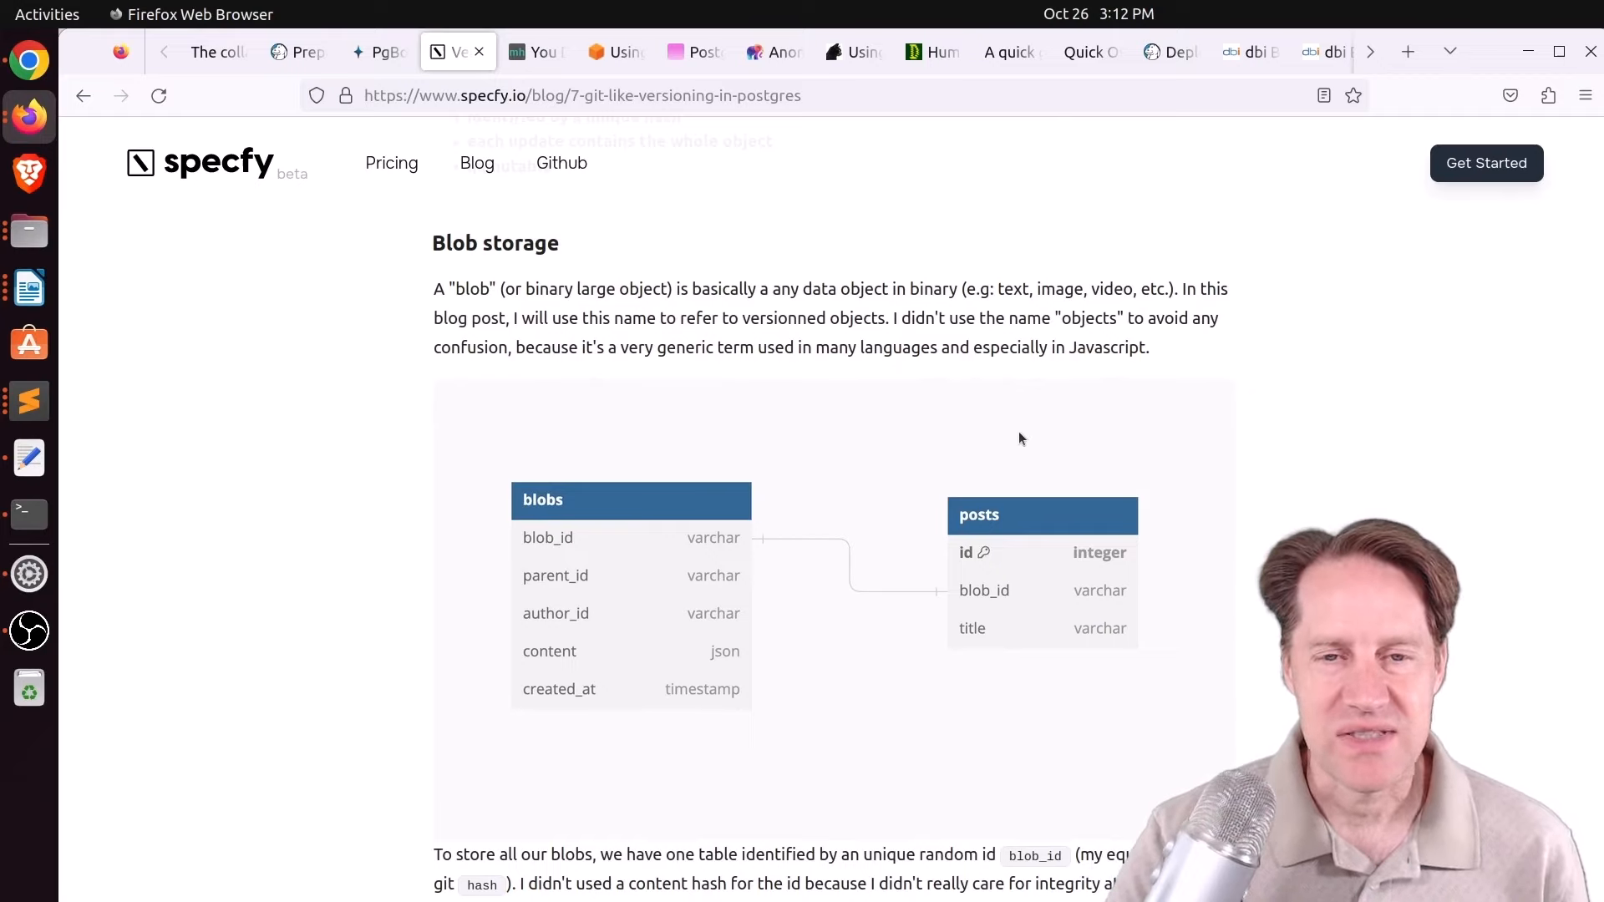
mouse_move(1027, 518)
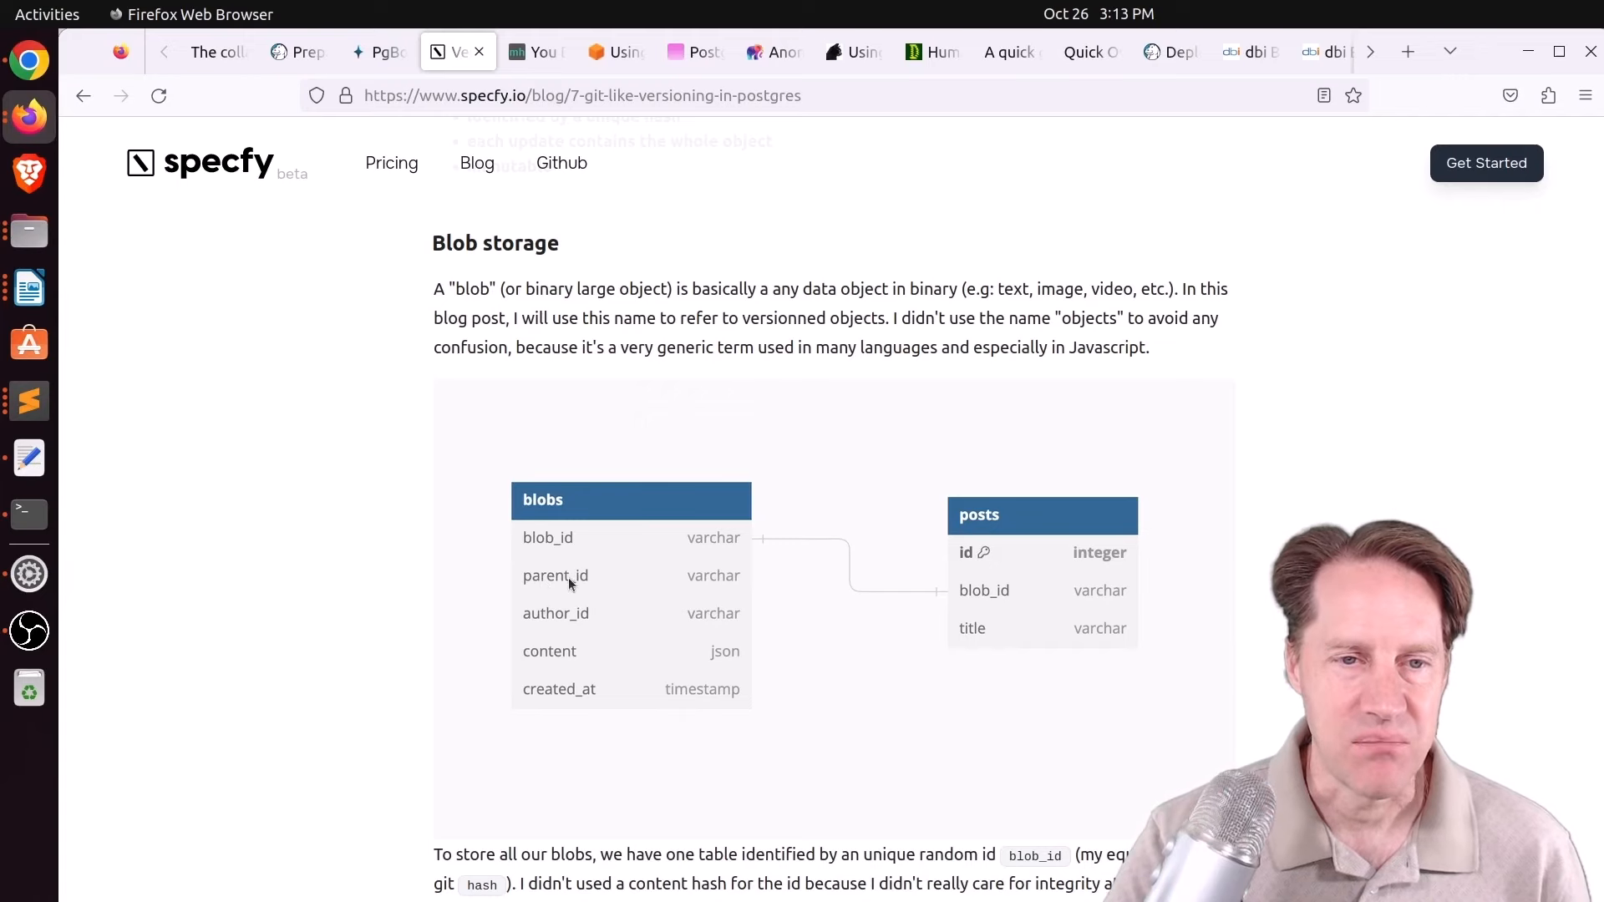
scroll(down, 3)
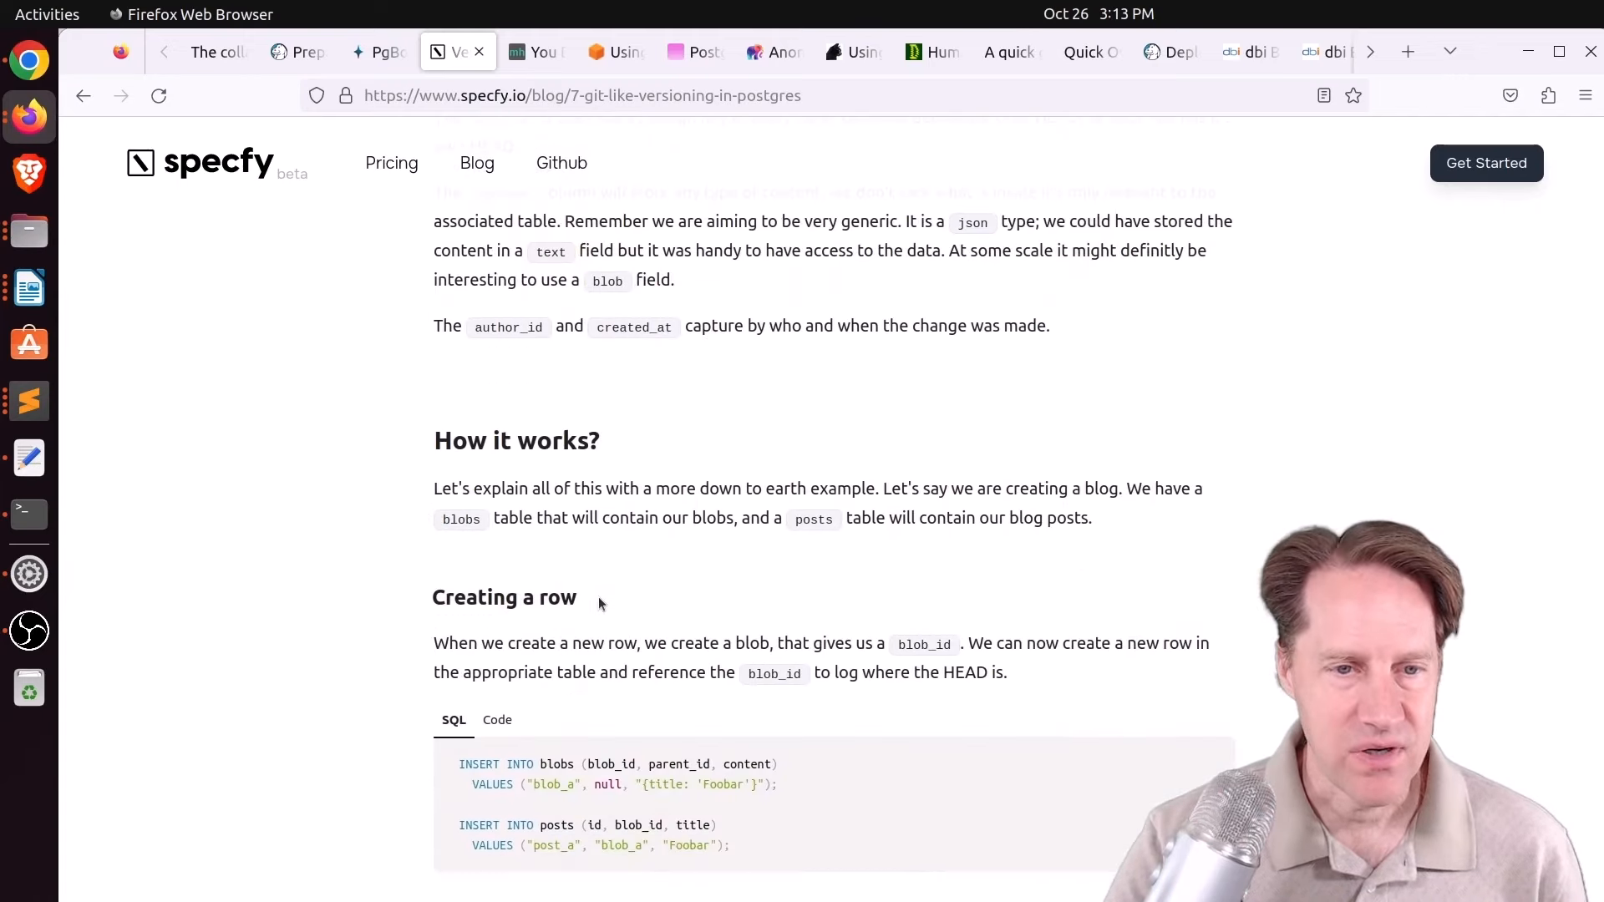
scroll(down, 3)
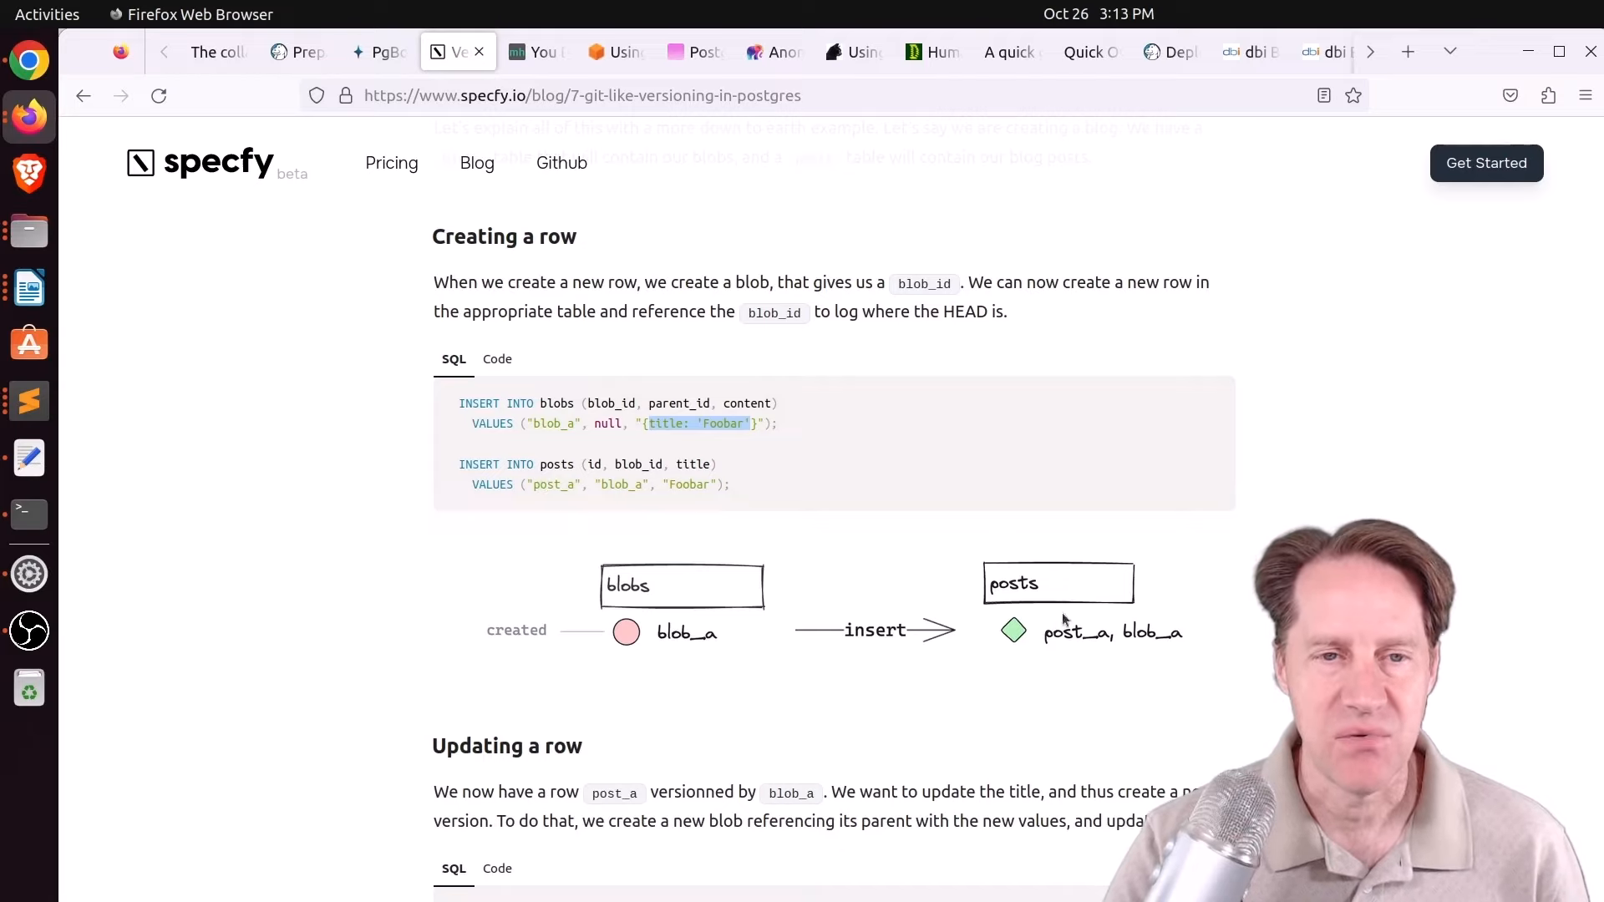
mouse_move(672, 601)
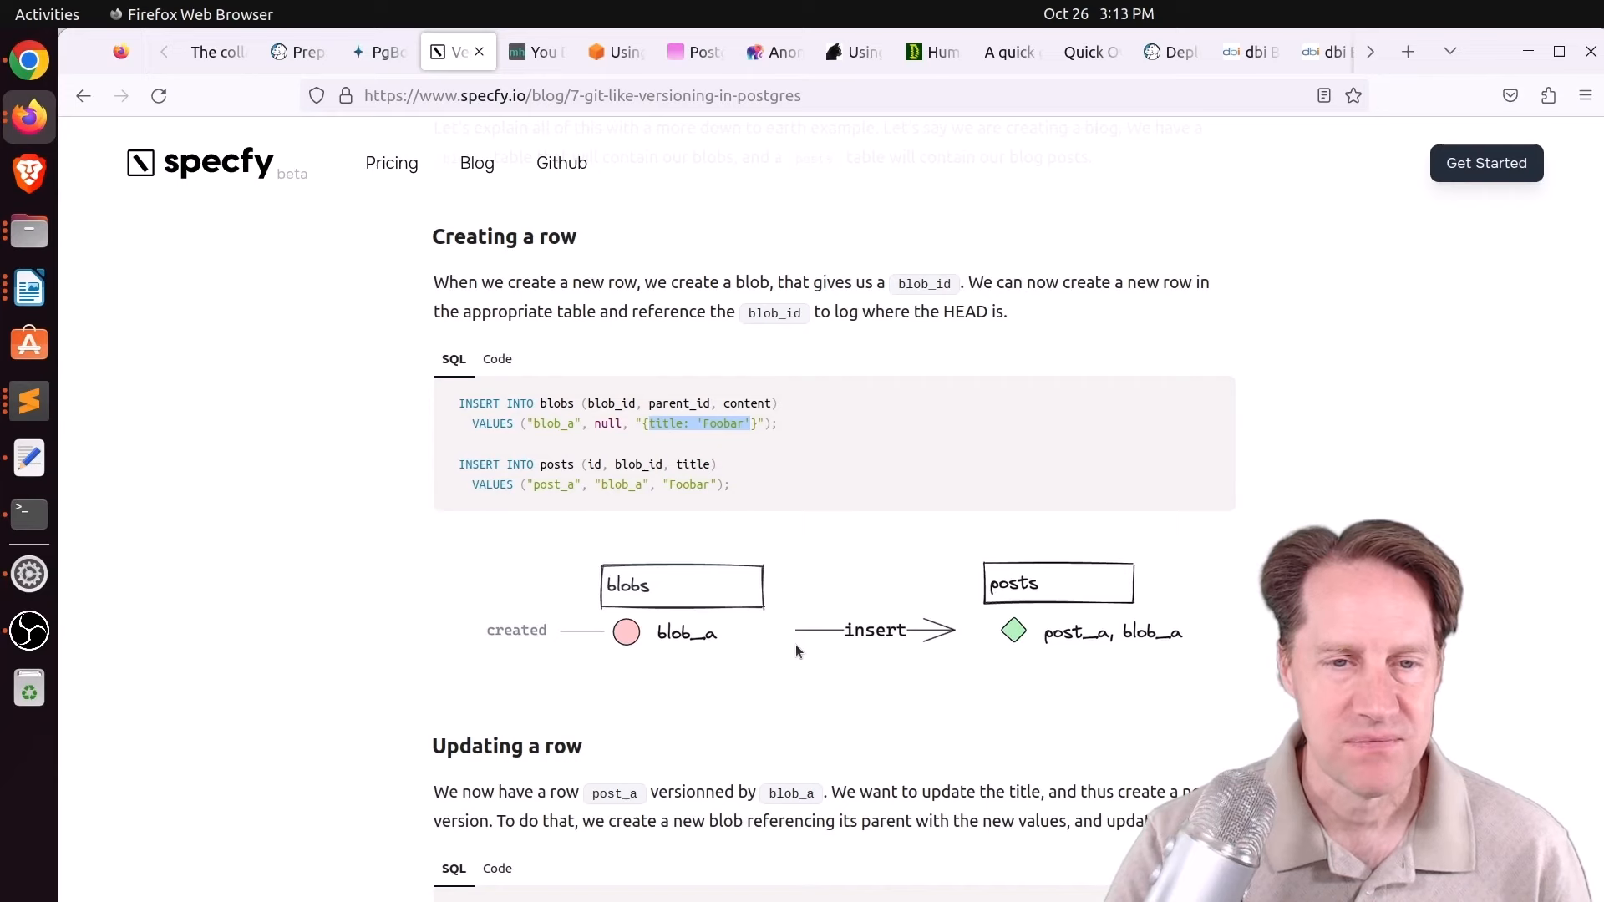
scroll(down, 3)
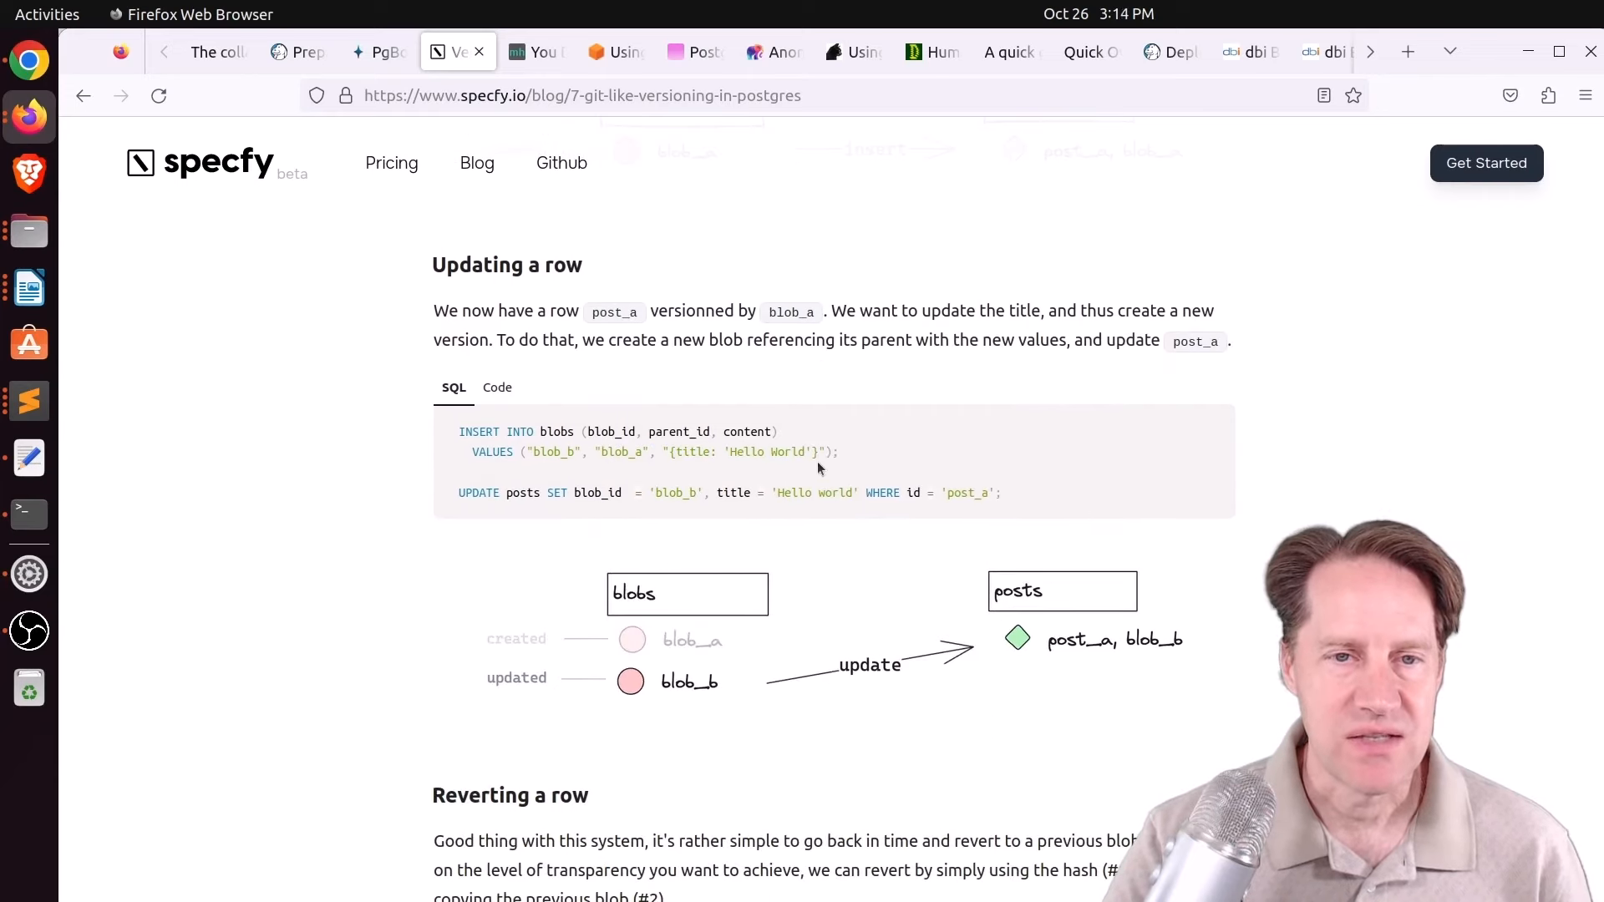
Highlight the UPDATE posts statement and the deleted_at field while reading revert and soft delete.
drag(459, 431, 837, 451)
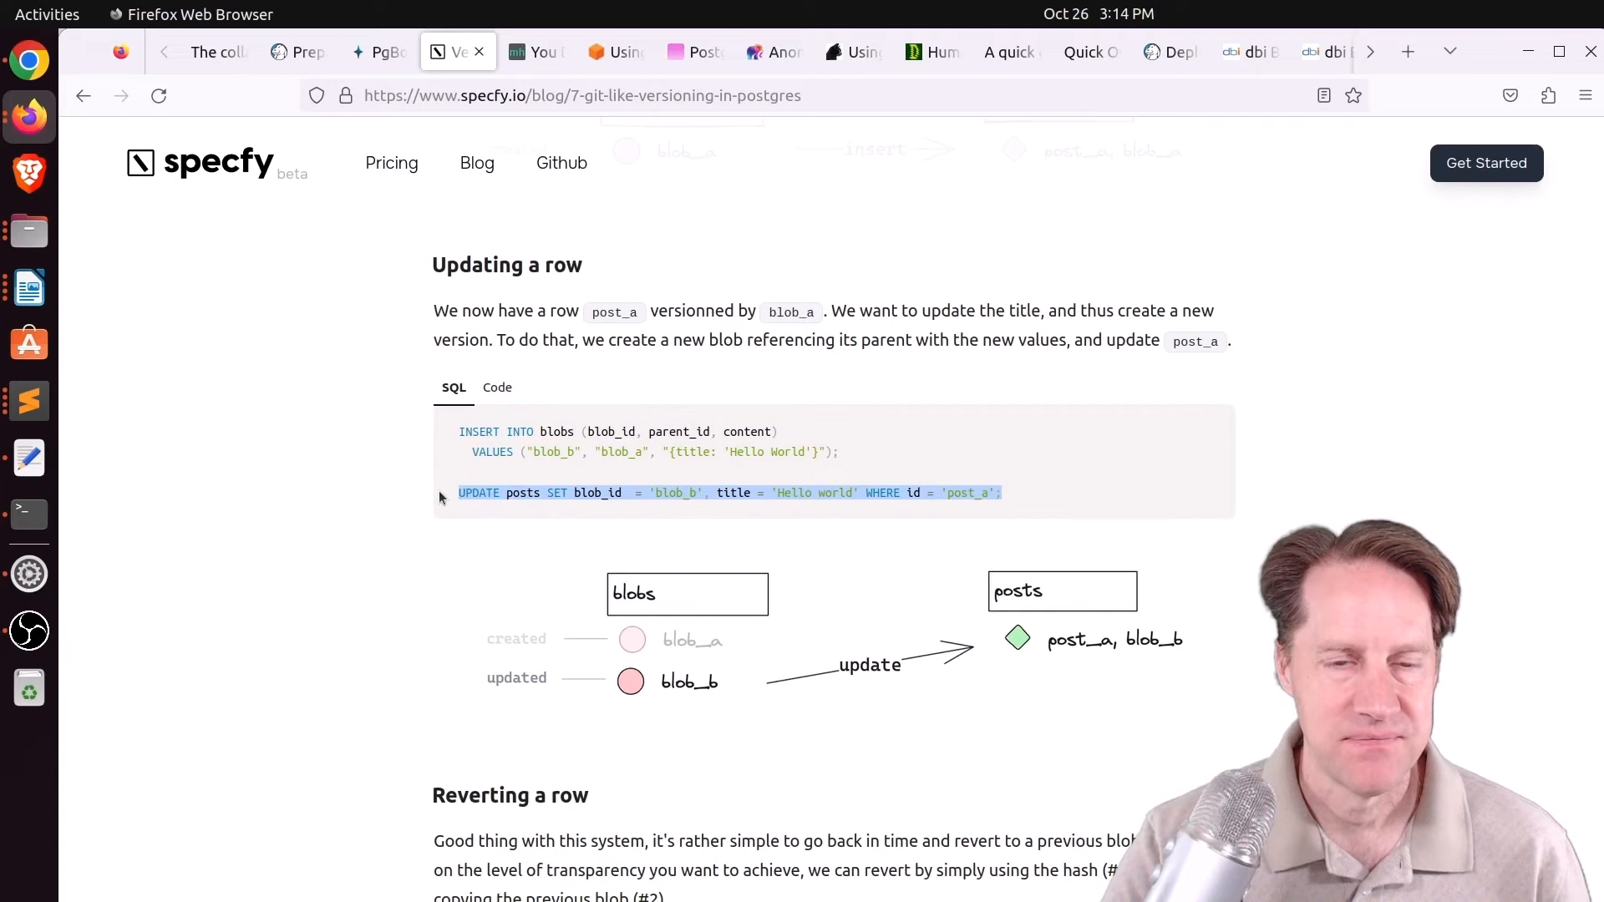
scroll(down, 3)
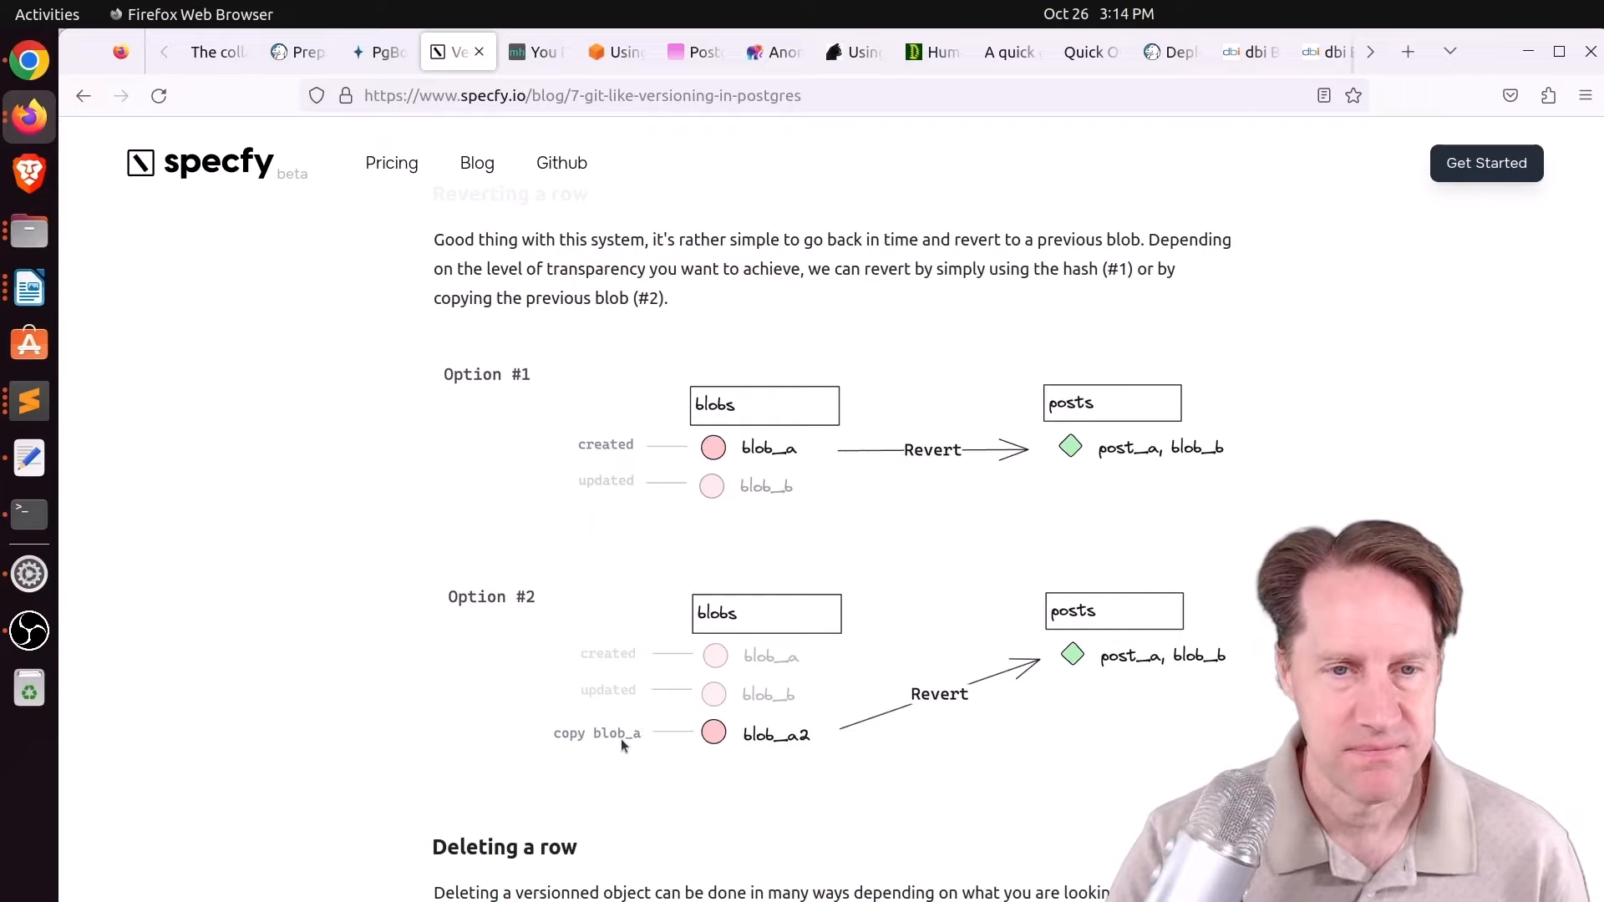
scroll(down, 3)
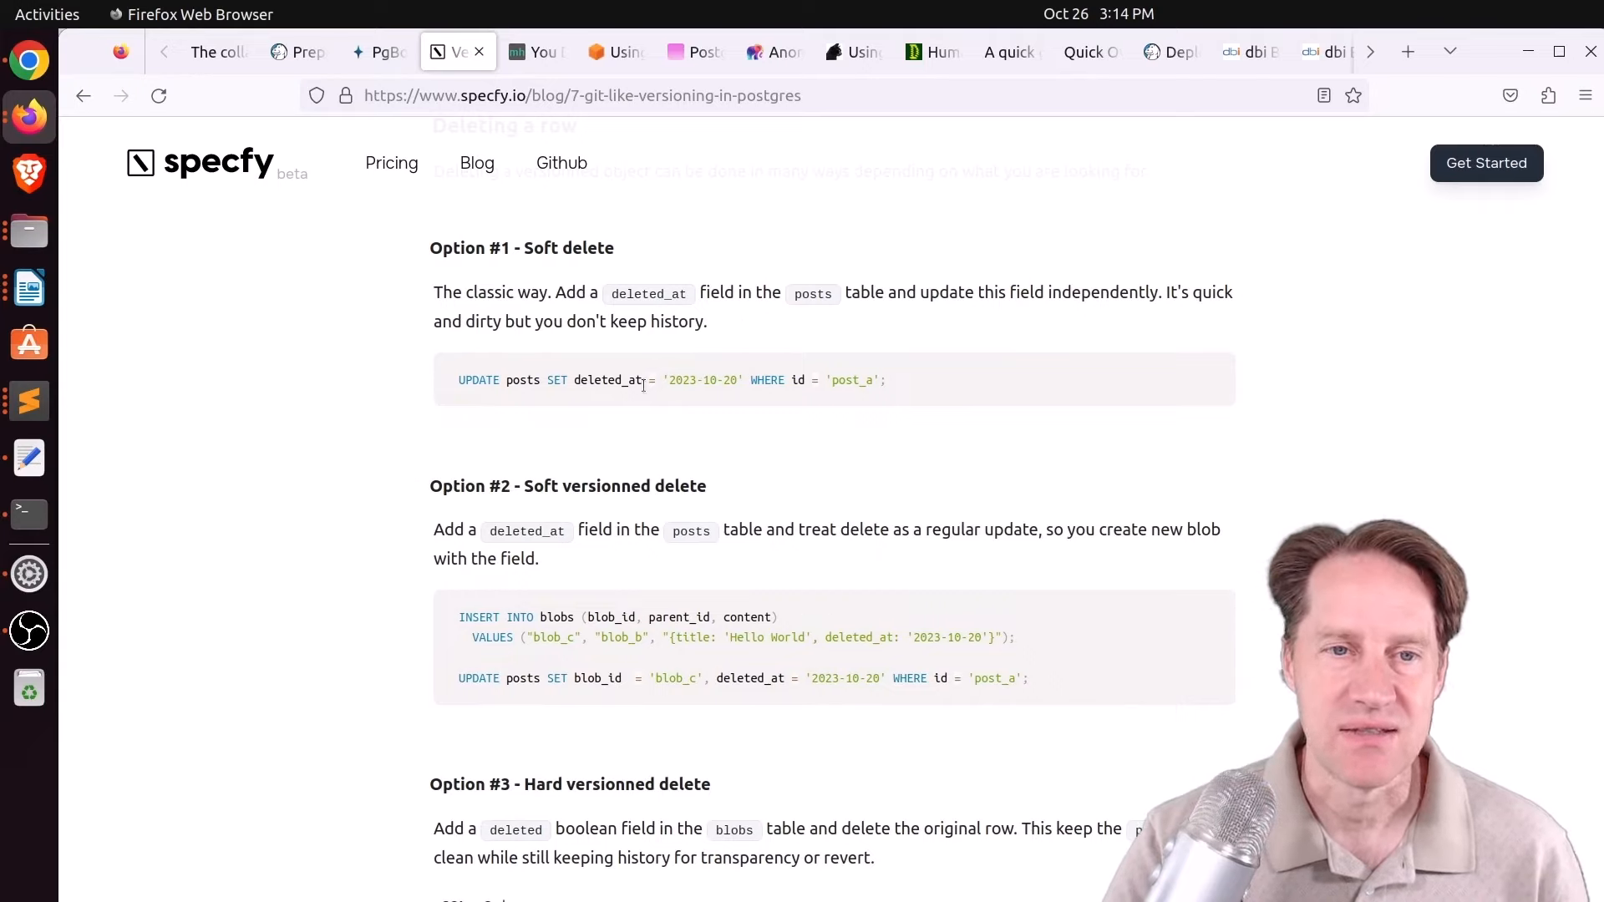
double_click(608, 379)
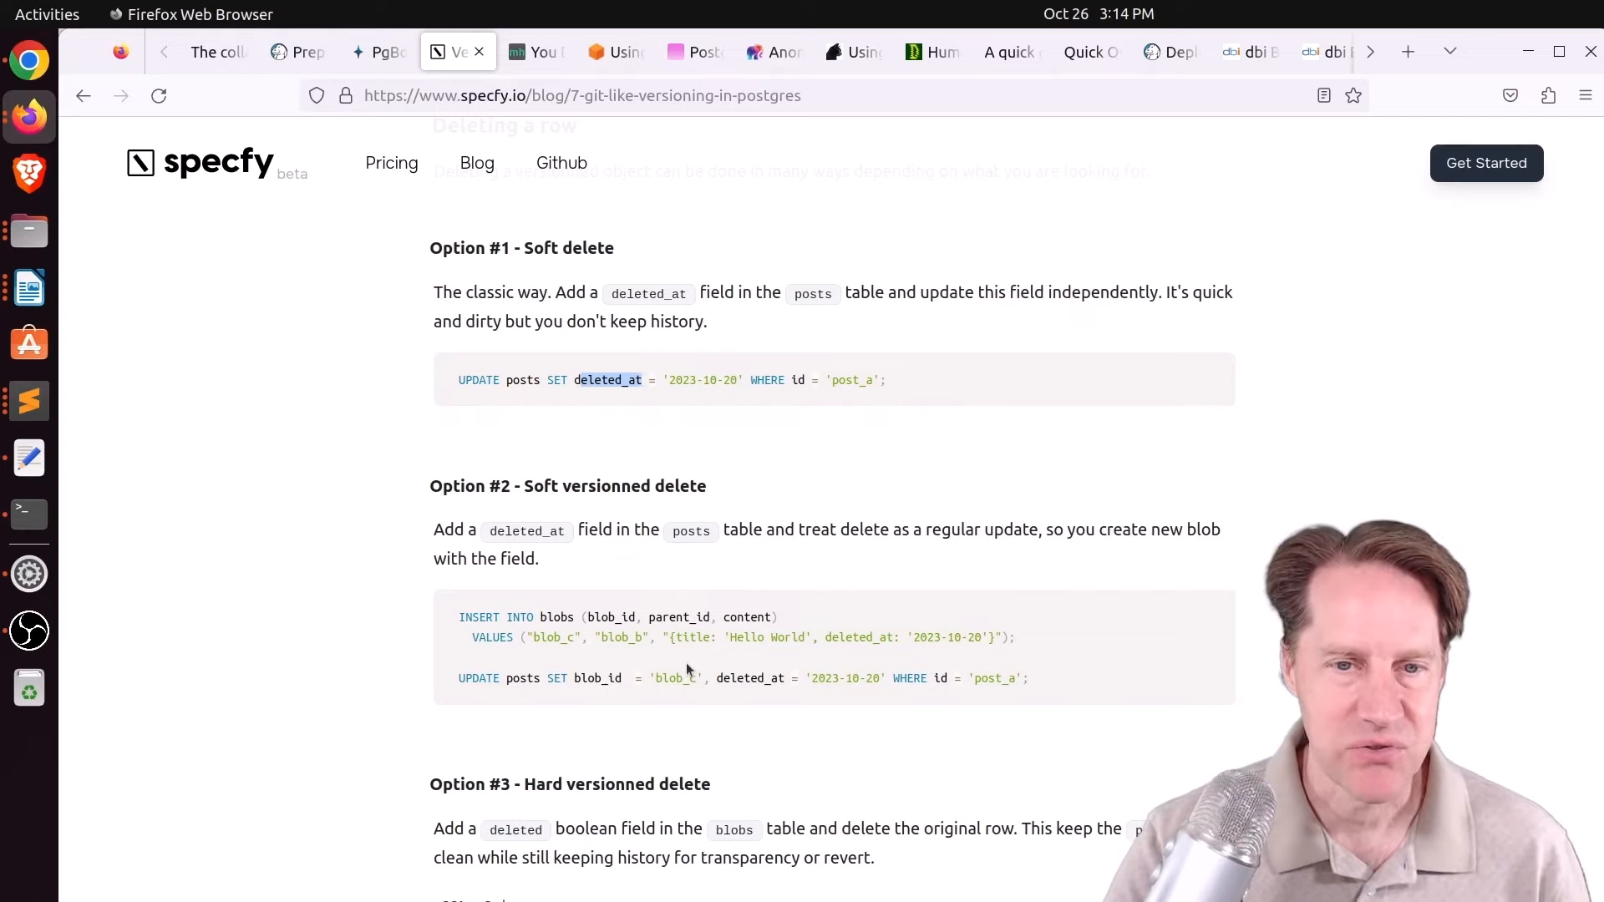
Highlight the hard-delete blobs insert and scroll on to the branch table diagram.
scroll(down, 3)
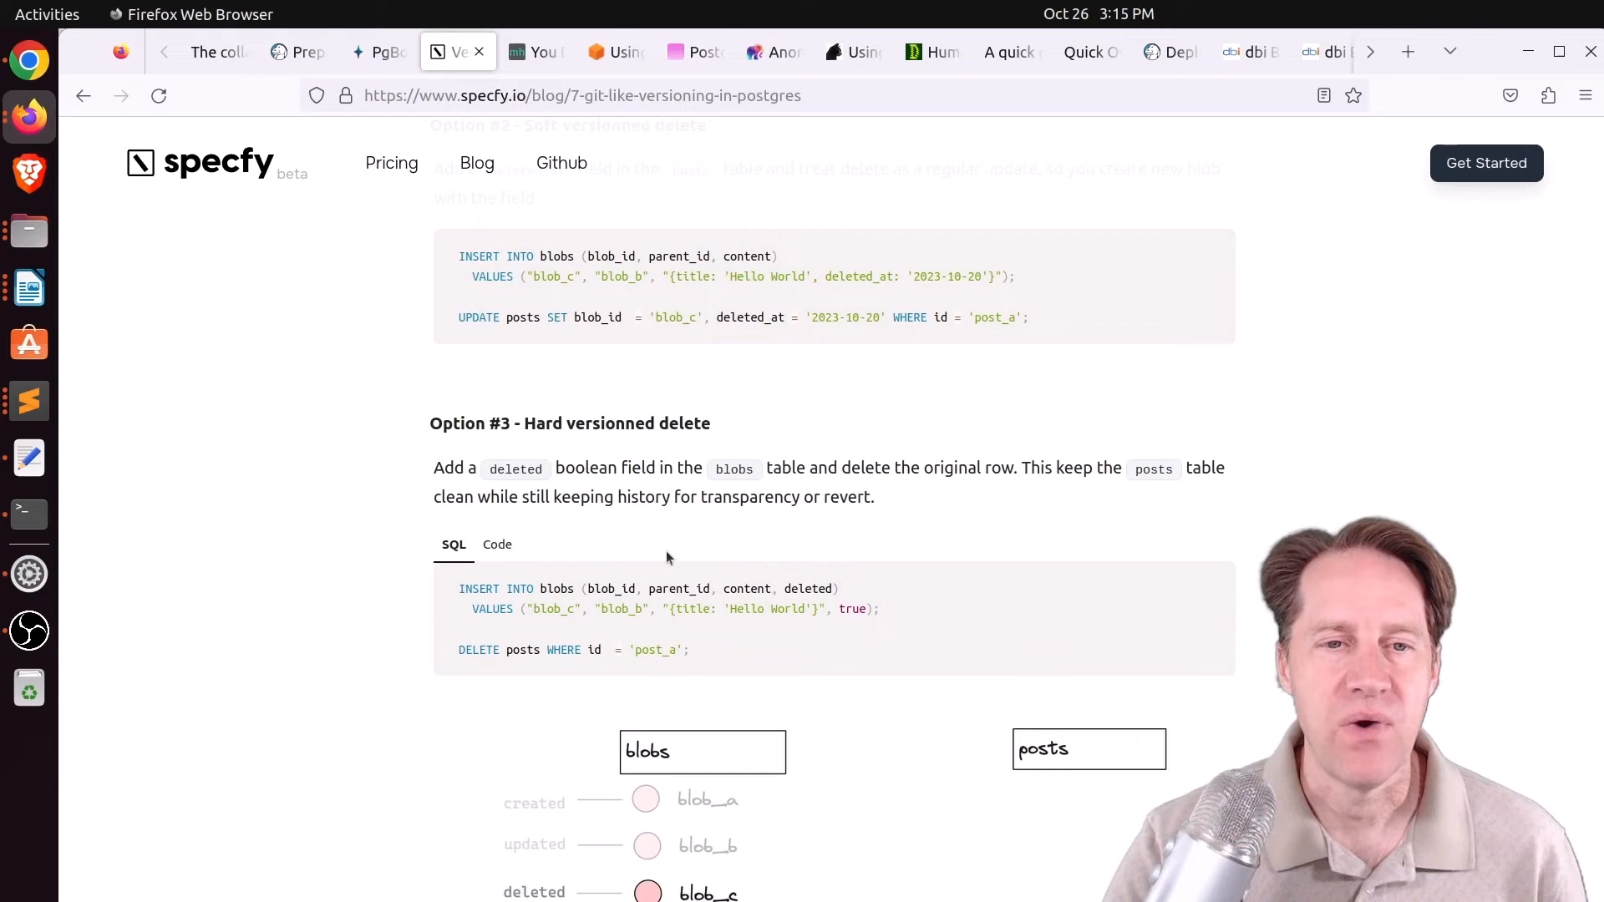
drag(458, 588, 881, 609)
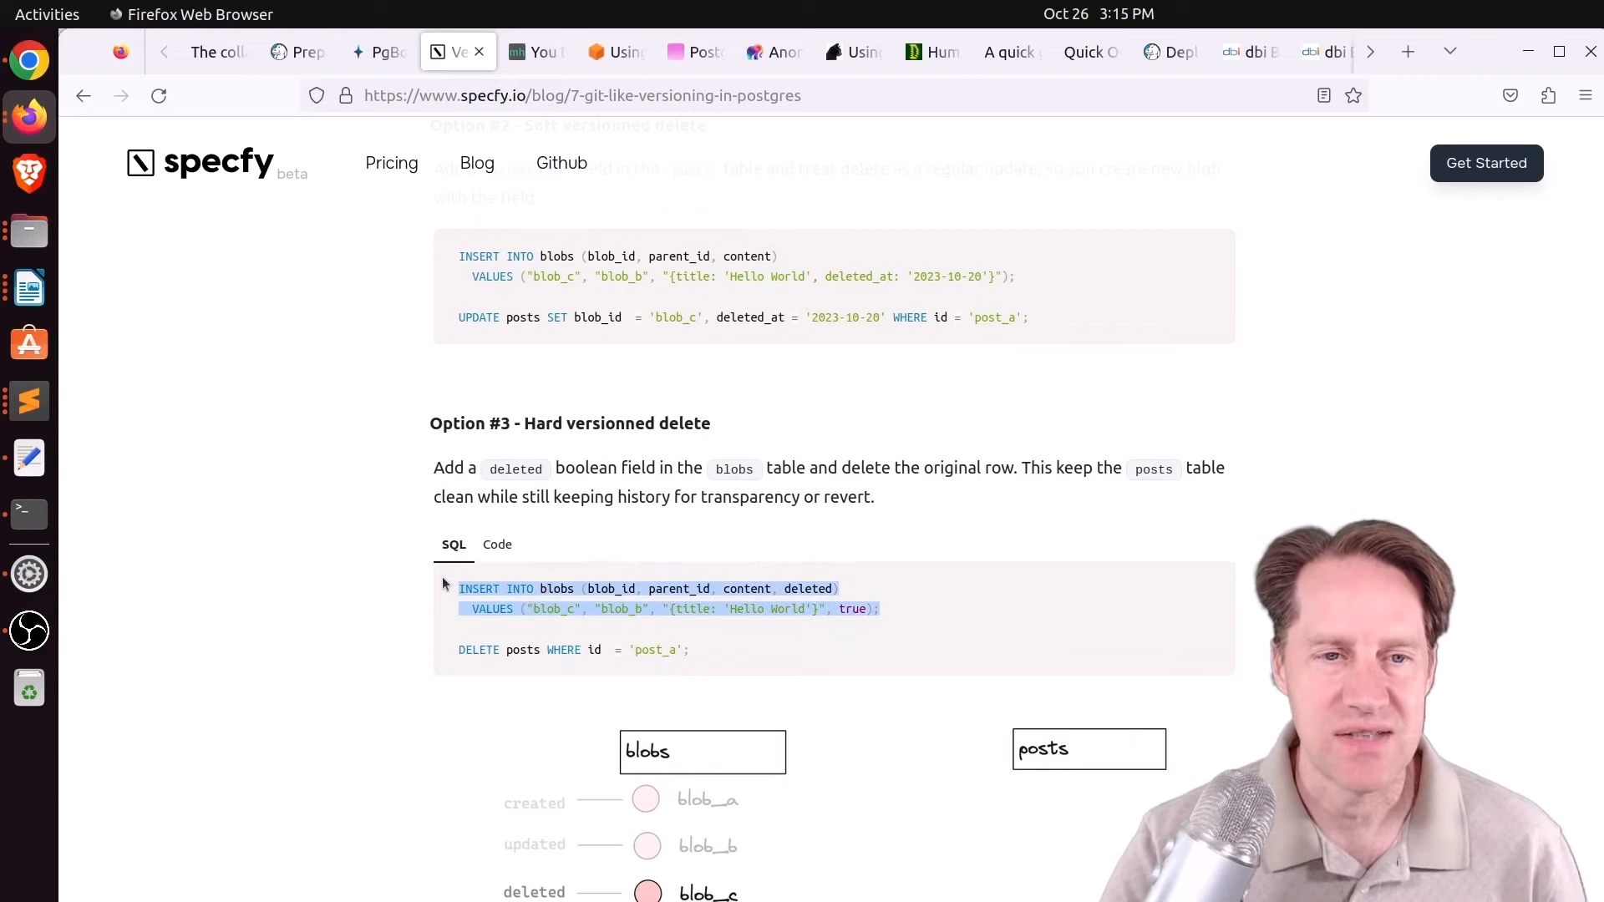
scroll(down, 3)
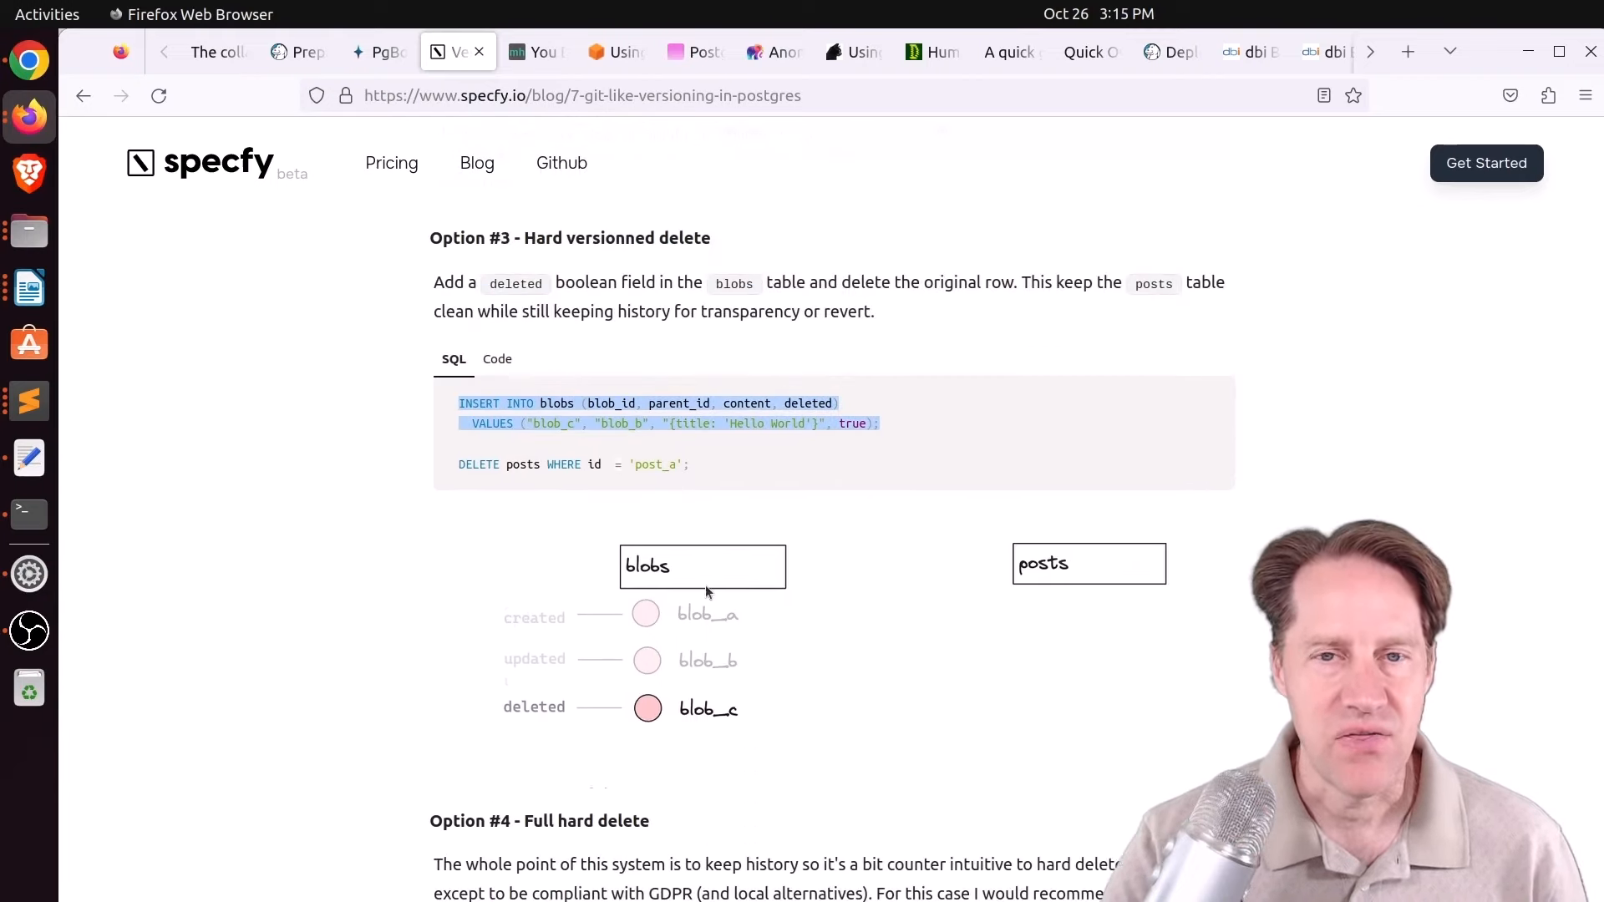
scroll(down, 3)
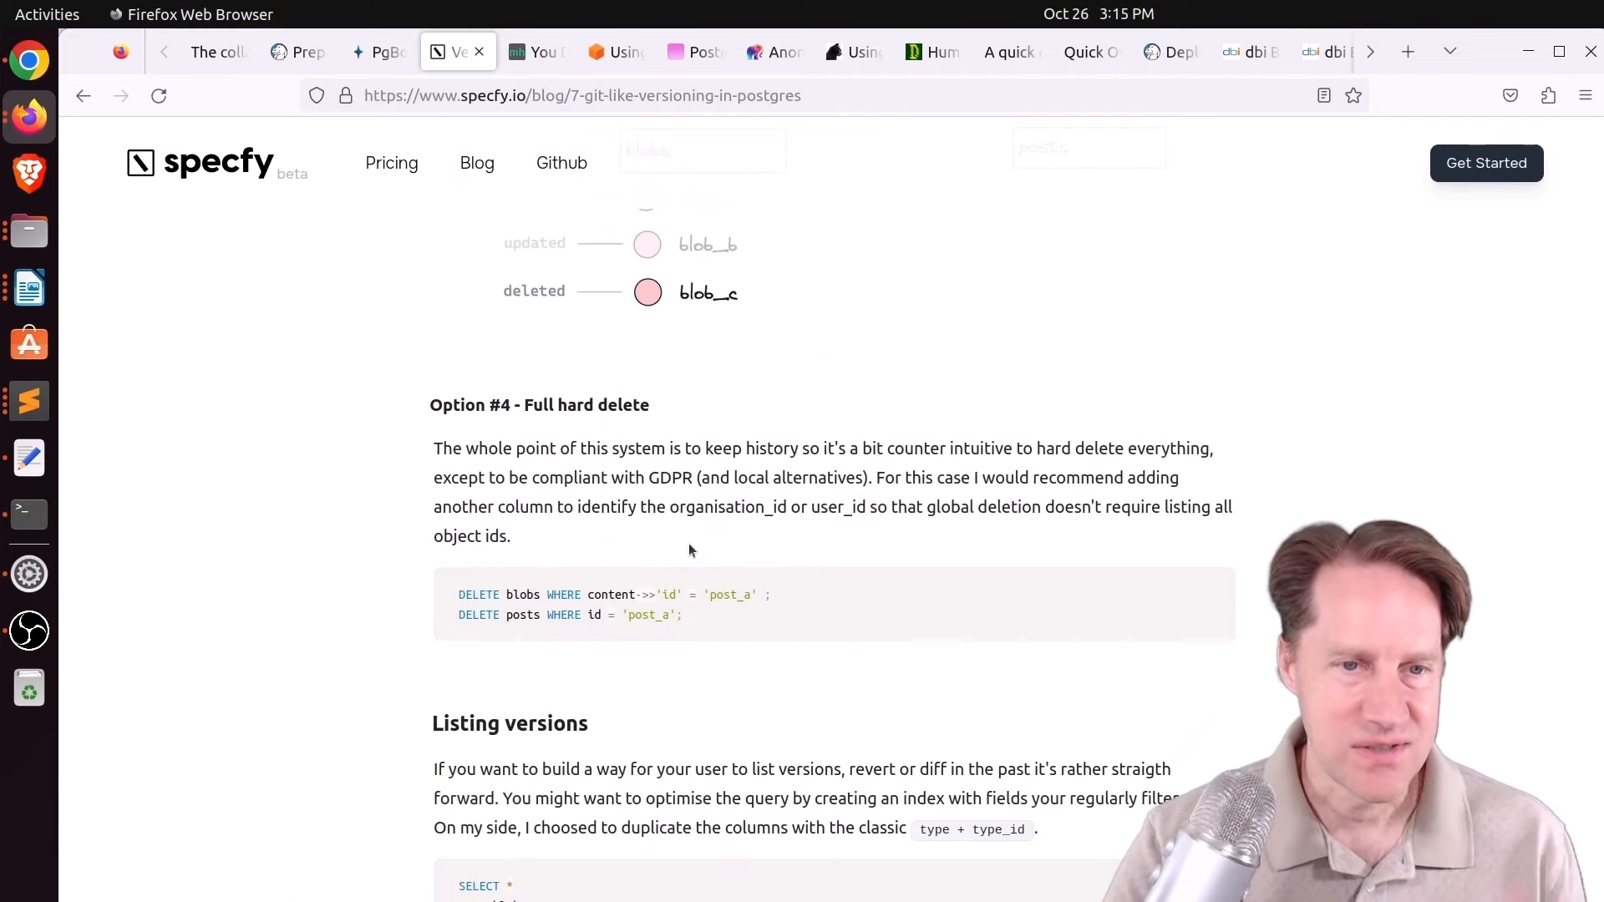
scroll(down, 3)
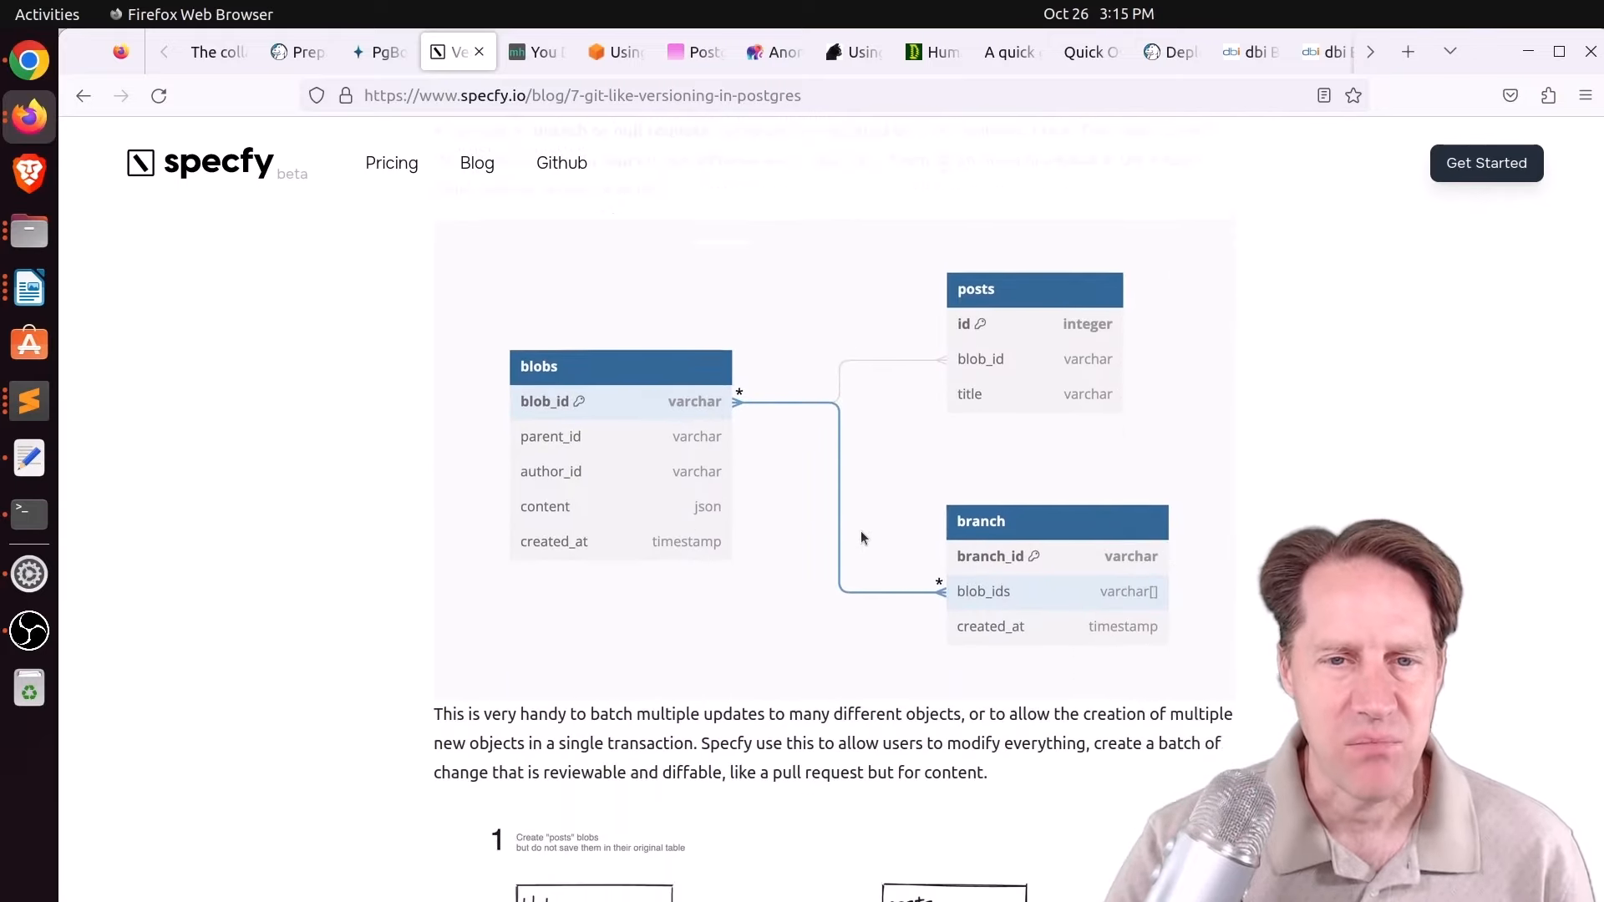
Scroll past branching and Table migration code samples to the Conclusion heading.
scroll(down, 3)
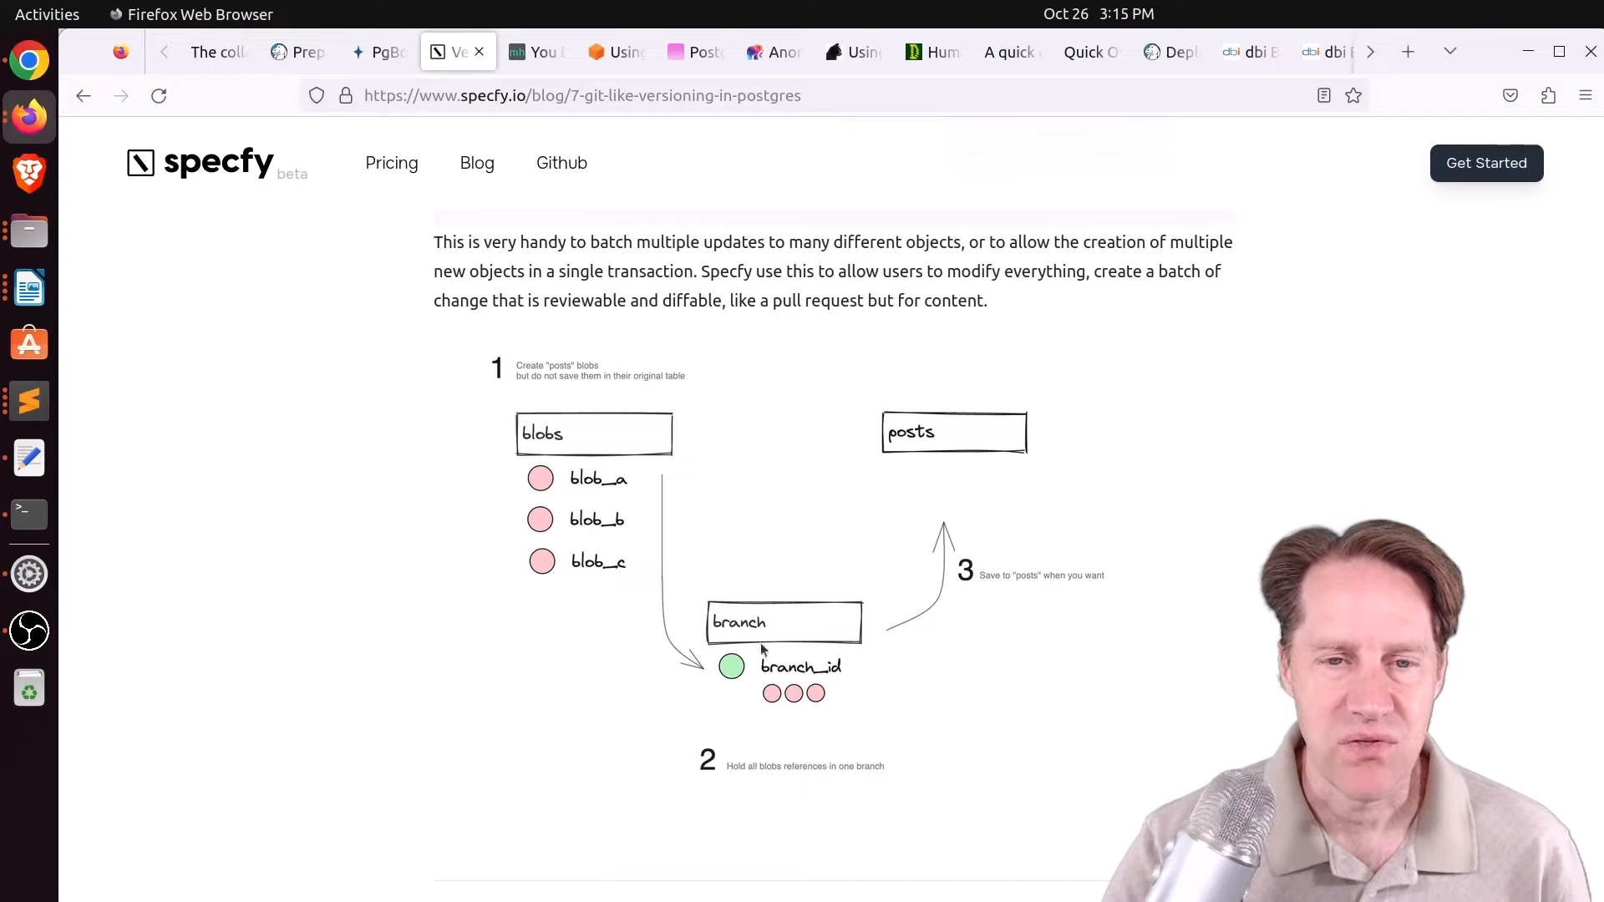
mouse_move(980, 451)
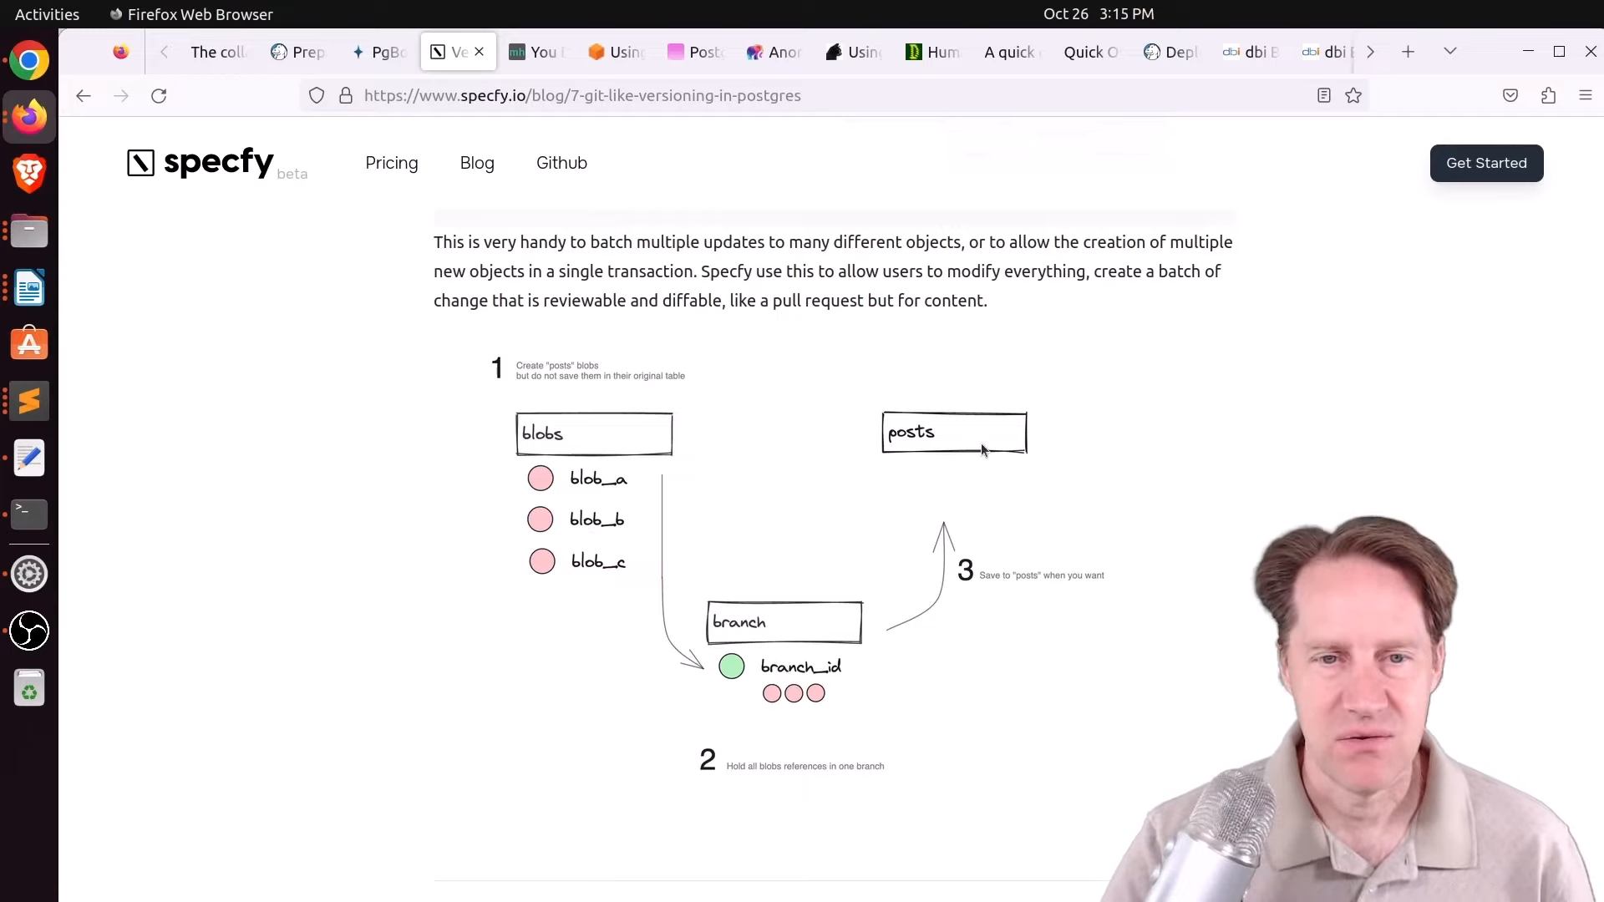
mouse_move(962, 446)
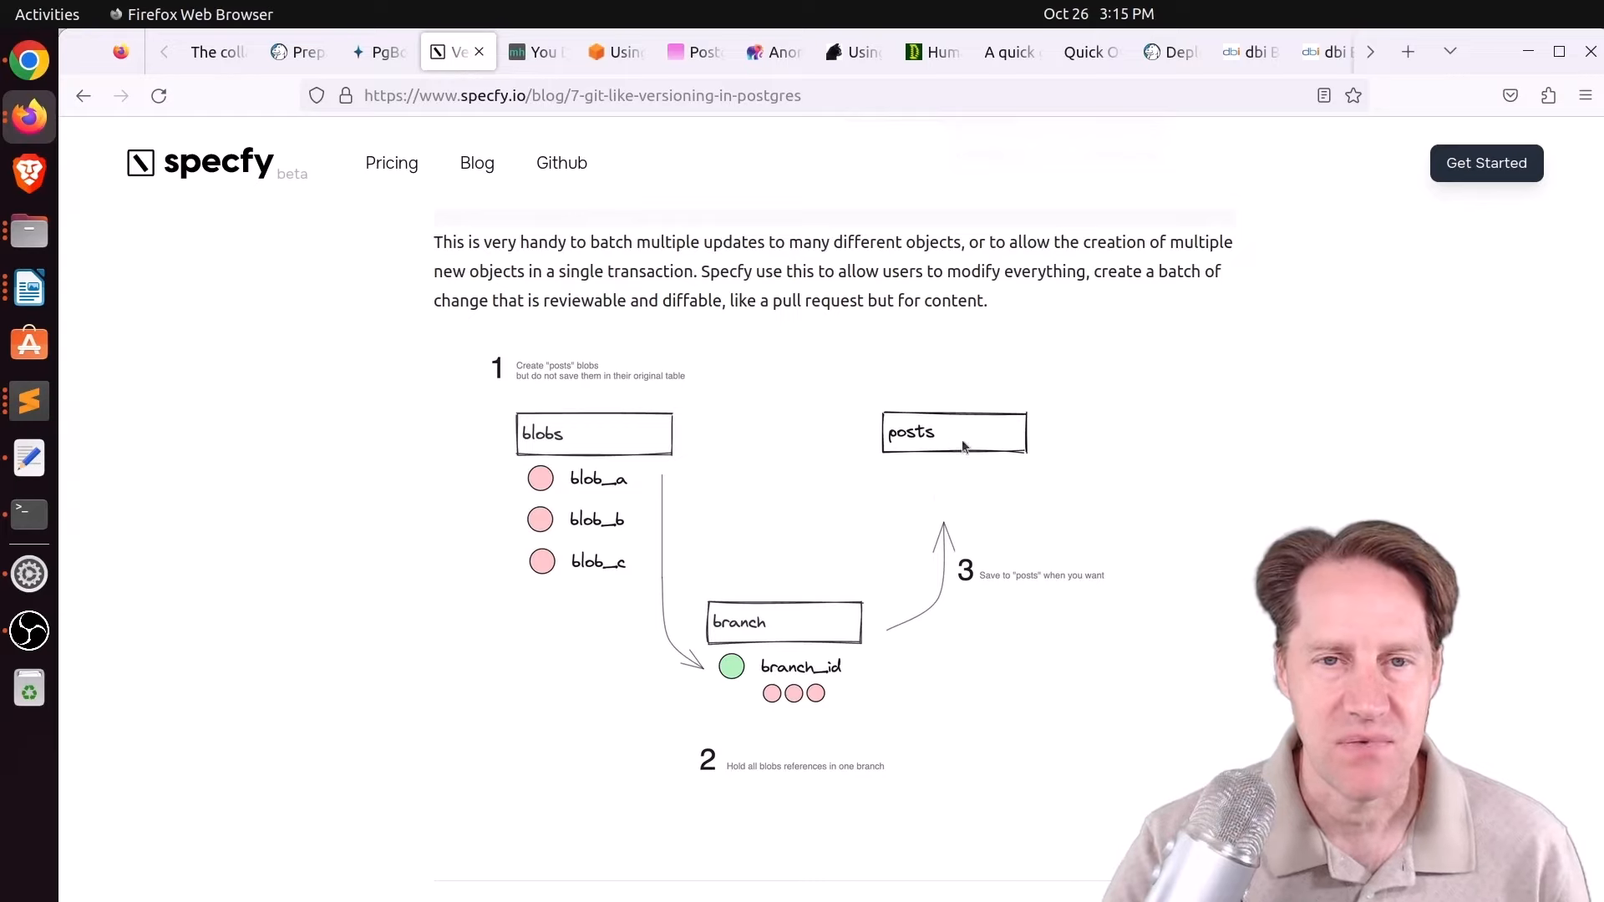
mouse_move(867, 553)
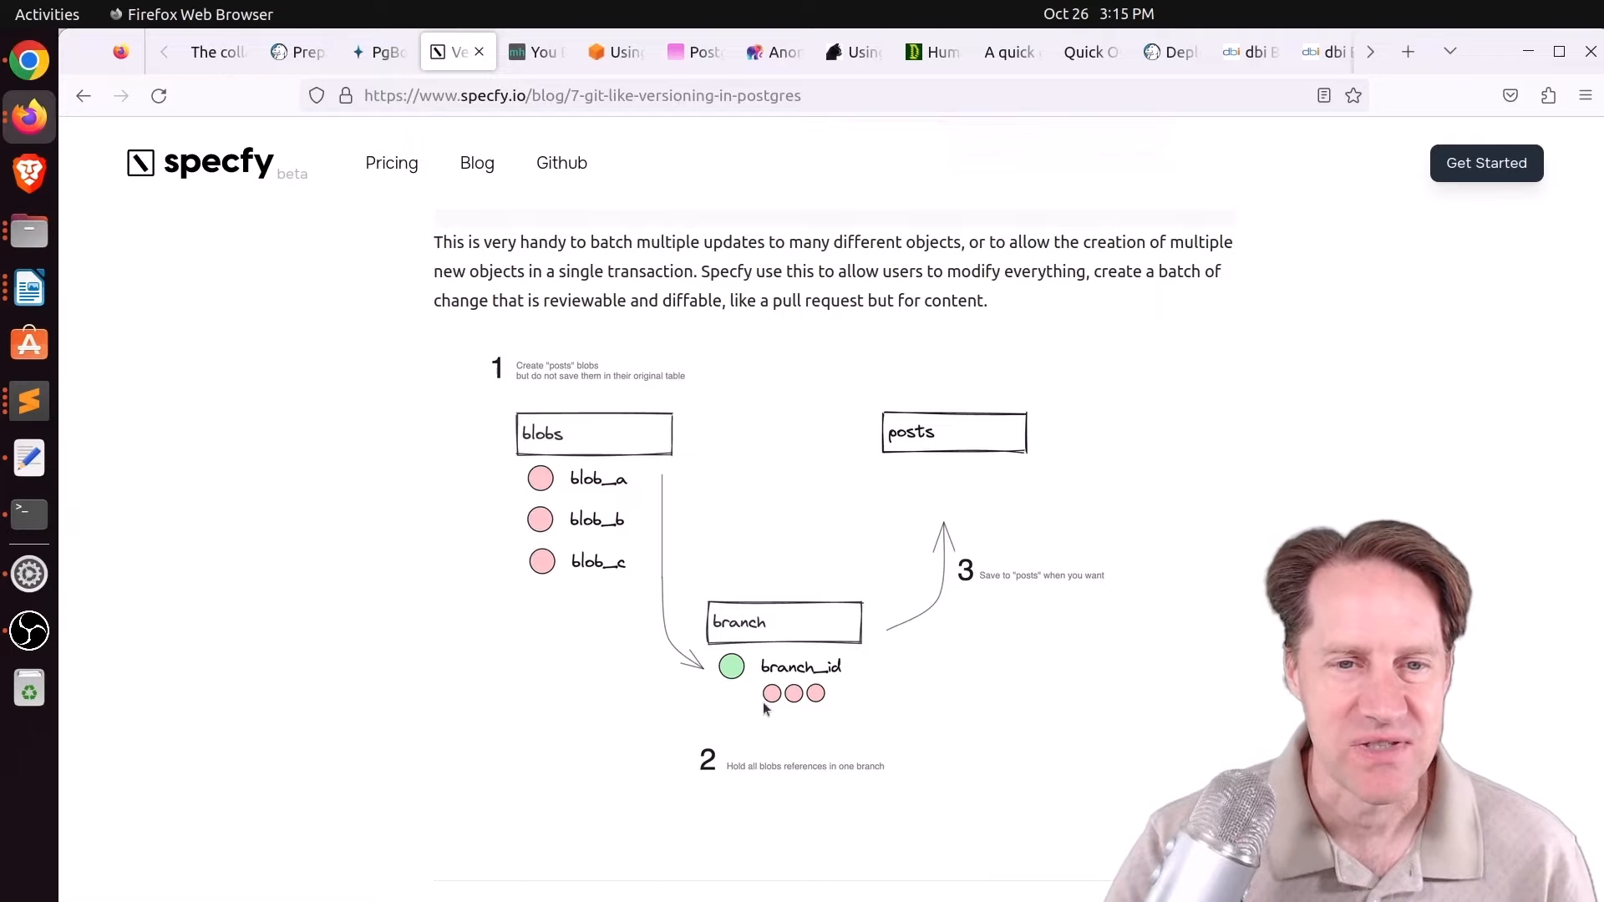
scroll(down, 3)
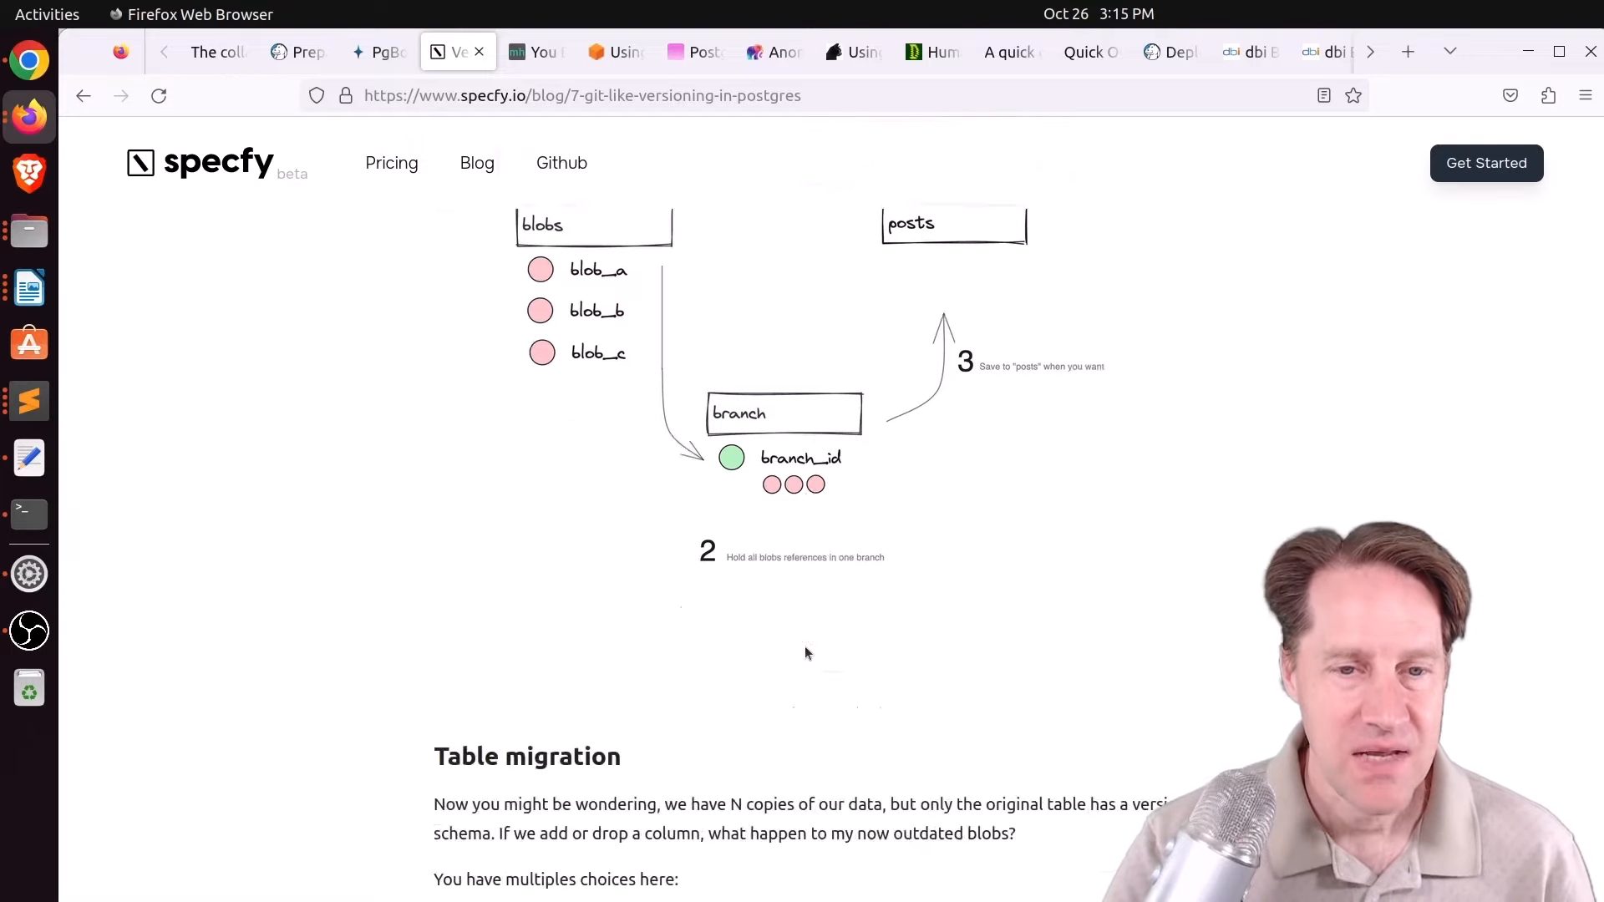
scroll(down, 3)
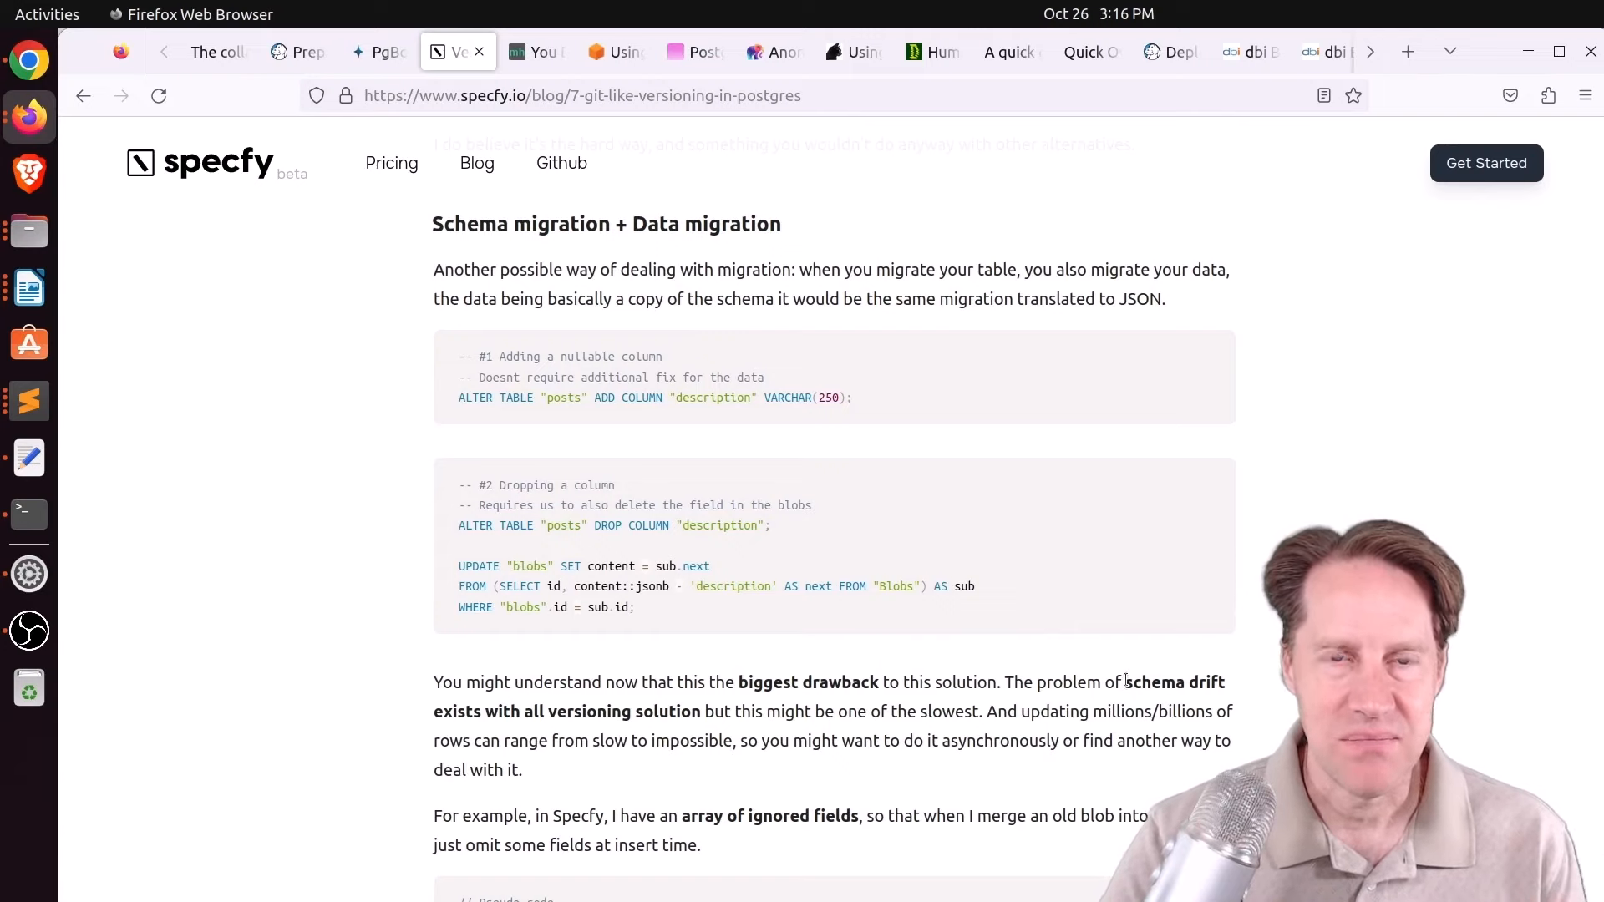
scroll(down, 3)
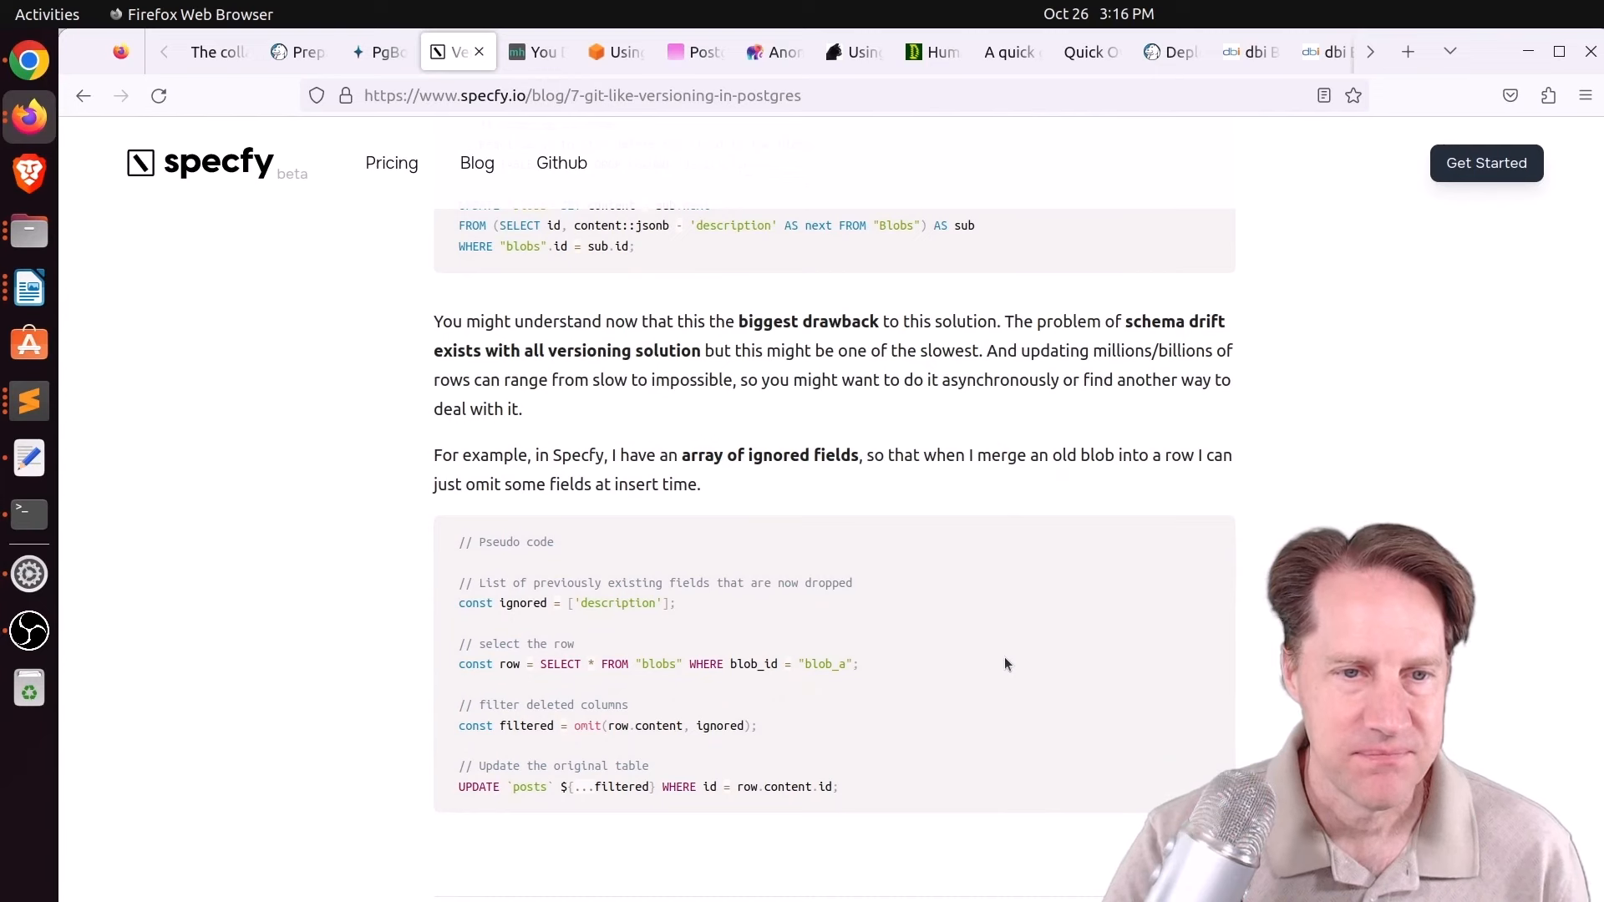
scroll(down, 3)
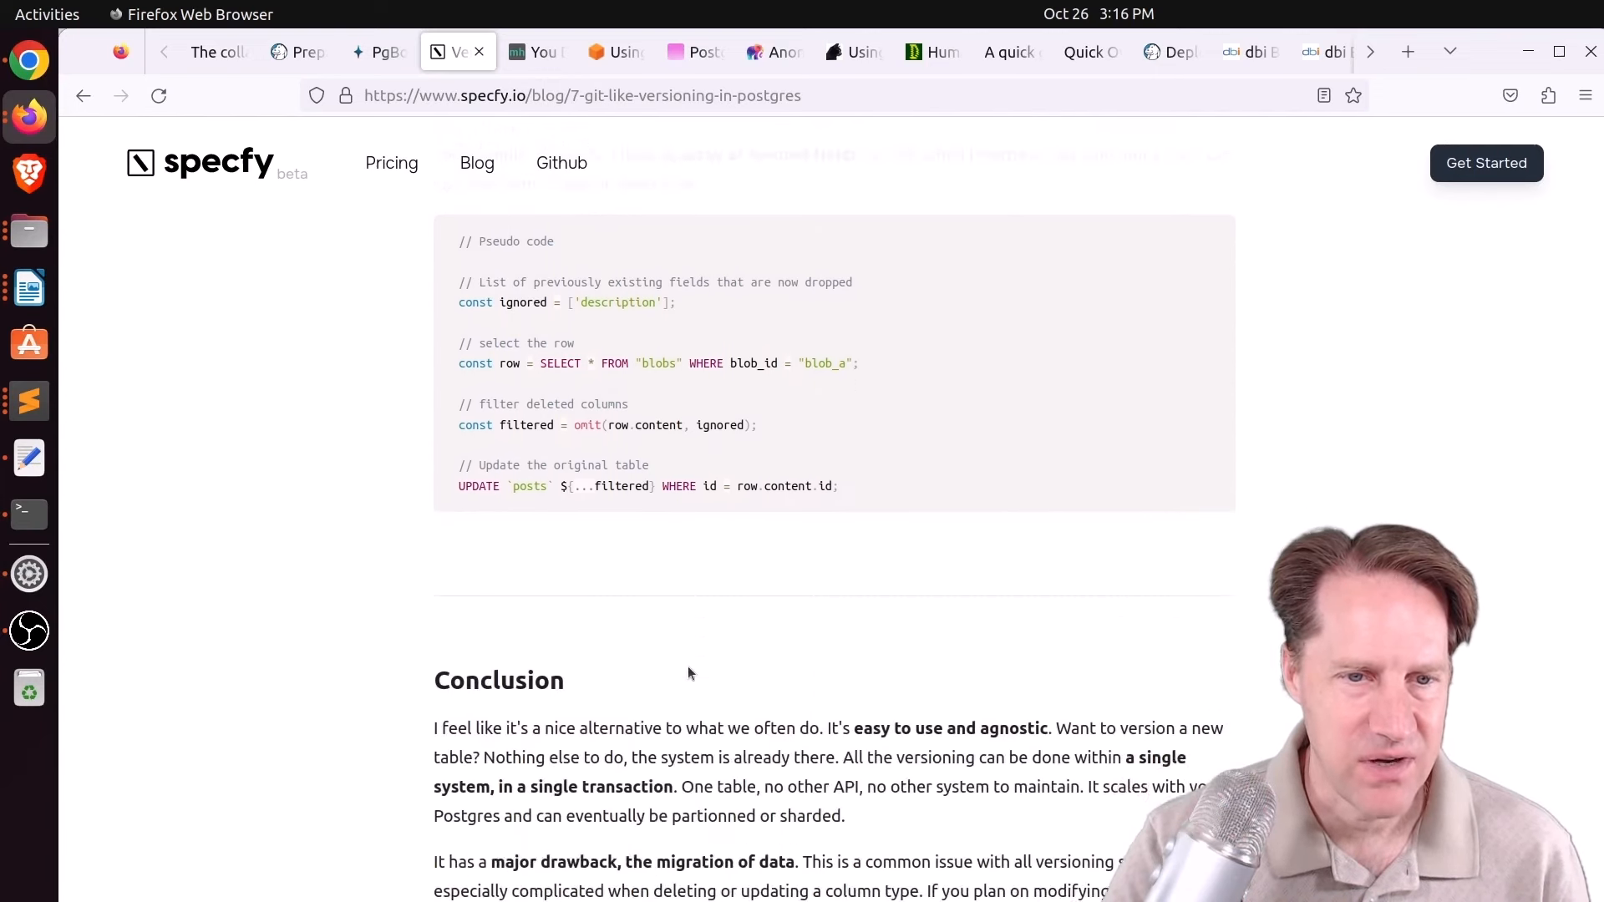
scroll(down, 3)
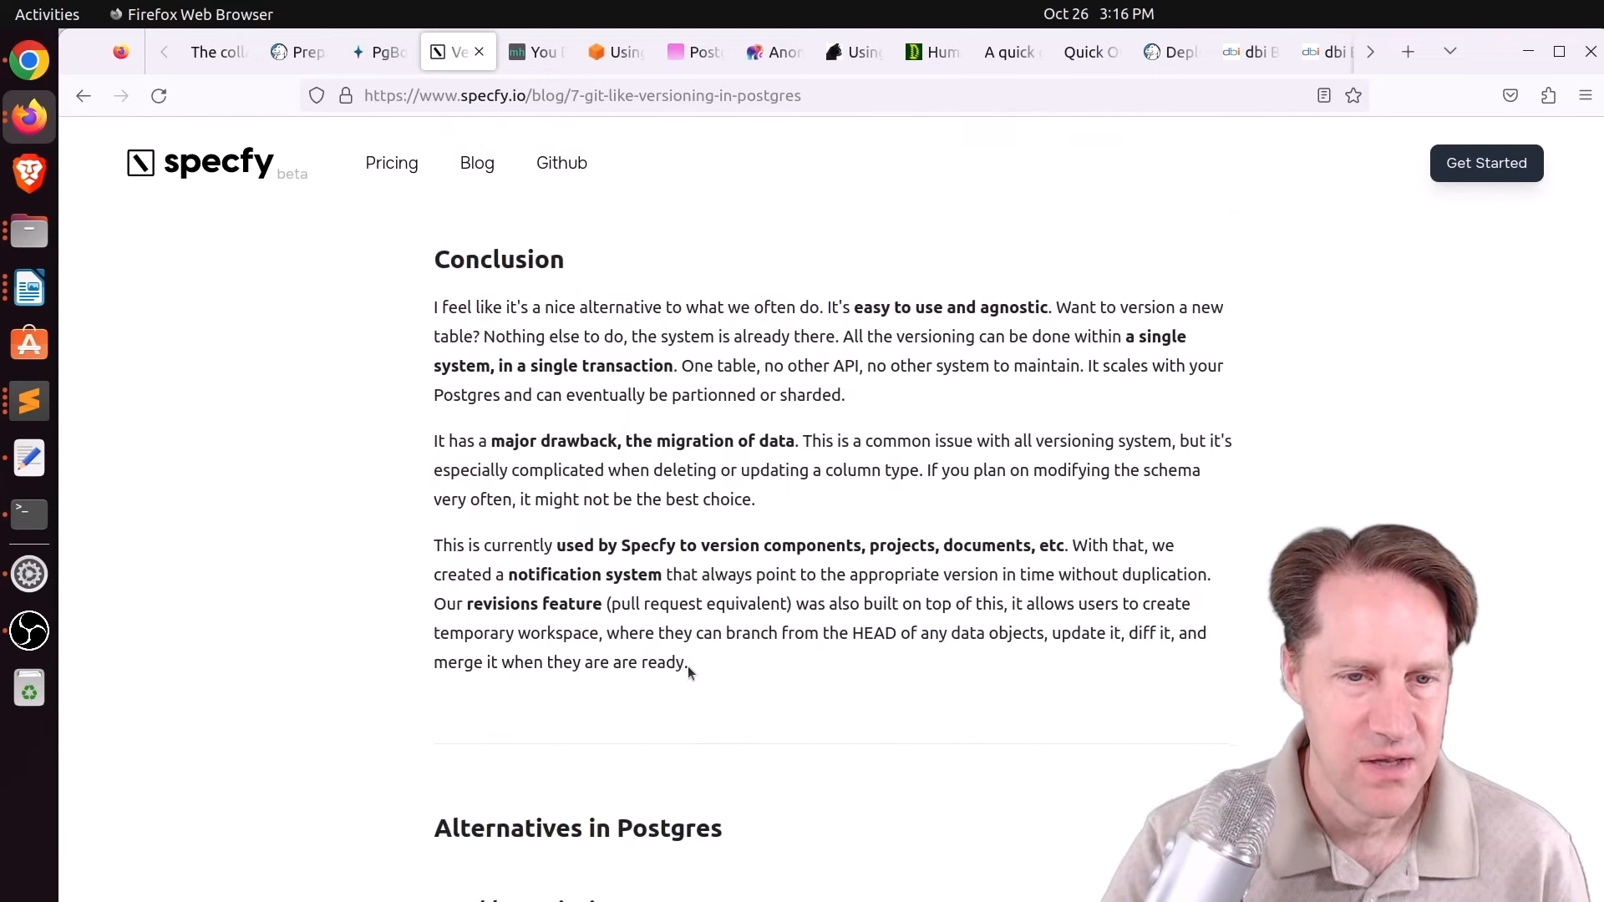
Switch from the Specfy post to the 'You Don't Need a Dedicated Cache Service' tab.
scroll(up, 3)
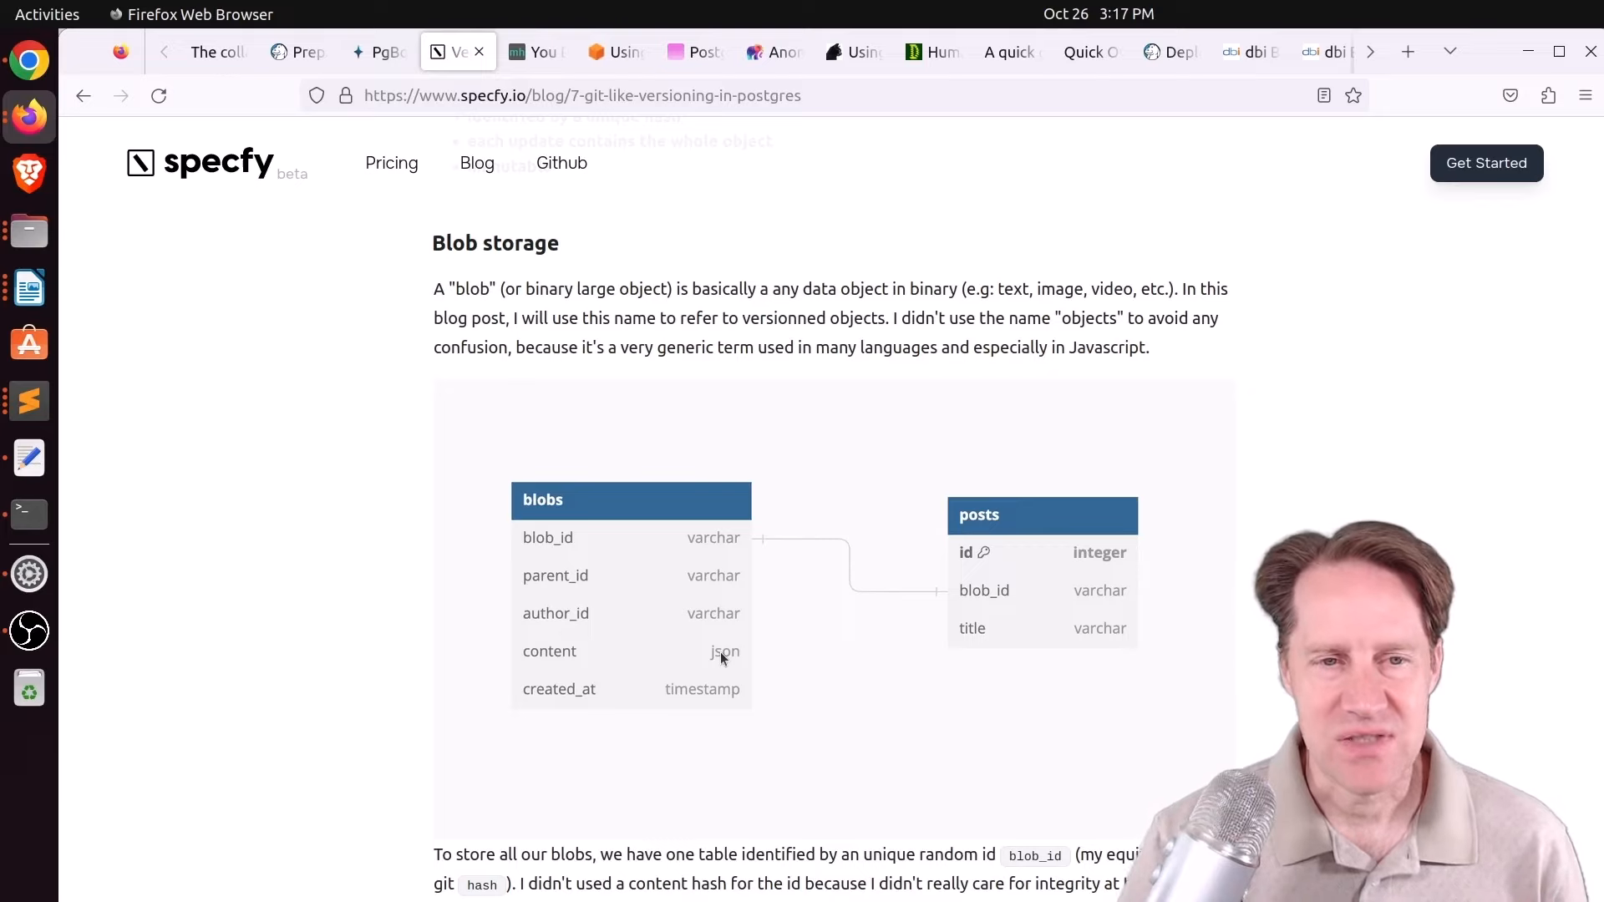
mouse_move(608, 675)
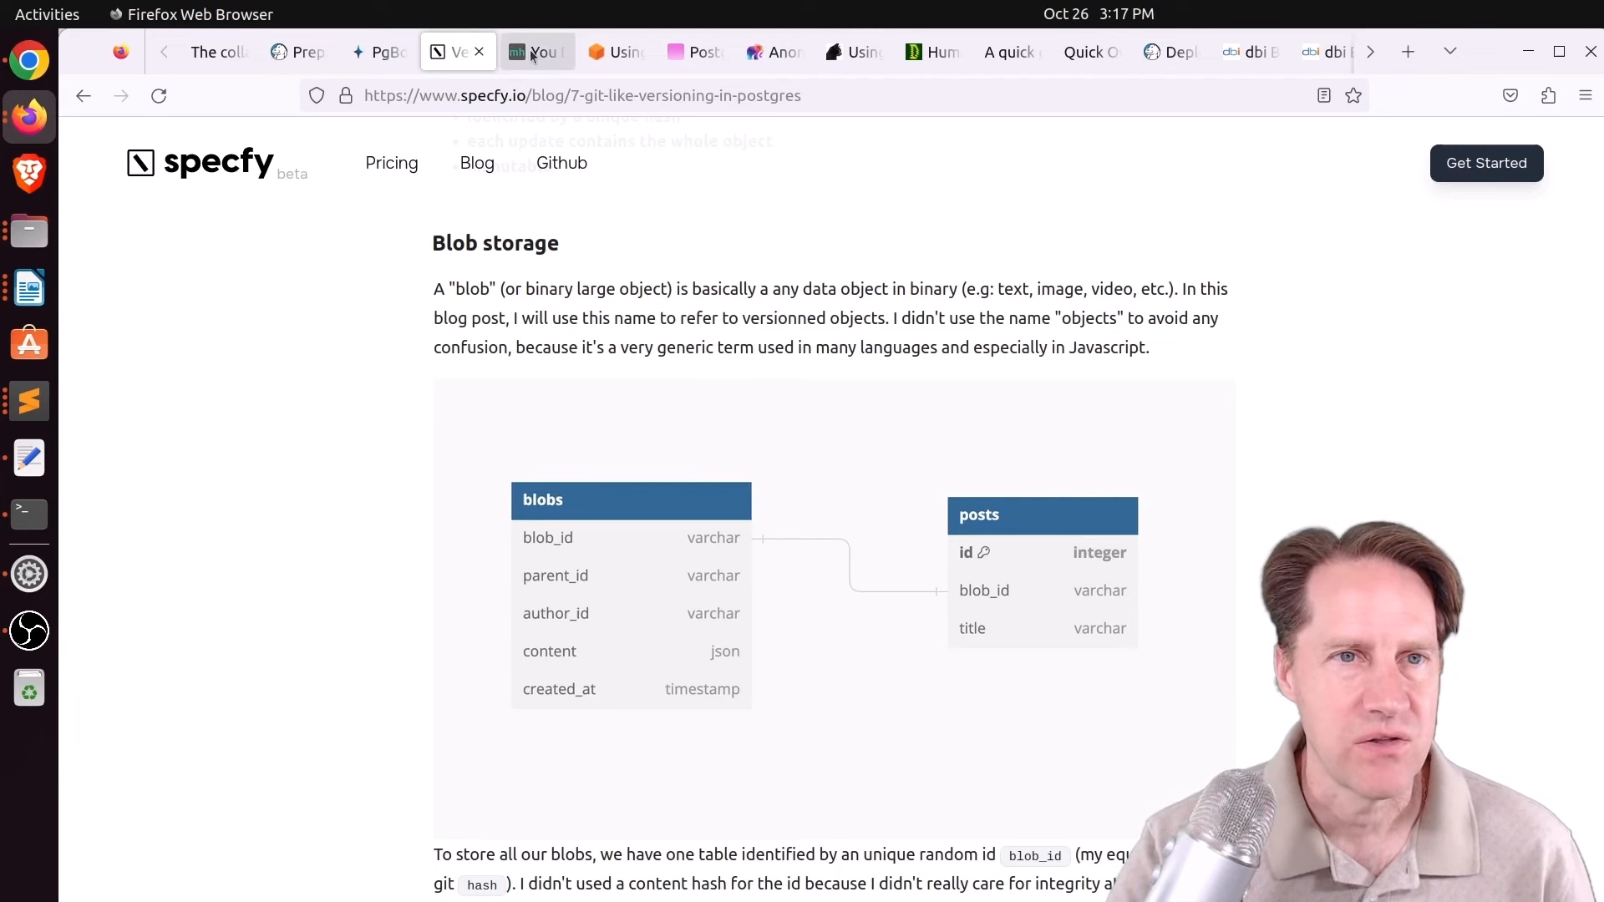
click(536, 52)
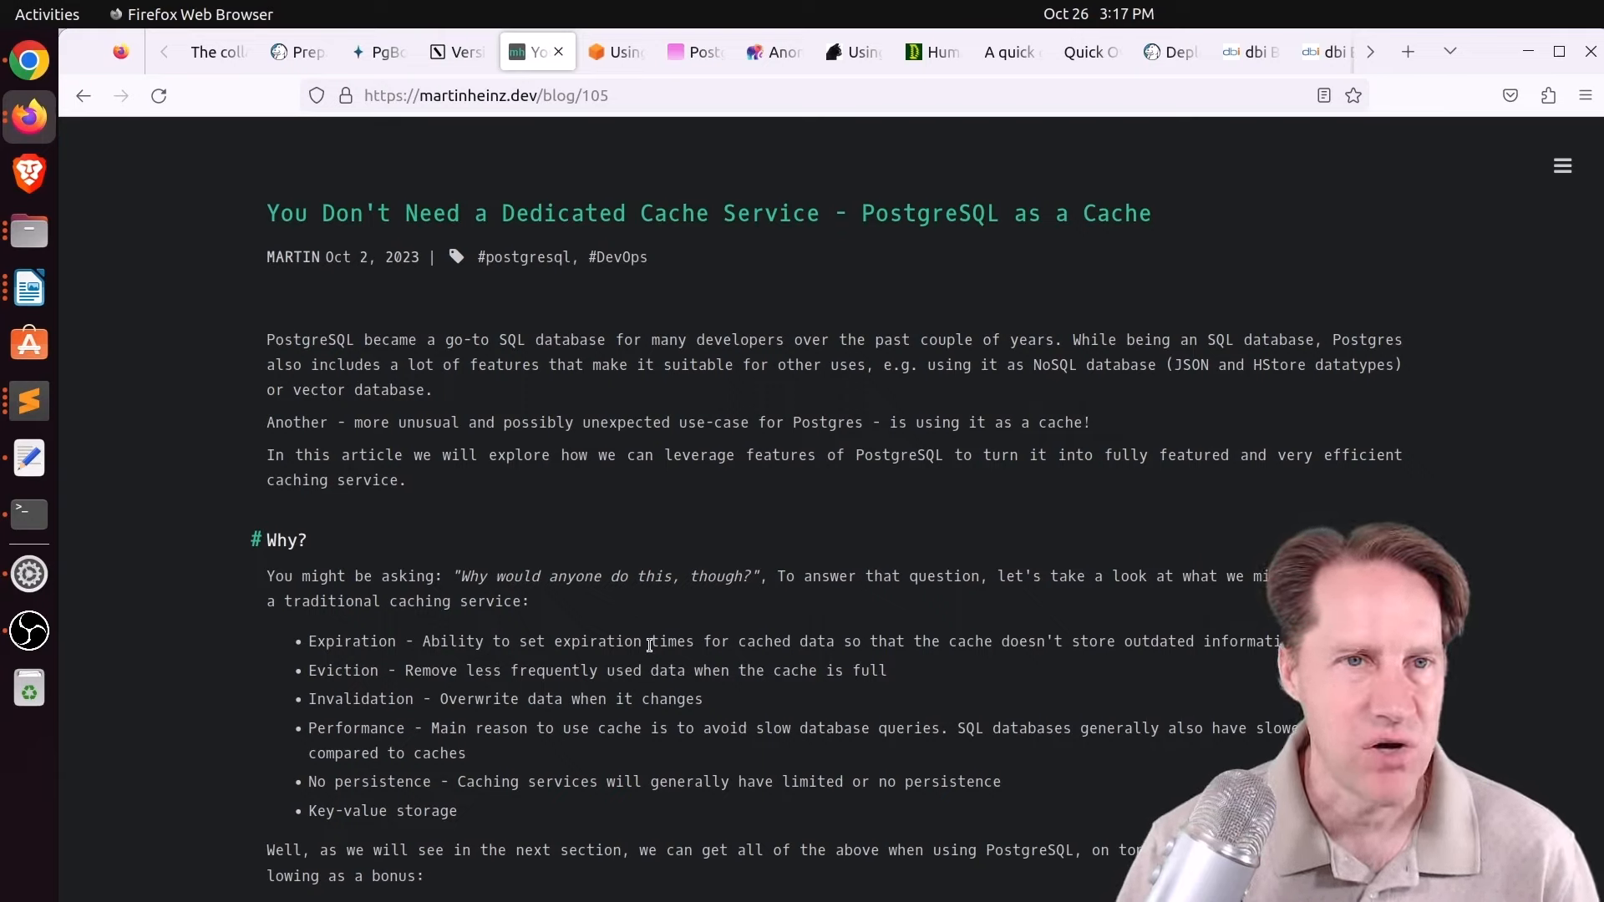
Read the Why? feature list, picking out 'Expiration' and the Performance bullet, then deselect.
scroll(down, 3)
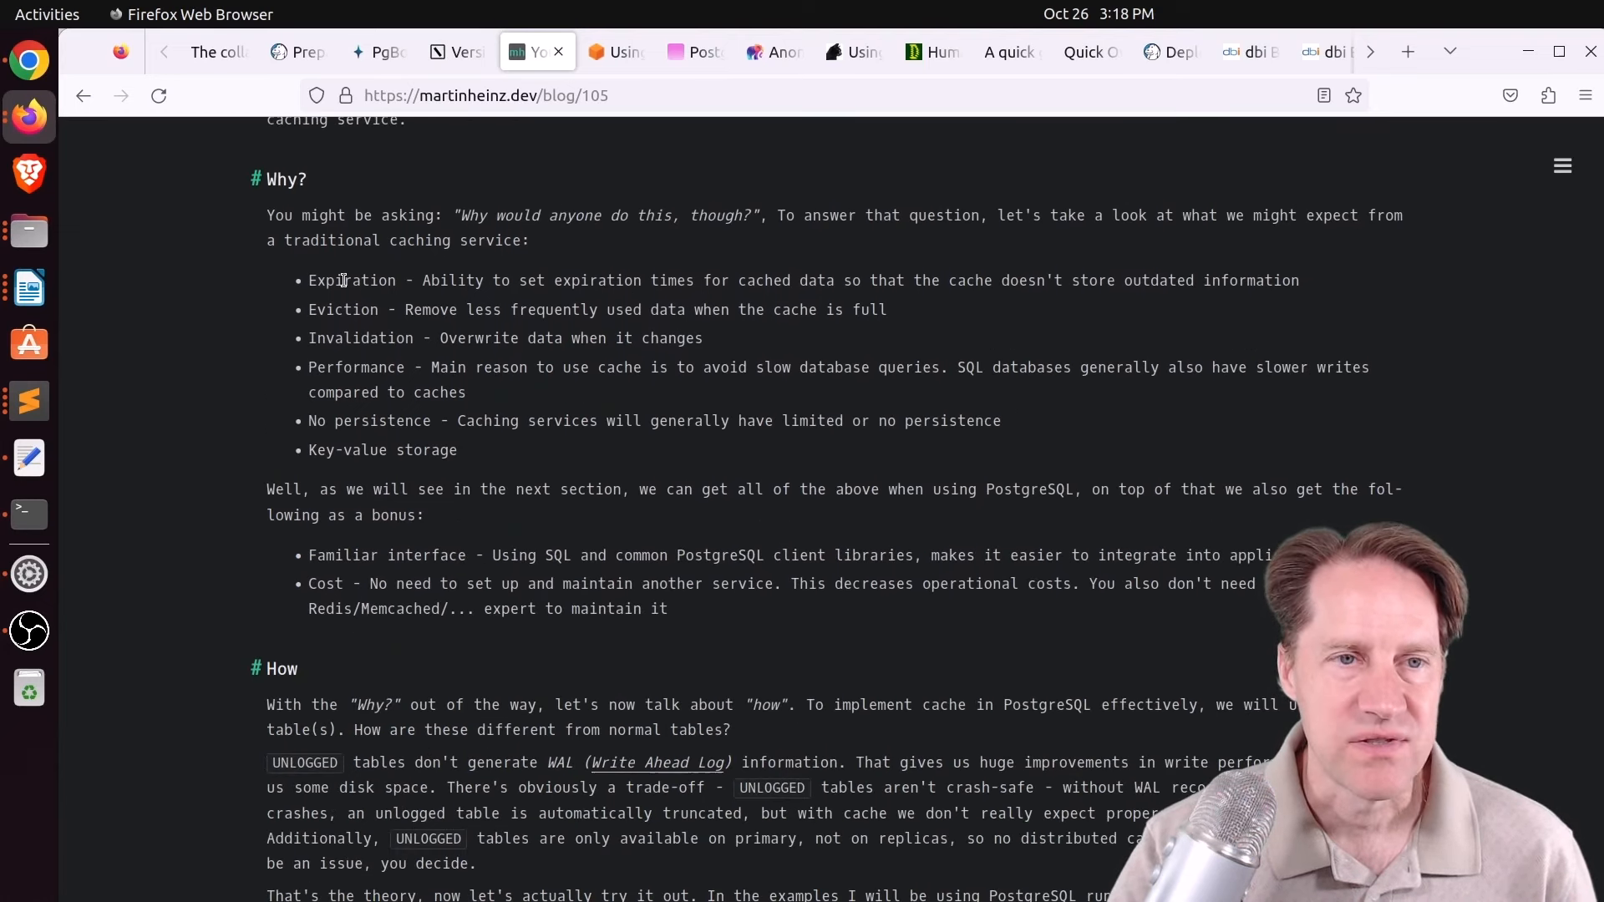
double_click(351, 279)
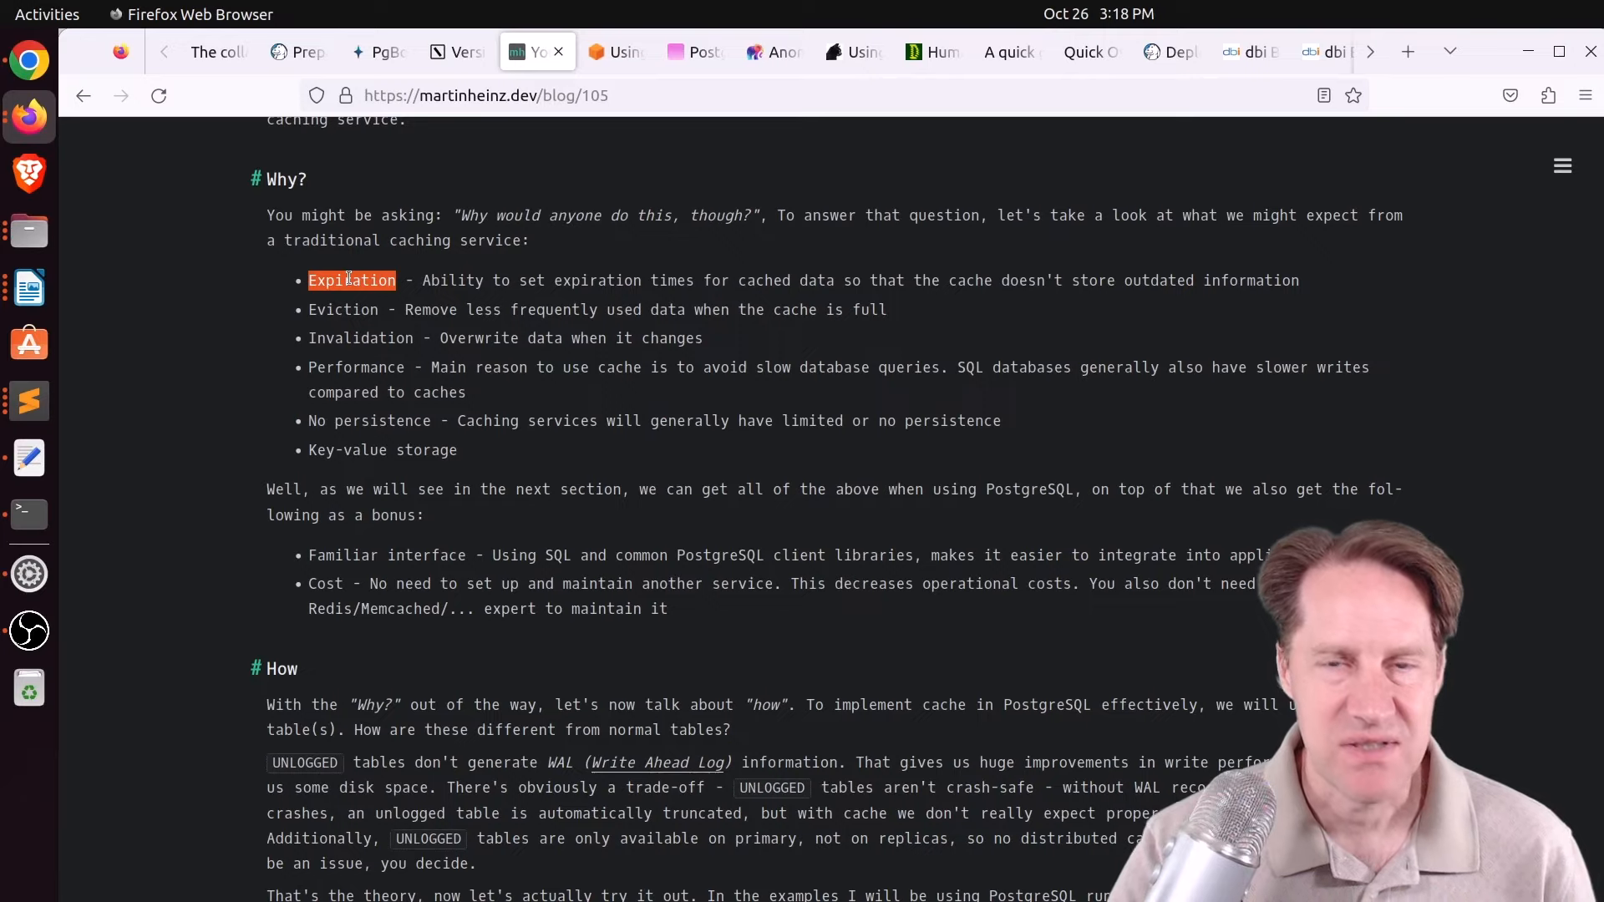
mouse_move(349, 311)
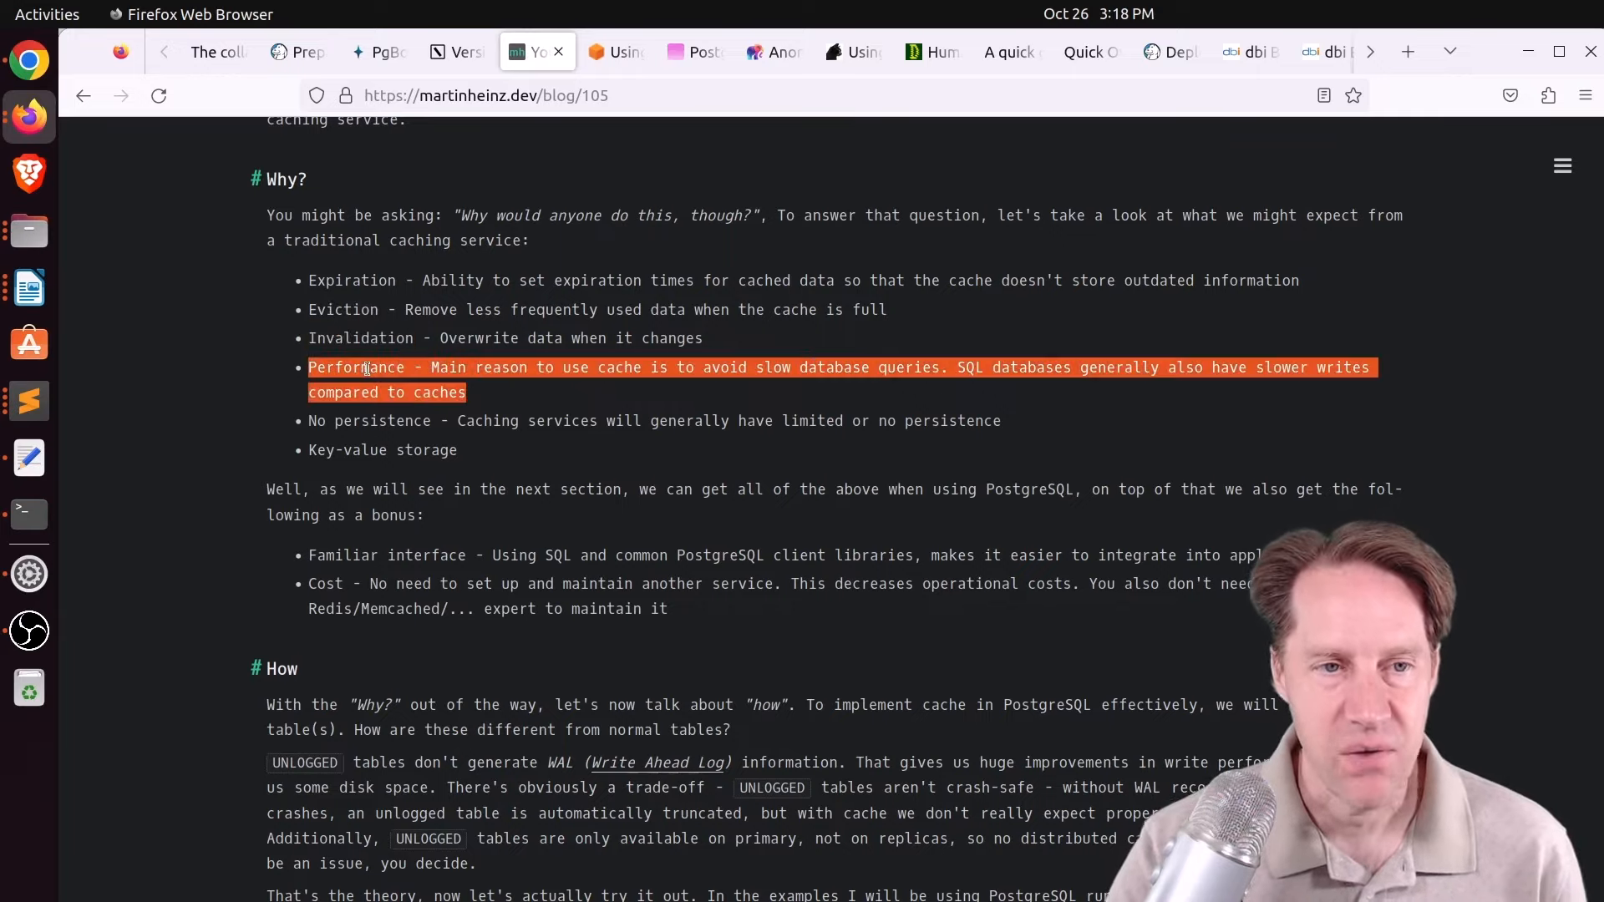
click(414, 421)
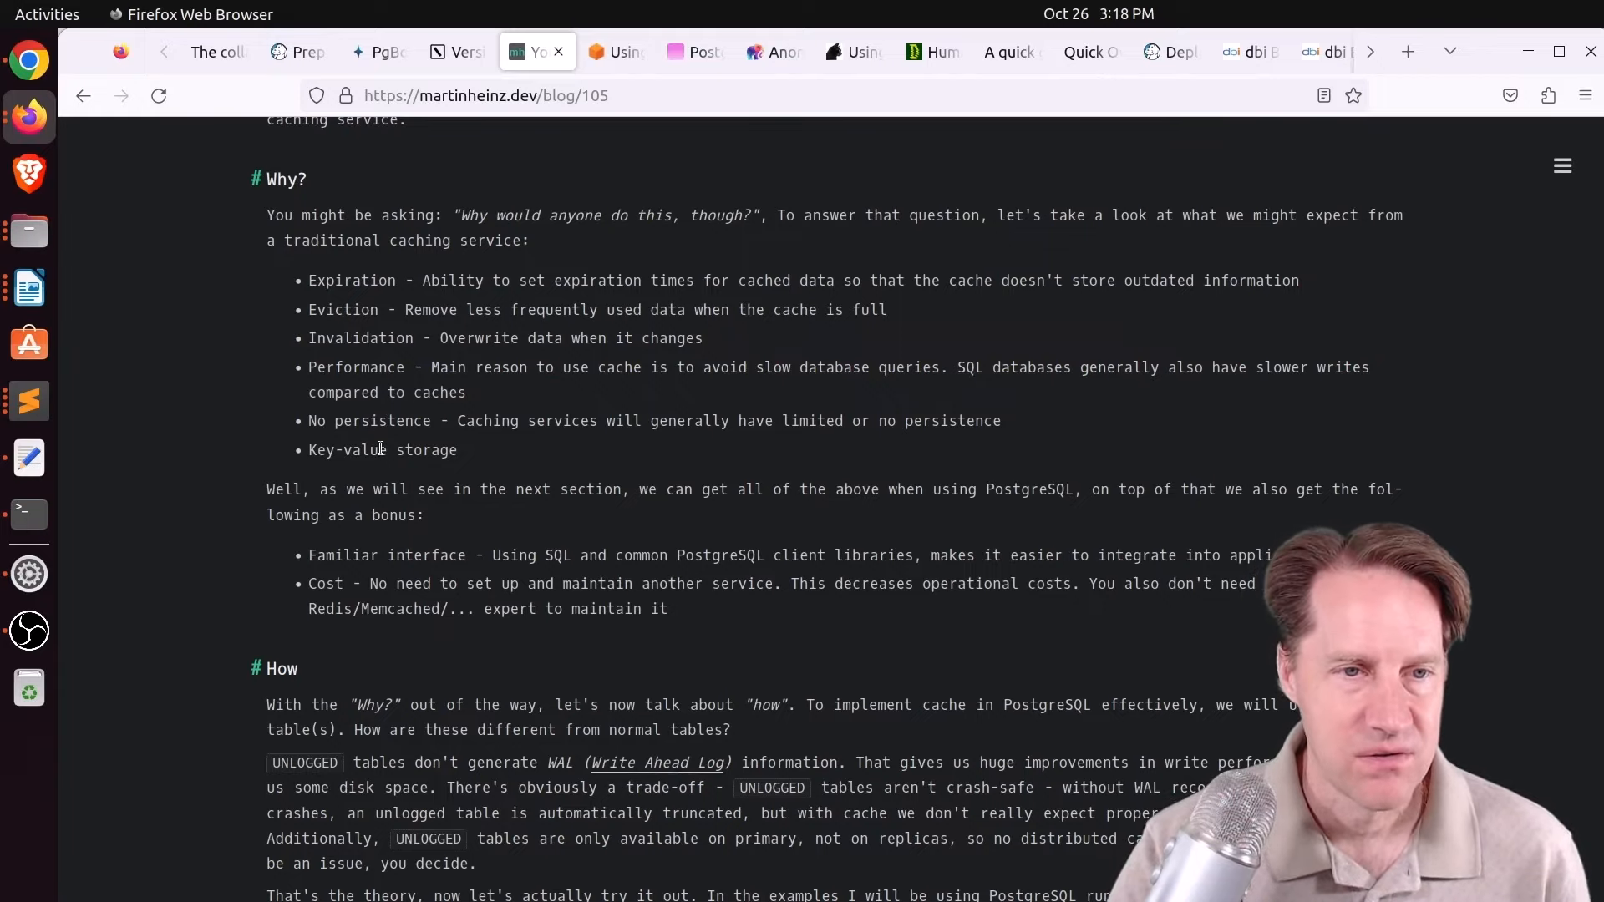
Read the UNLOGGED cache table definition, highlighting the UNLOGGED keyword.
scroll(down, 3)
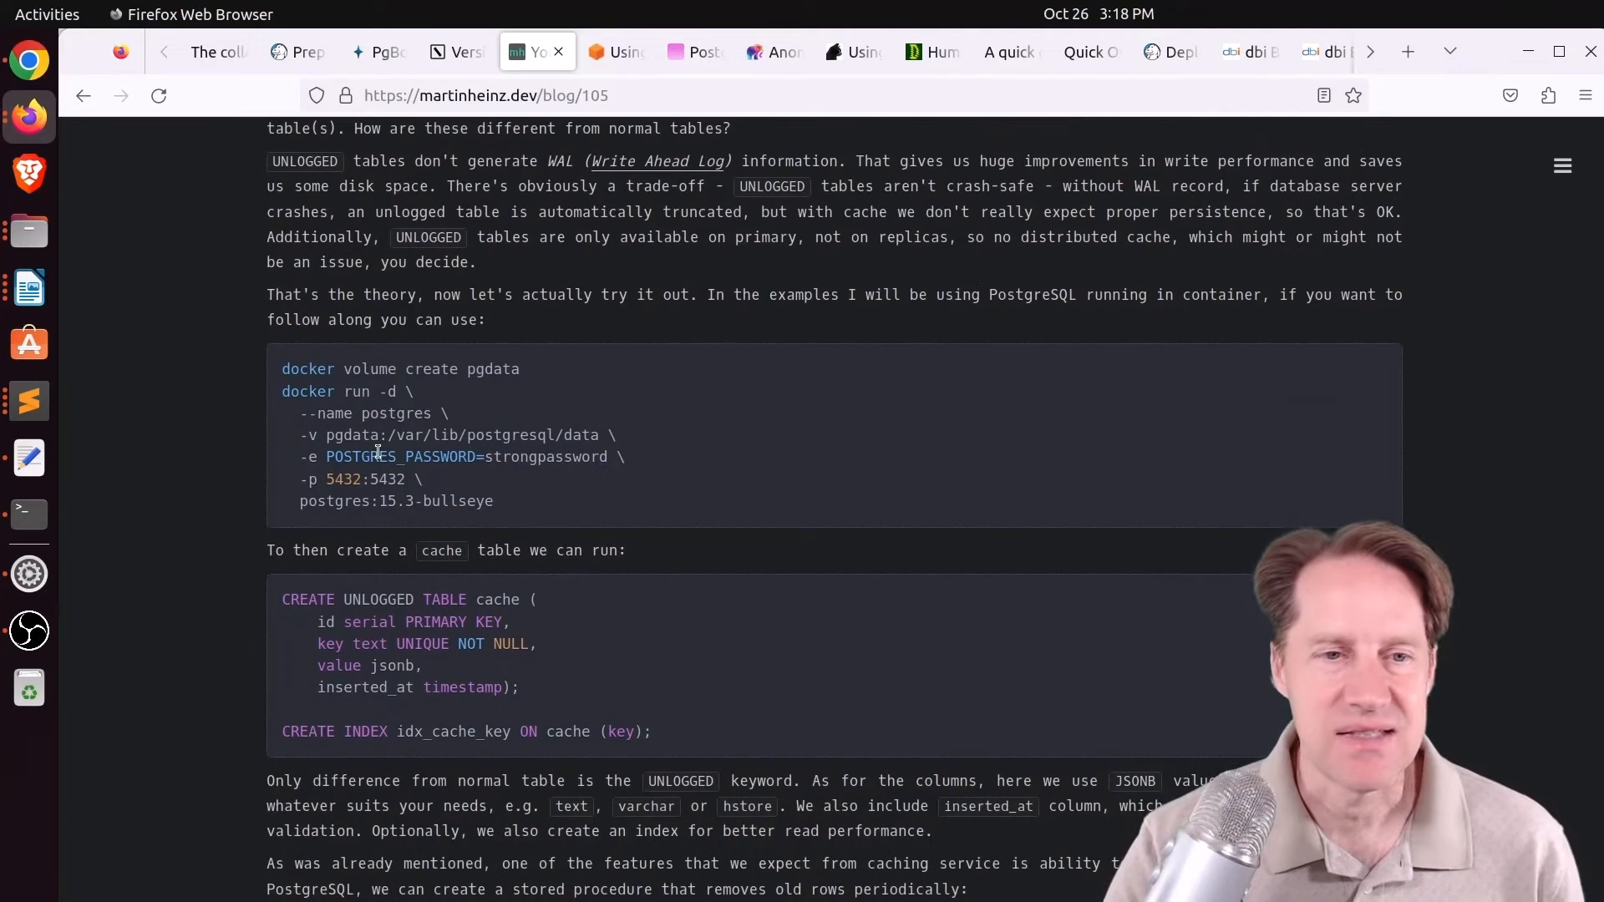
scroll(down, 3)
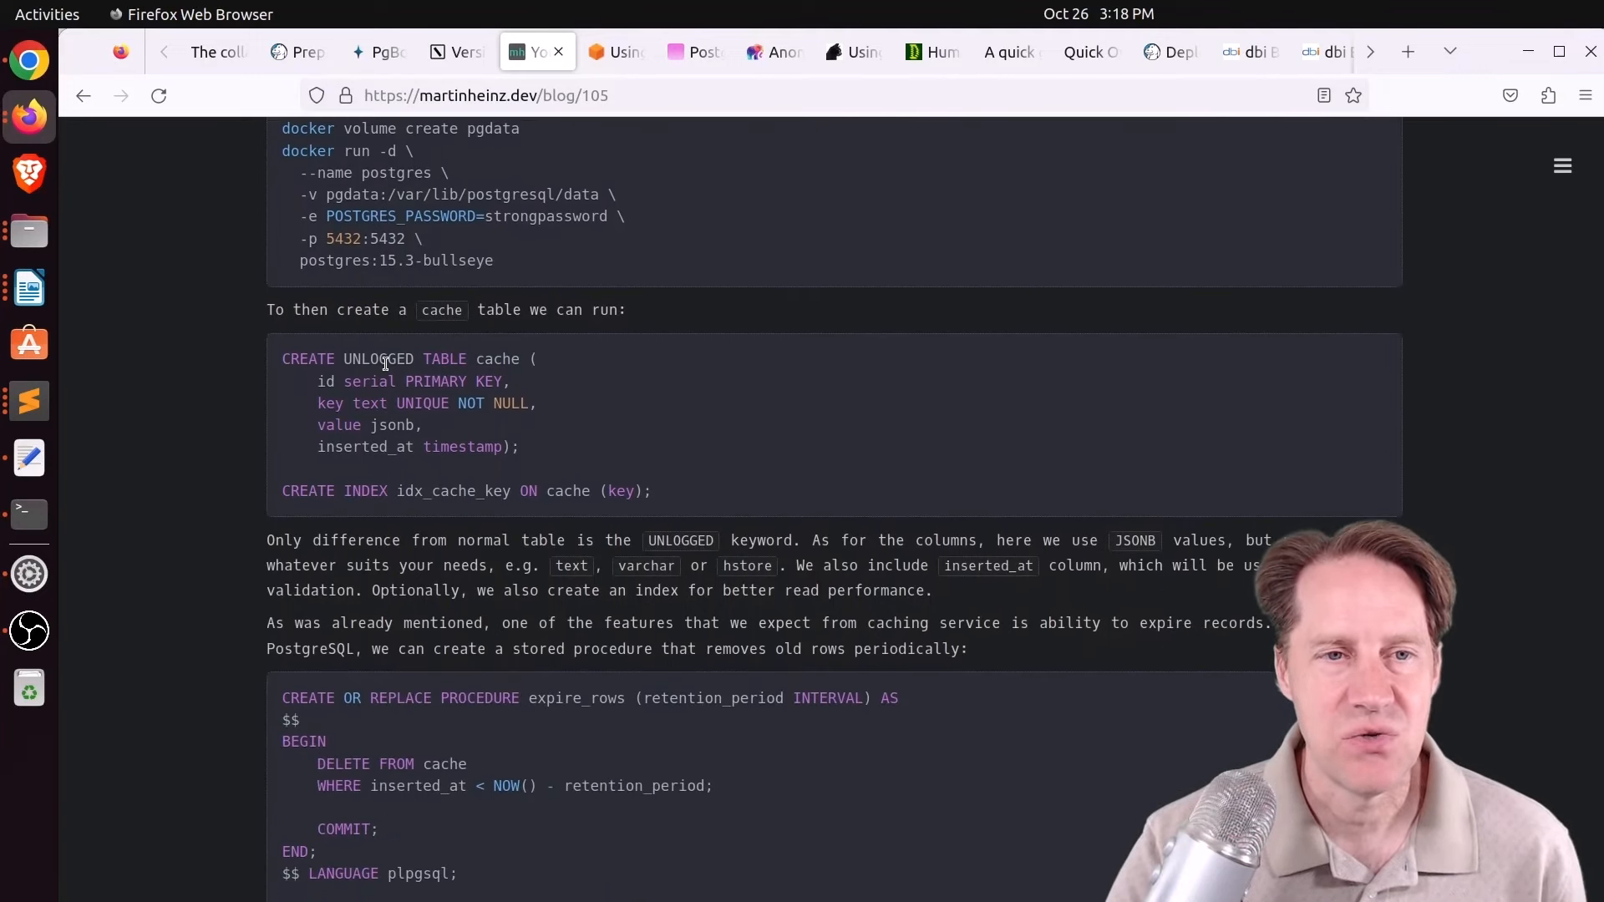
double_click(377, 359)
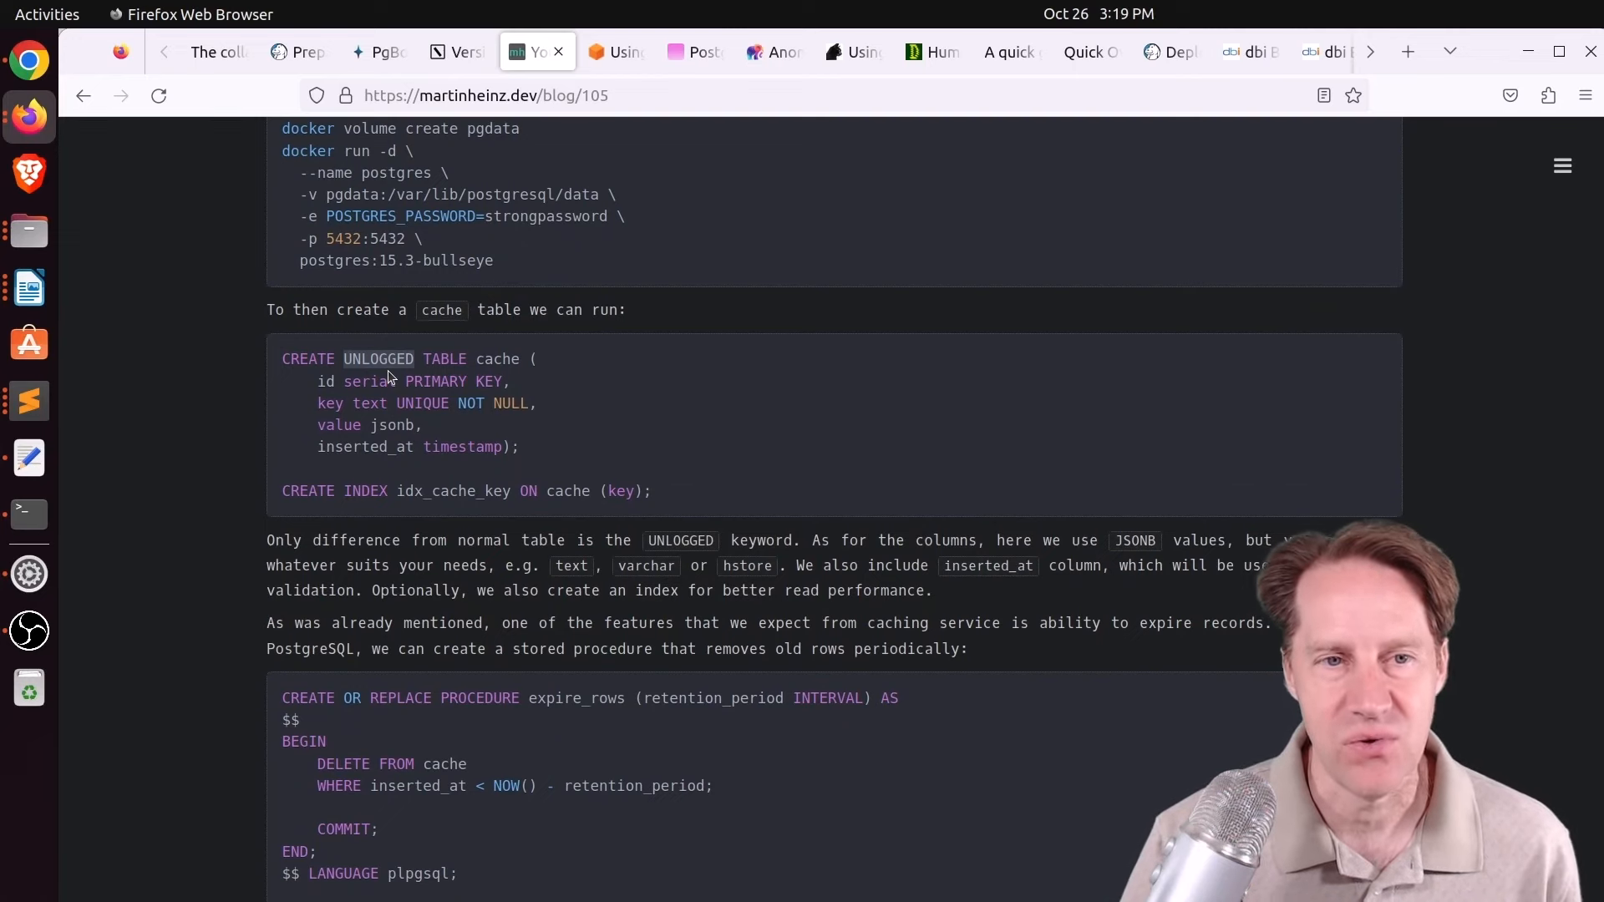
scroll(down, 3)
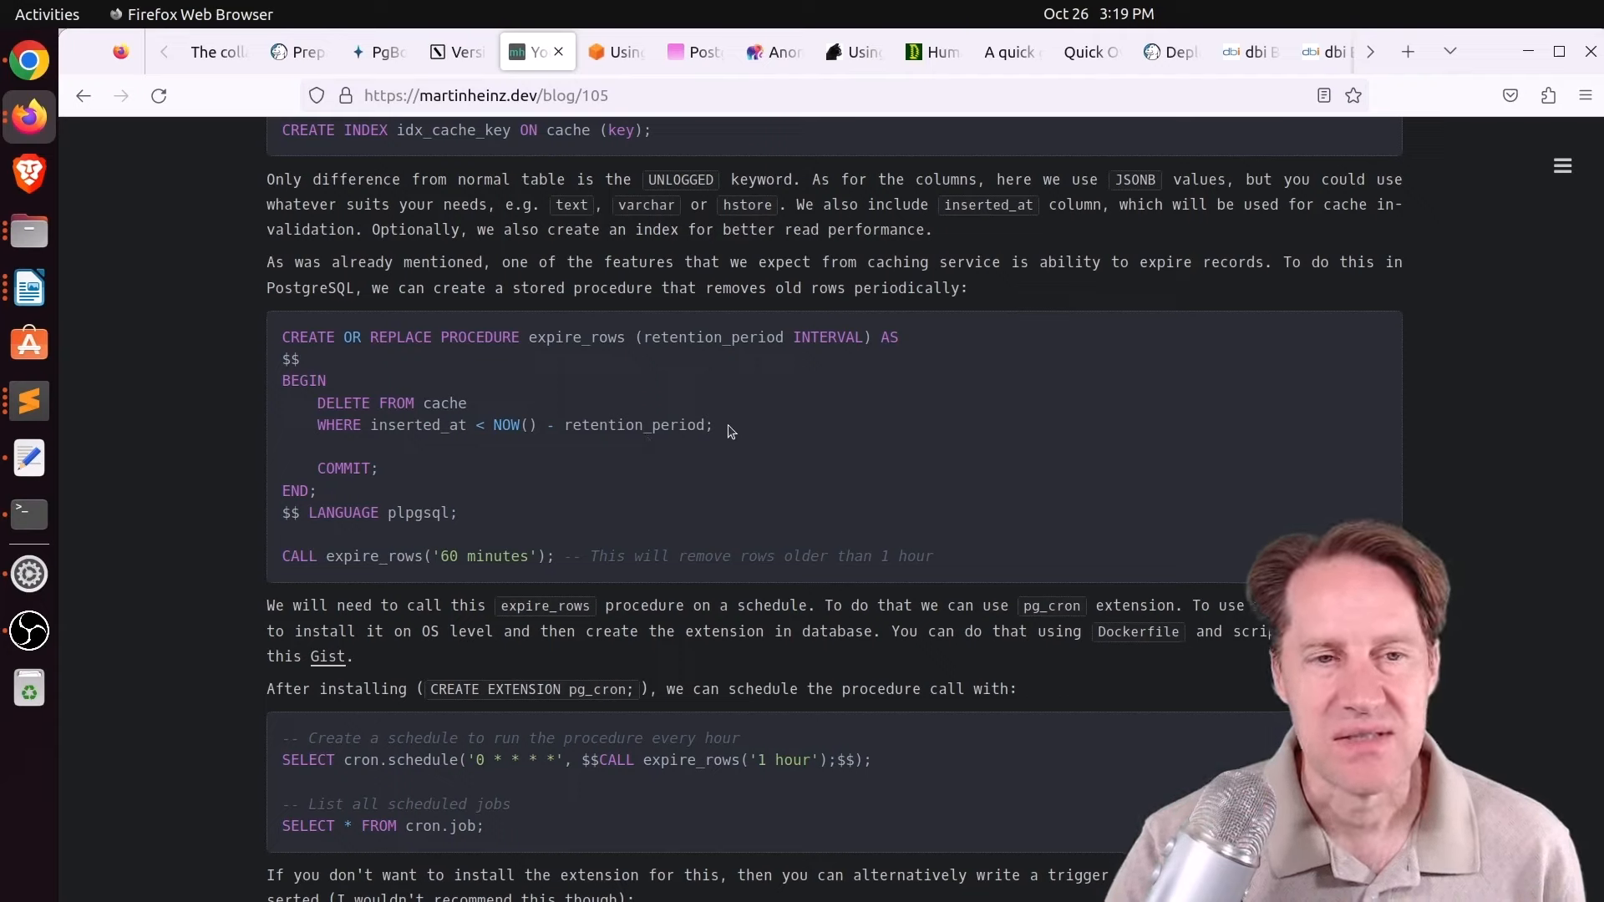
Highlight the expire_rows DELETE statement and scroll to the pg_cron schedule example.
drag(318, 403, 714, 424)
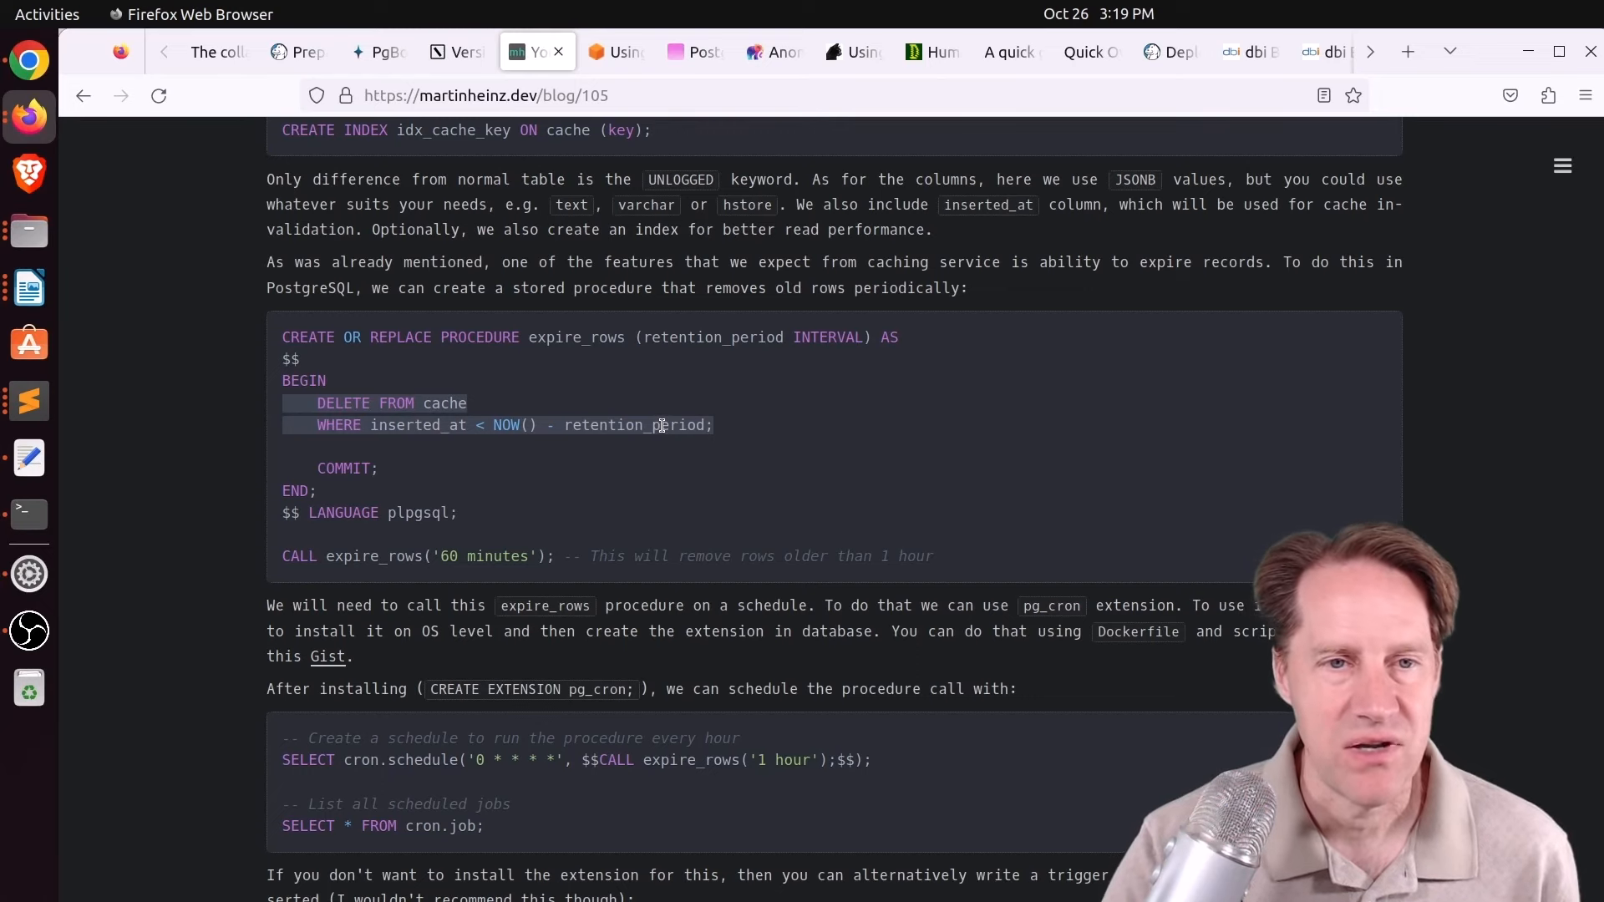
scroll(down, 3)
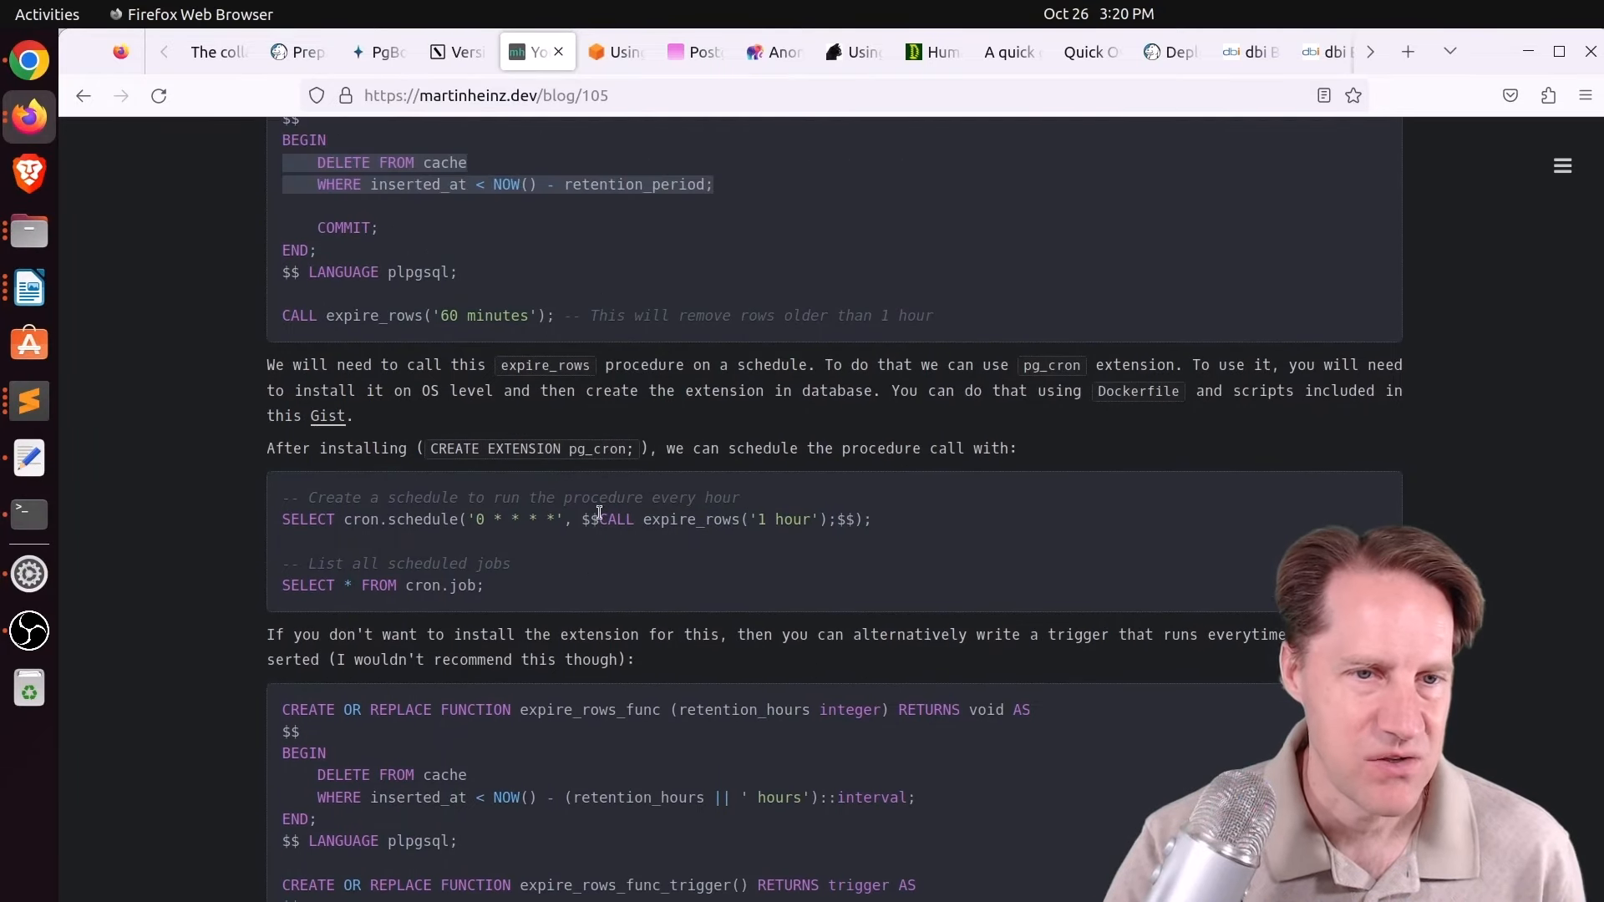
scroll(down, 3)
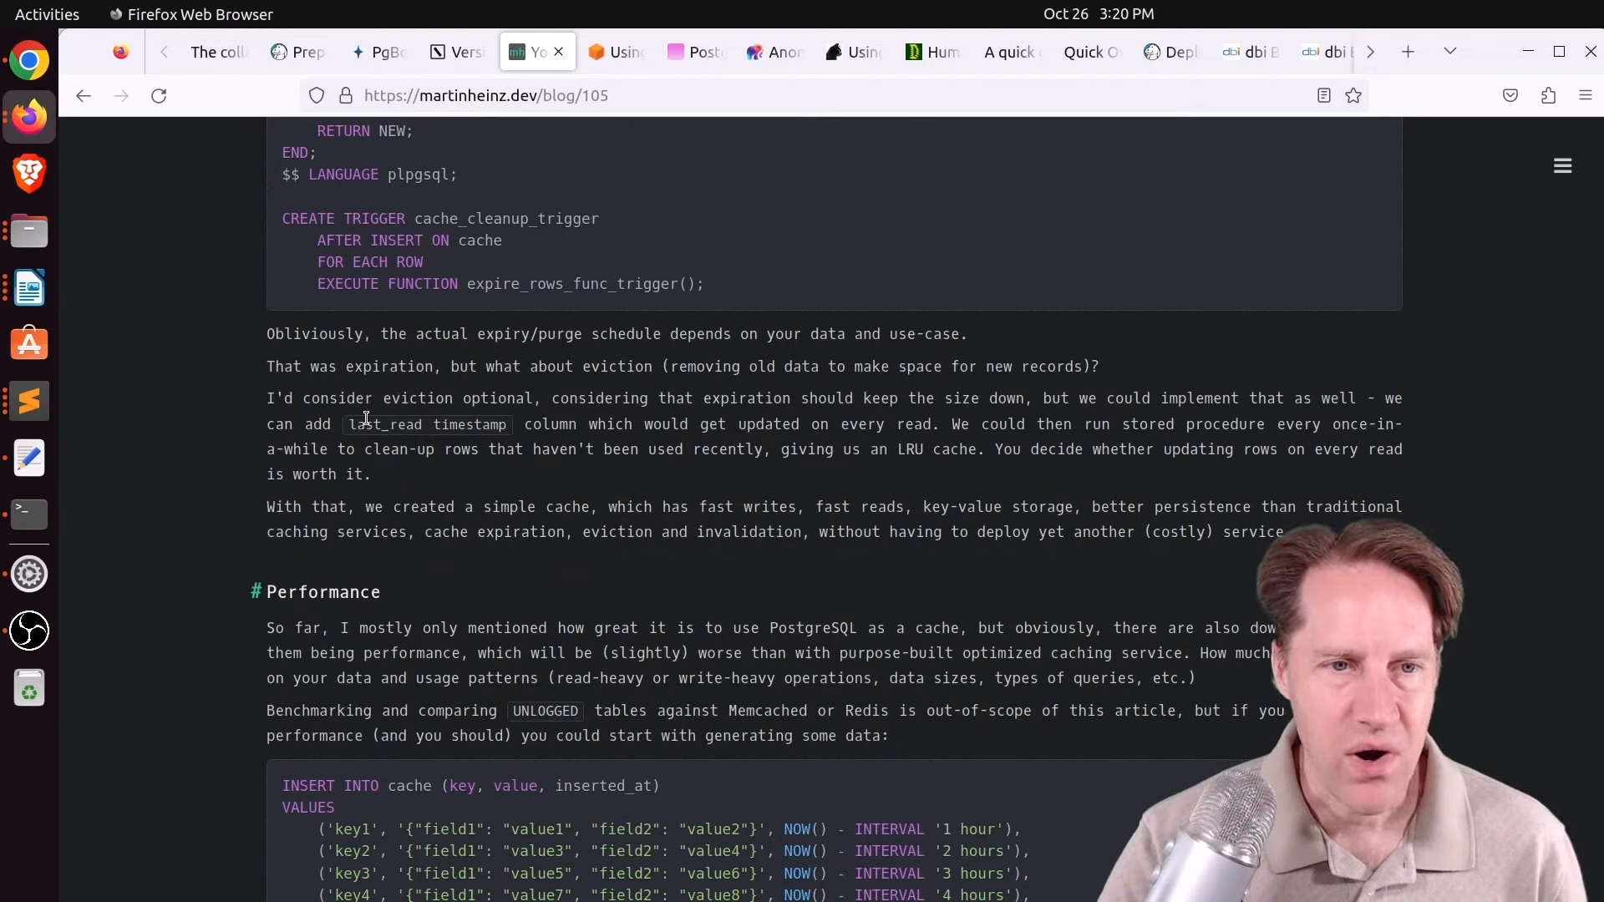
Highlight 'last_read timestamp' and the downsides sentence, then scroll to the EXPLAIN ANALYZE examples.
double_click(426, 424)
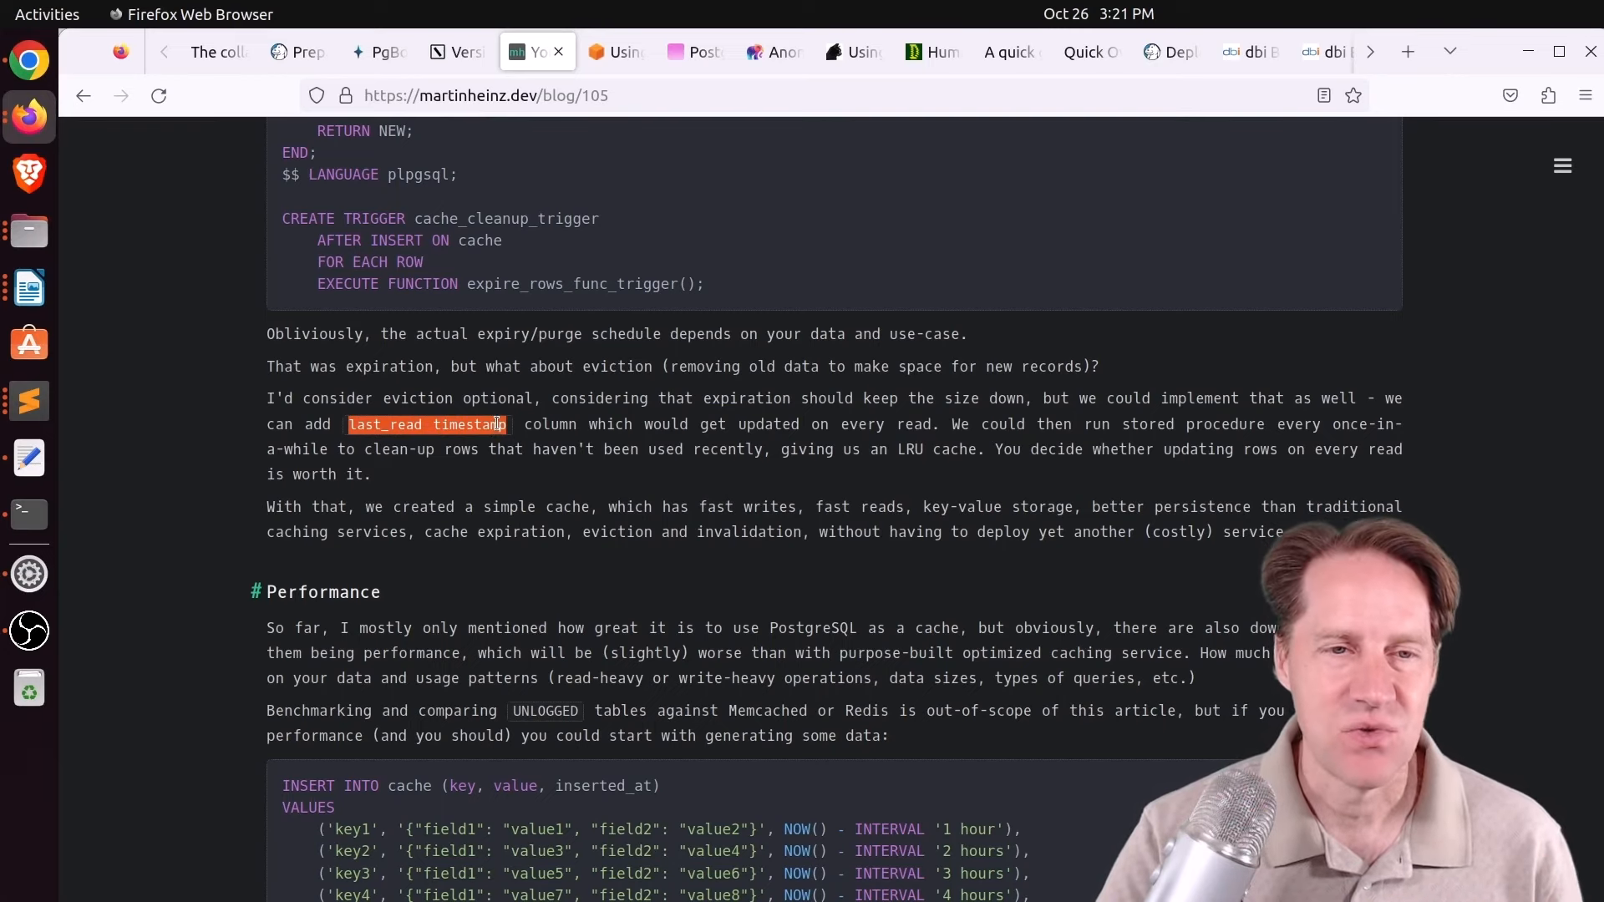
scroll(down, 3)
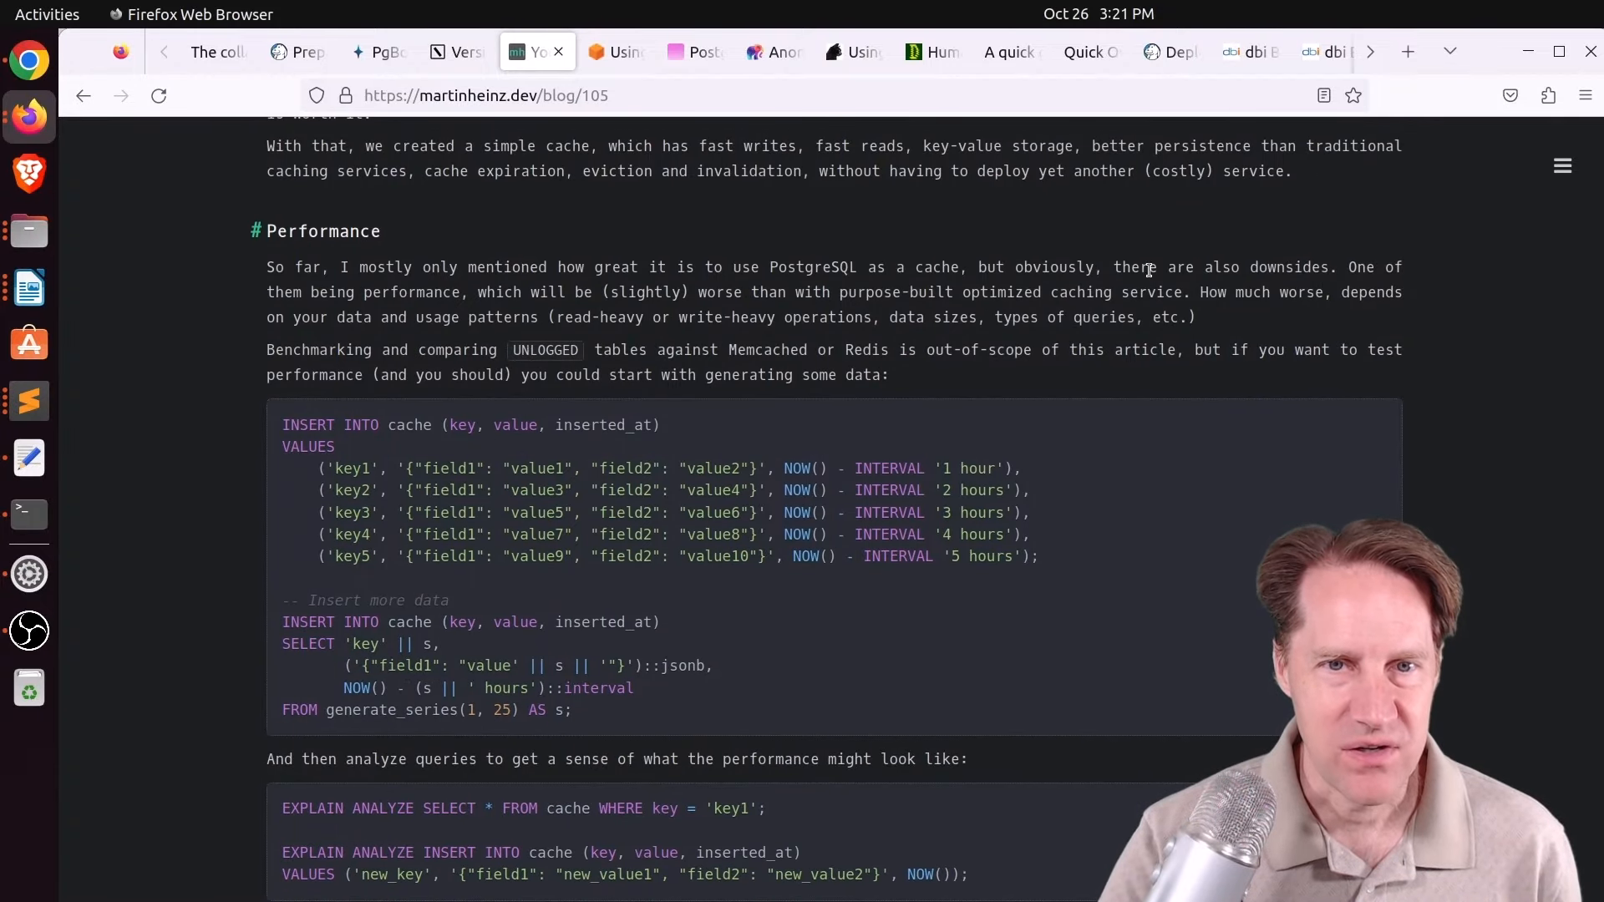
drag(1113, 267, 1335, 268)
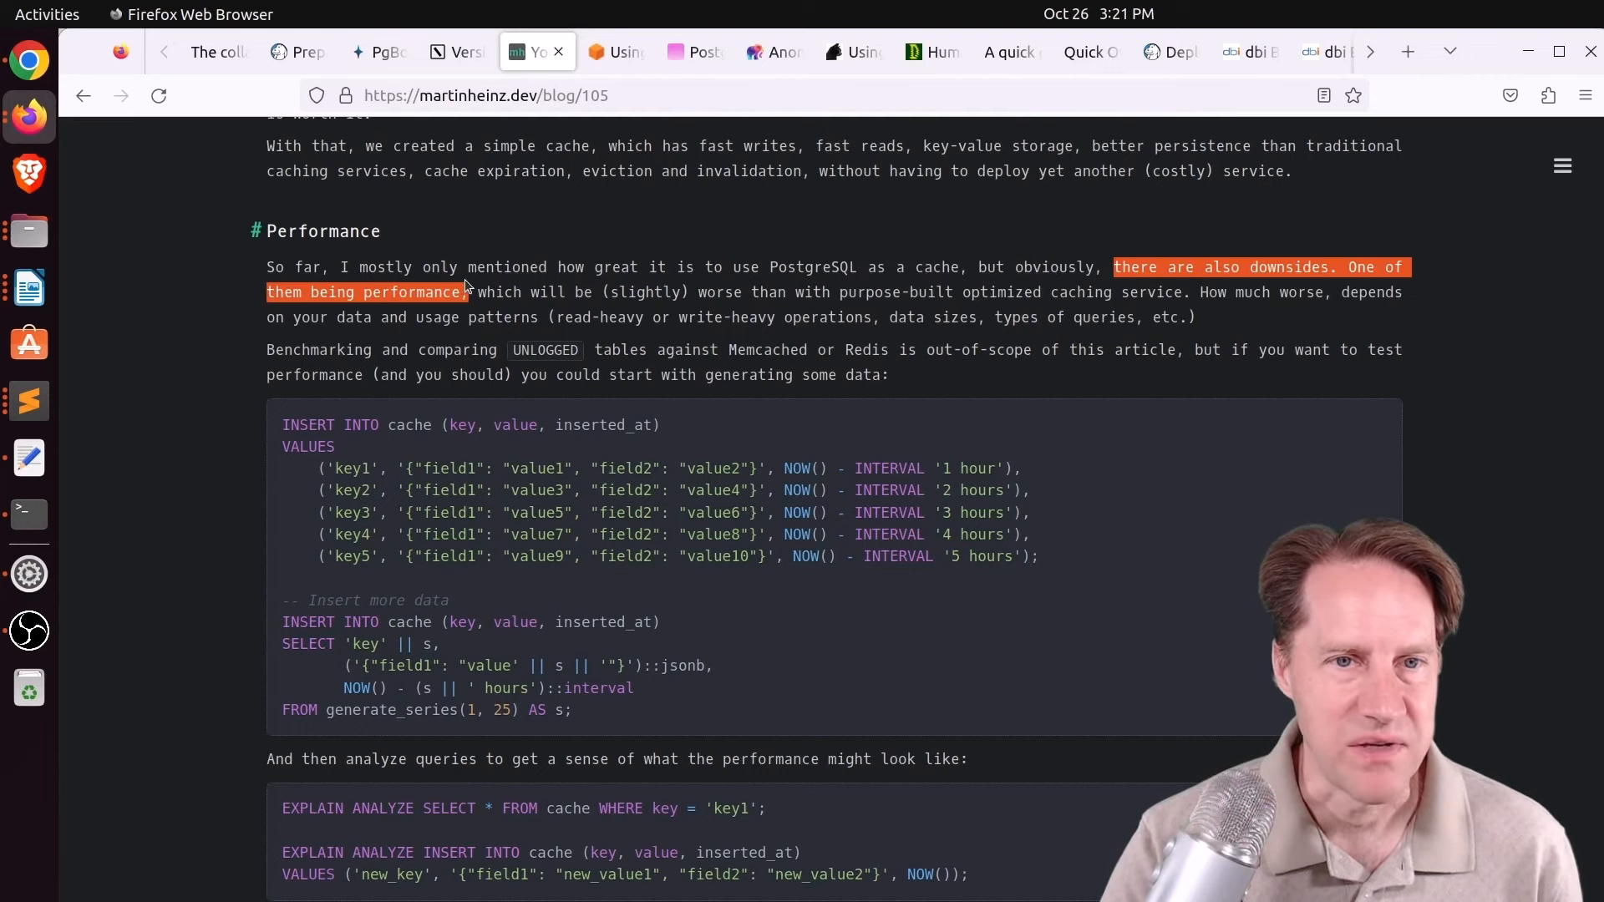
scroll(down, 3)
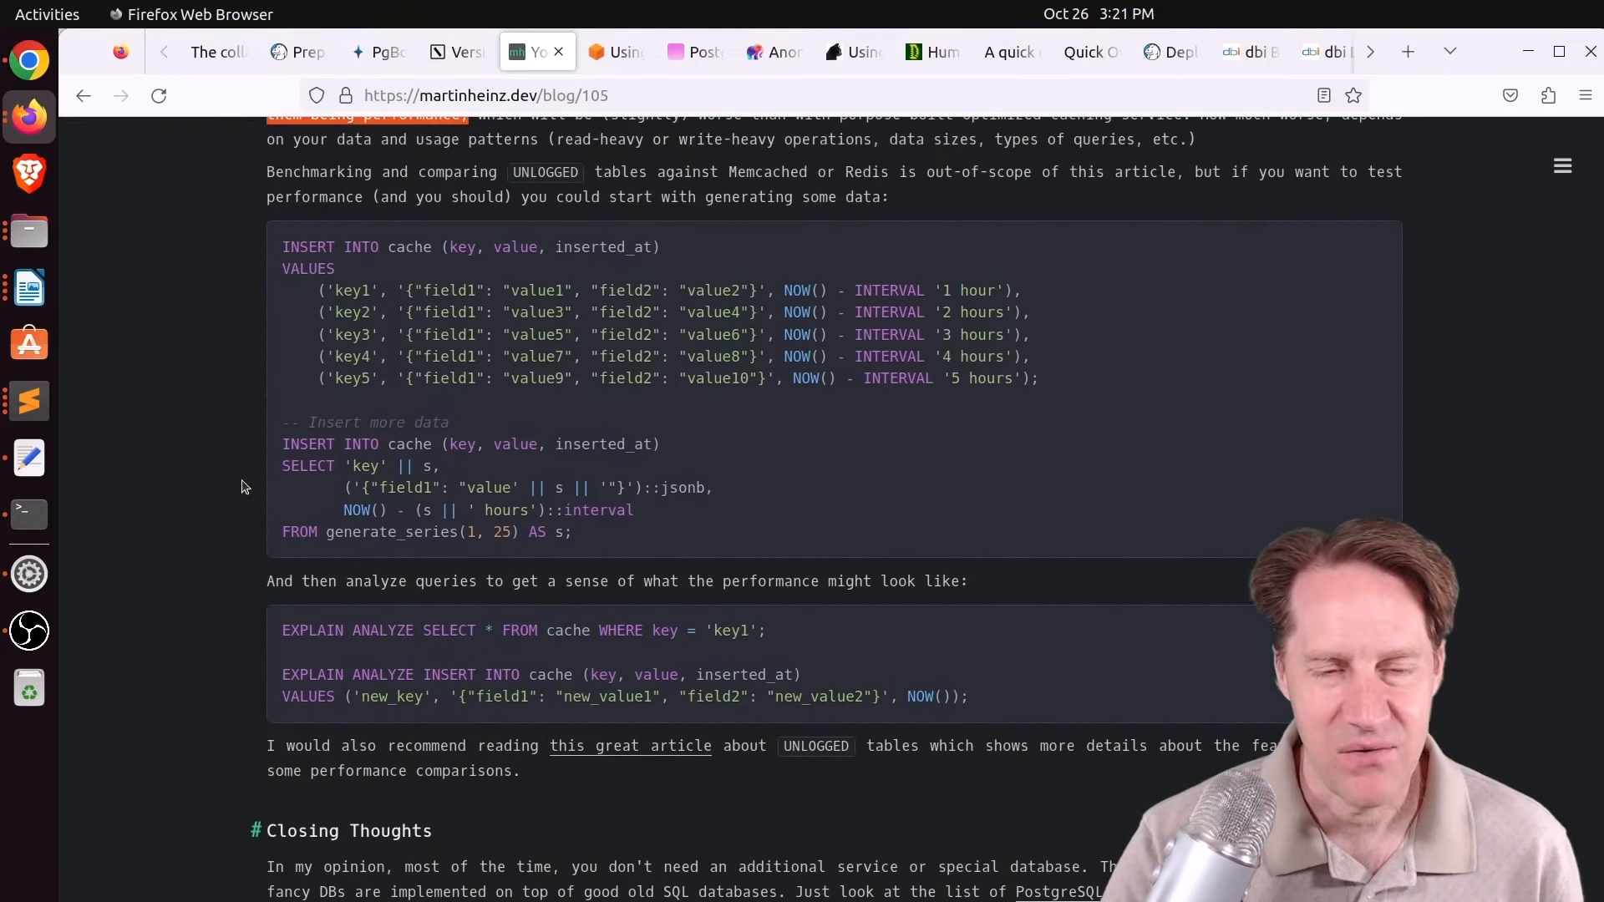
scroll(down, 3)
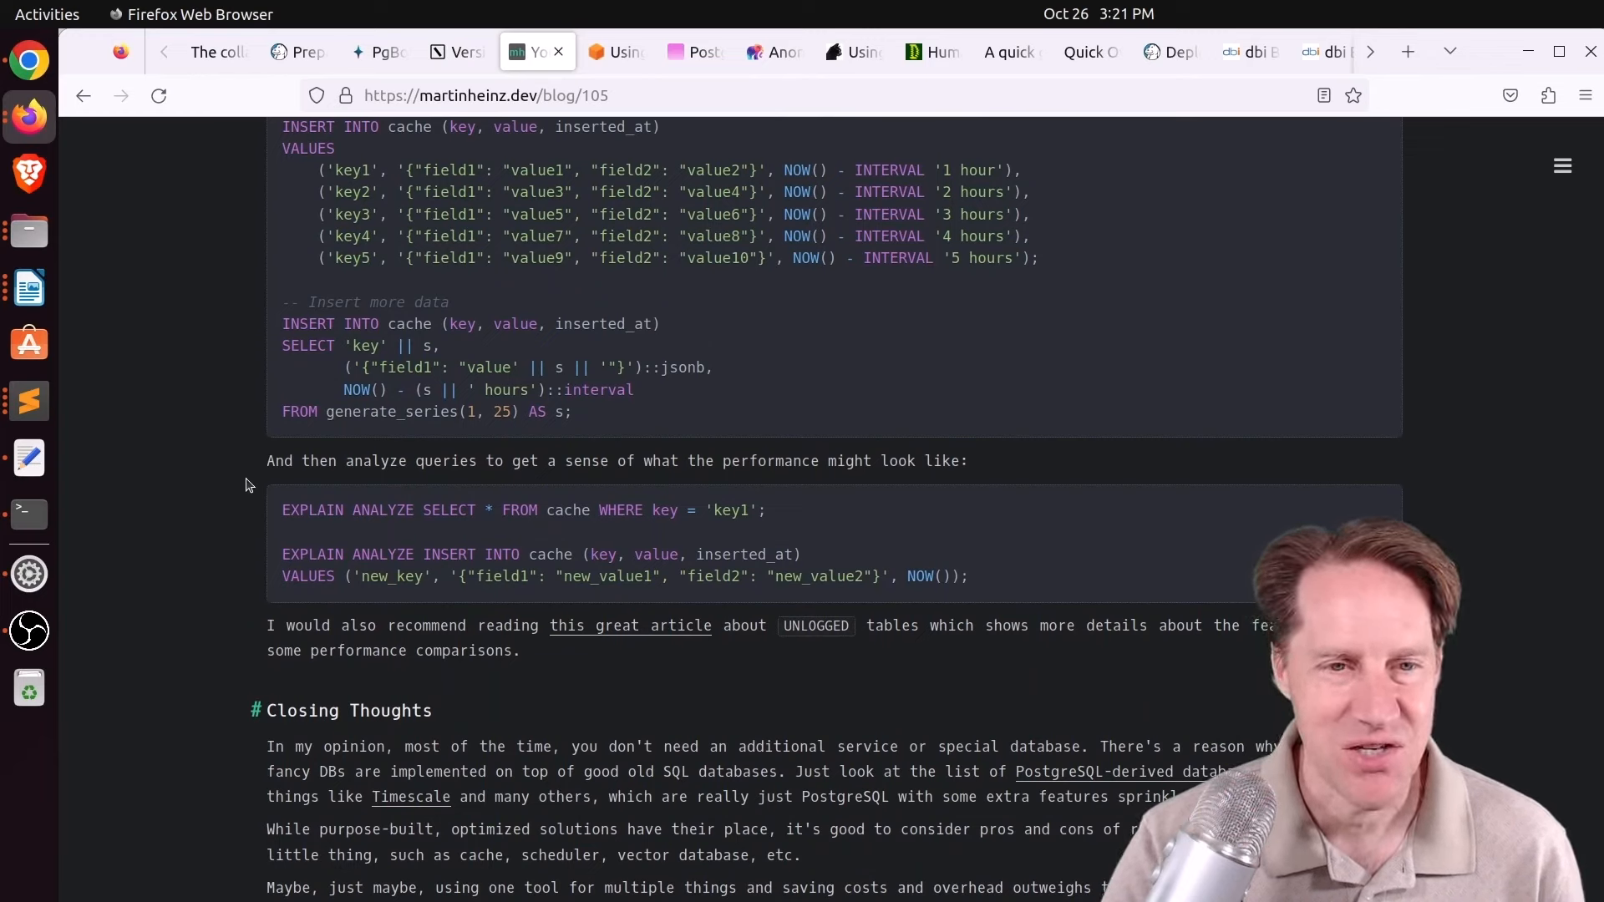
mouse_move(263, 494)
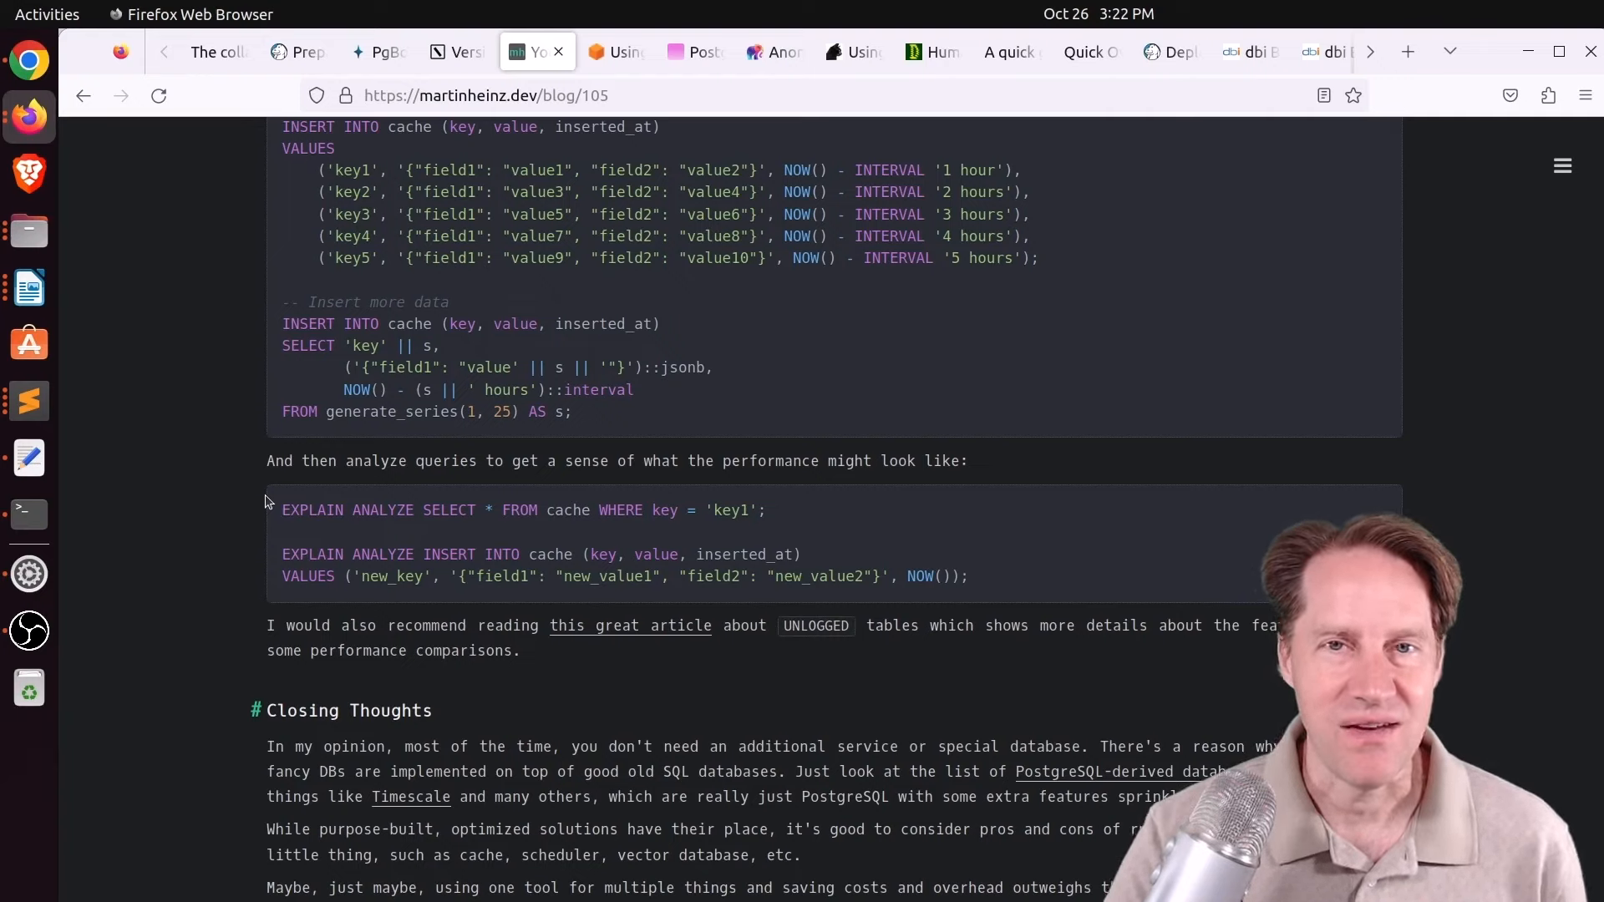
mouse_move(275, 500)
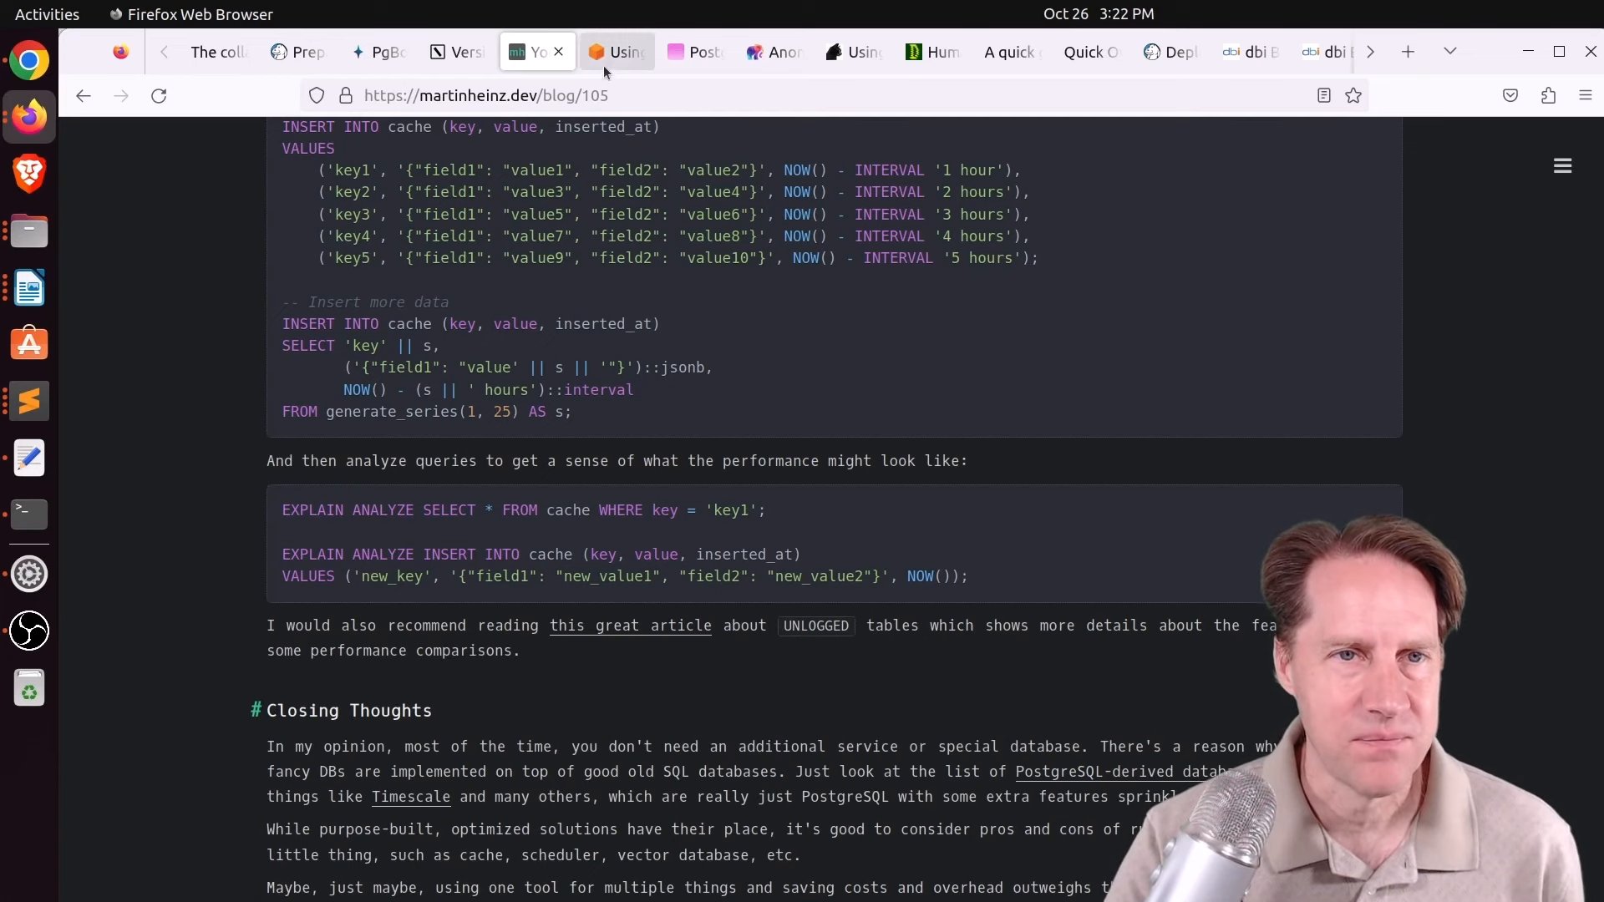
Switch to the AWS pgactive tab and highlight the pgactive name and its BDR project origin.
click(616, 52)
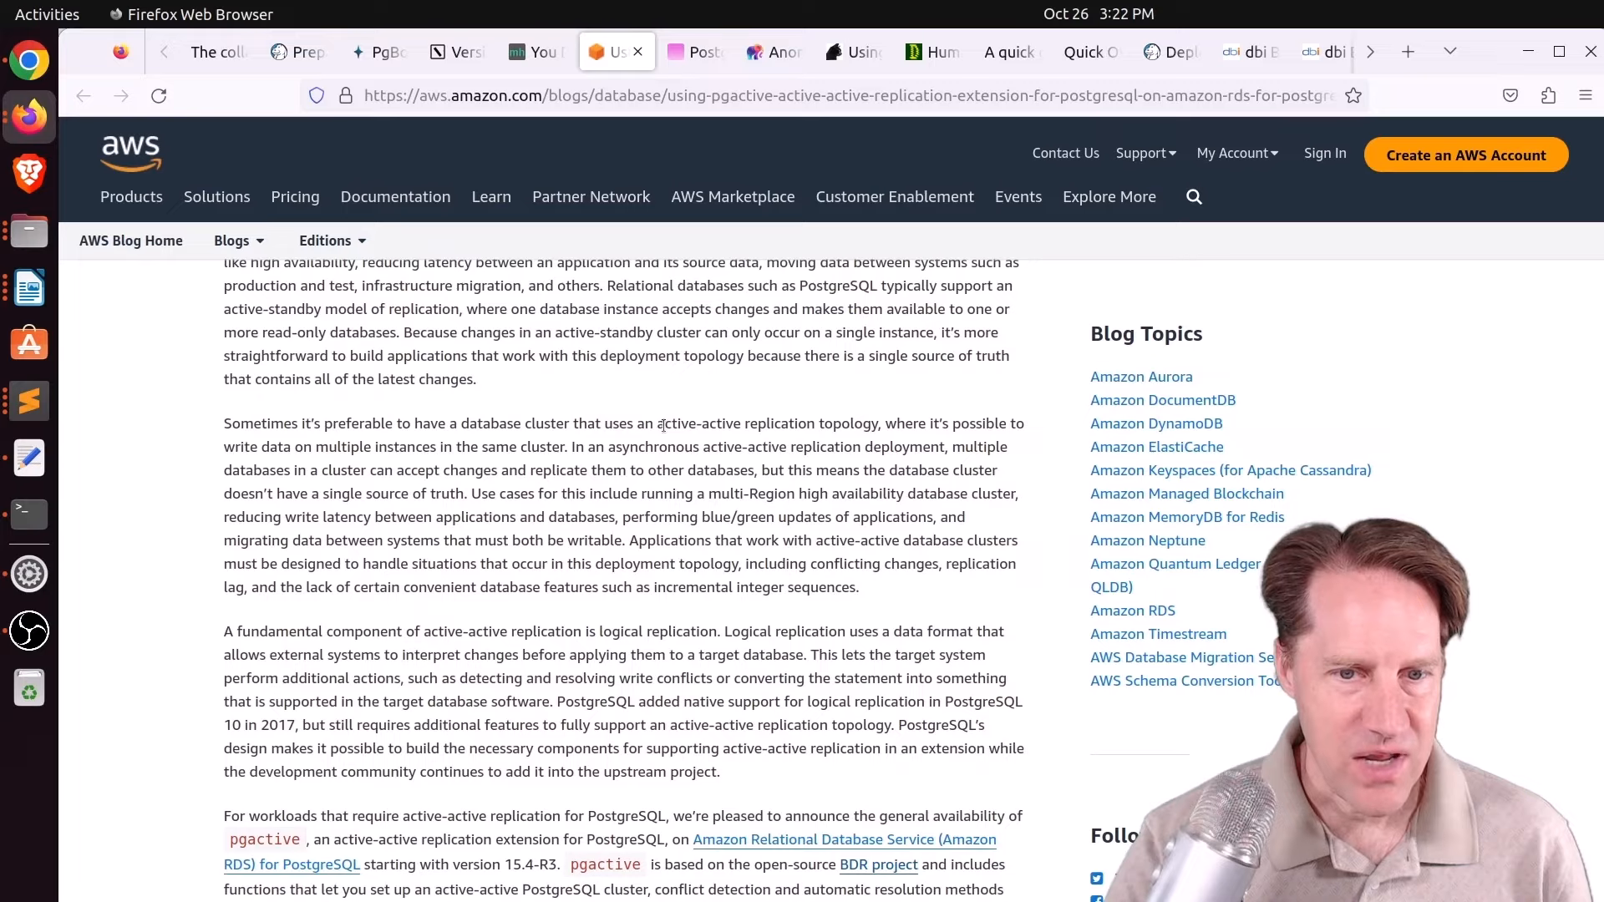
scroll(down, 3)
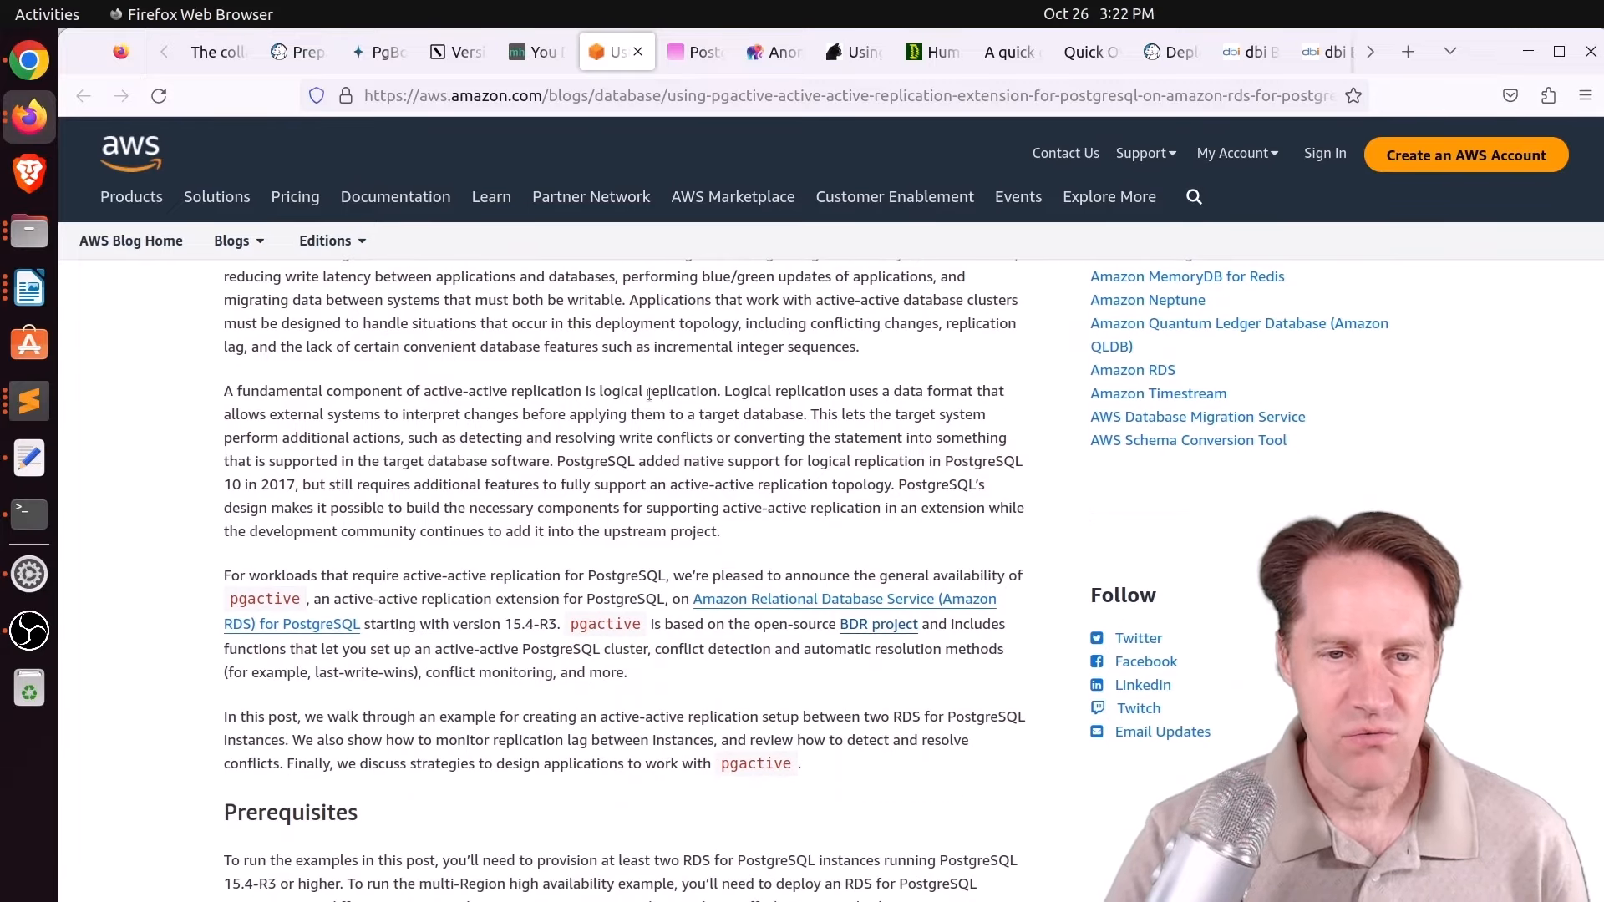
mouse_move(690, 371)
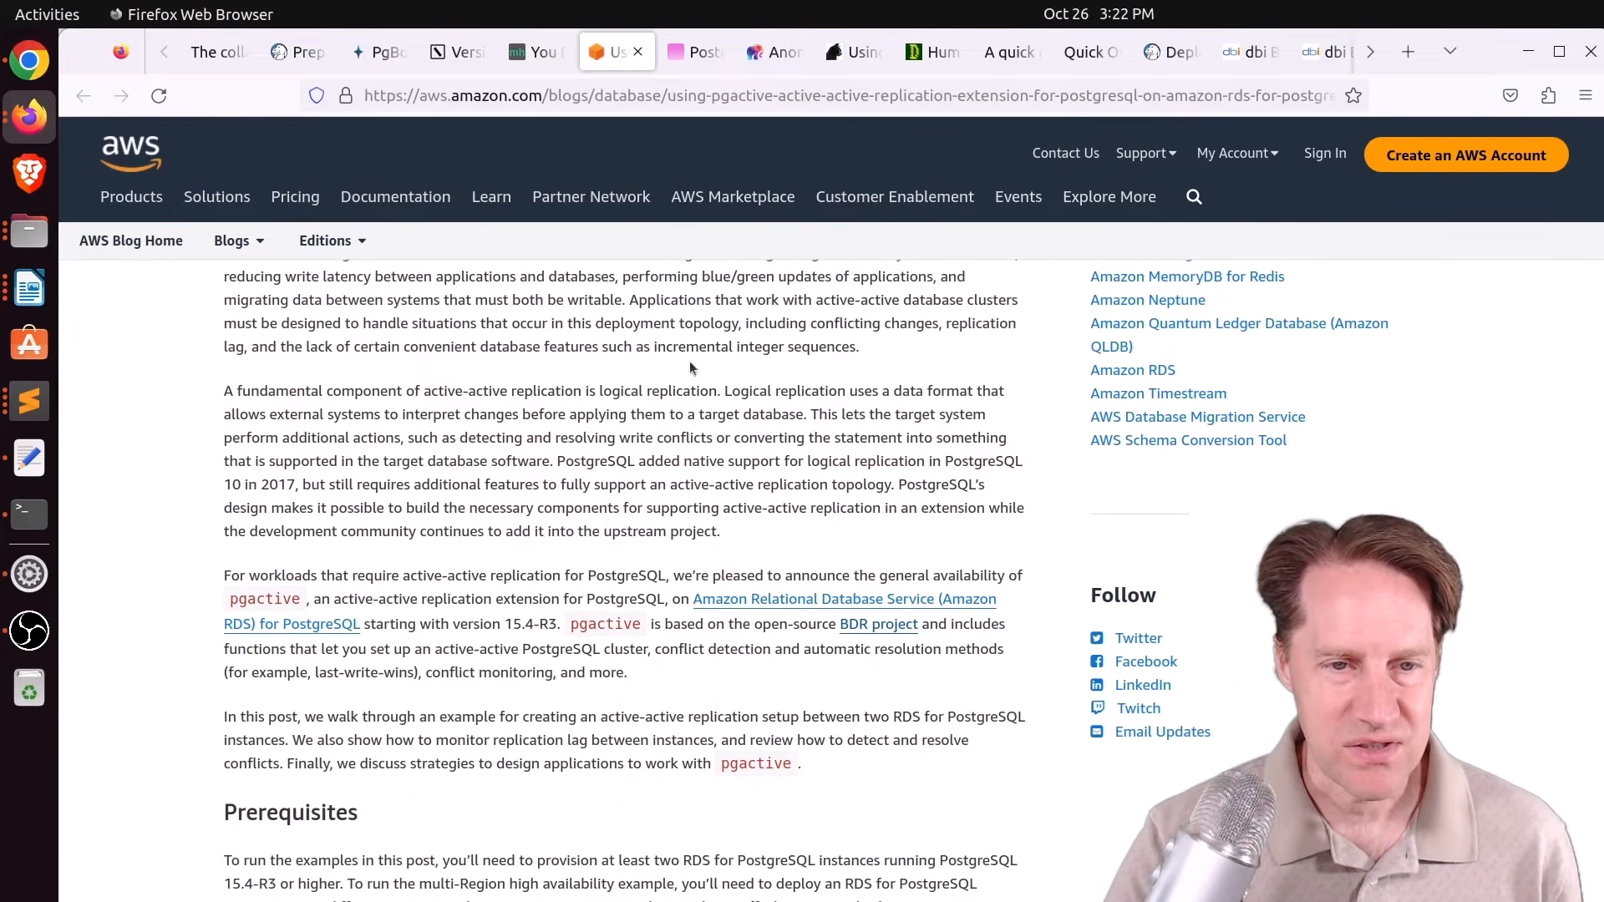
drag(570, 623, 680, 623)
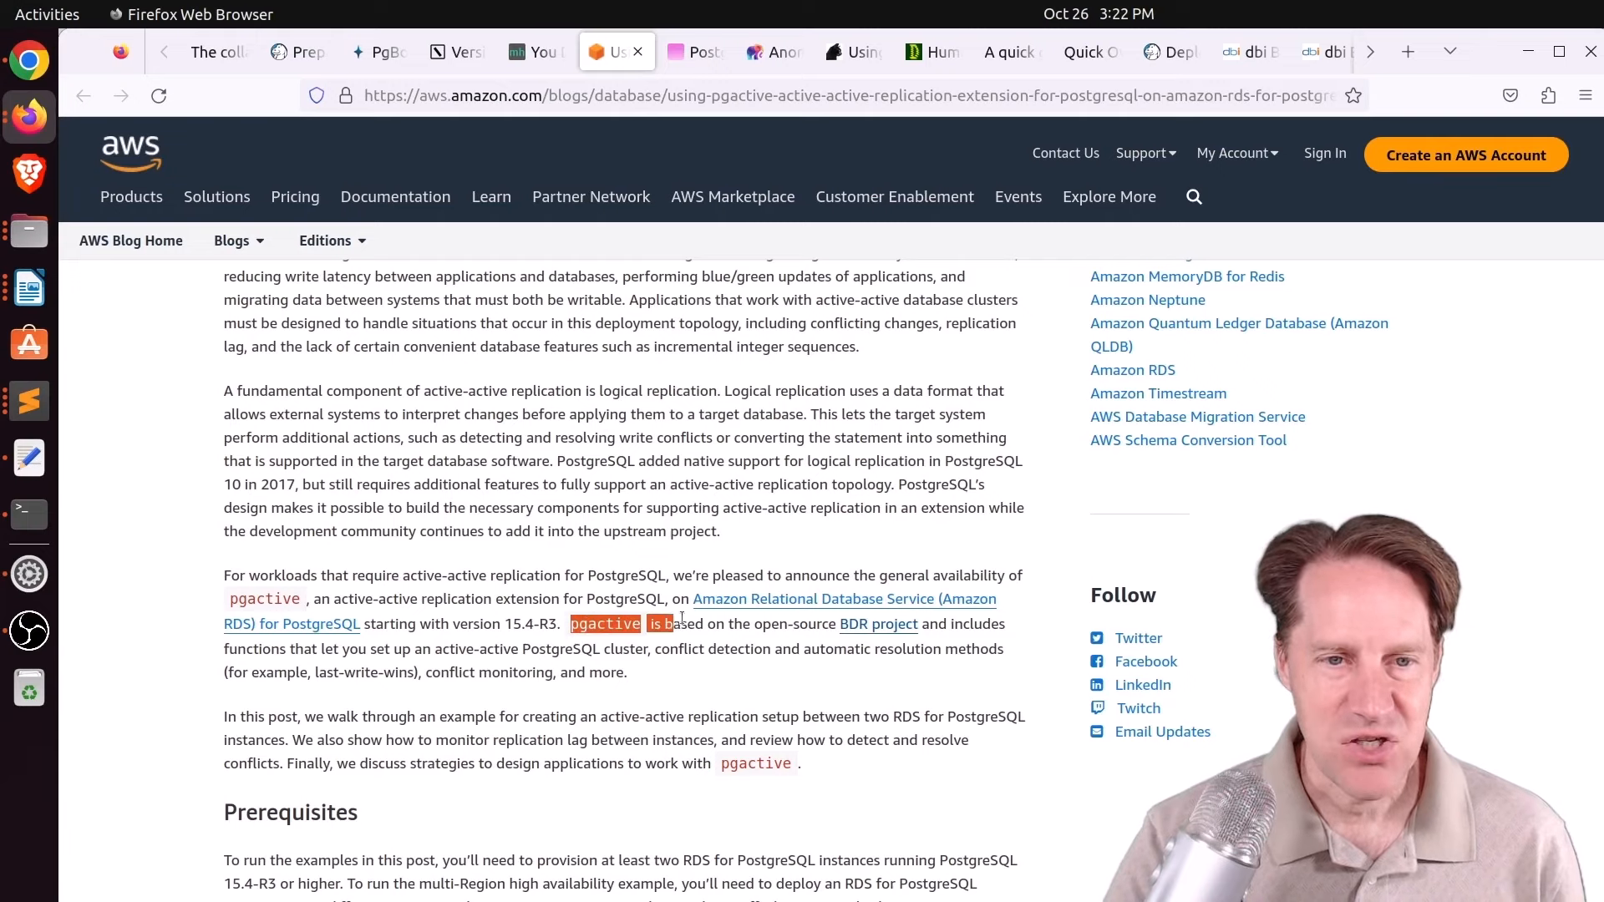
drag(655, 623, 919, 623)
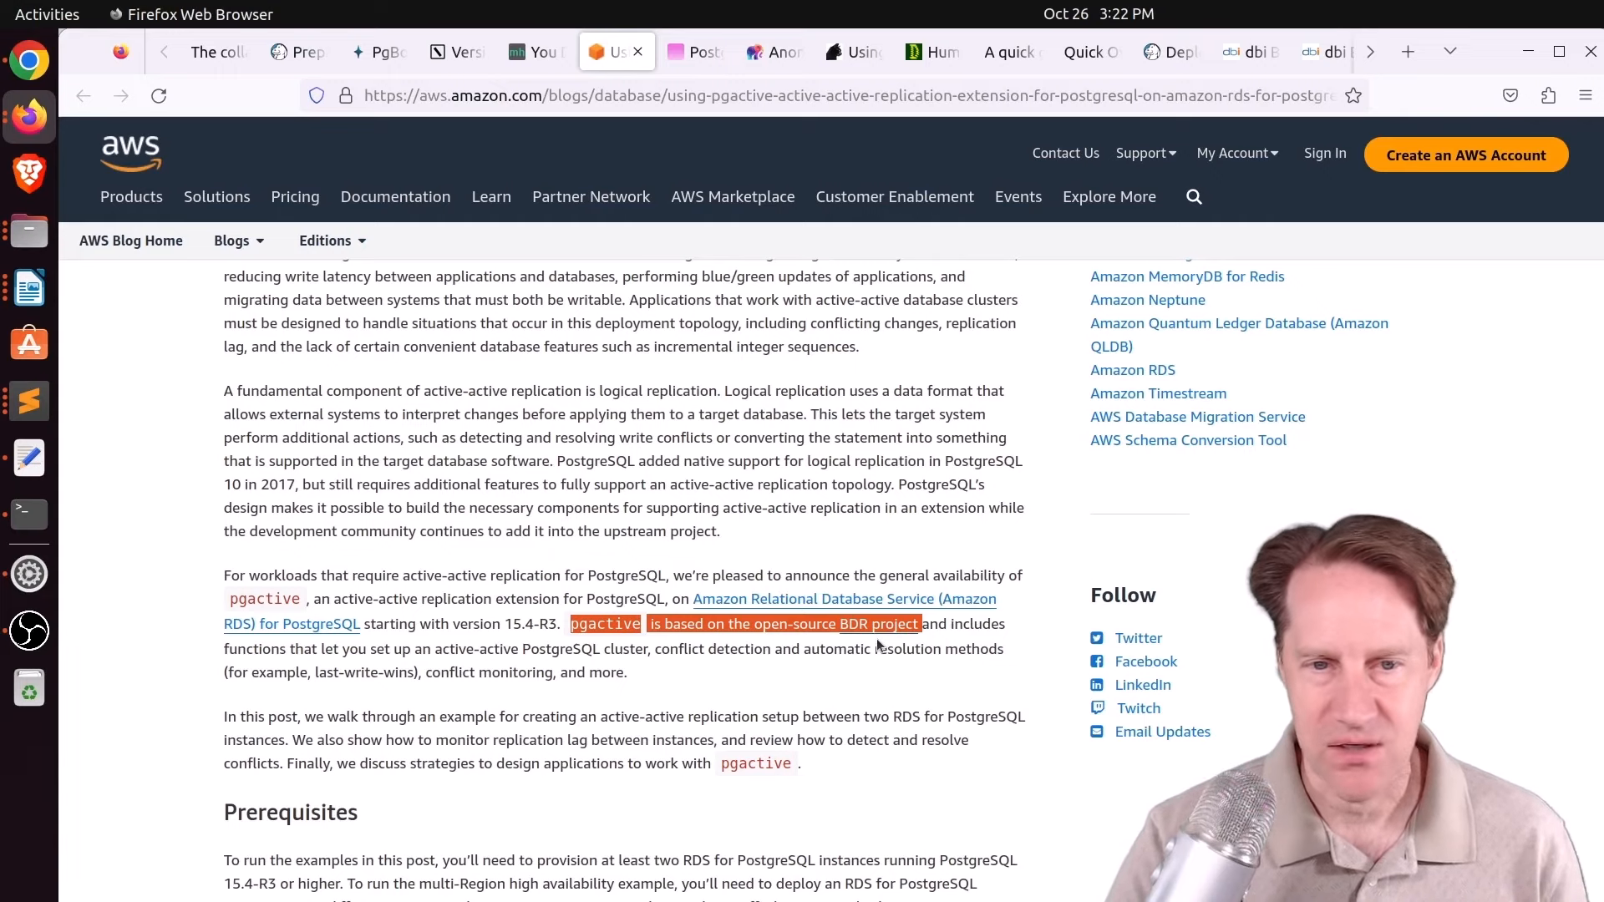
mouse_move(868, 628)
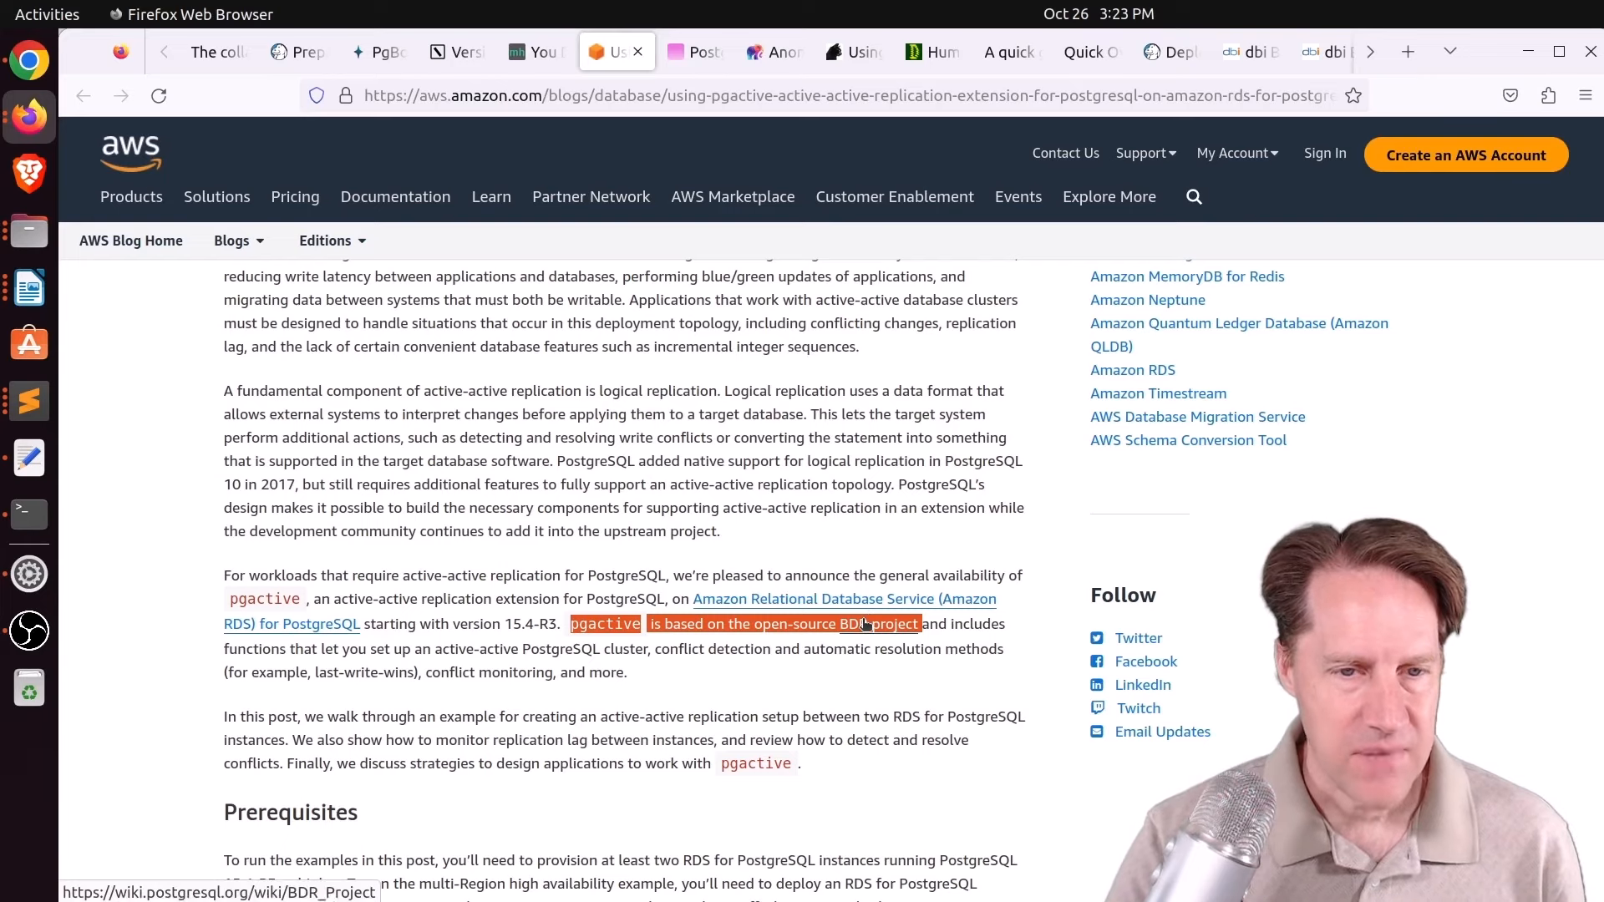
Scroll through the pgactive setup steps toward node removal and the Conclusion.
scroll(down, 3)
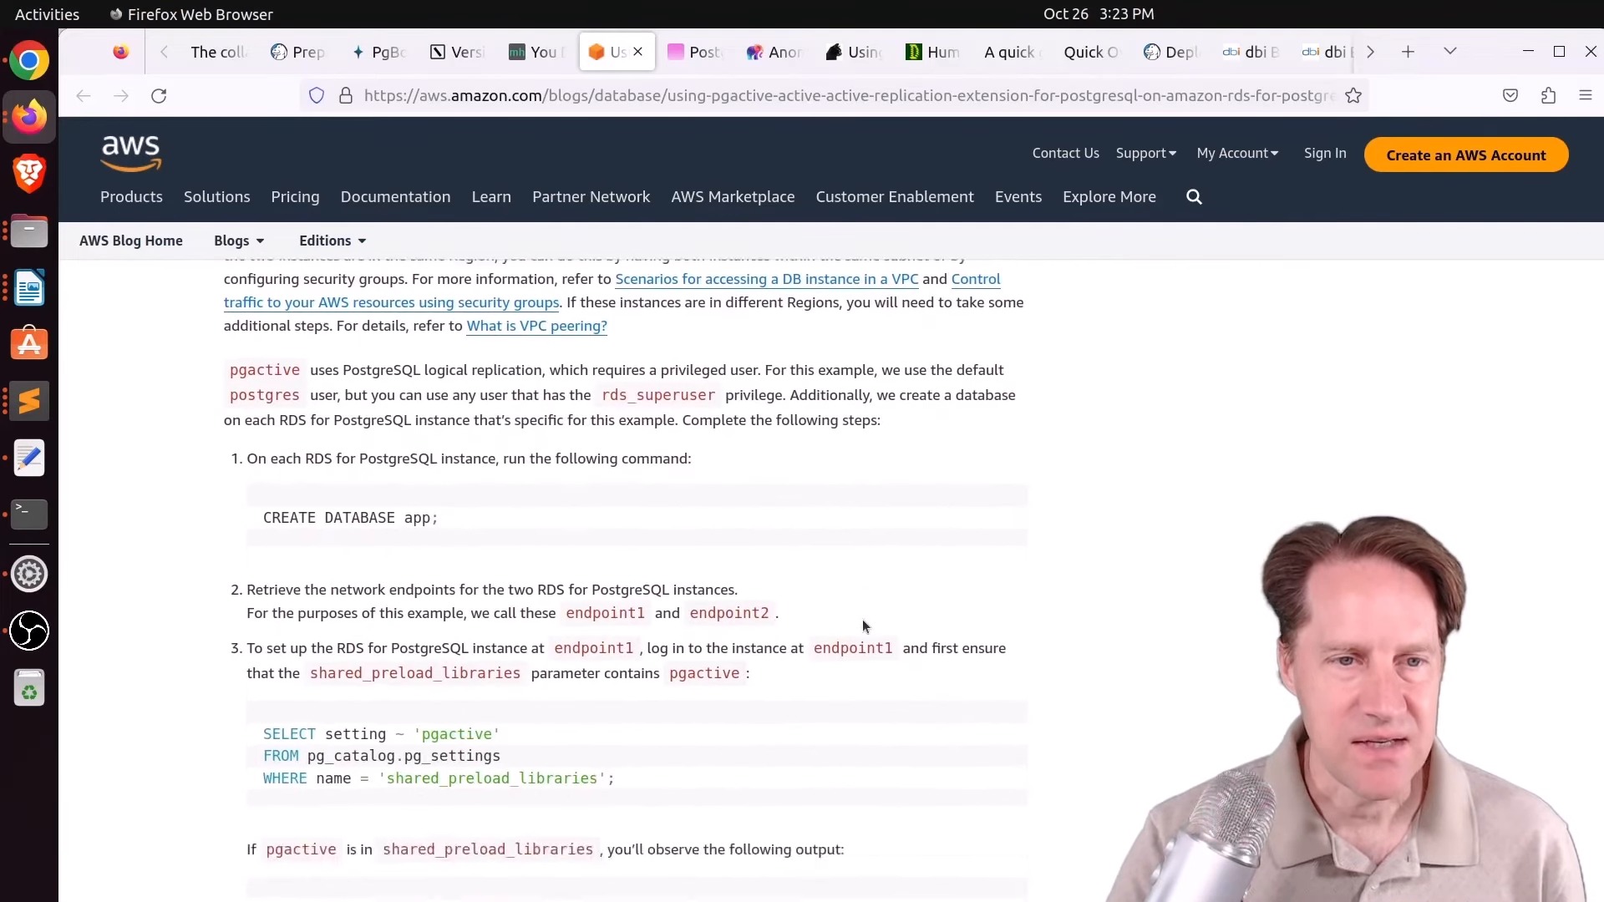
scroll(down, 3)
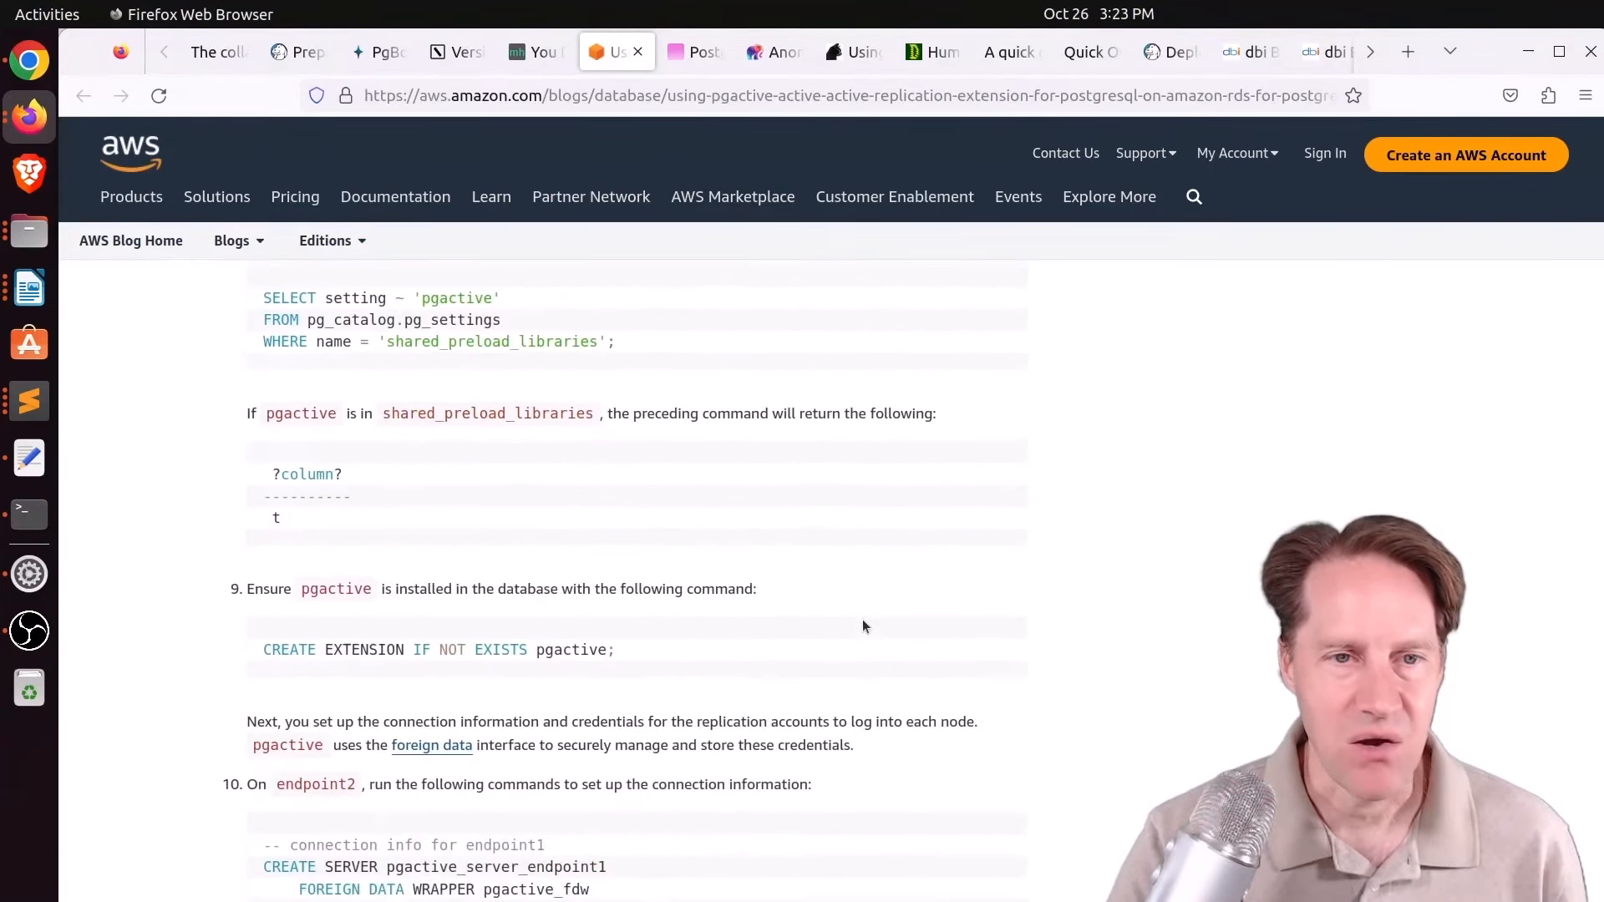
scroll(down, 3)
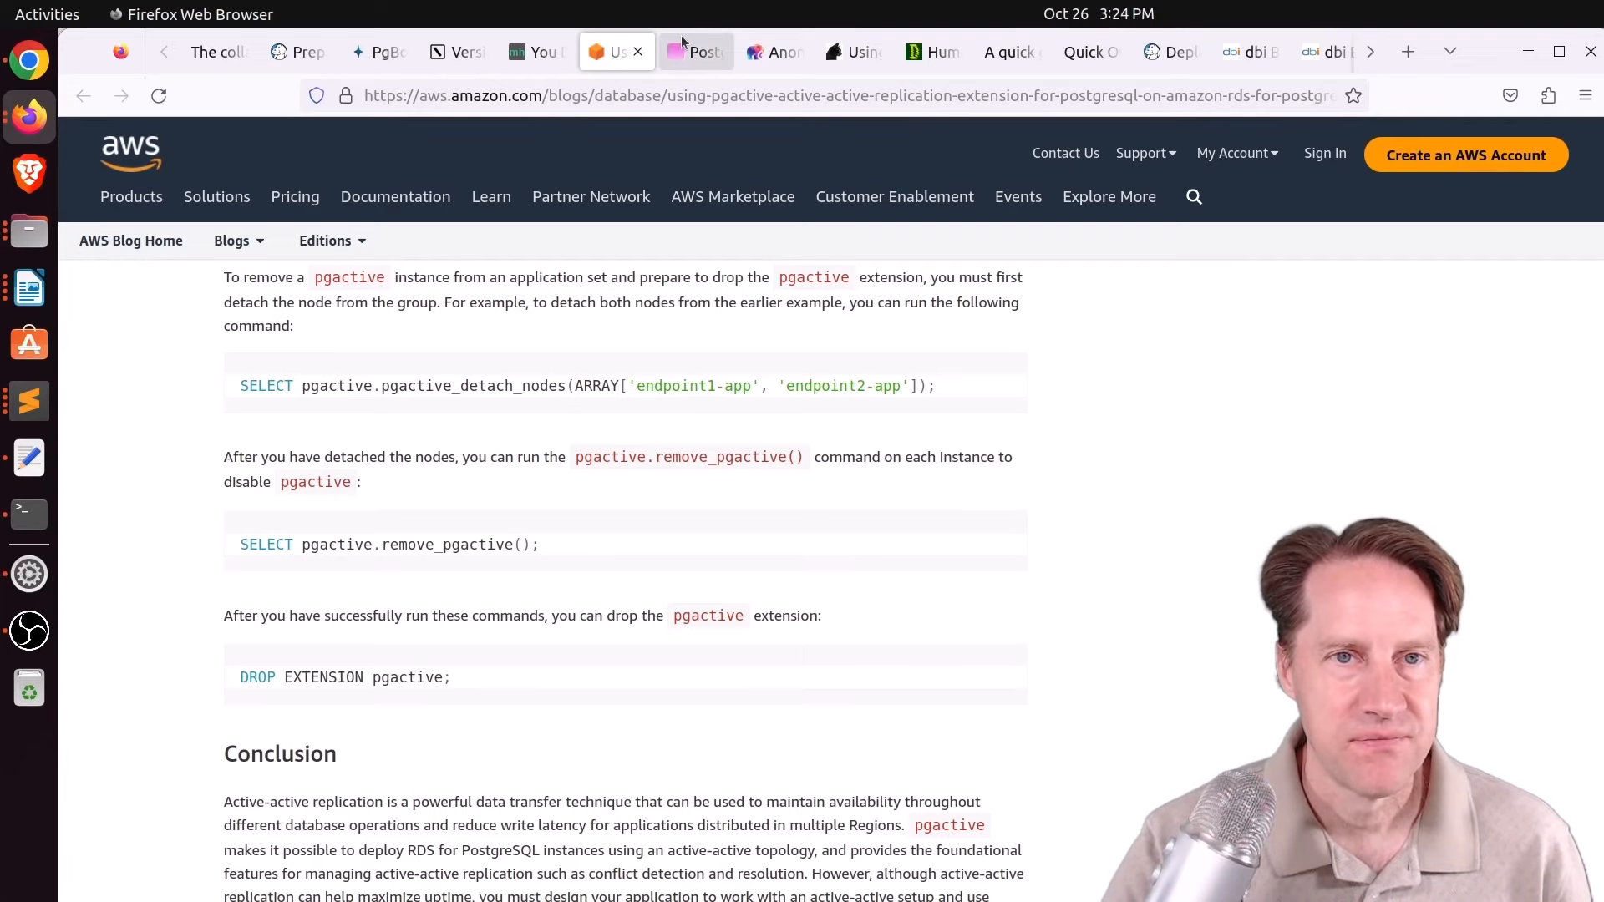
Switch to the postgres.fm Over-indexing episode tab and scroll its show notes.
click(695, 51)
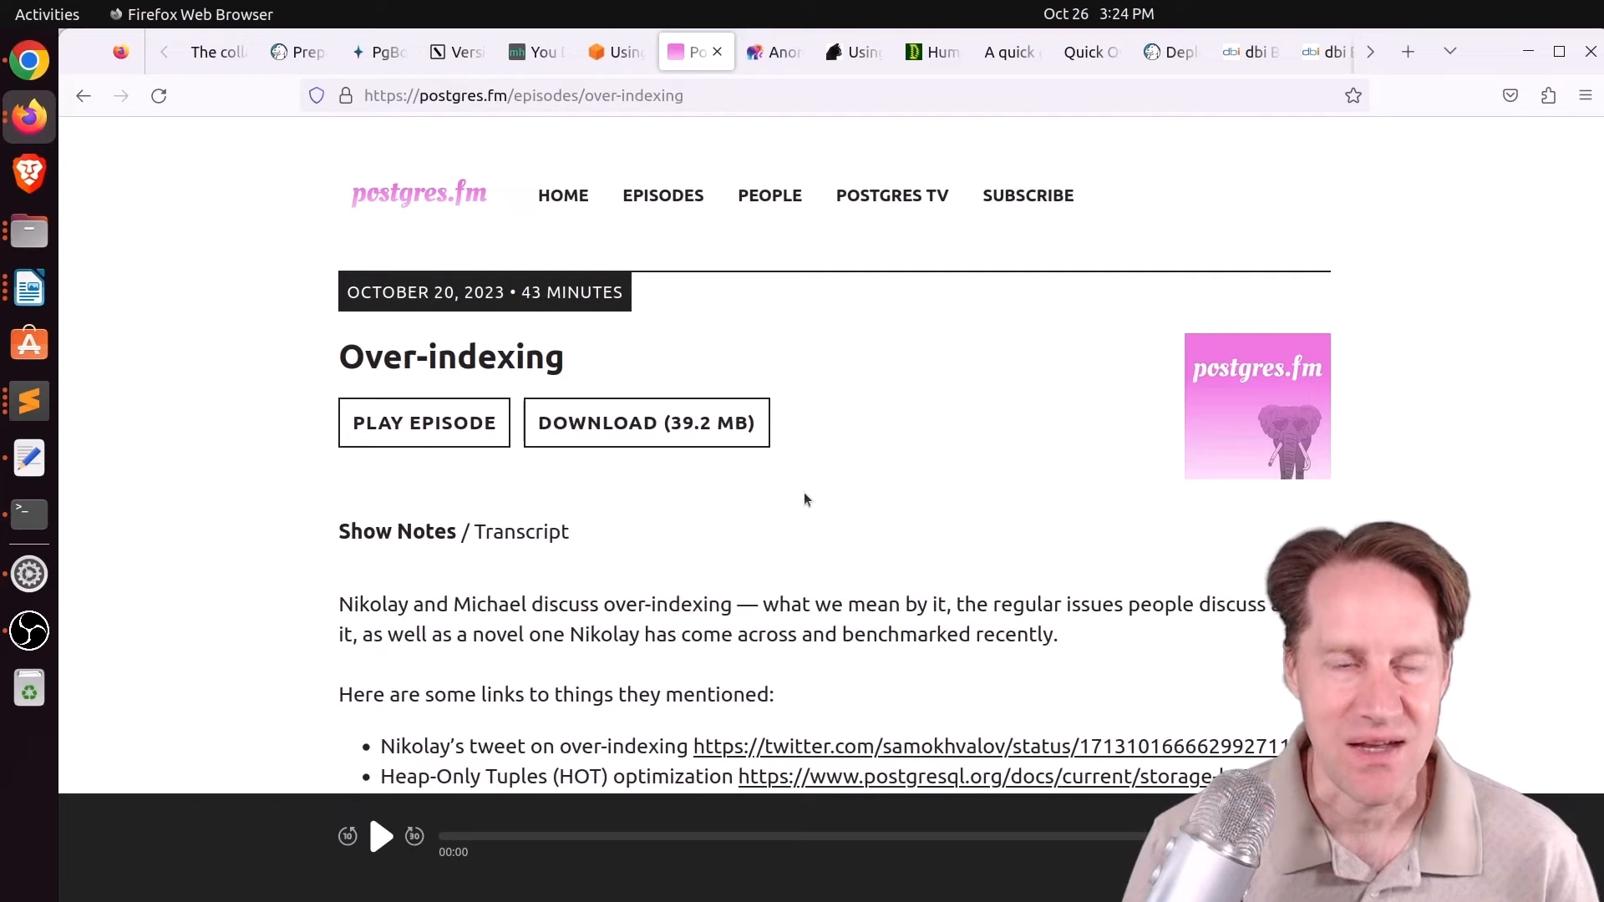
mouse_move(846, 500)
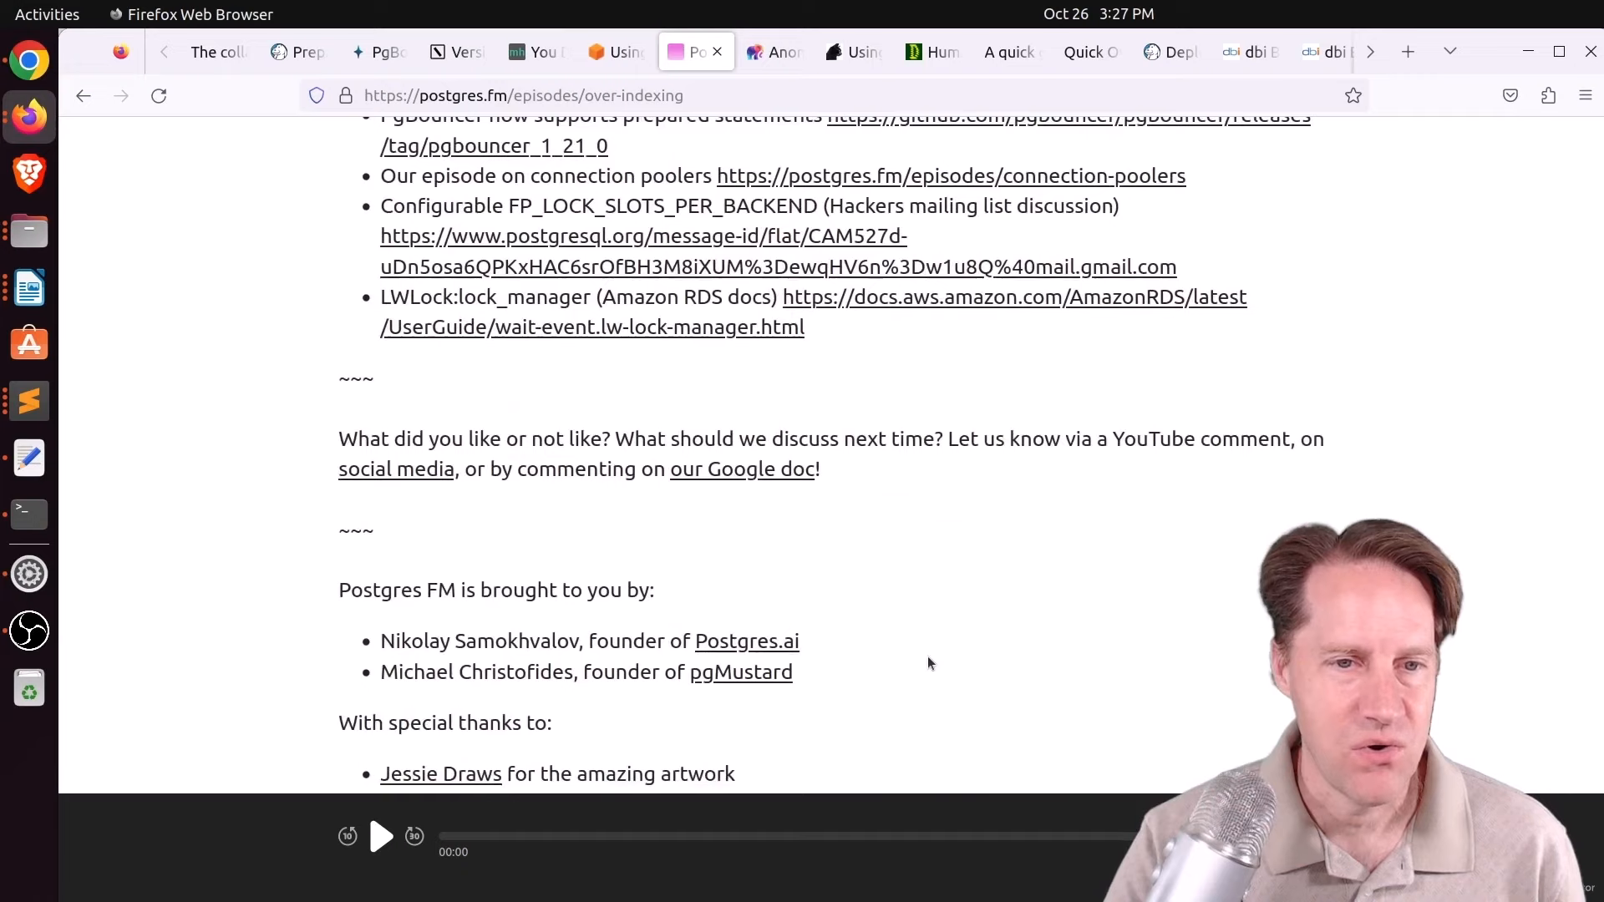
scroll(down, 3)
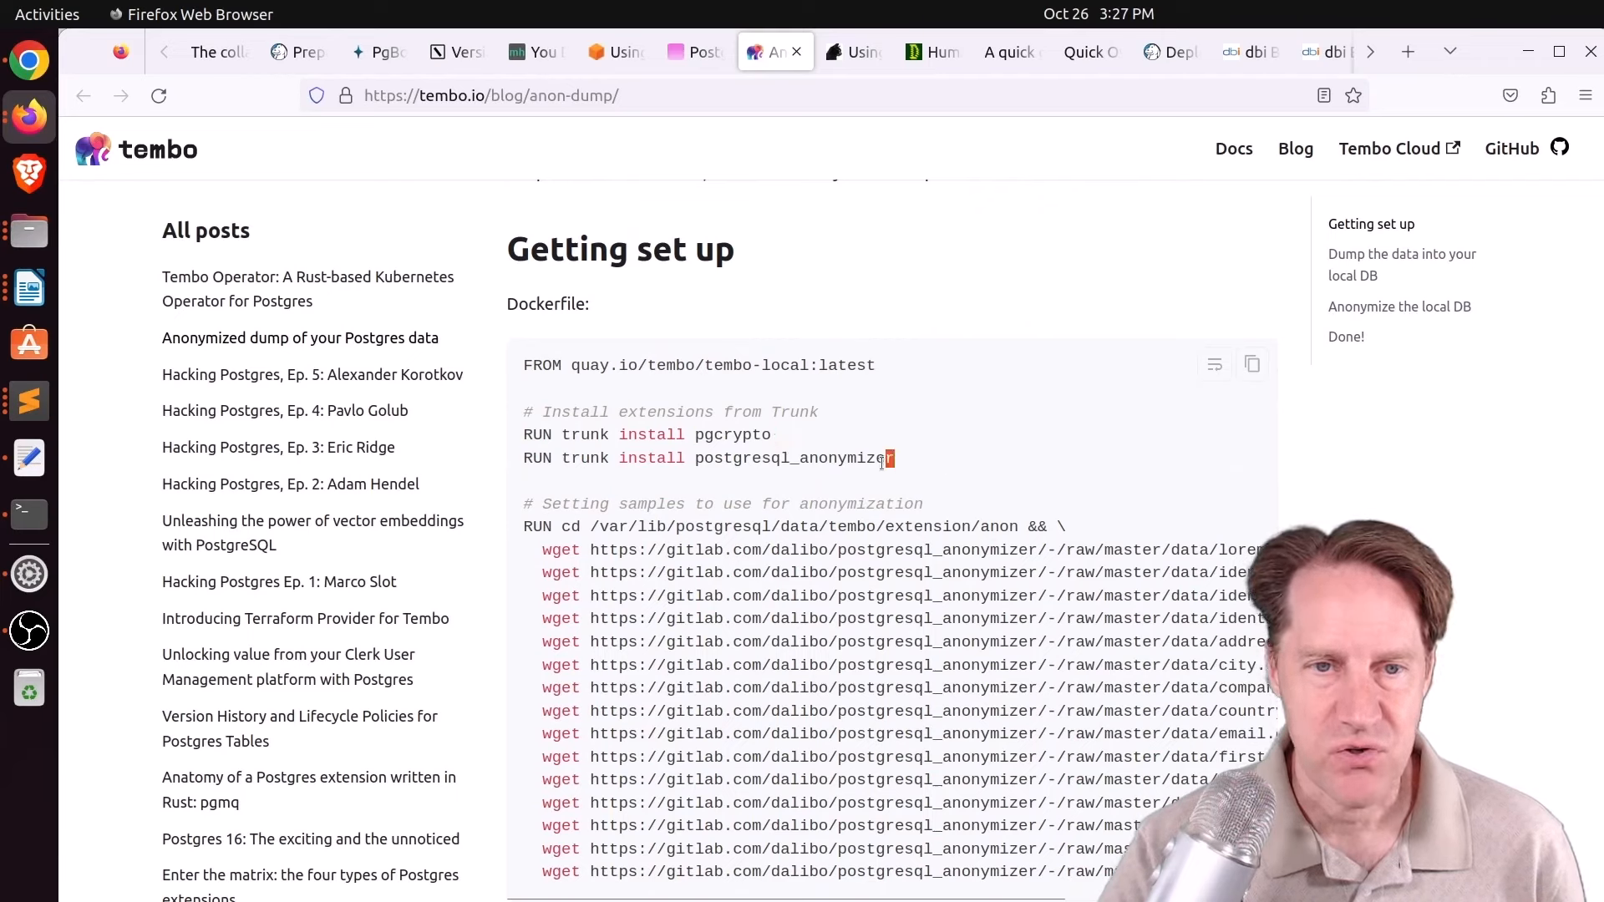
double_click(792, 457)
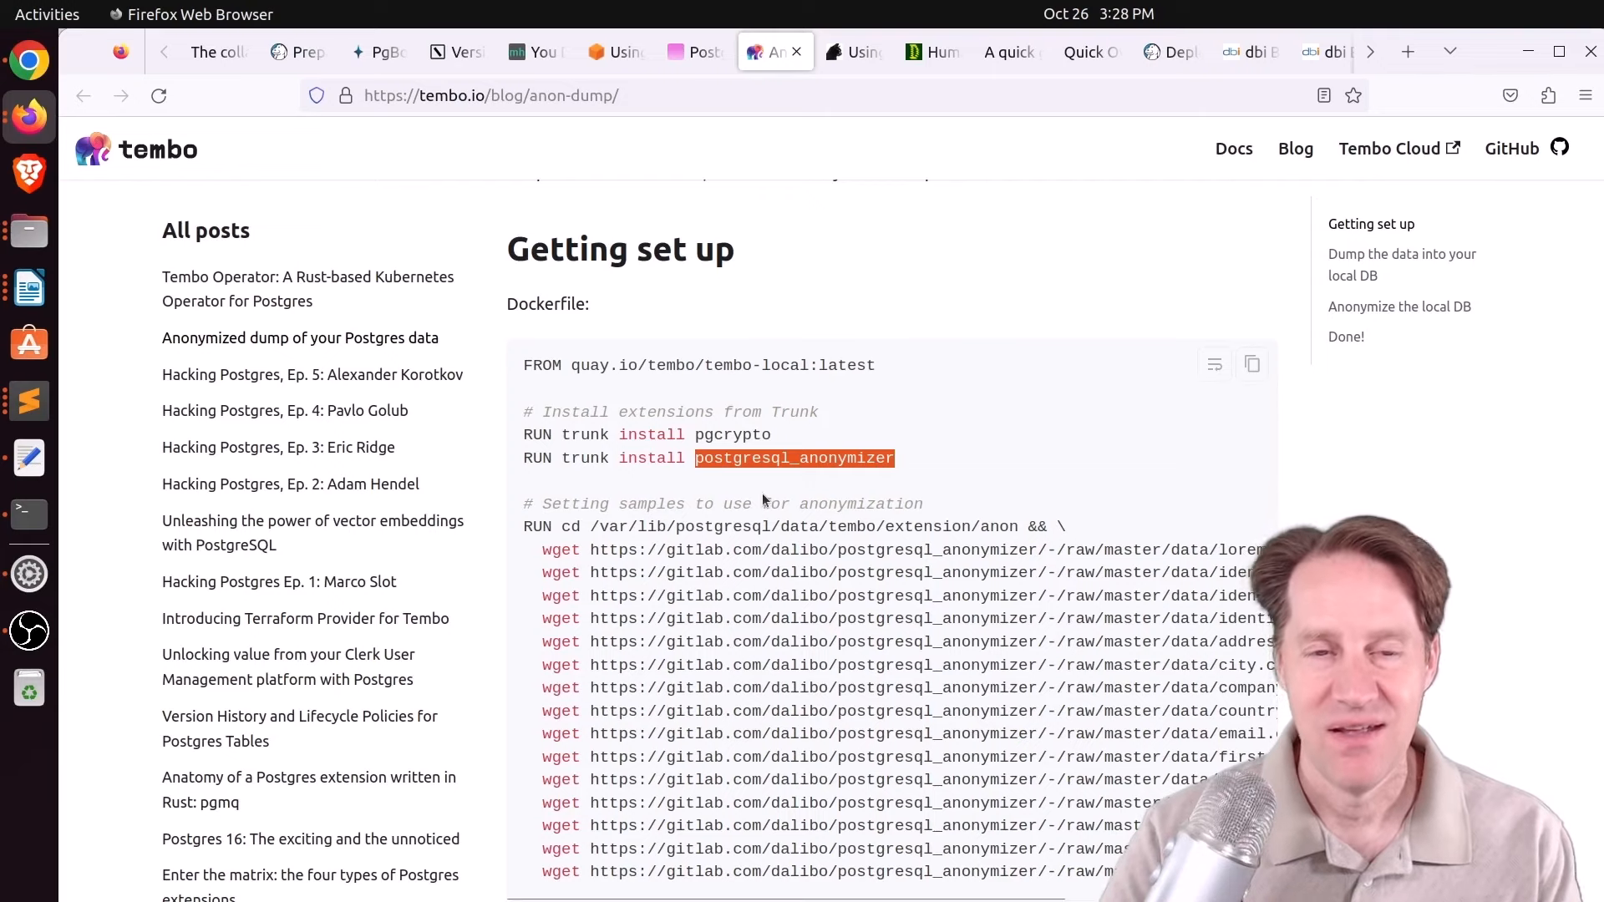
scroll(down, 3)
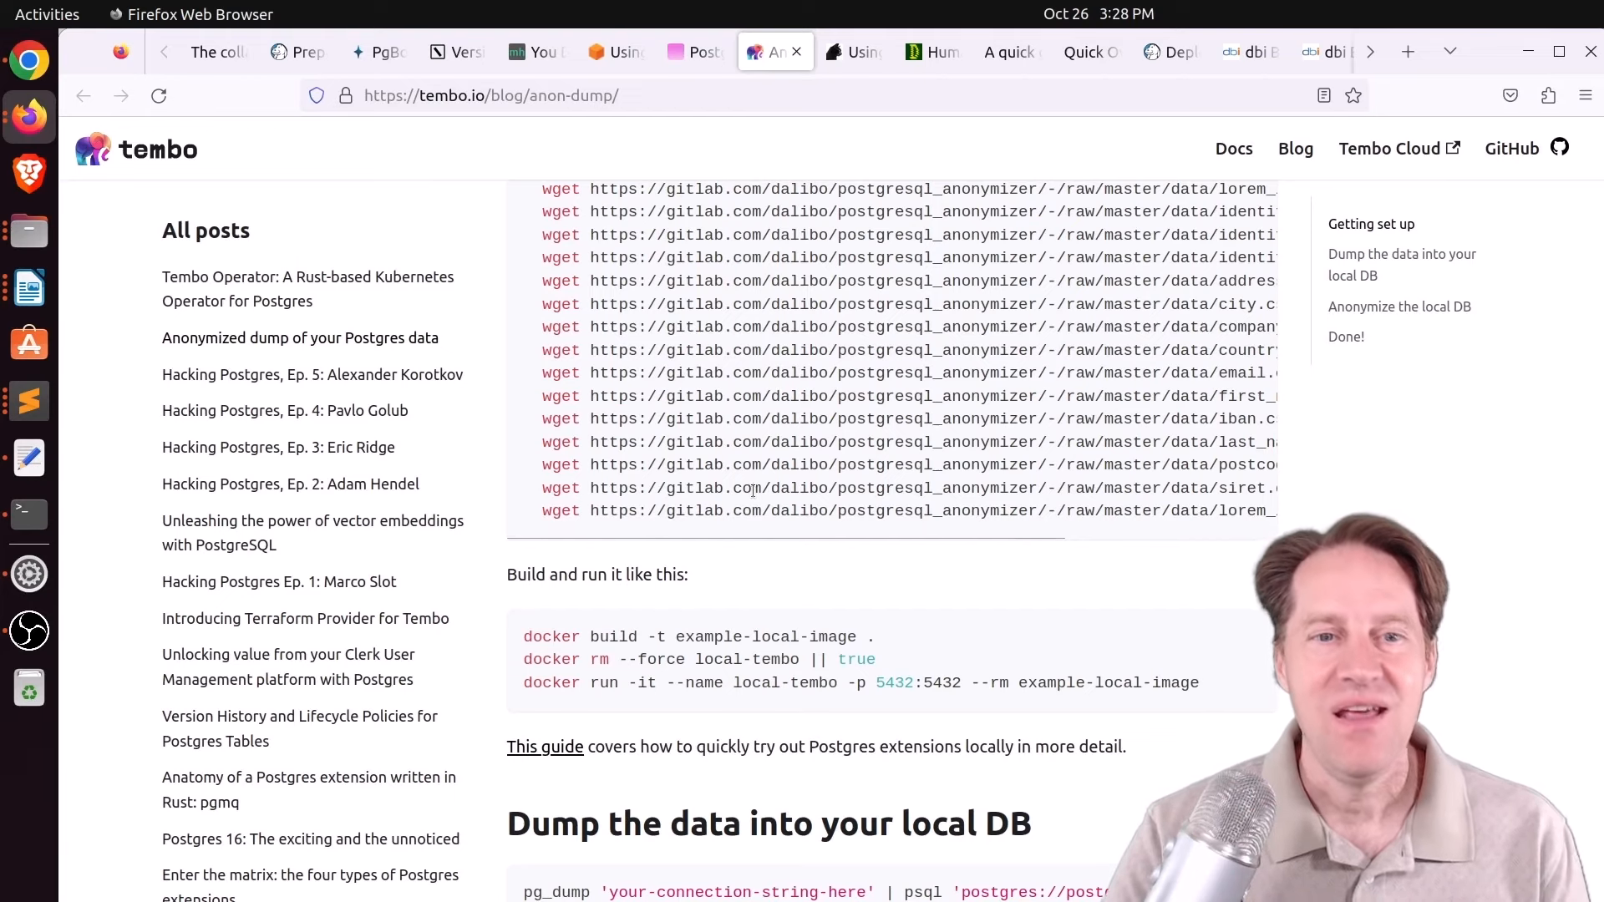
scroll(down, 3)
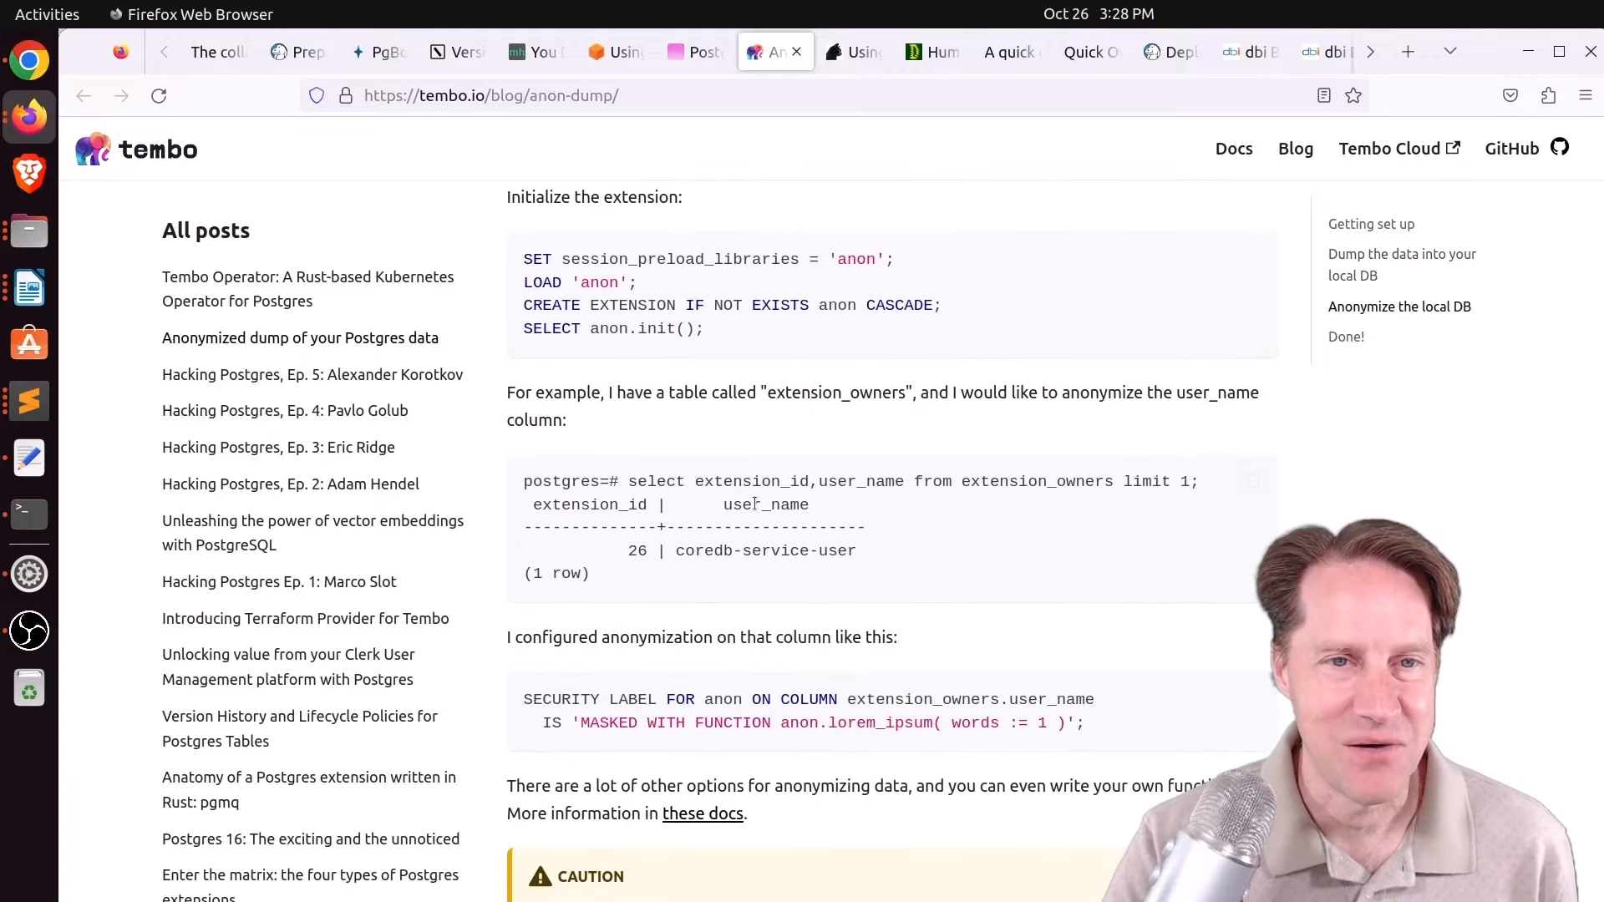
scroll(down, 3)
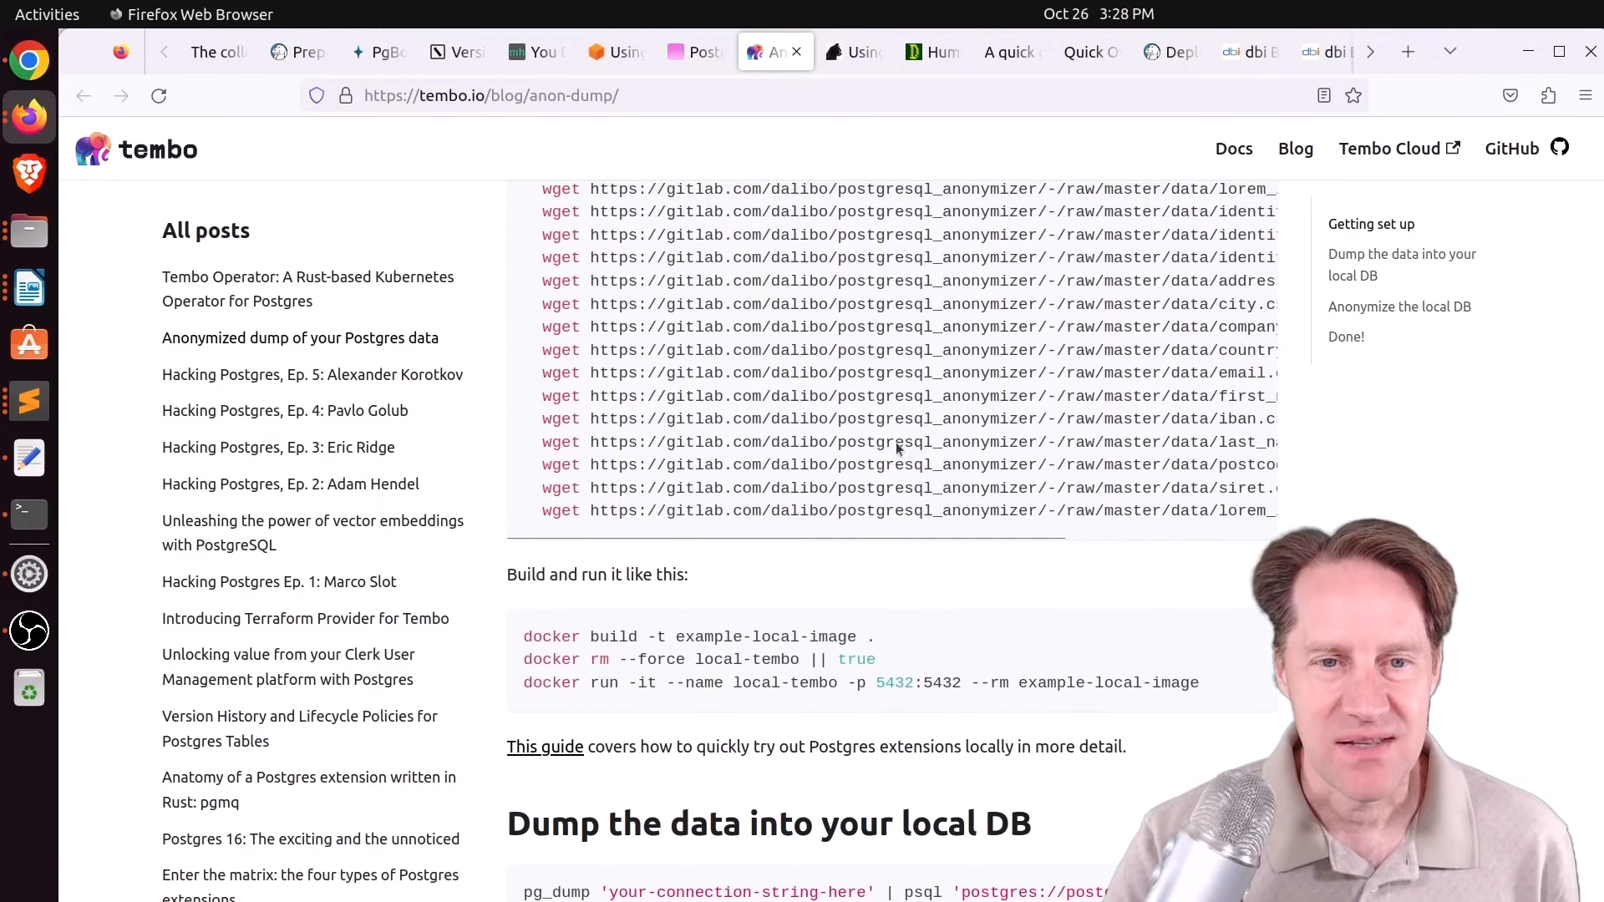
scroll(down, 3)
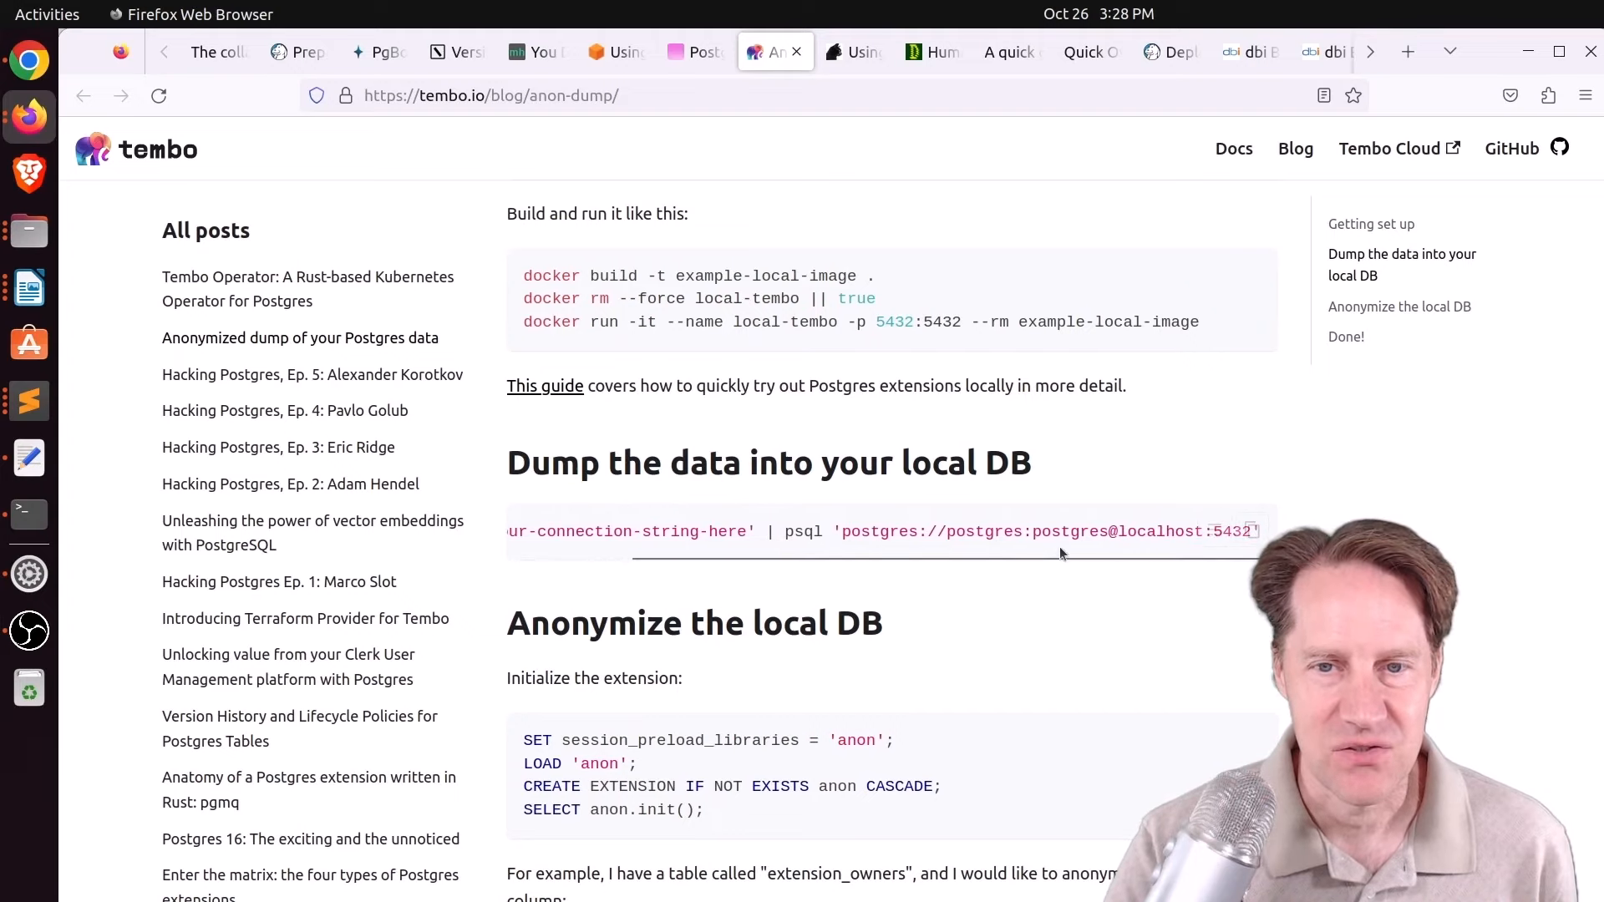
scroll(down, 3)
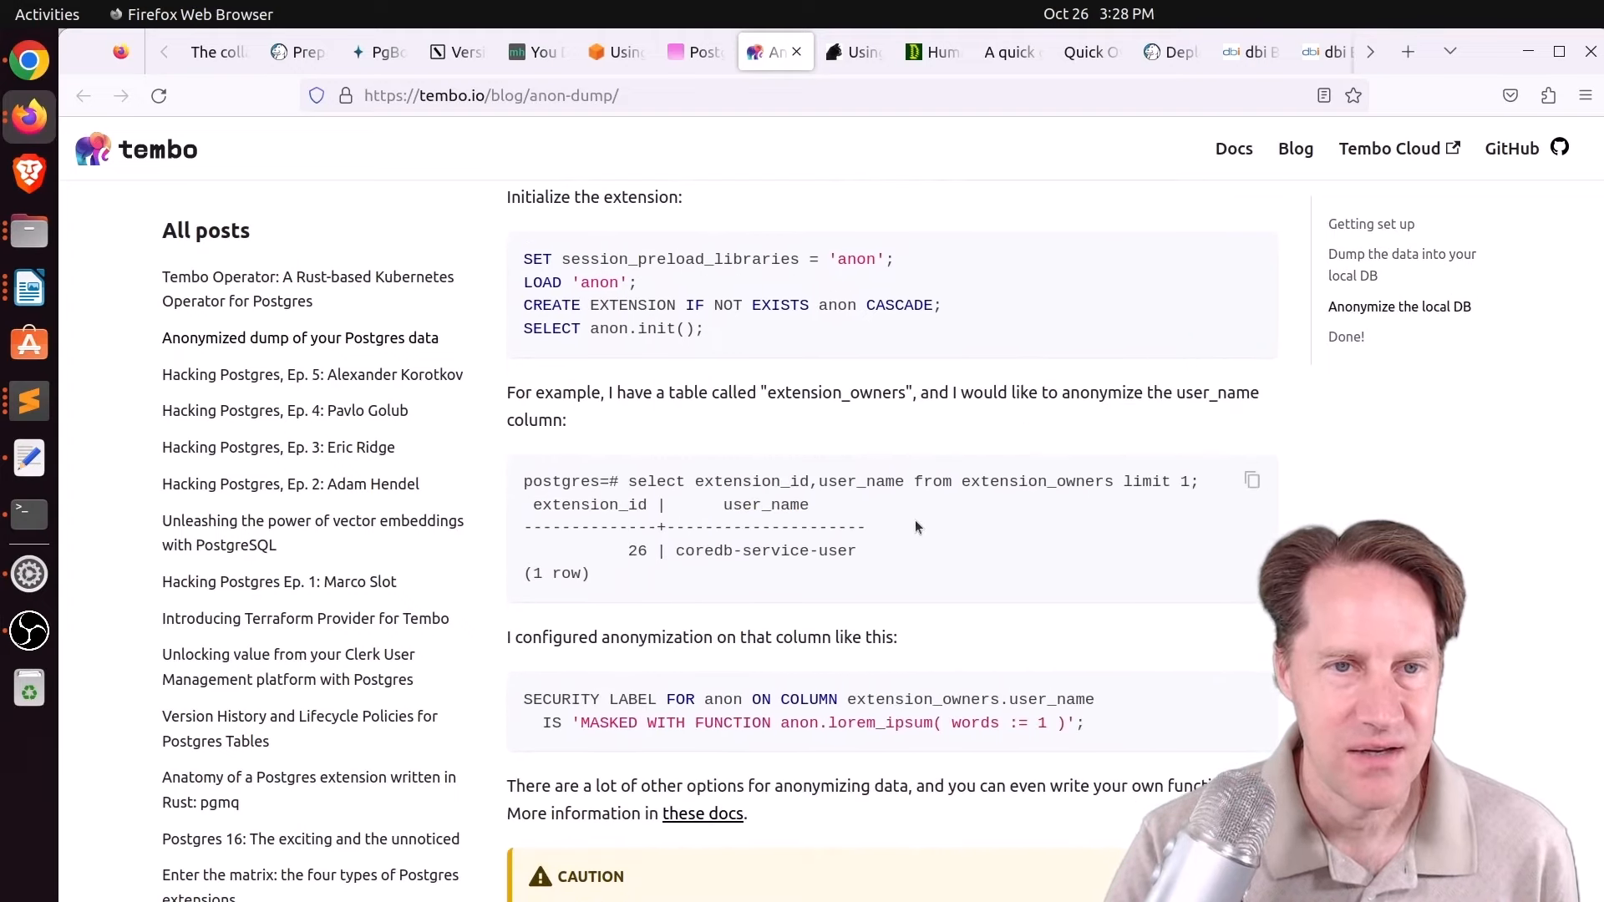
scroll(down, 3)
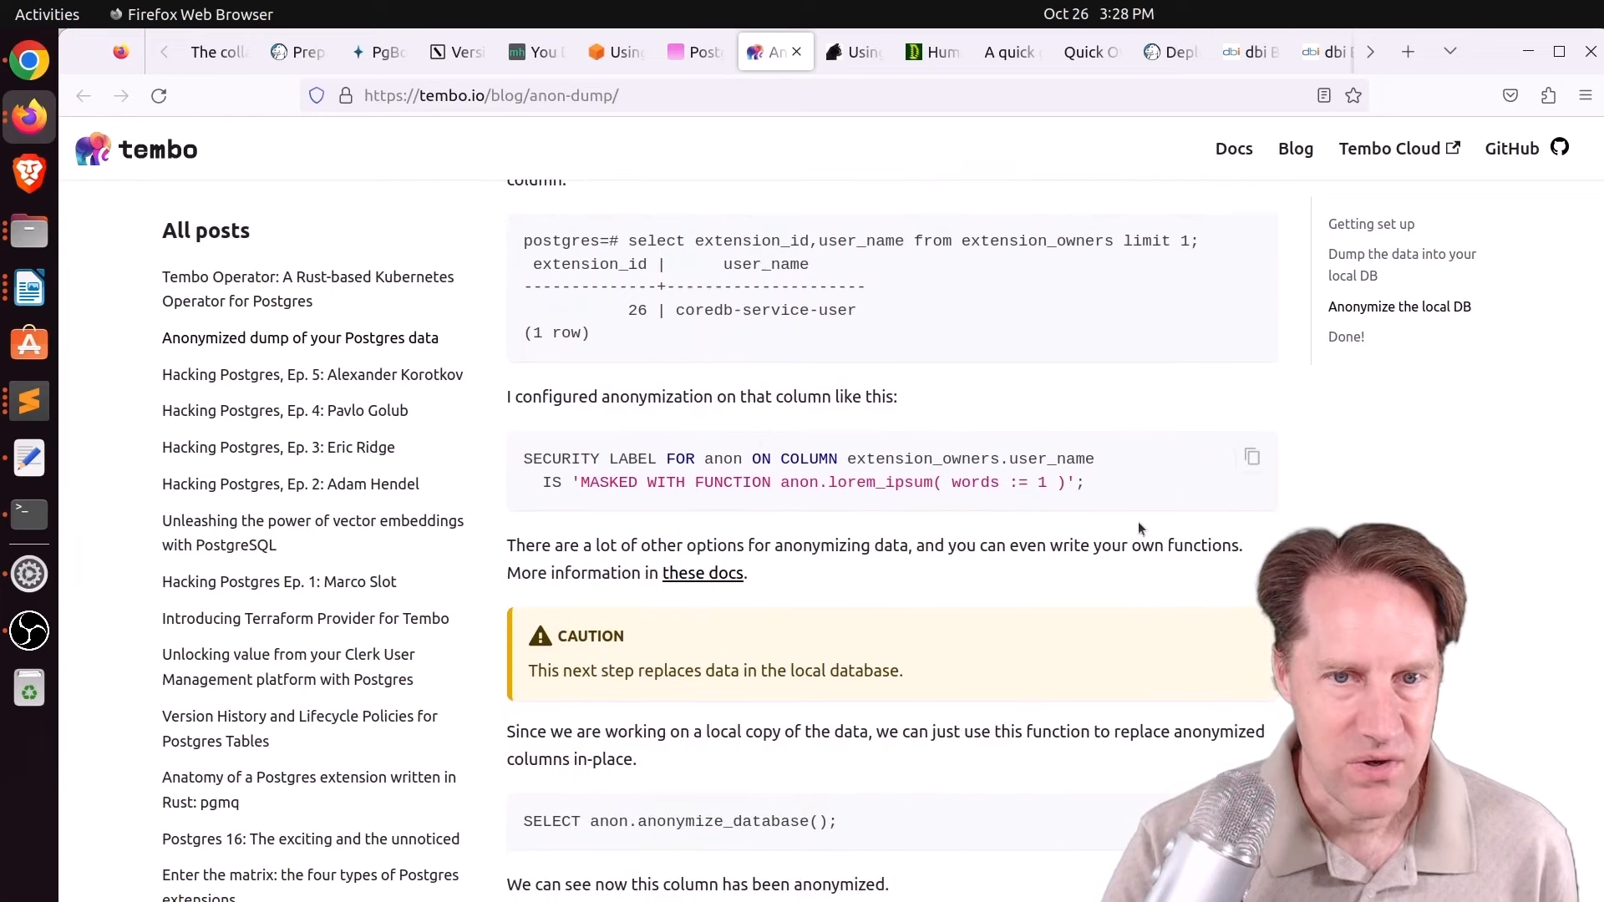
scroll(down, 3)
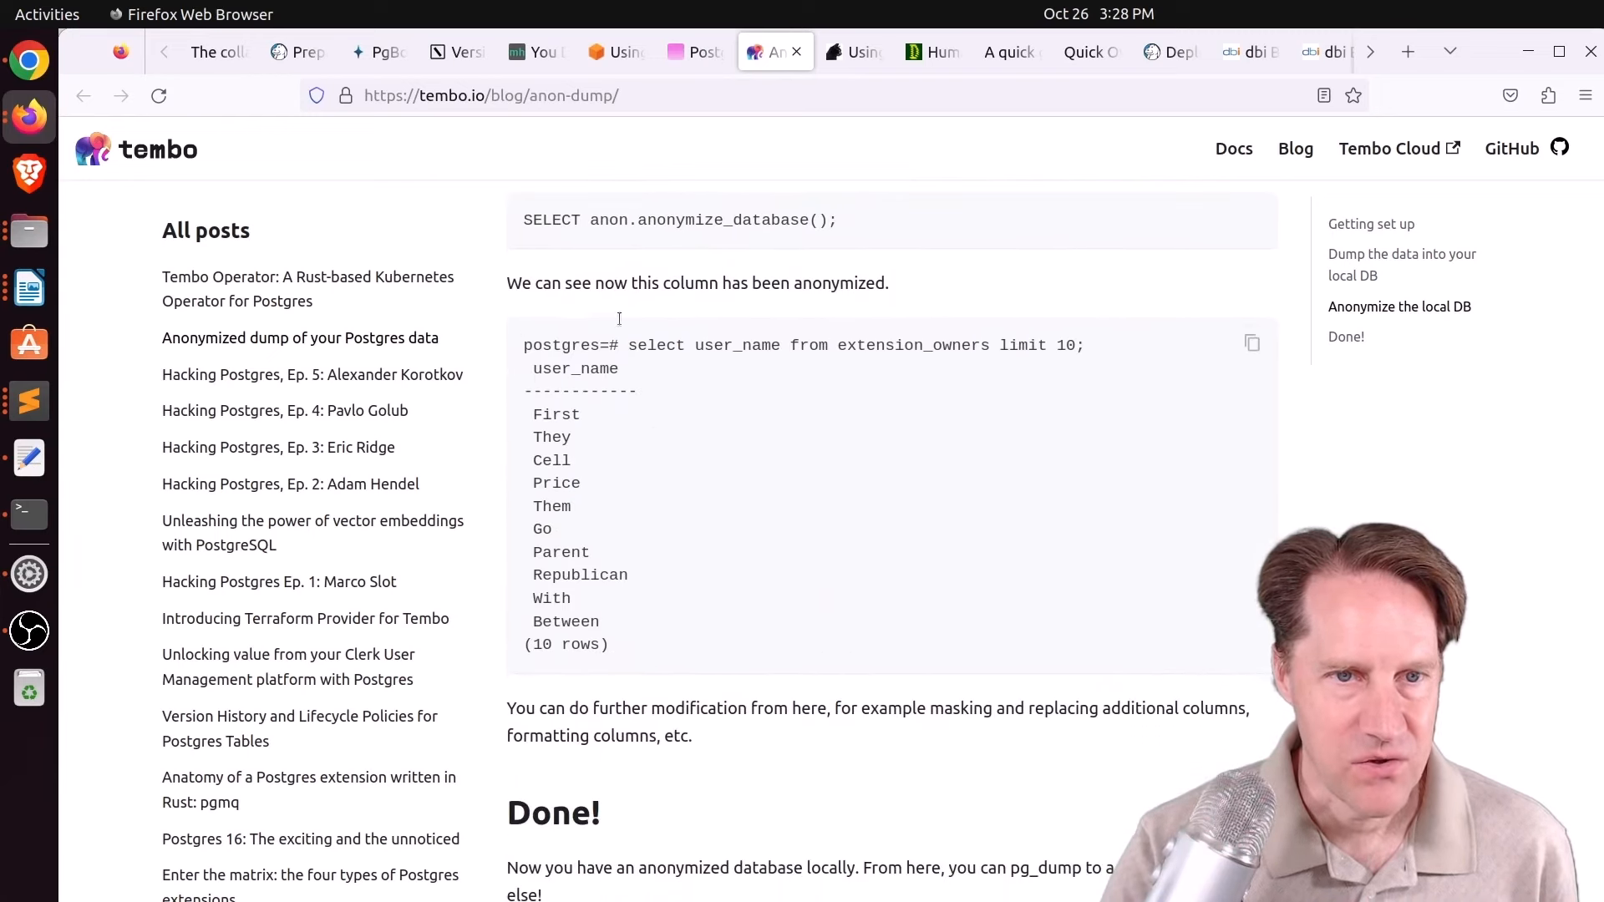
mouse_move(818, 486)
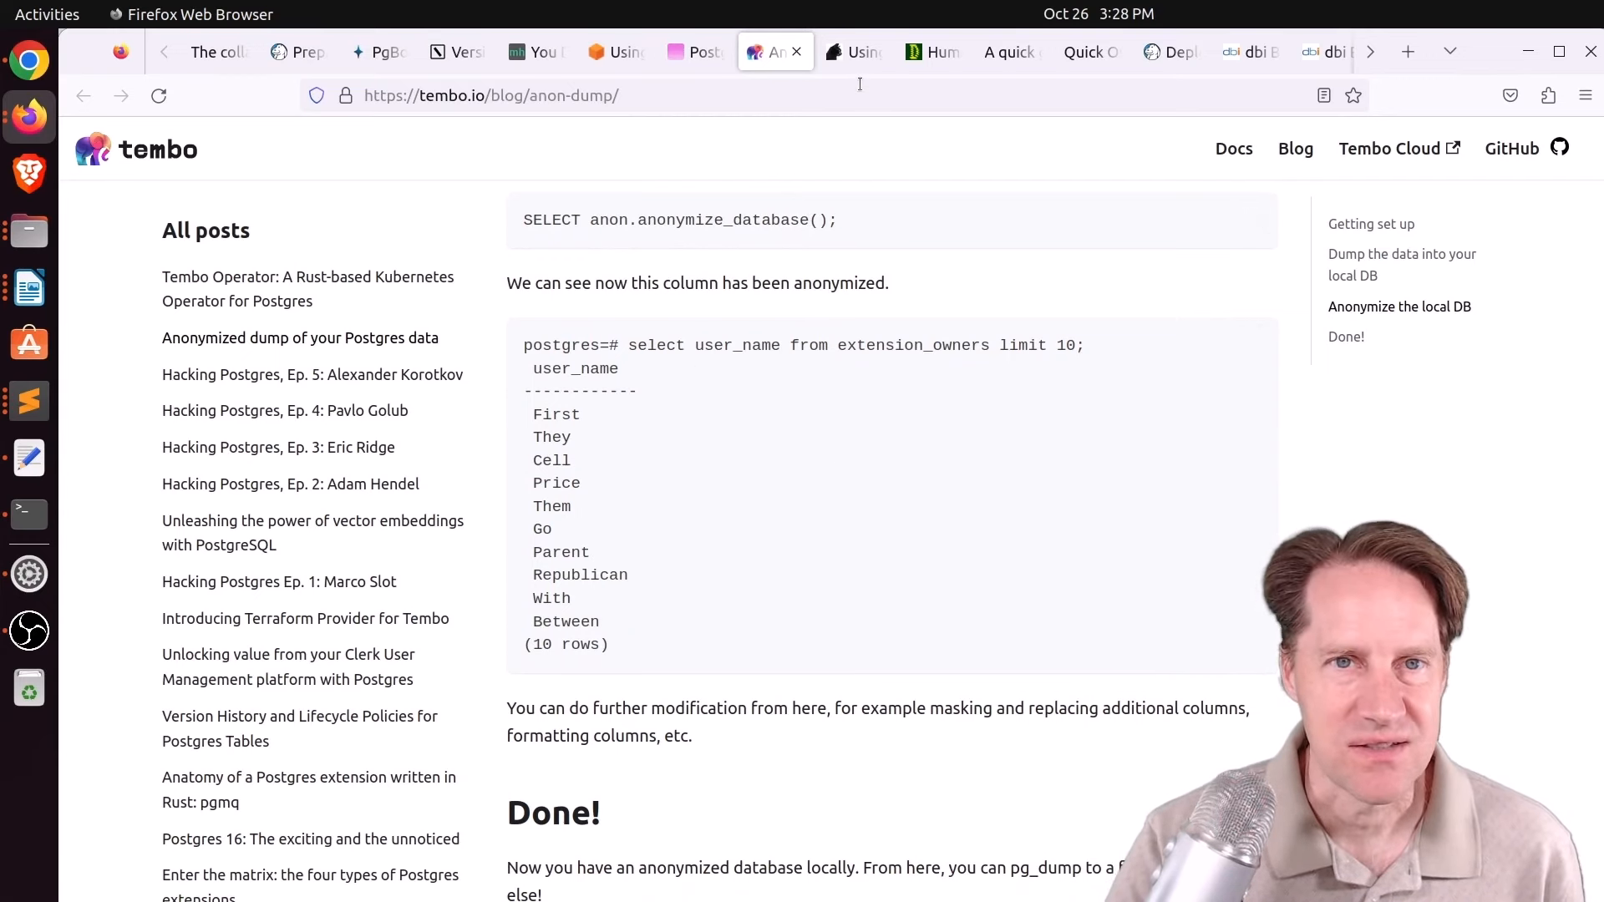
Read the psql variables post down to its \gset section, then move to depesz's version sort article.
click(853, 52)
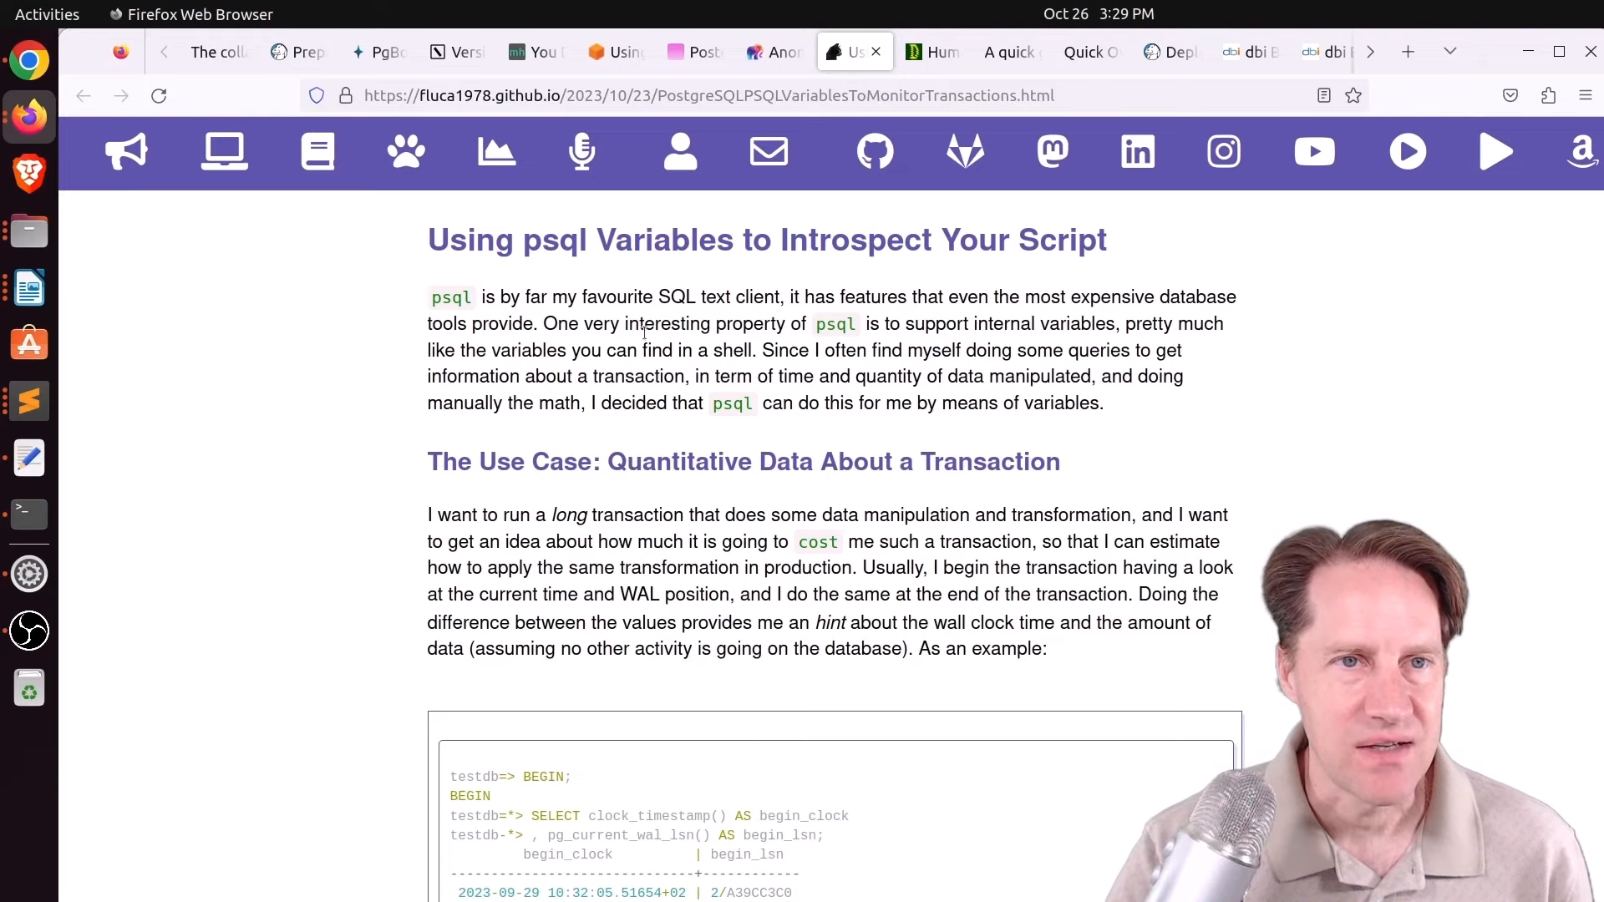
scroll(down, 3)
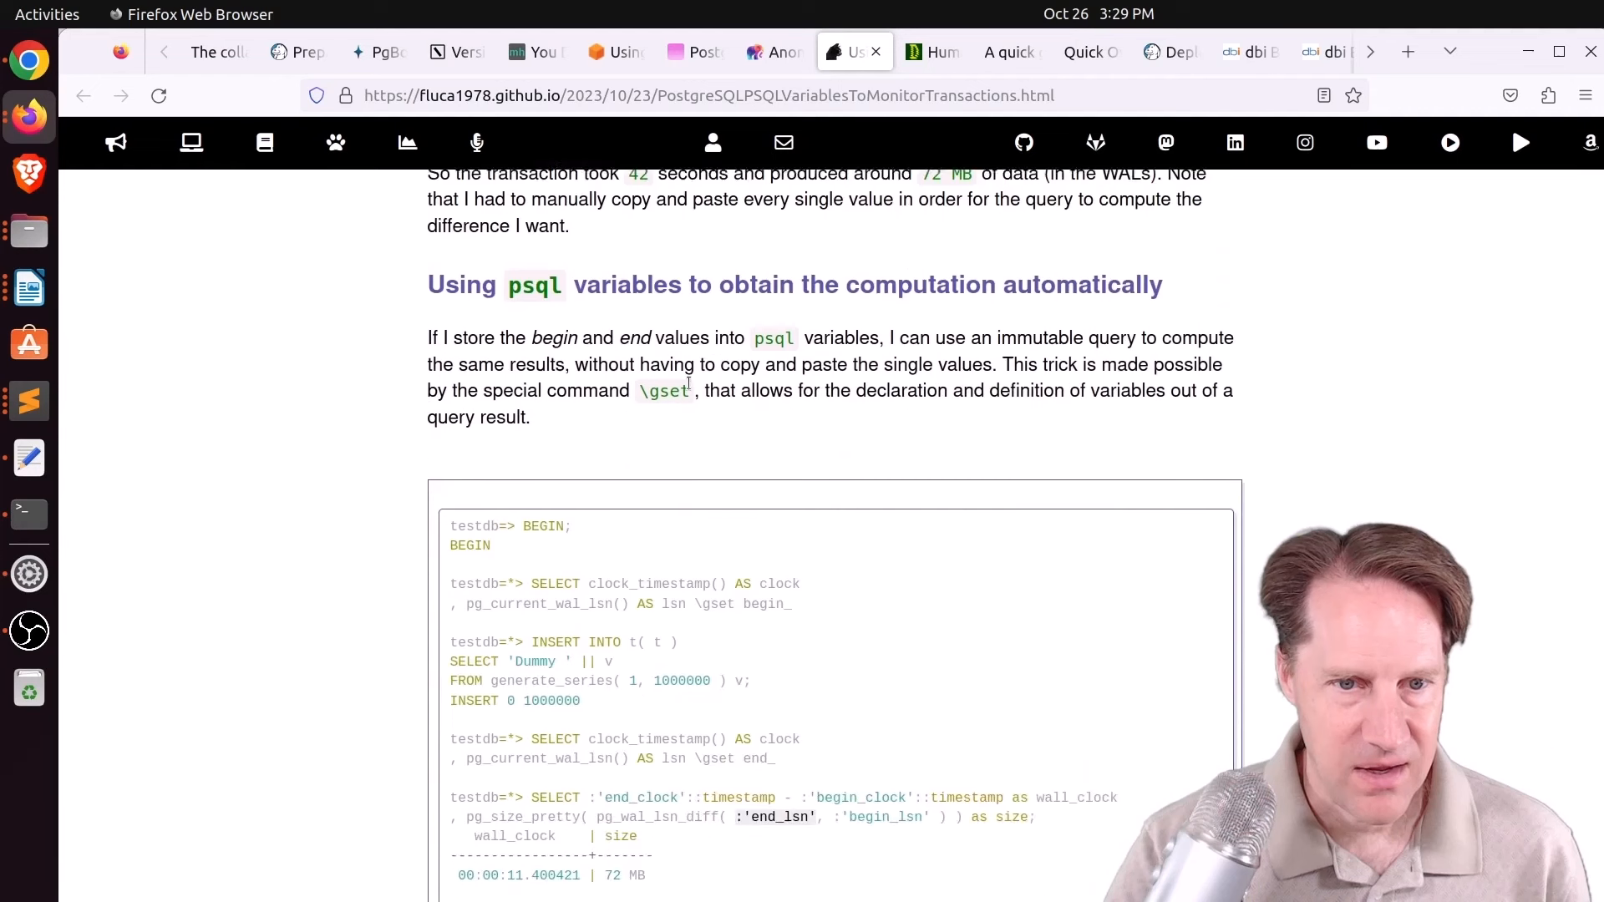
scroll(down, 3)
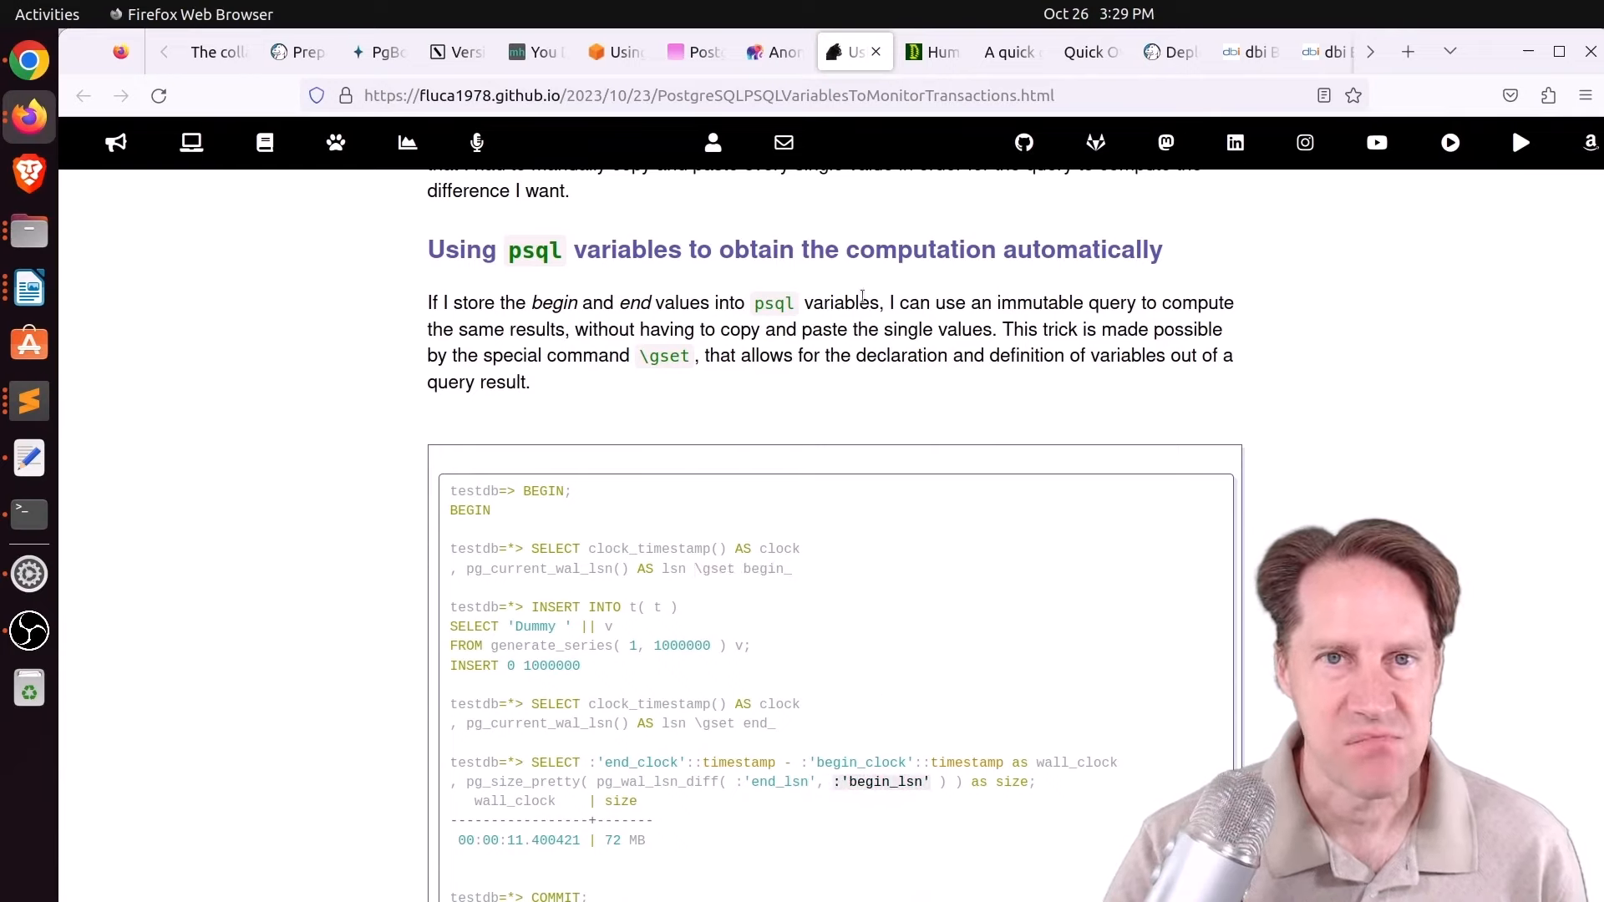
click(930, 52)
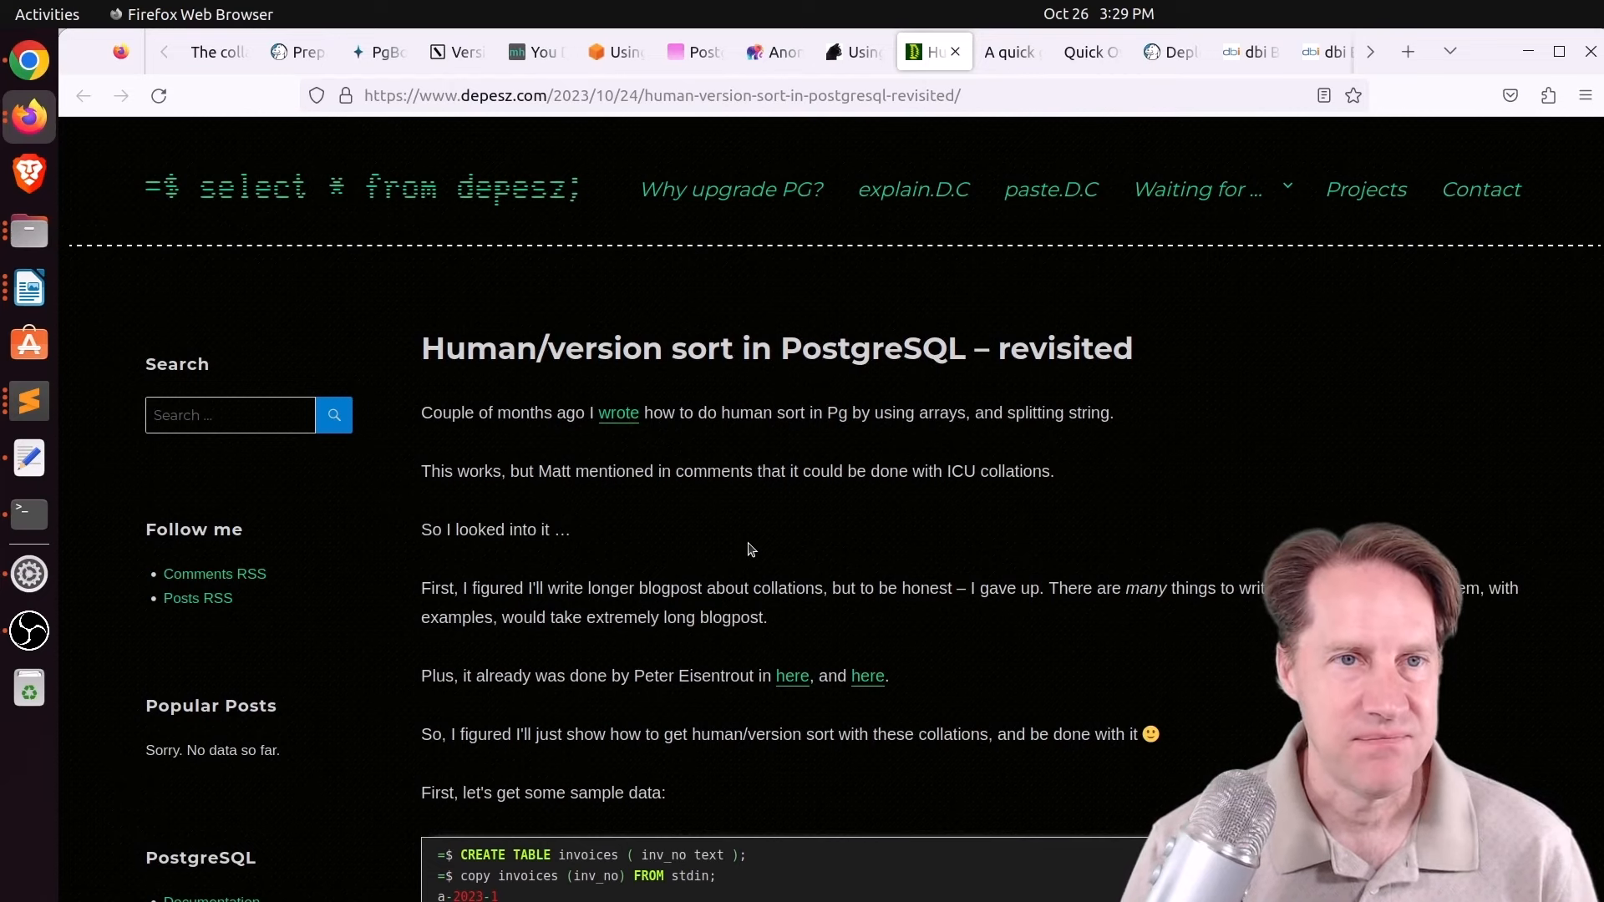
Read down the human/version sort post and select its sample invoice numbers.
scroll(down, 3)
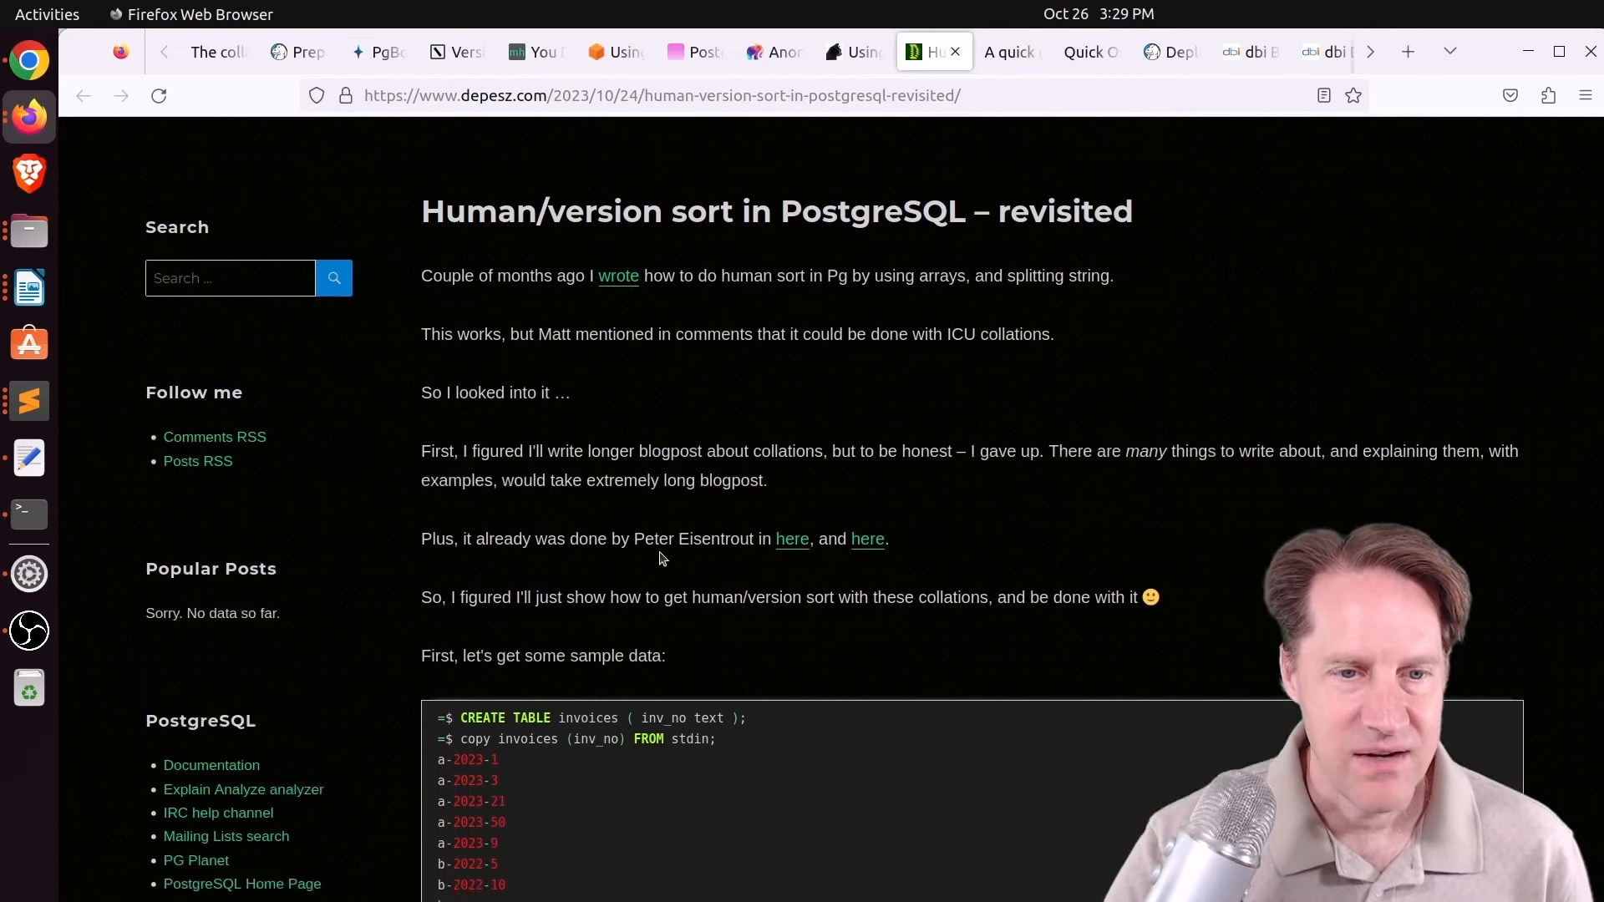
scroll(down, 3)
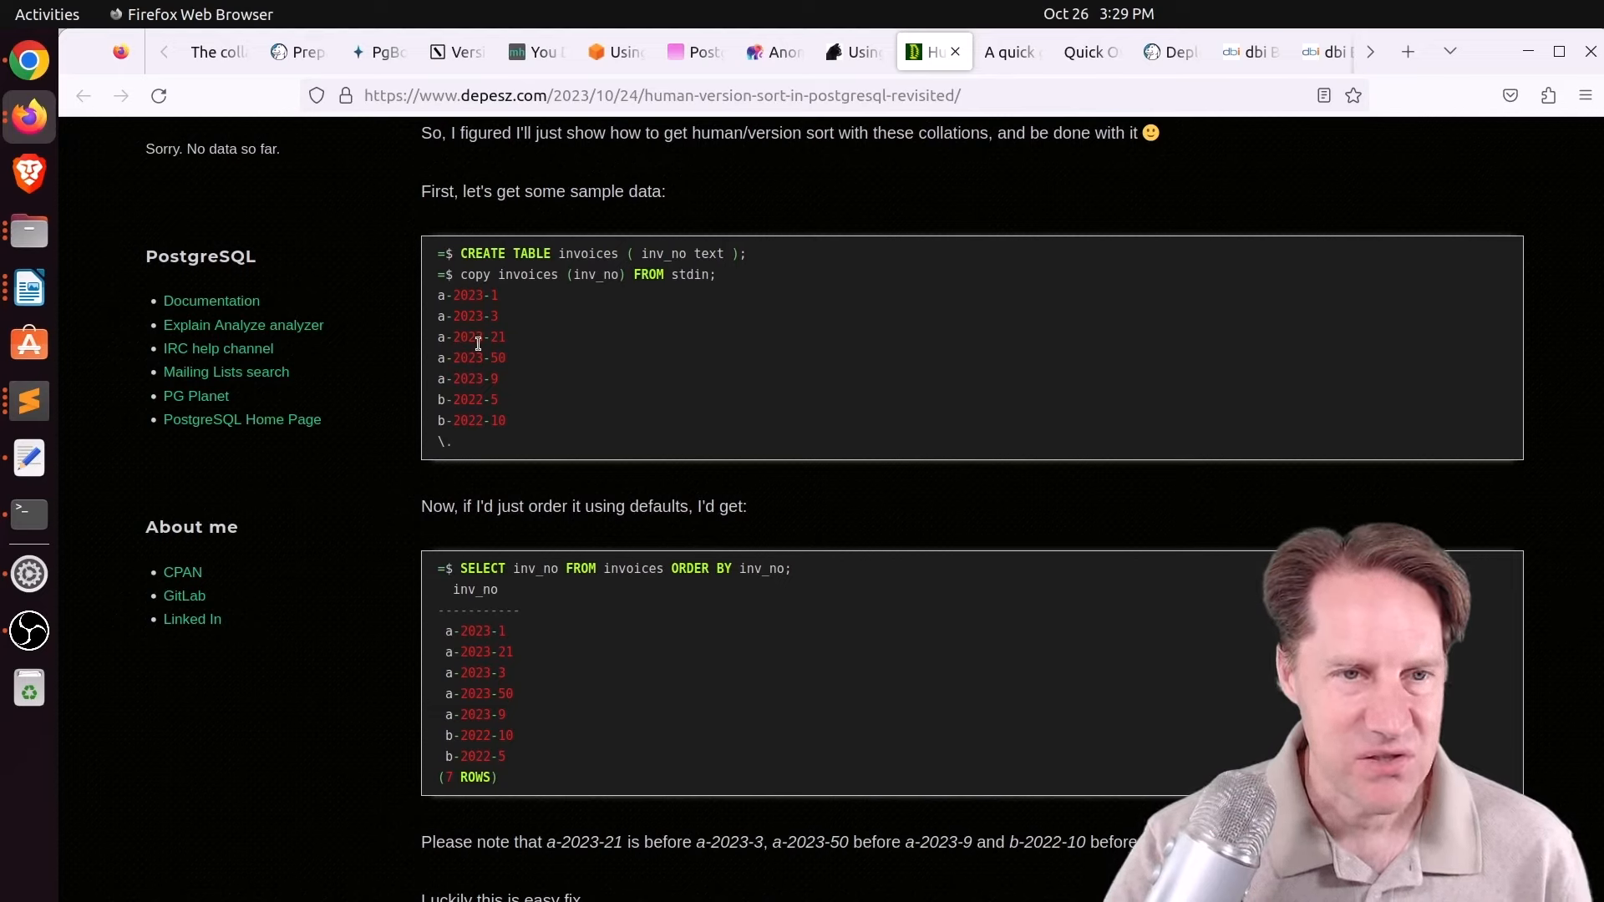
drag(466, 294, 466, 421)
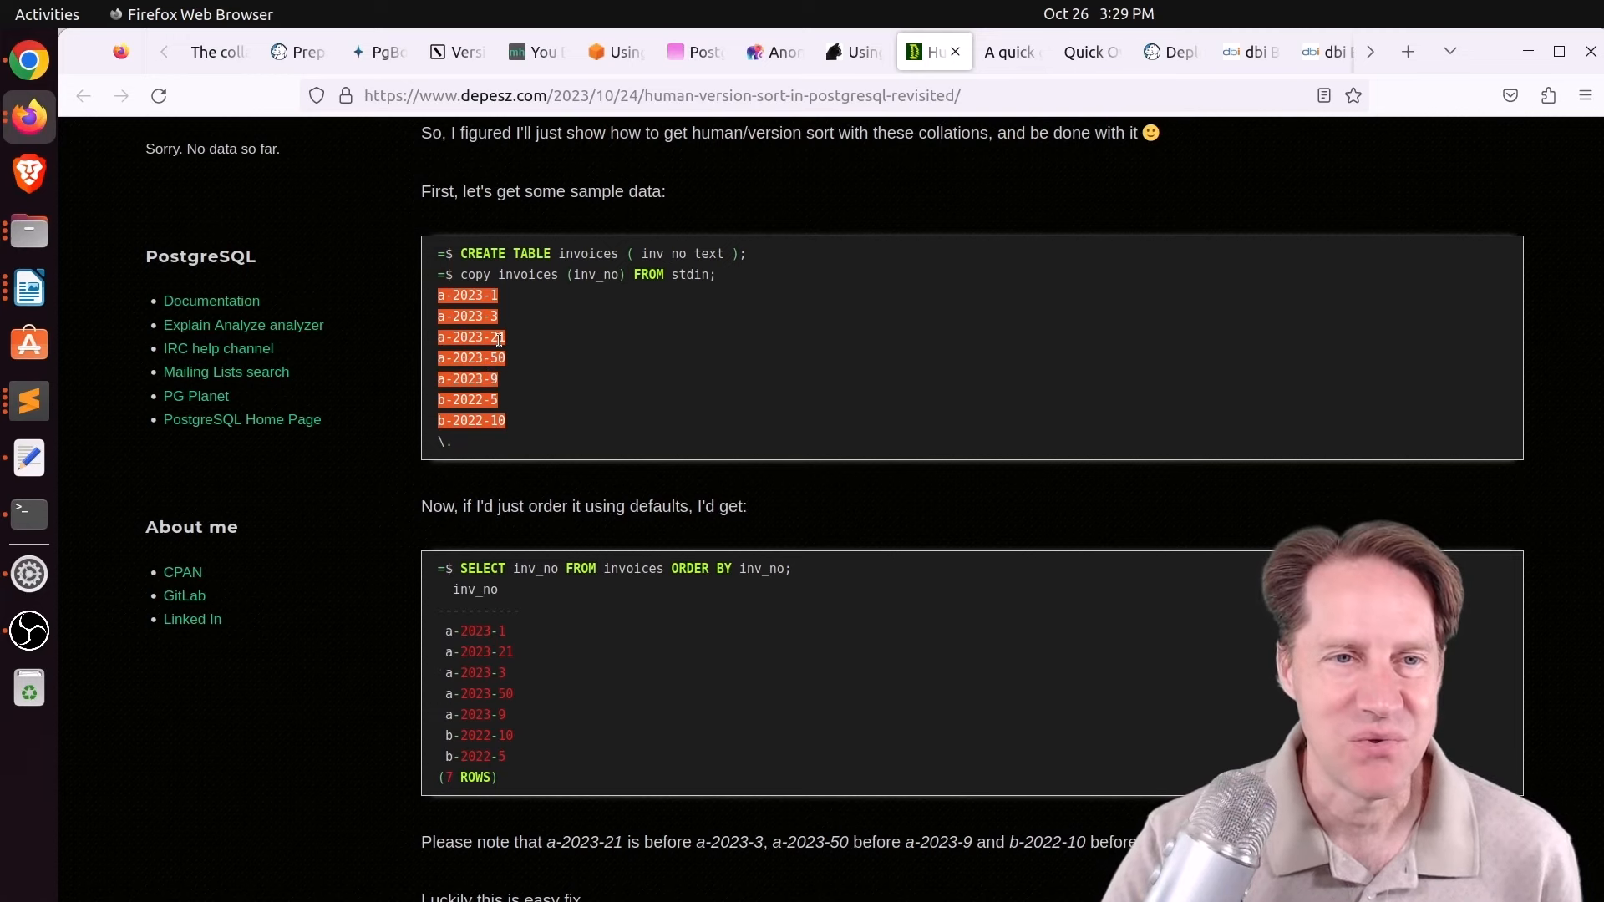
scroll(down, 3)
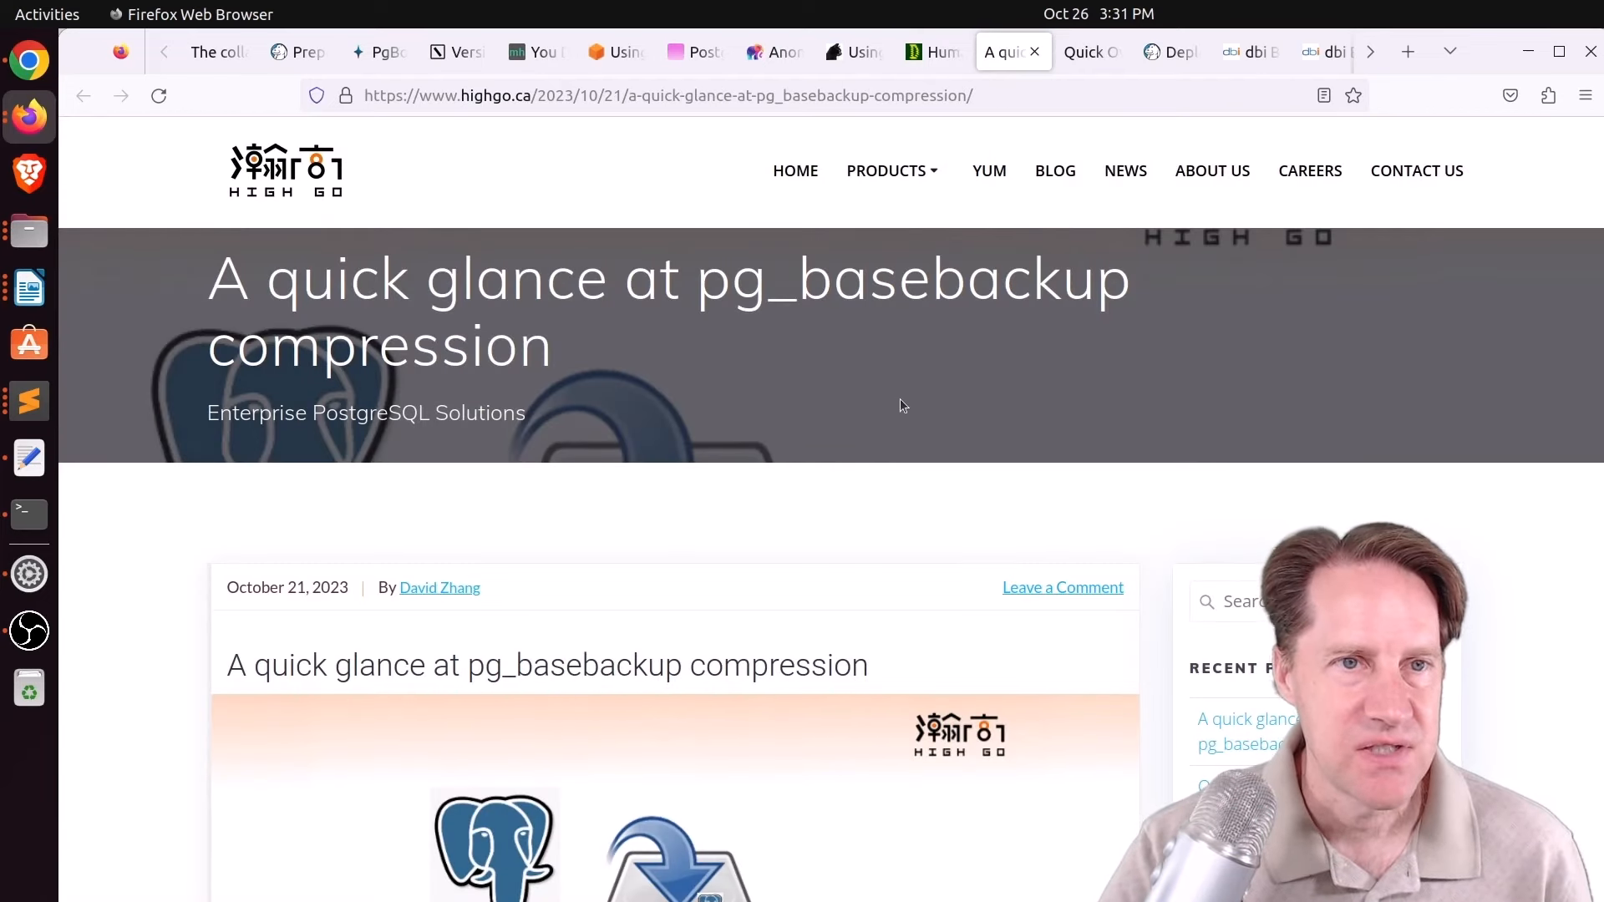
Read to the Backup Compression section and select the word 'server' in the compress option.
scroll(down, 3)
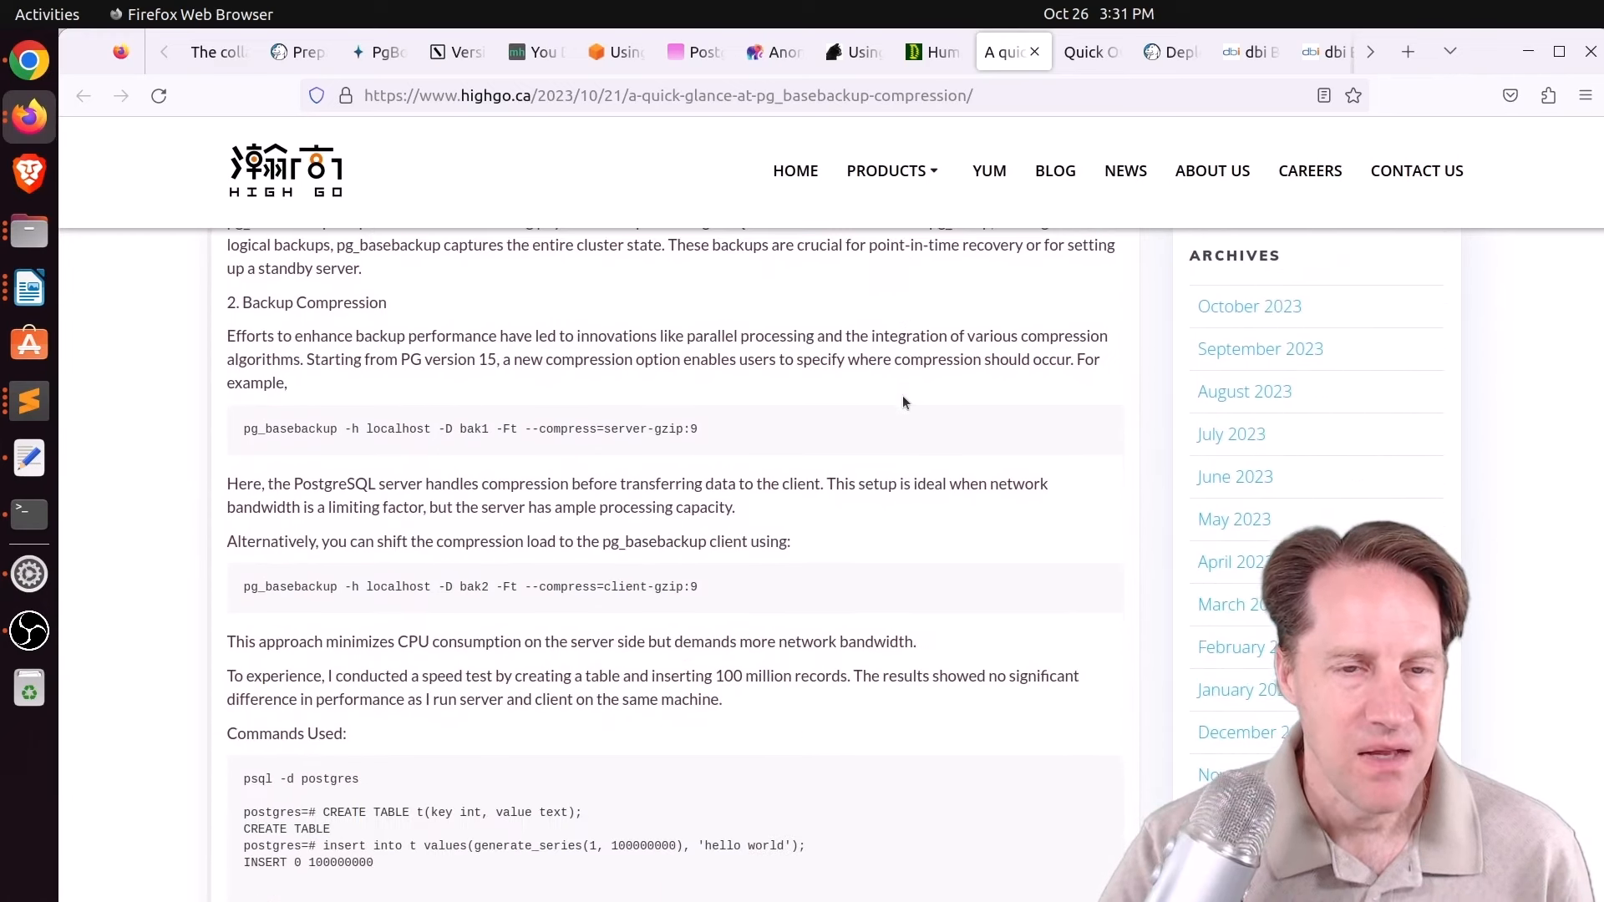
scroll(down, 3)
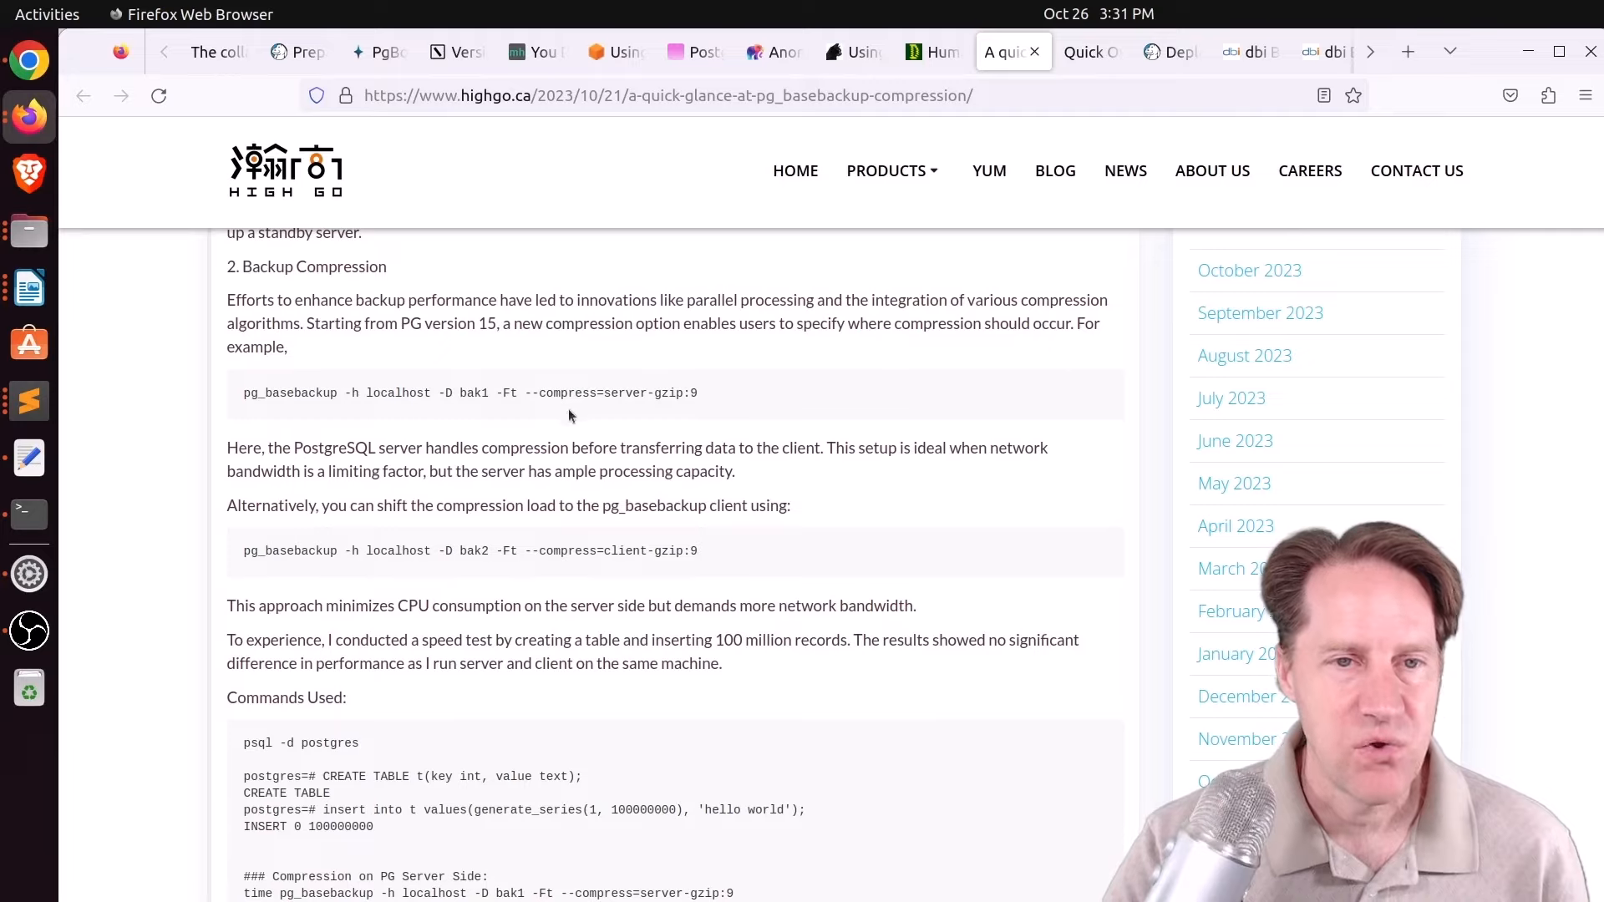
double_click(568, 393)
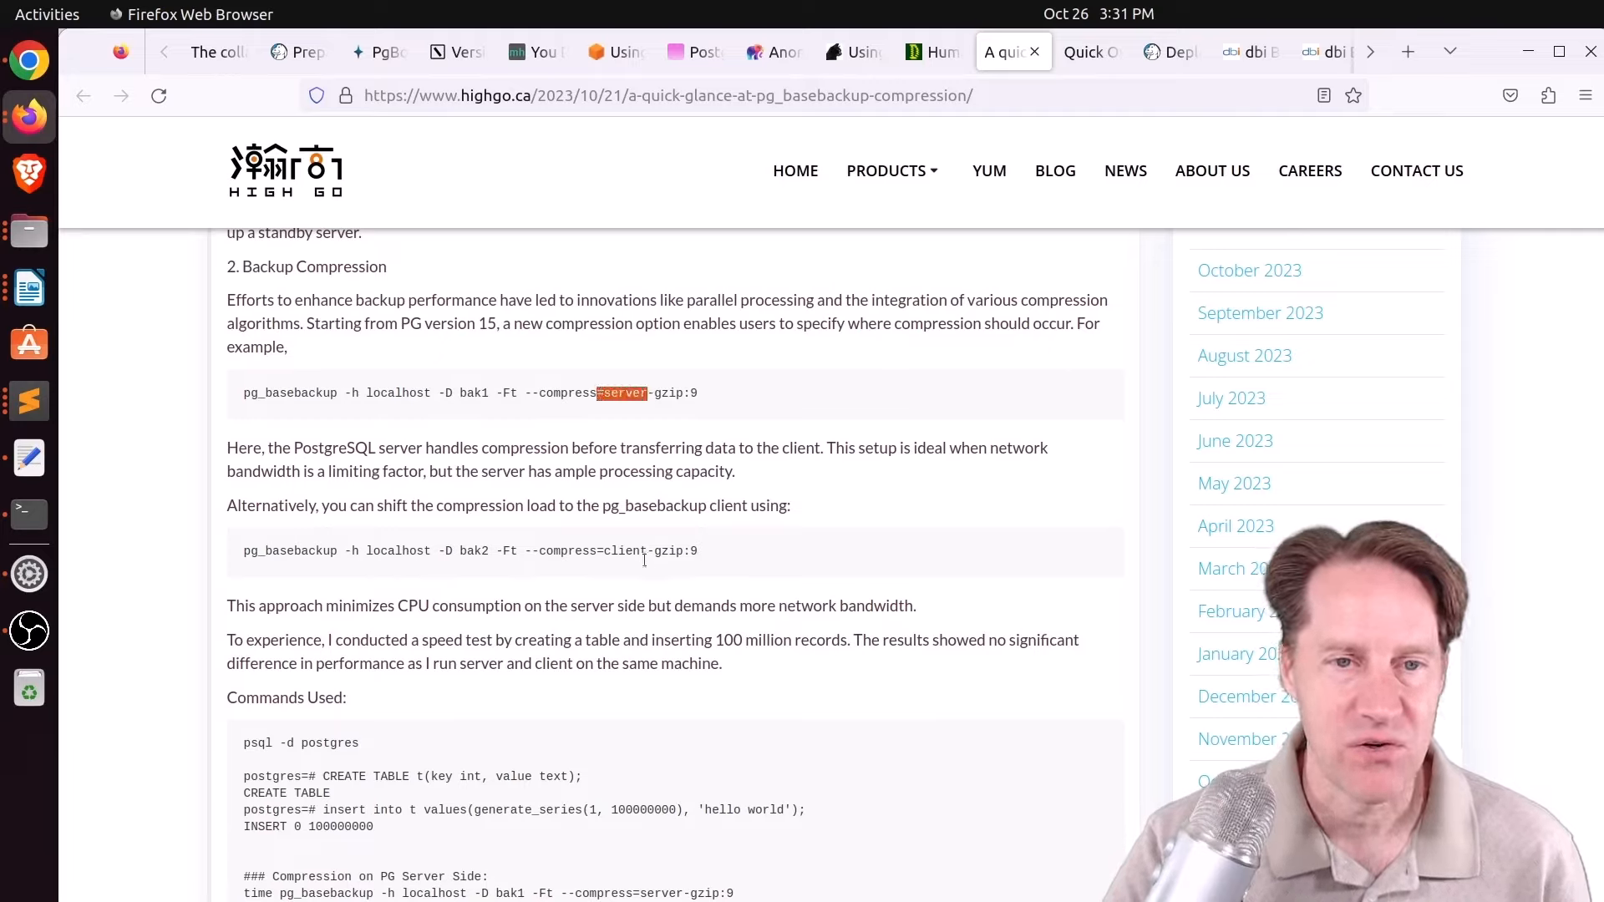
double_click(623, 550)
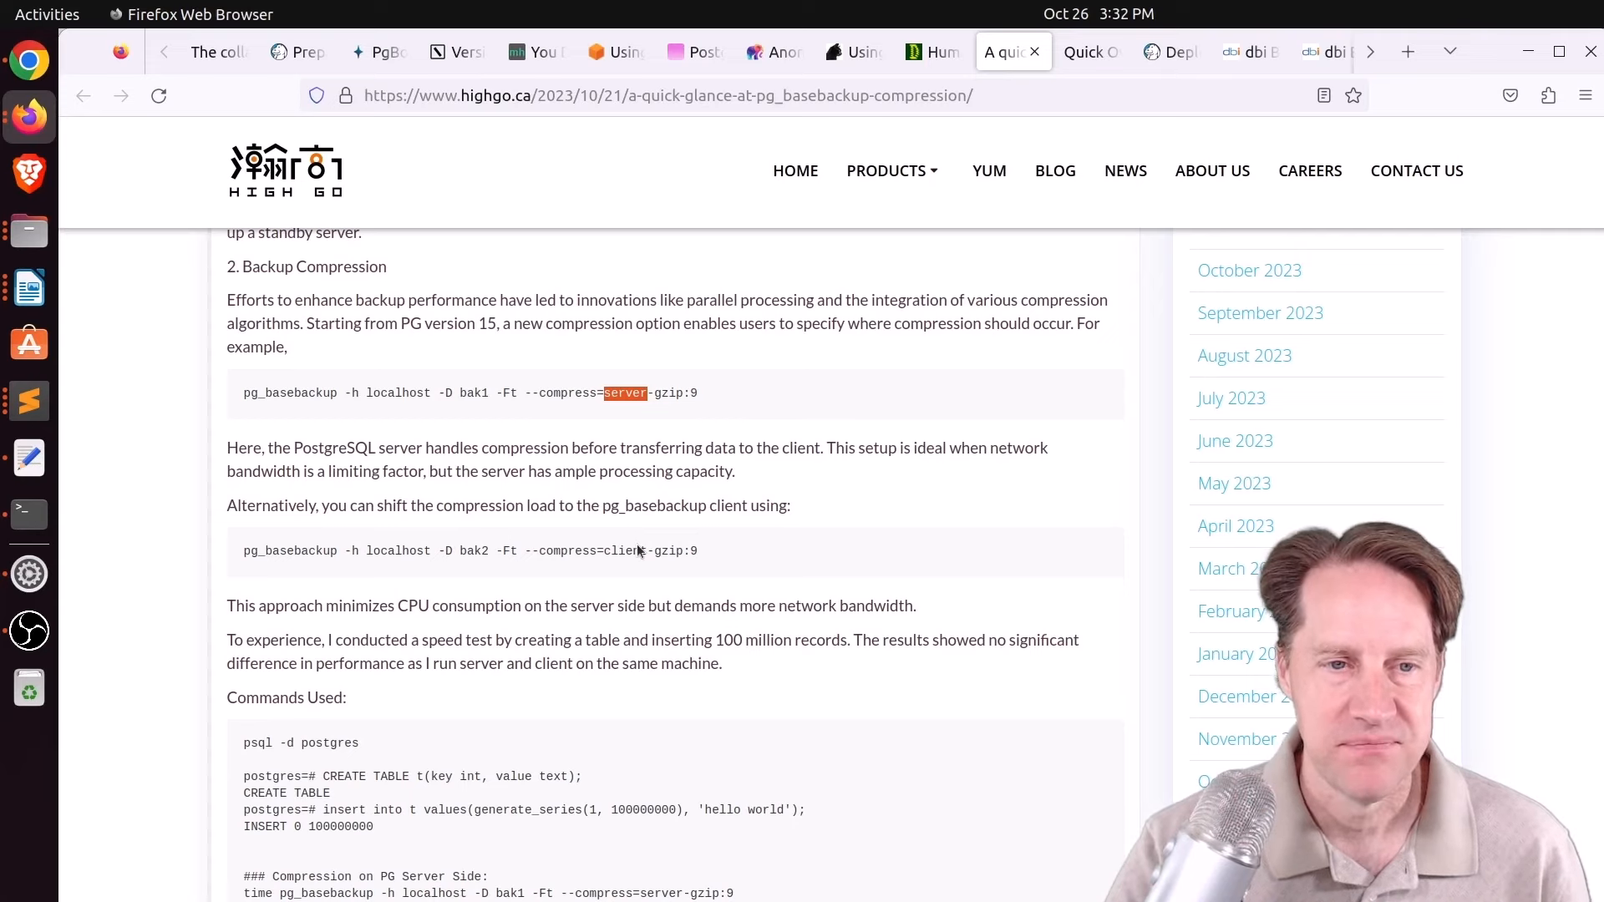
scroll(down, 3)
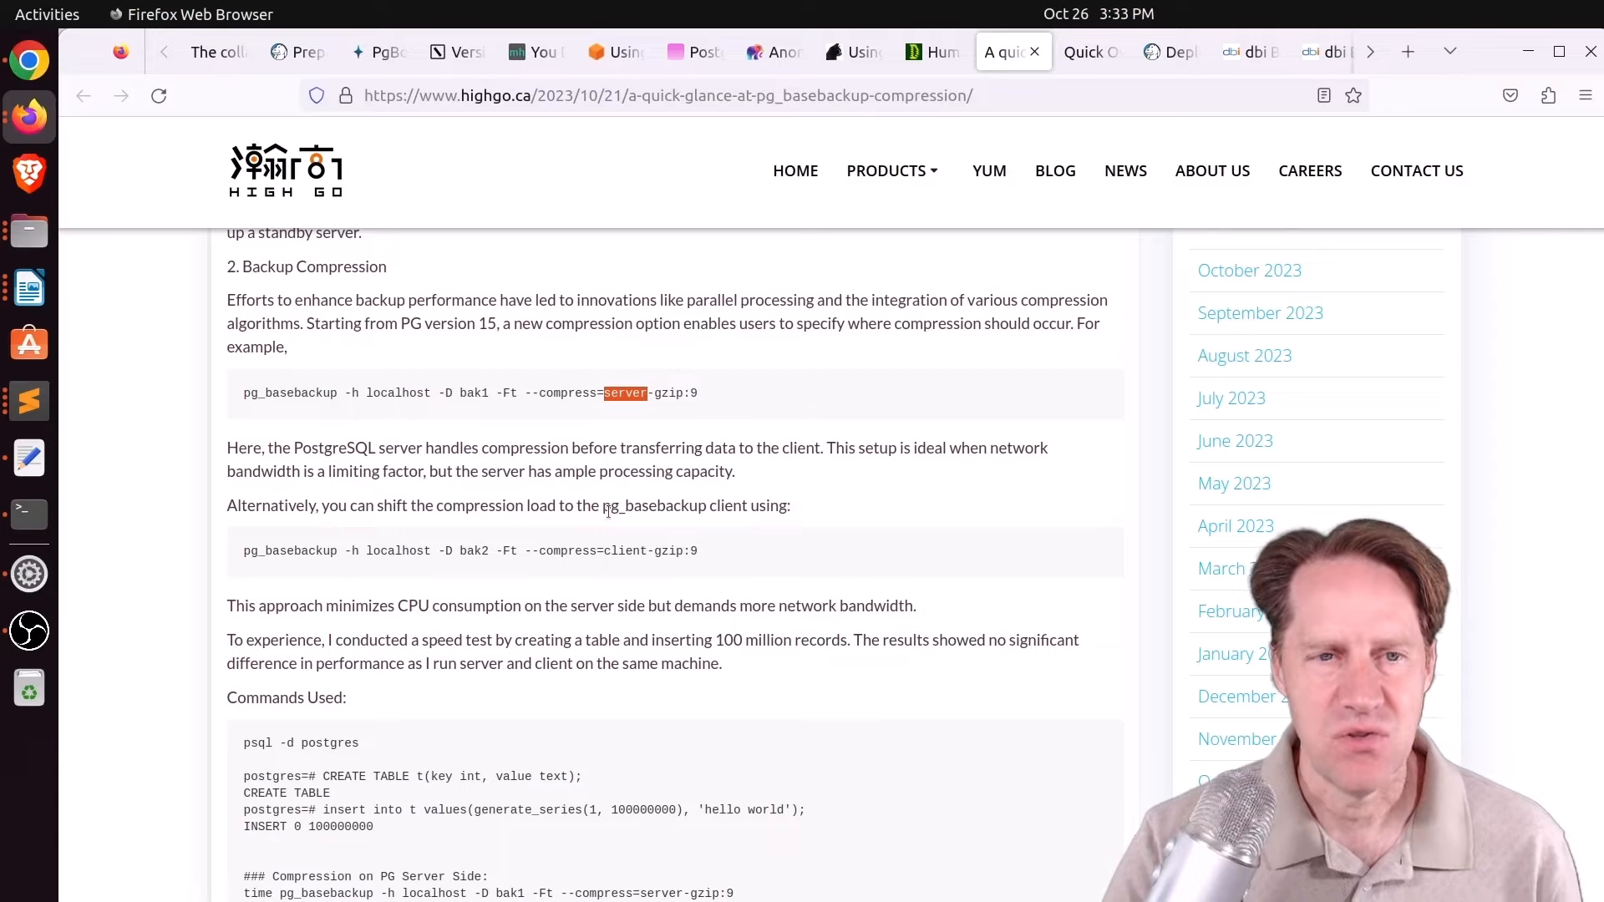
mouse_move(613, 502)
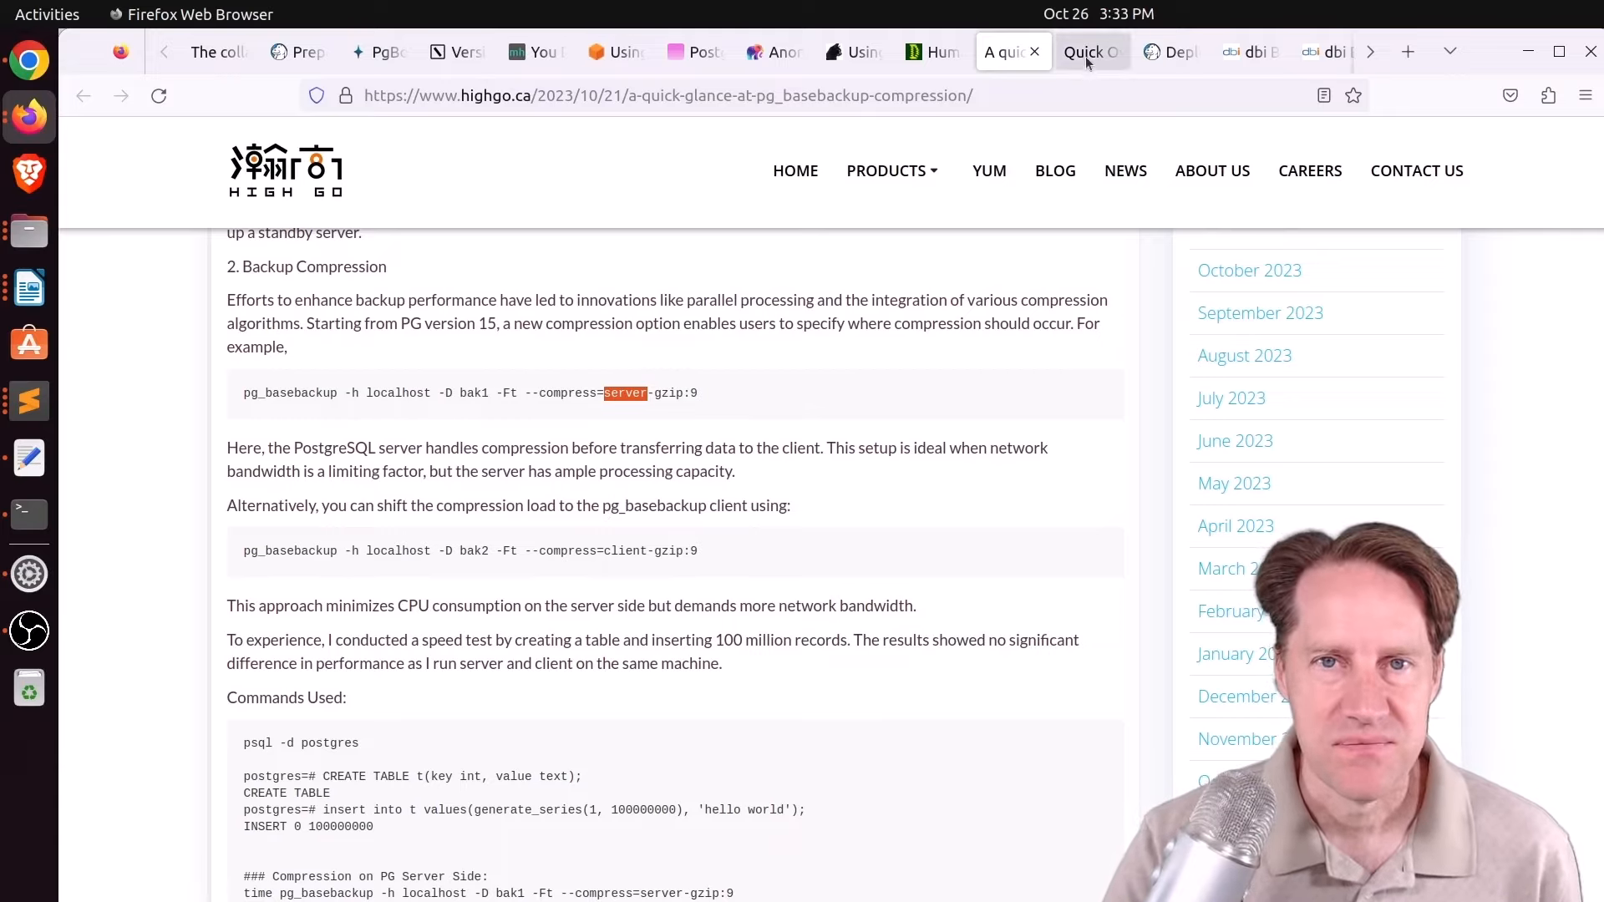
Read the Table Access Method overview past its callback lists to the Tuple Table Slot section.
click(1093, 52)
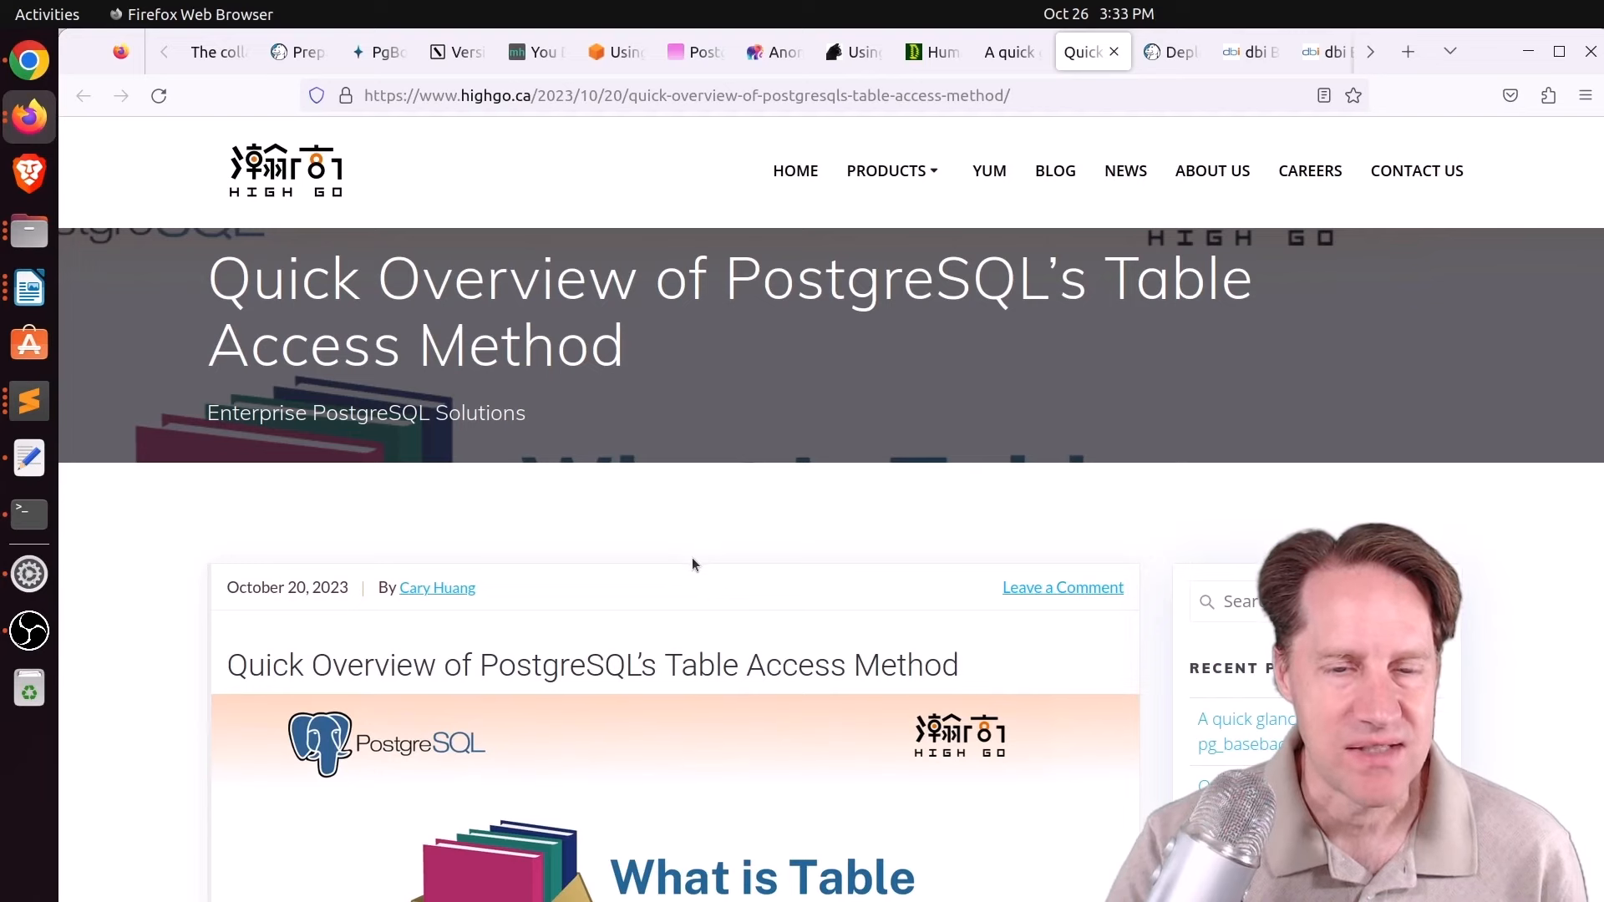
scroll(down, 3)
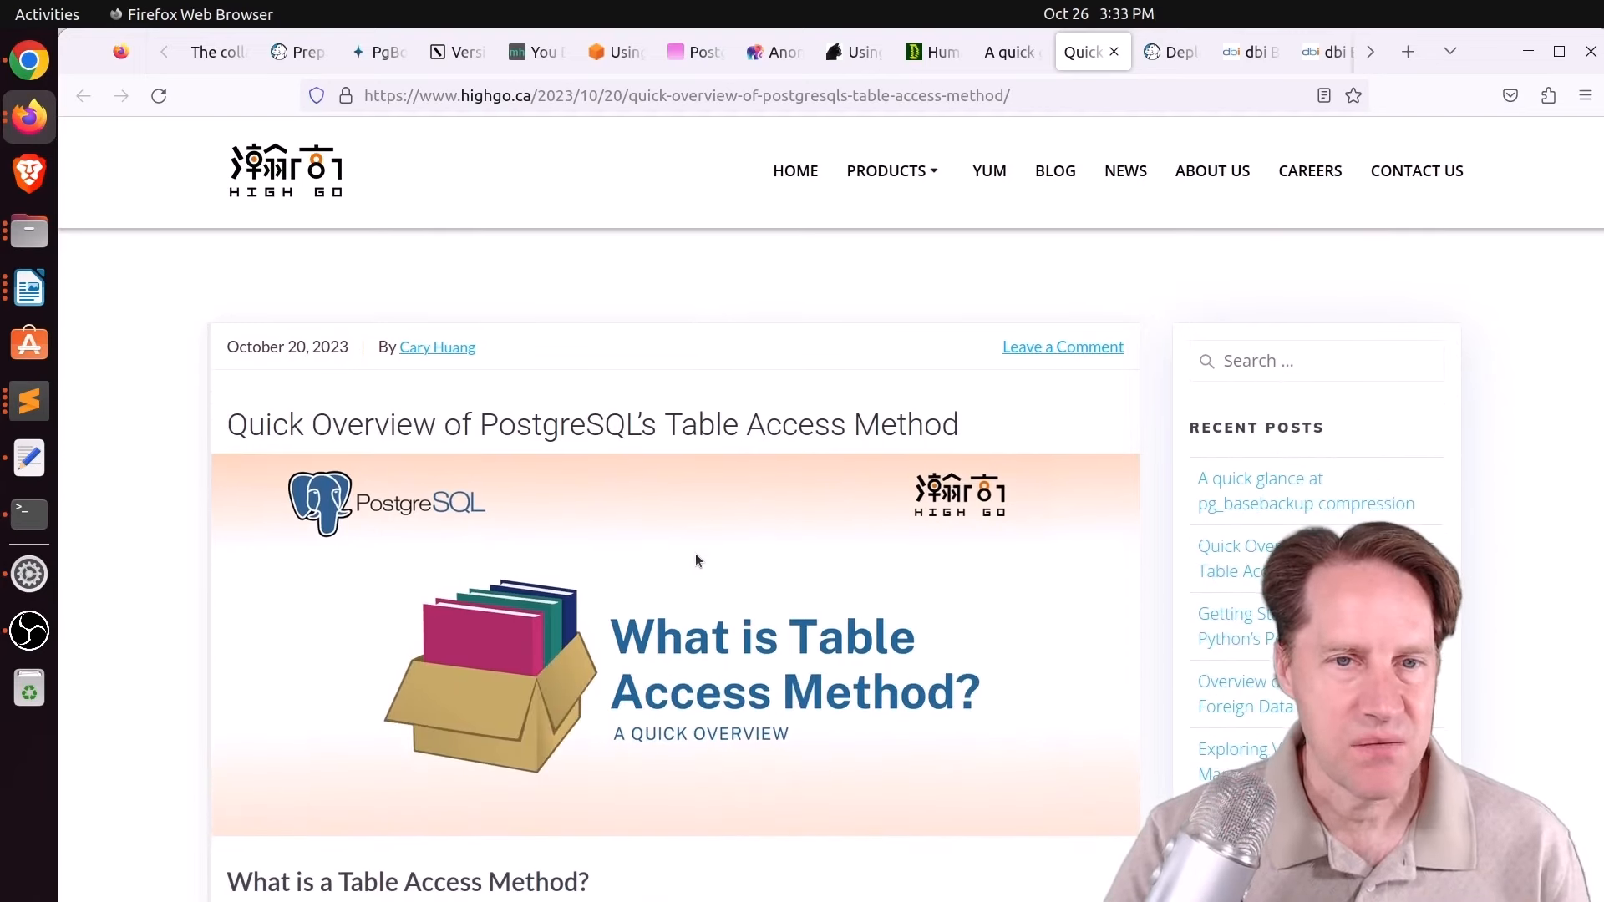
scroll(down, 3)
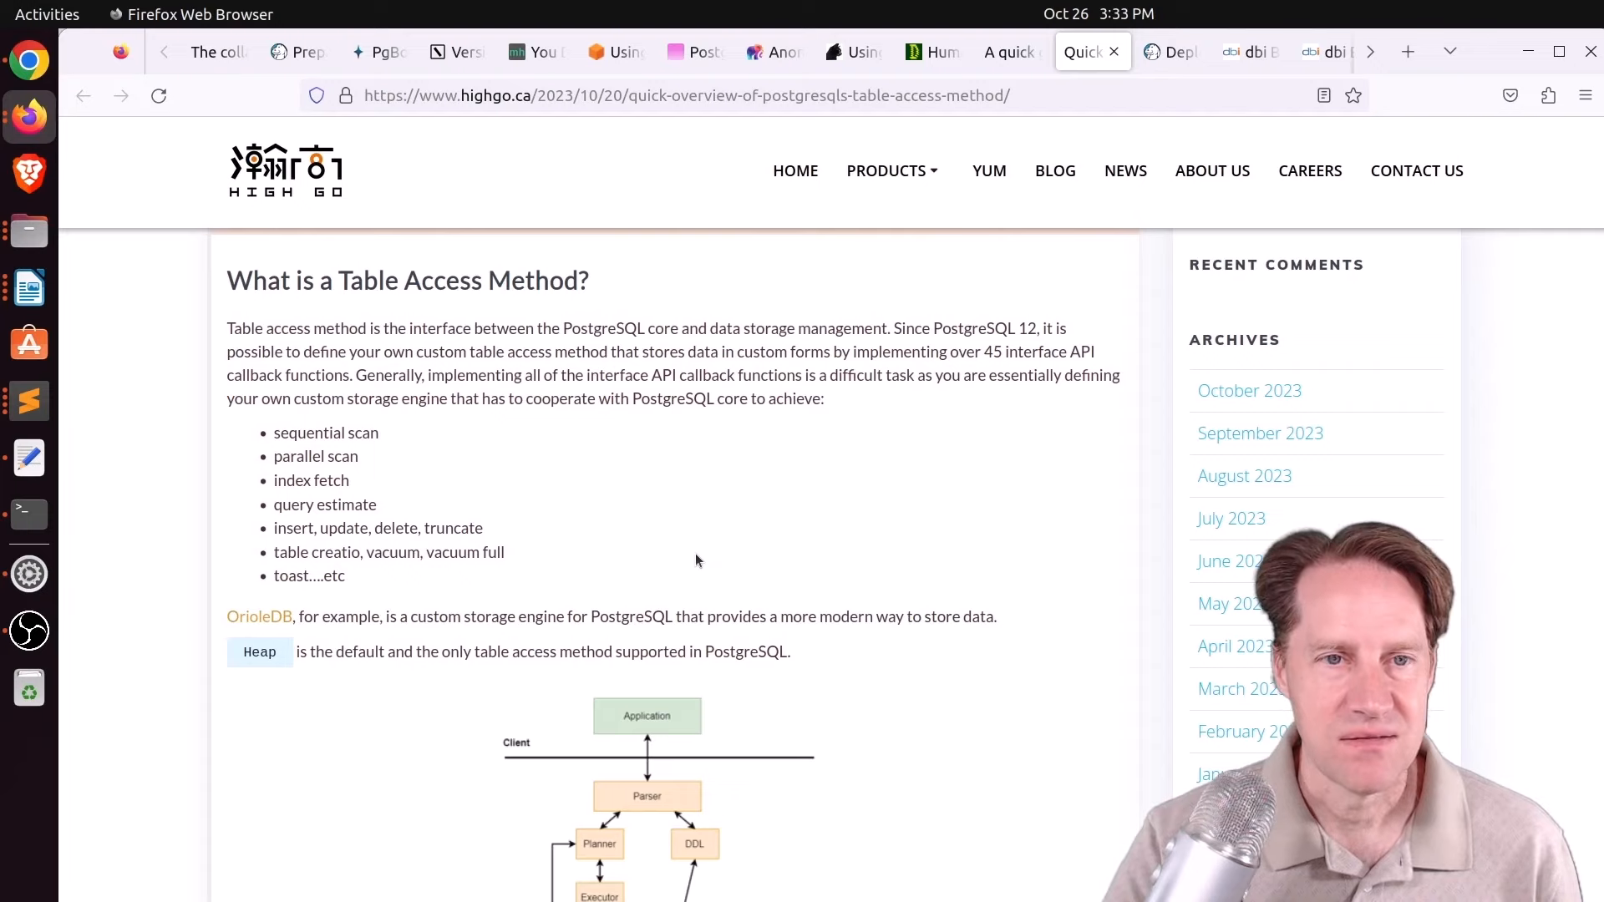
scroll(down, 3)
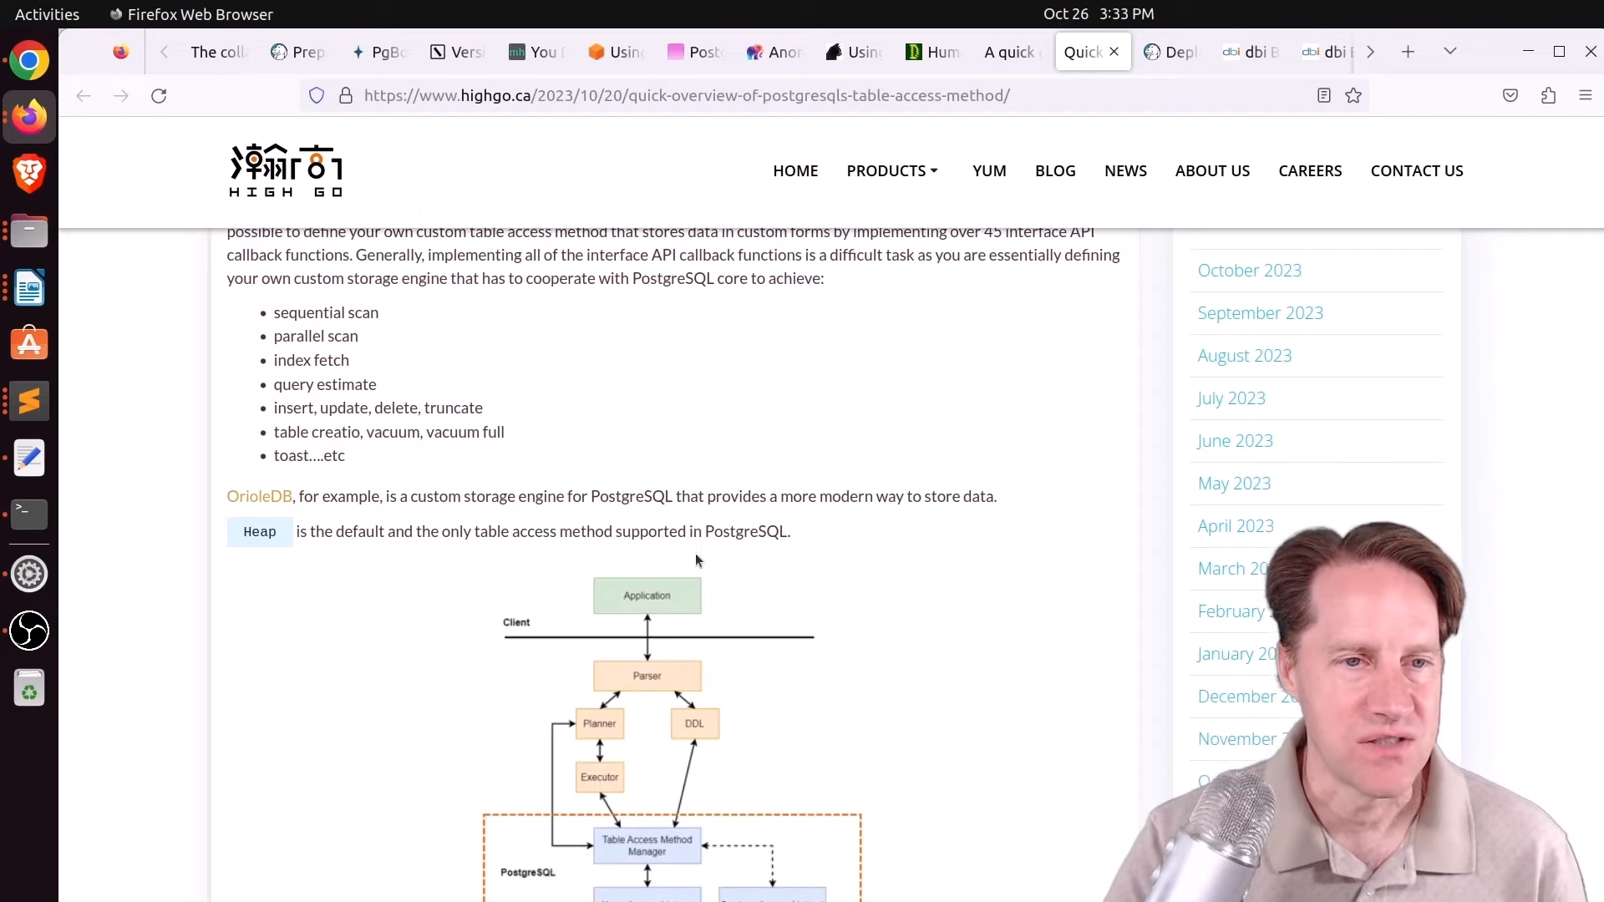
scroll(down, 3)
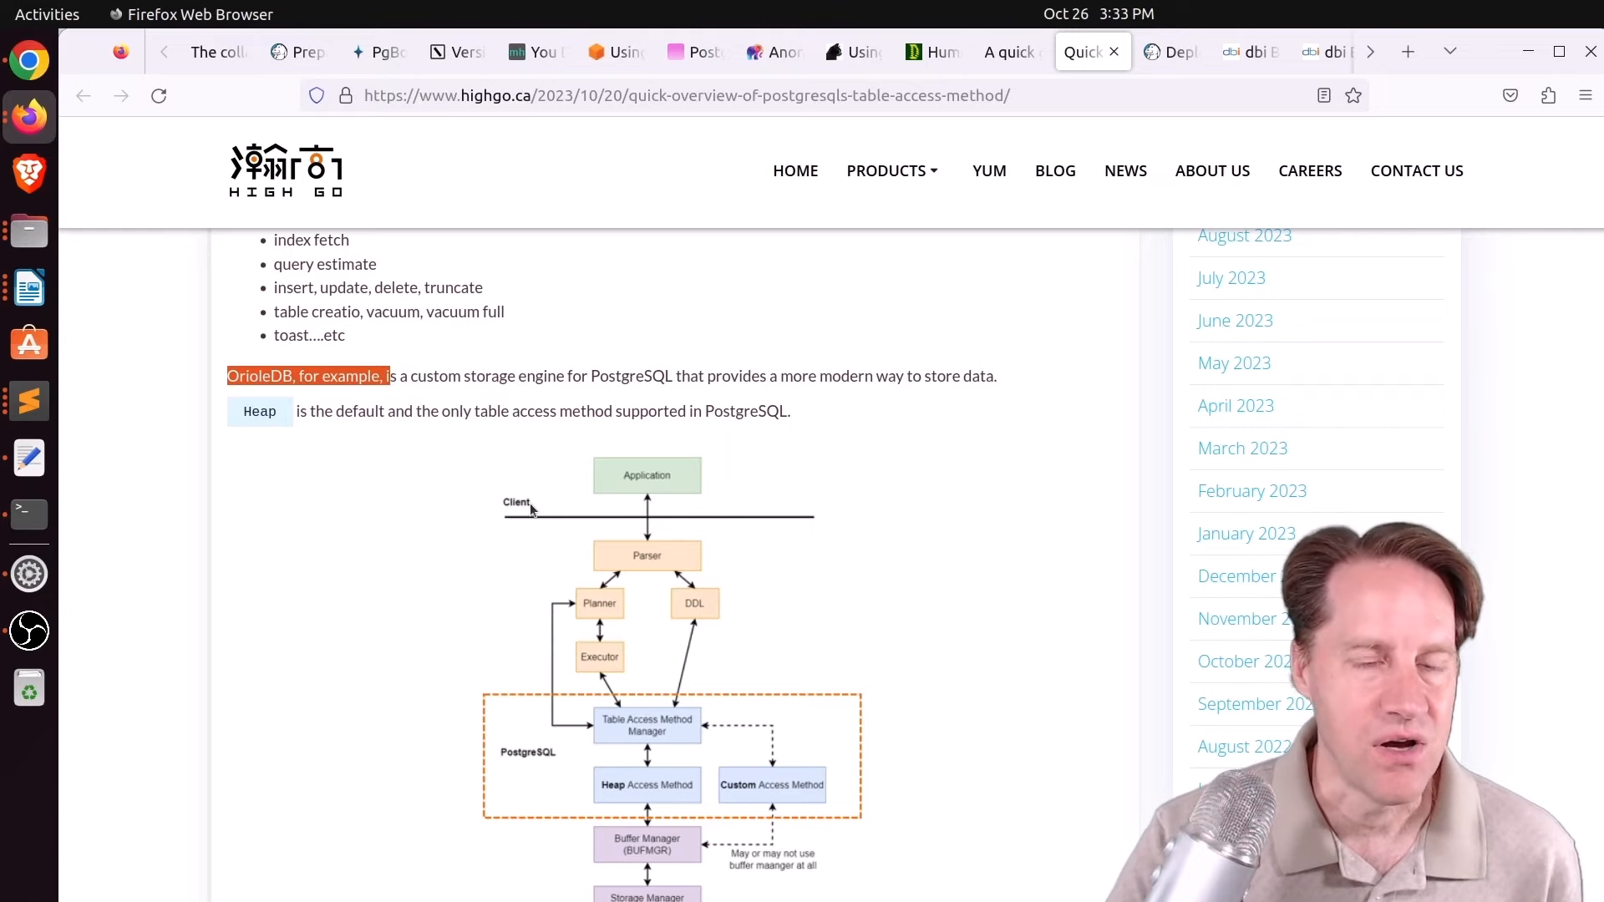
scroll(down, 3)
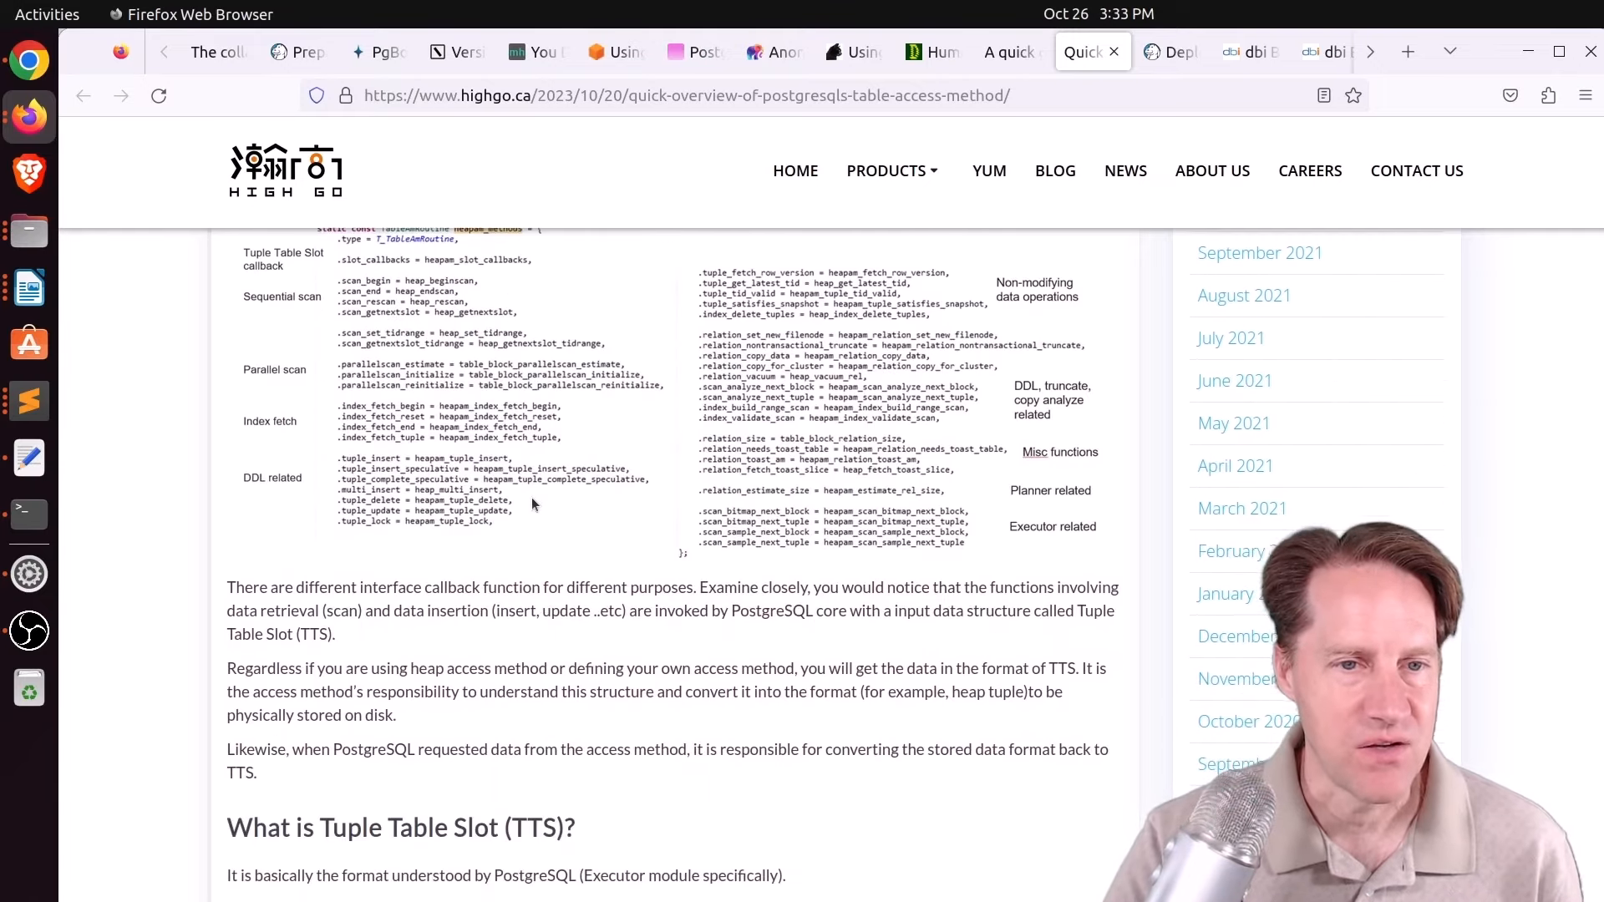
scroll(down, 3)
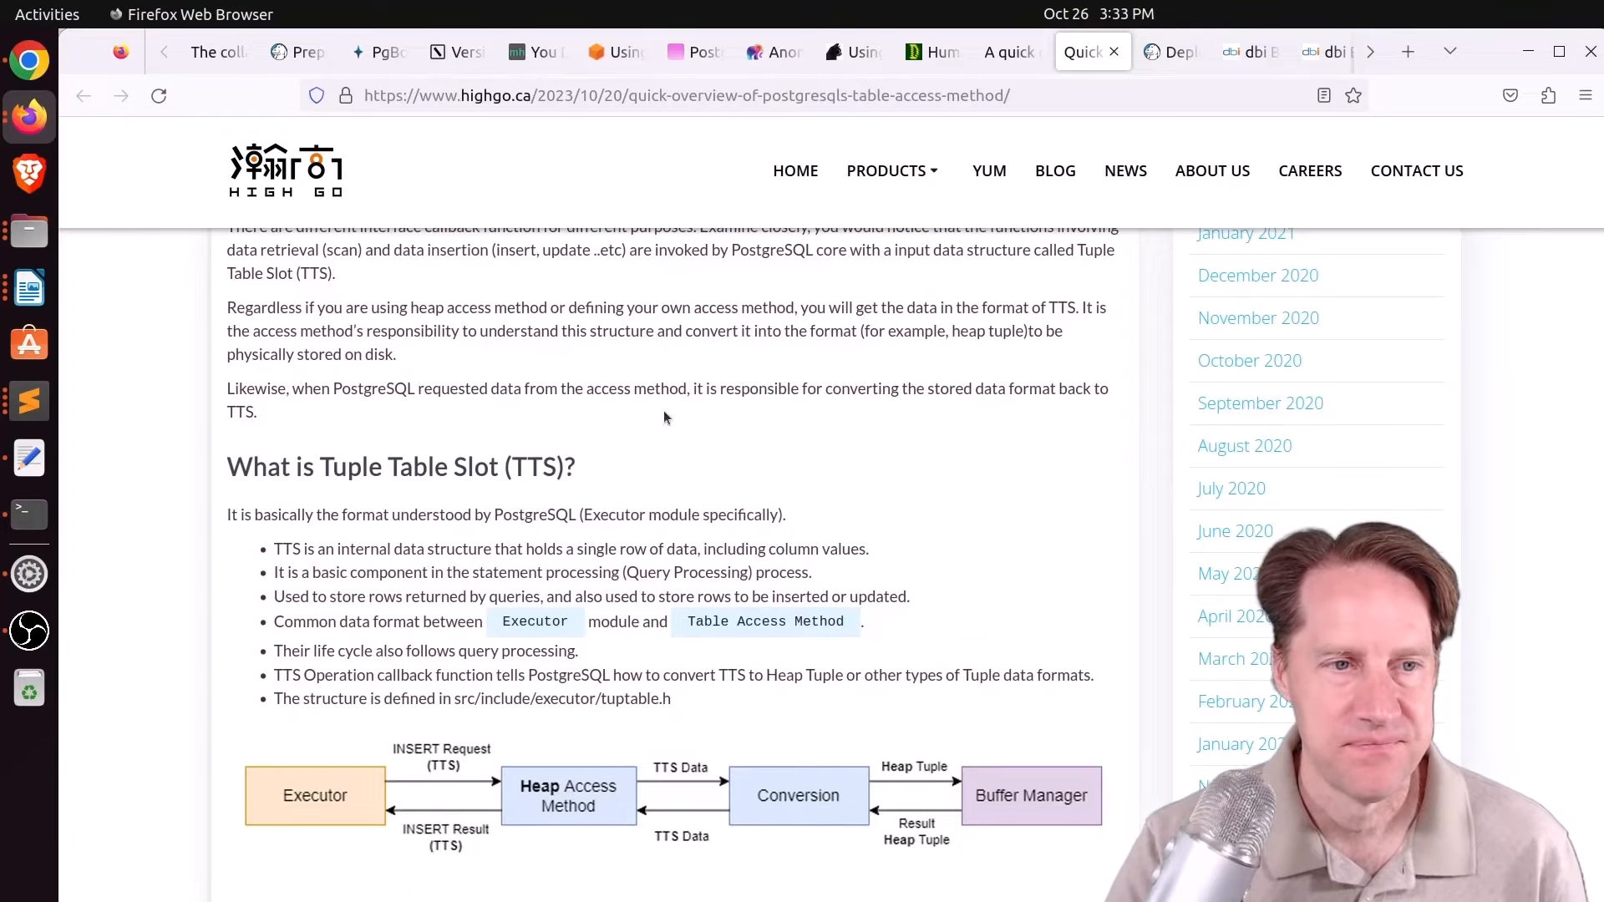